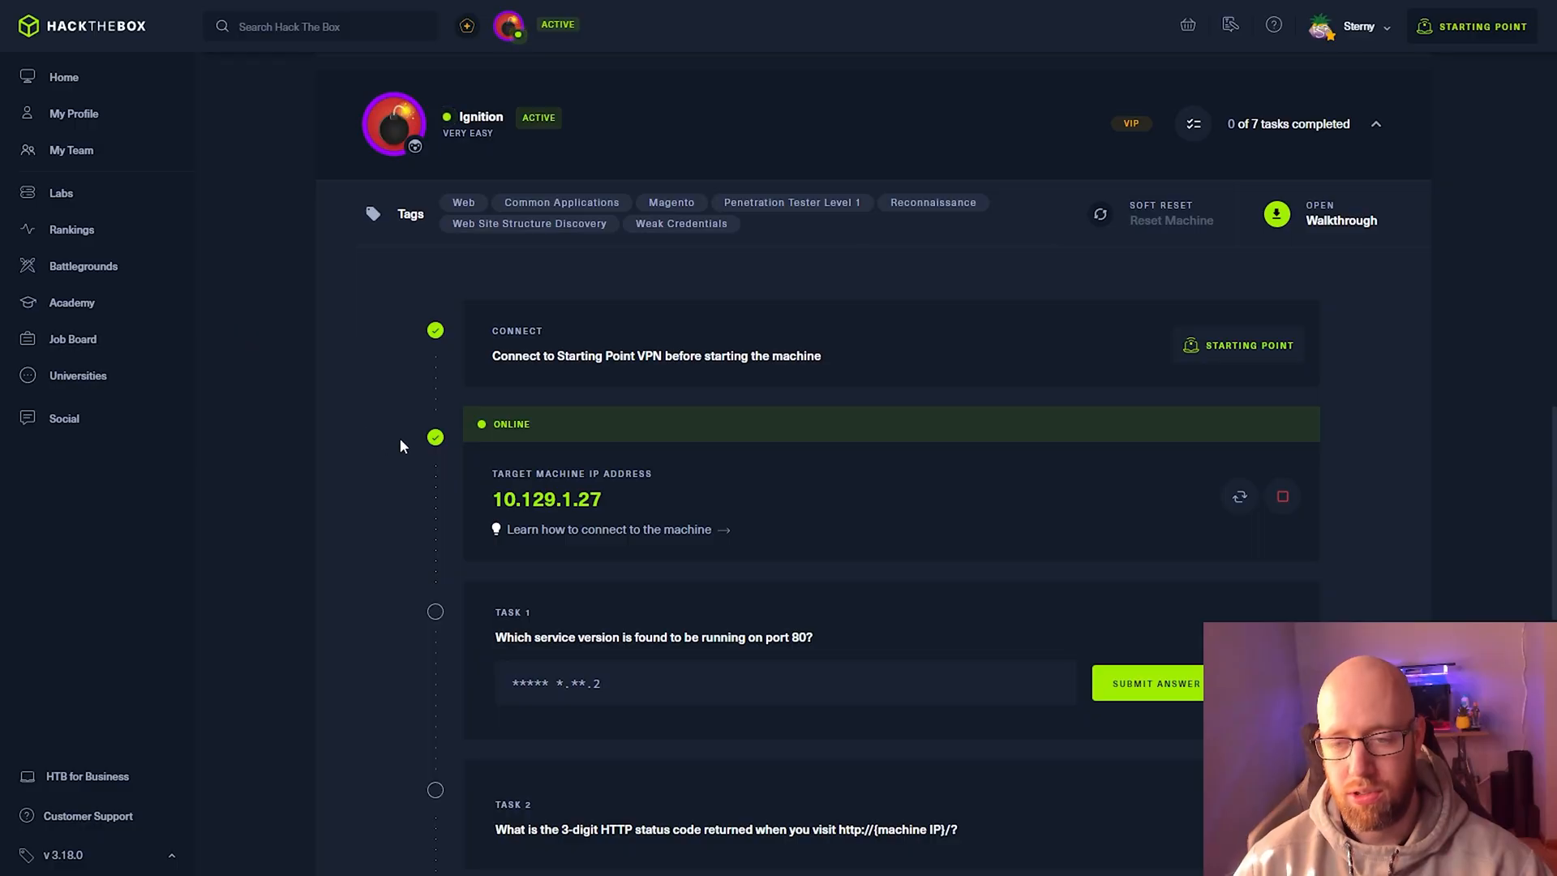
# Run sudo nmap 10.129.1.27 -sV -sC, revealing nginx 1.14.2 on port 80.
pyautogui.click(545, 499)
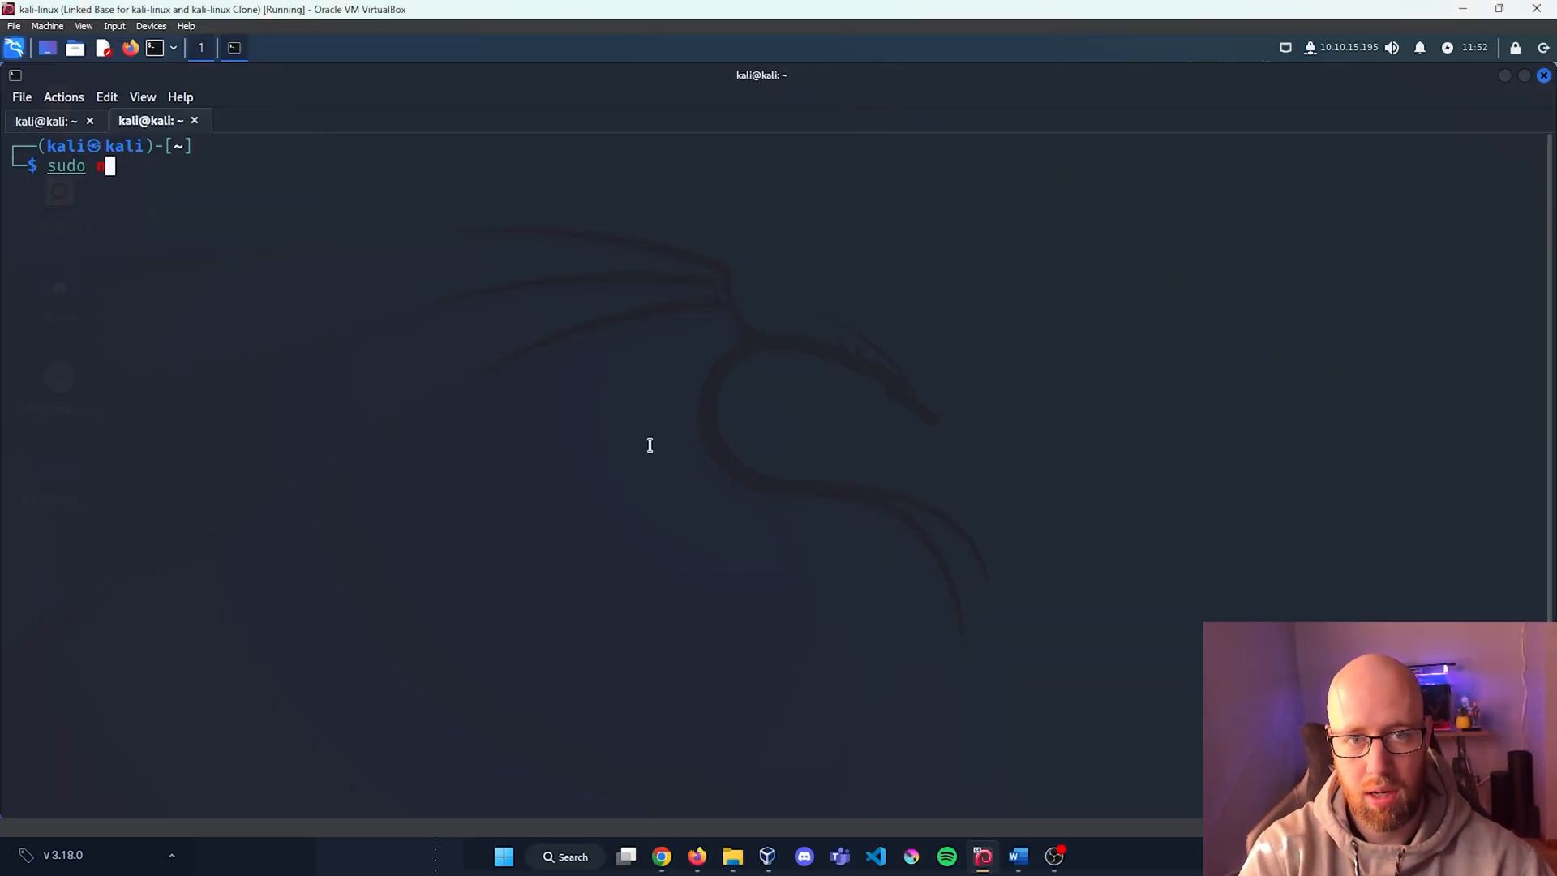
pyautogui.write('nmap 10.129.1.27')
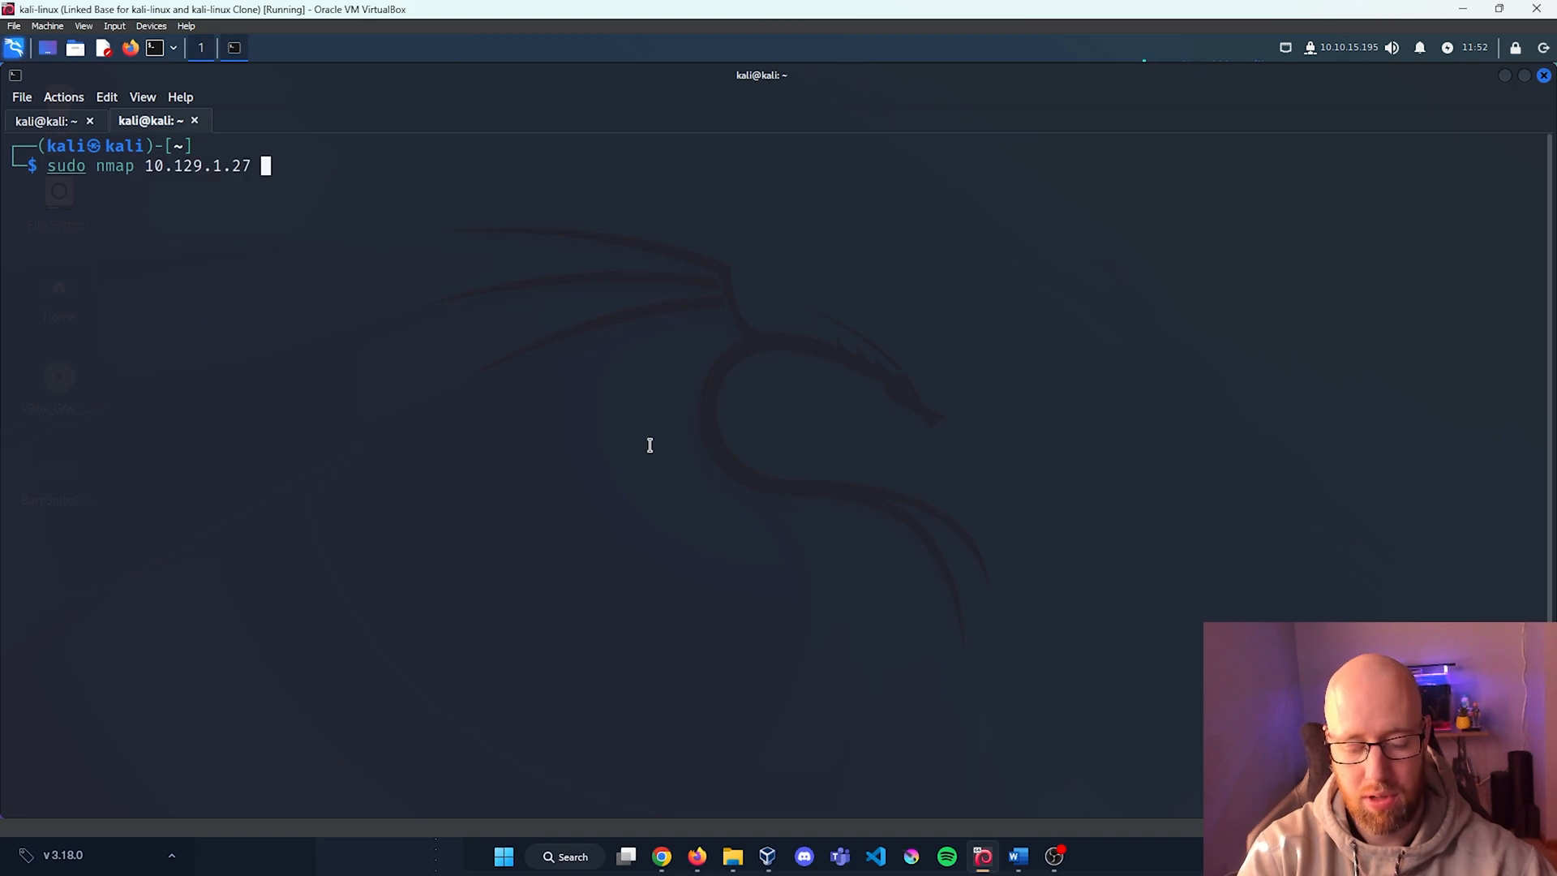
pyautogui.write('-sV')
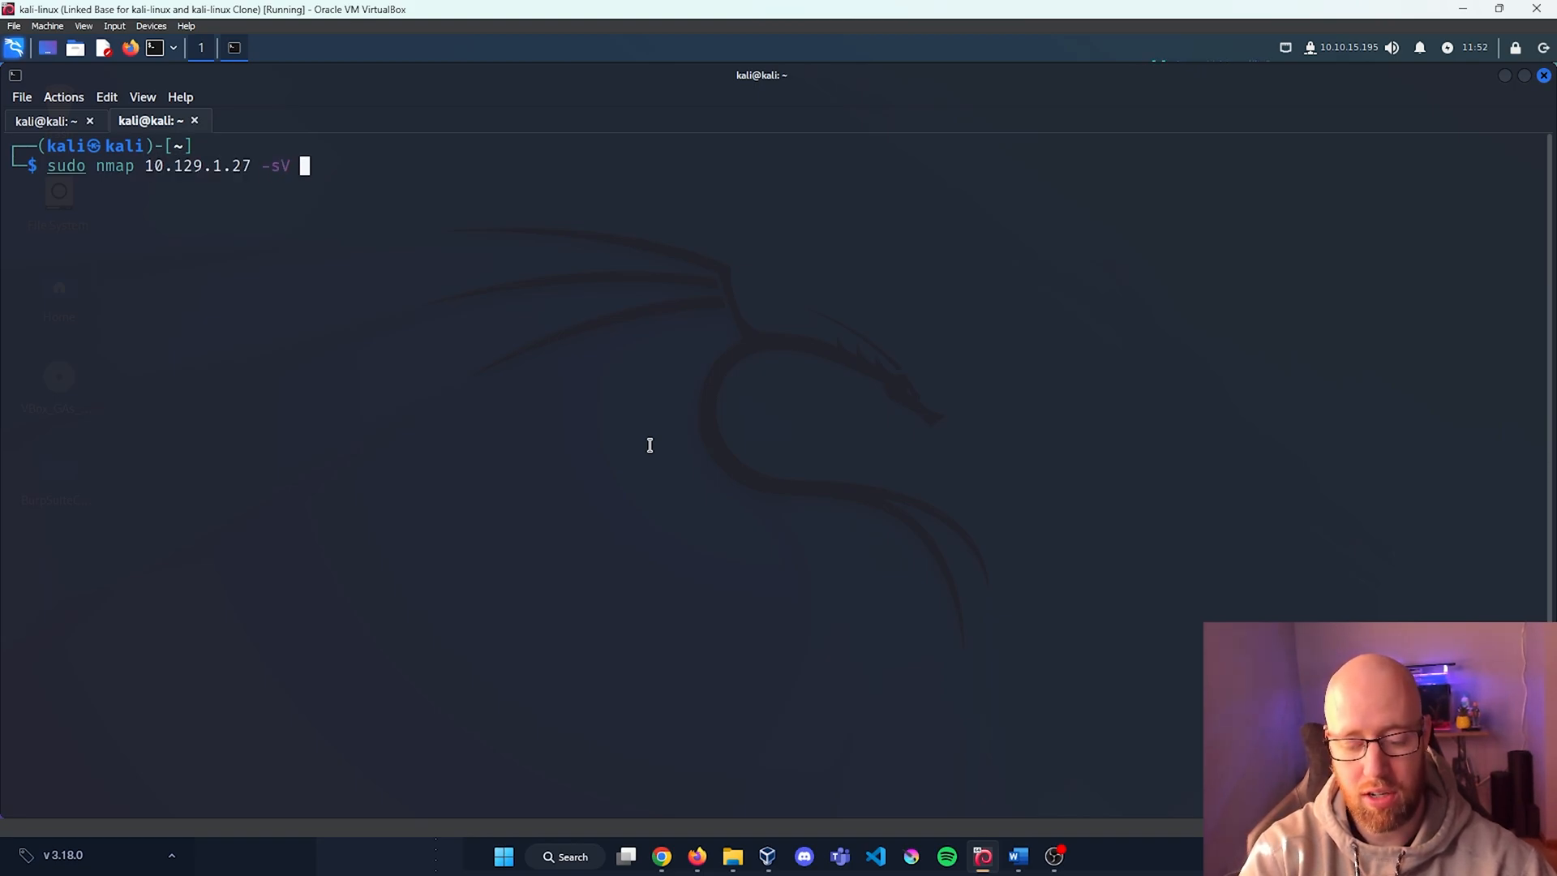
pyautogui.write('-sC')
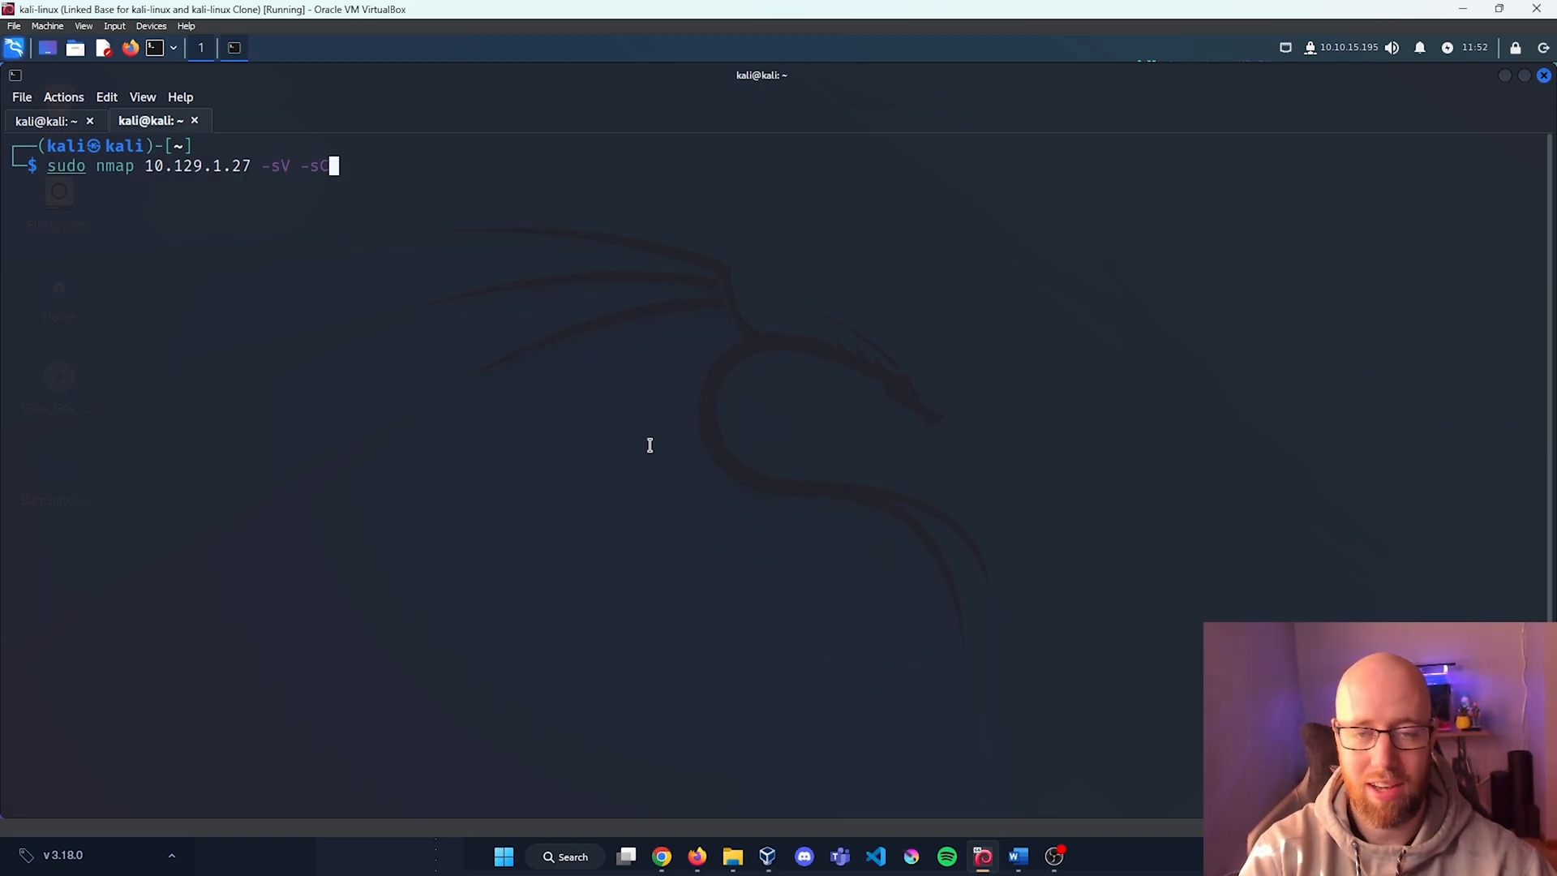
pyautogui.press('Return')
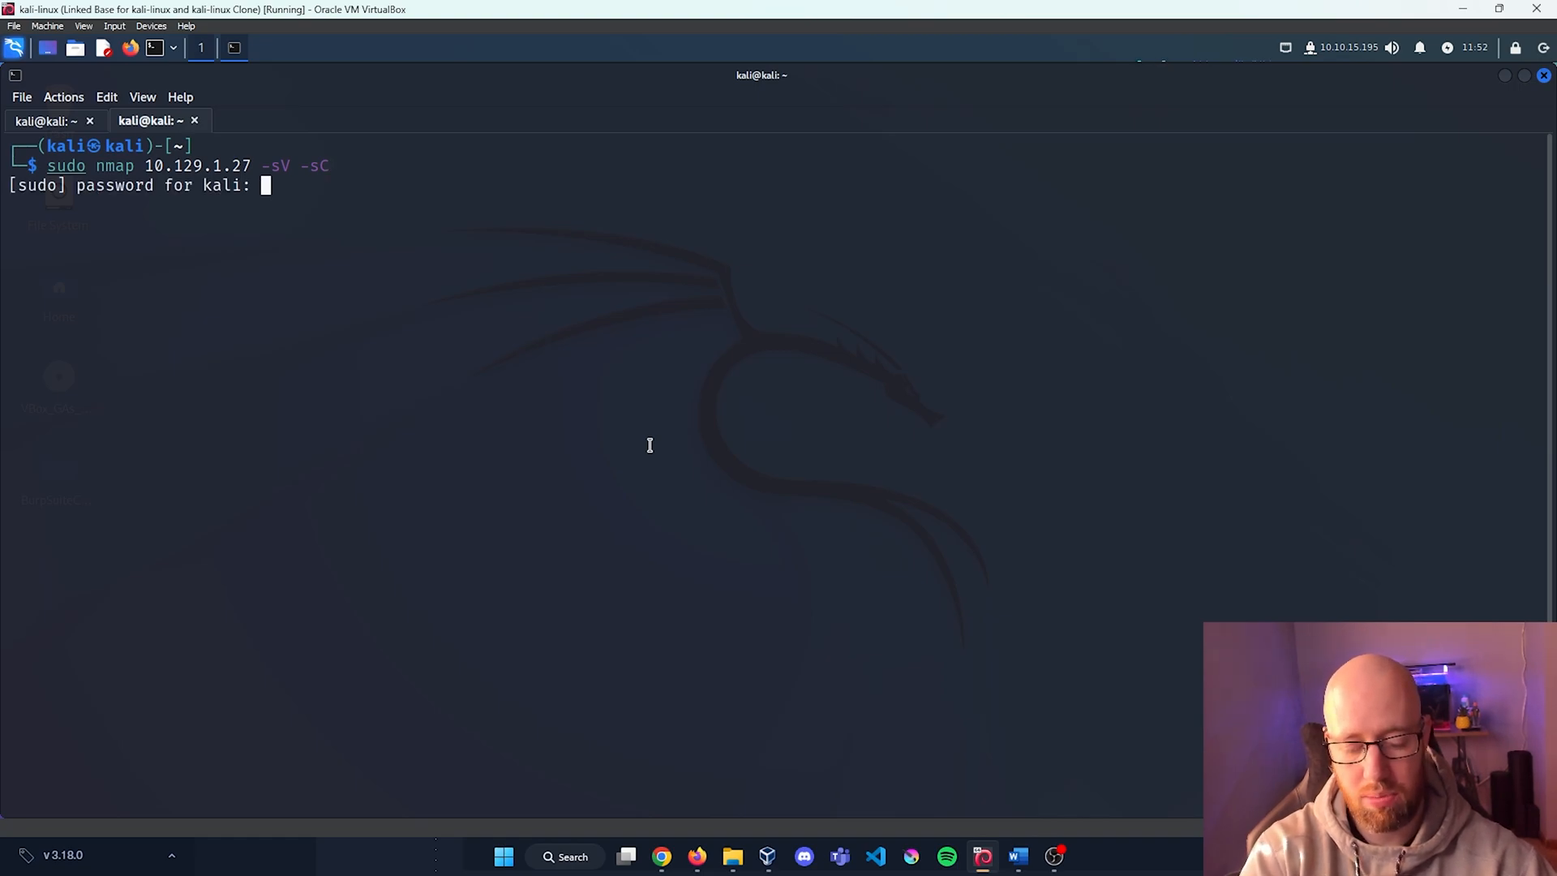
pyautogui.press('Return')
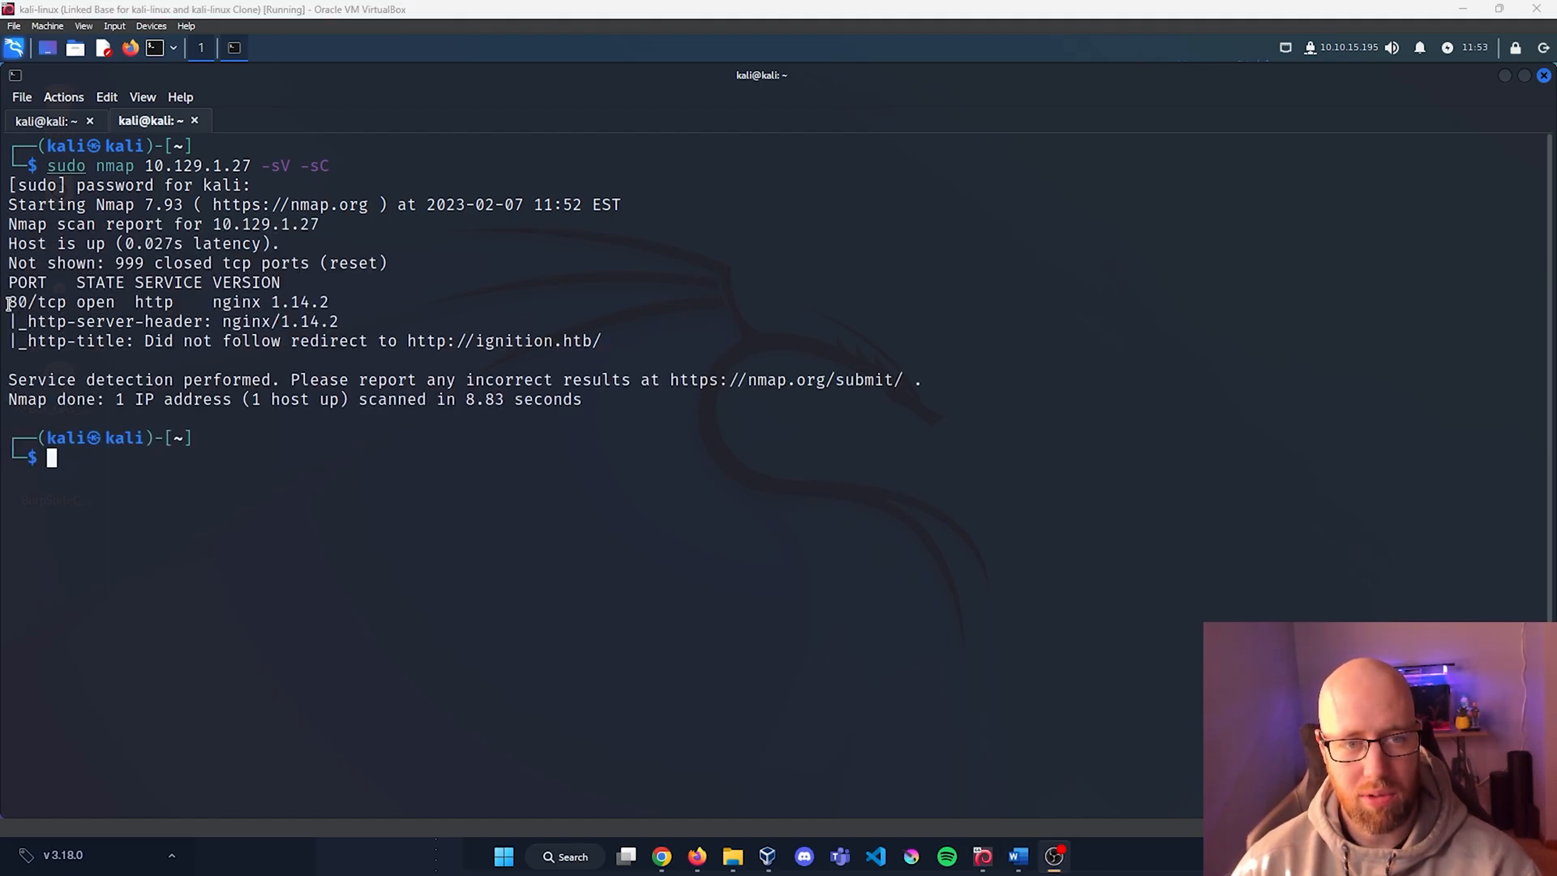
pyautogui.moveTo(362, 303)
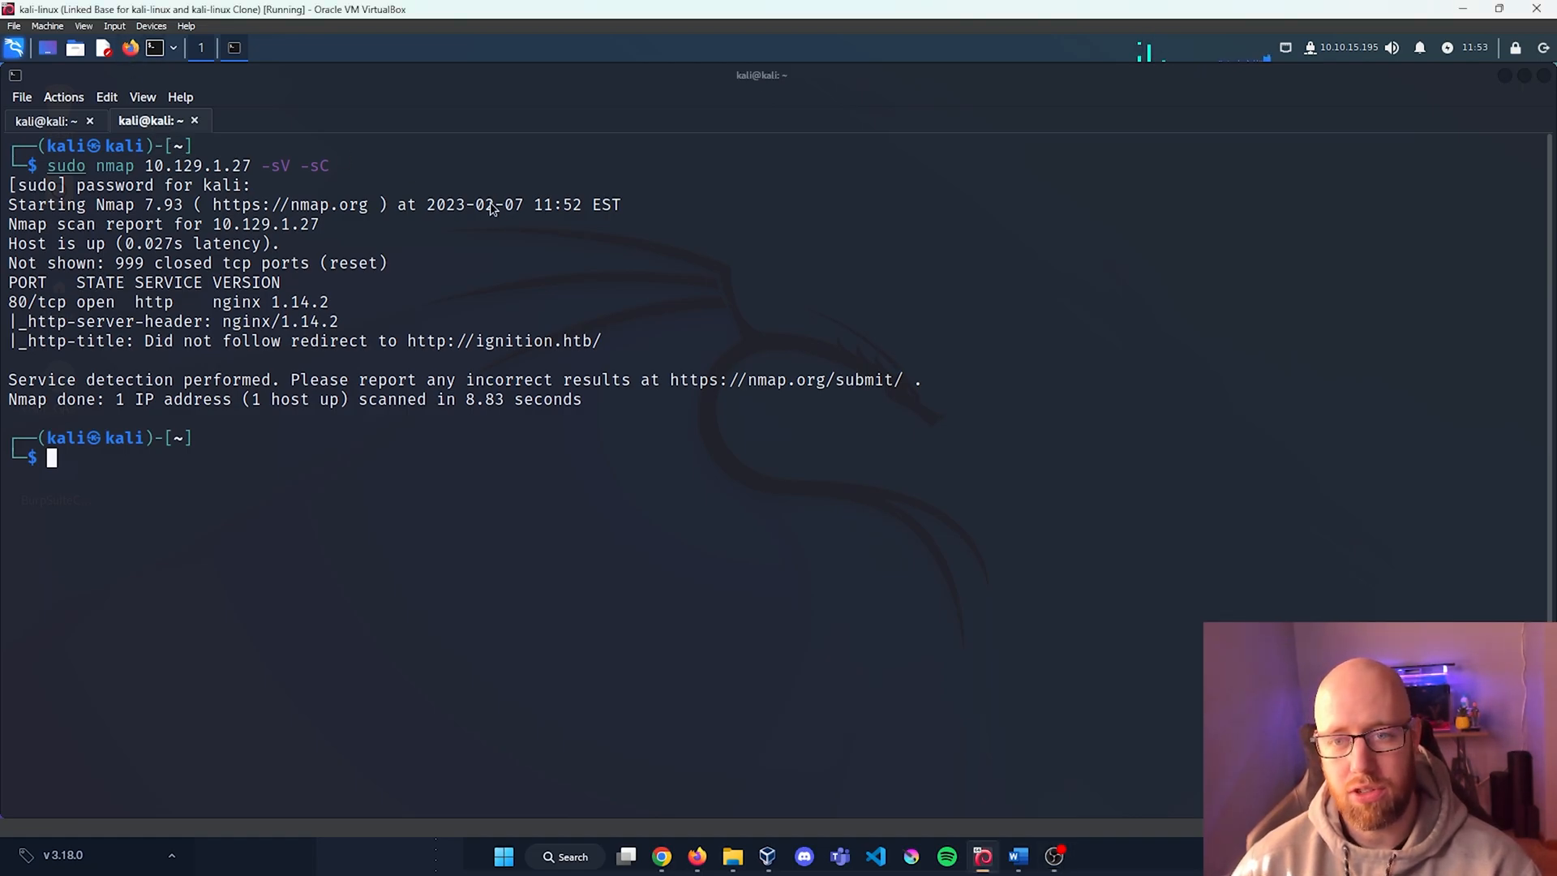
# Browse to ignition.htb in Firefox, landing on a page-not-found search page.
pyautogui.click(696, 856)
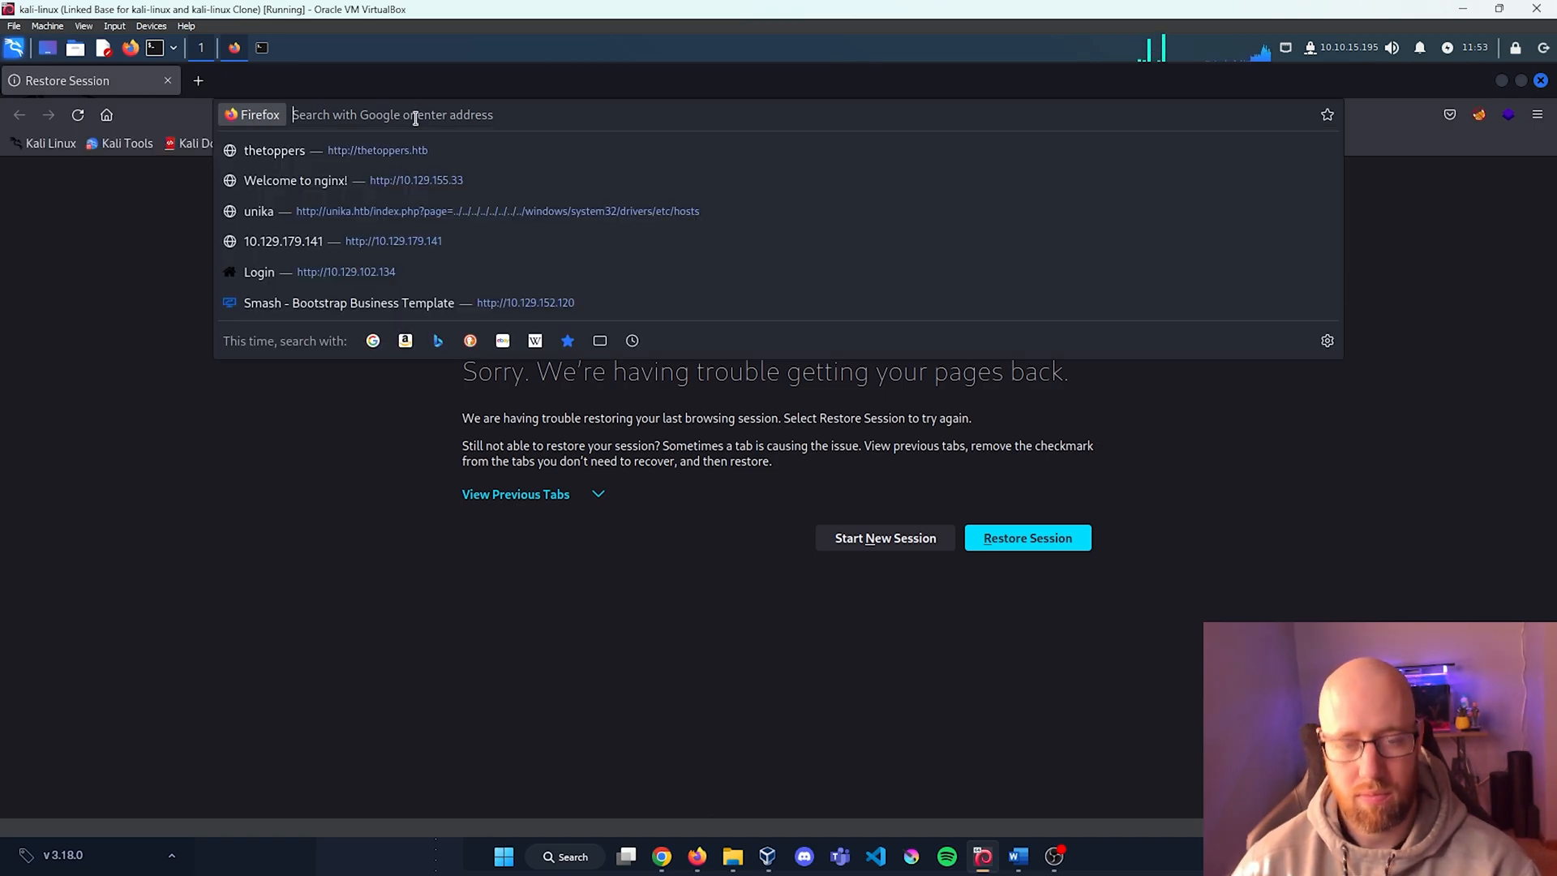
pyautogui.write('ignition.htb/&r=&t=0&akaCid=aaaaaaaa&bc=')
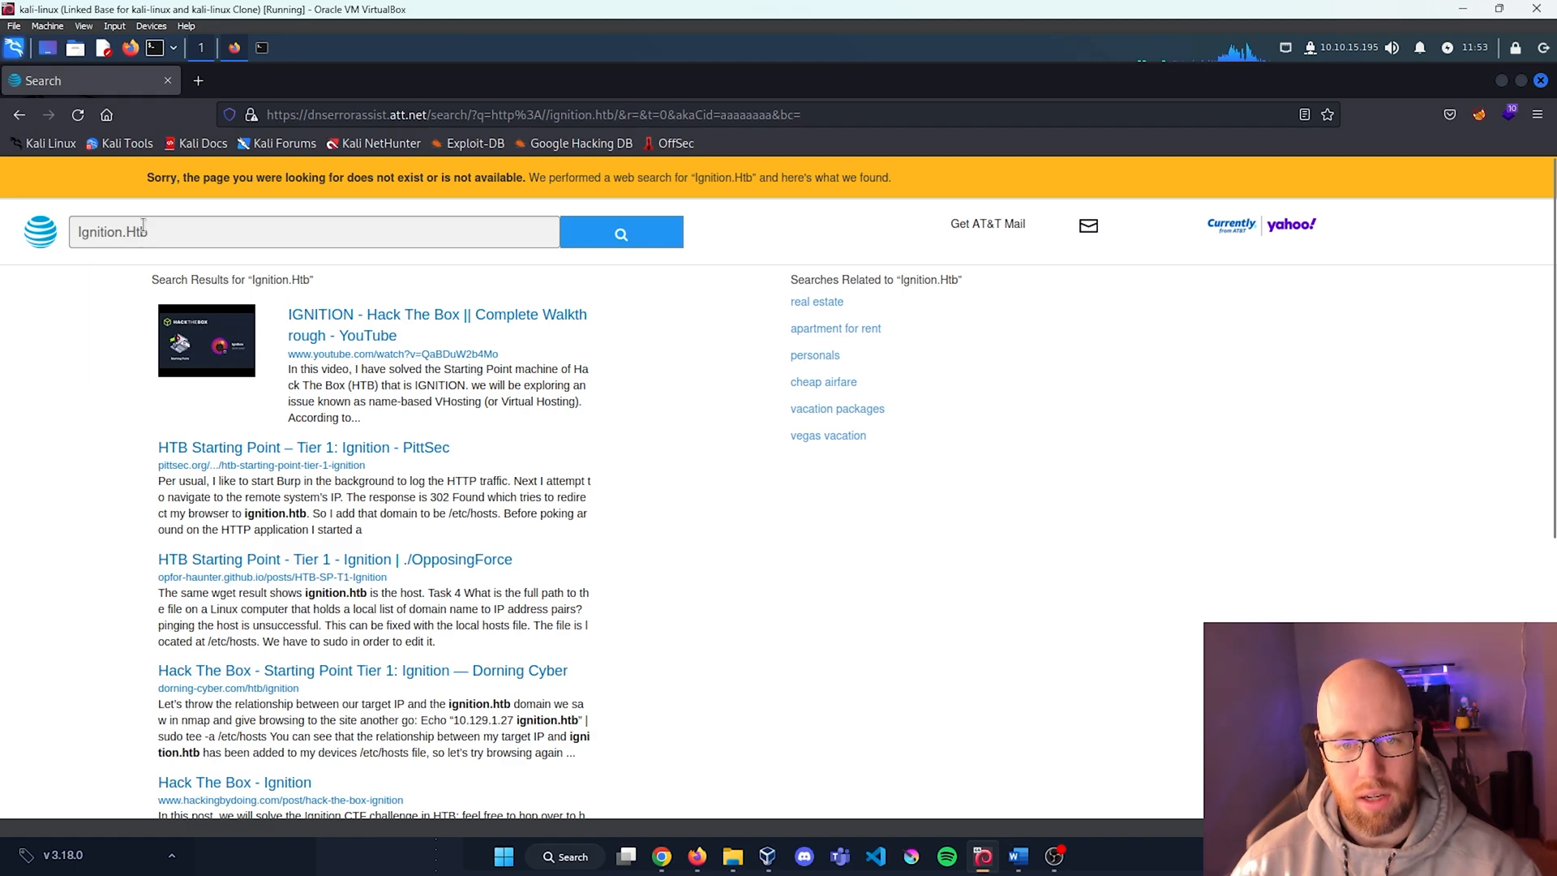
pyautogui.moveTo(202, 196)
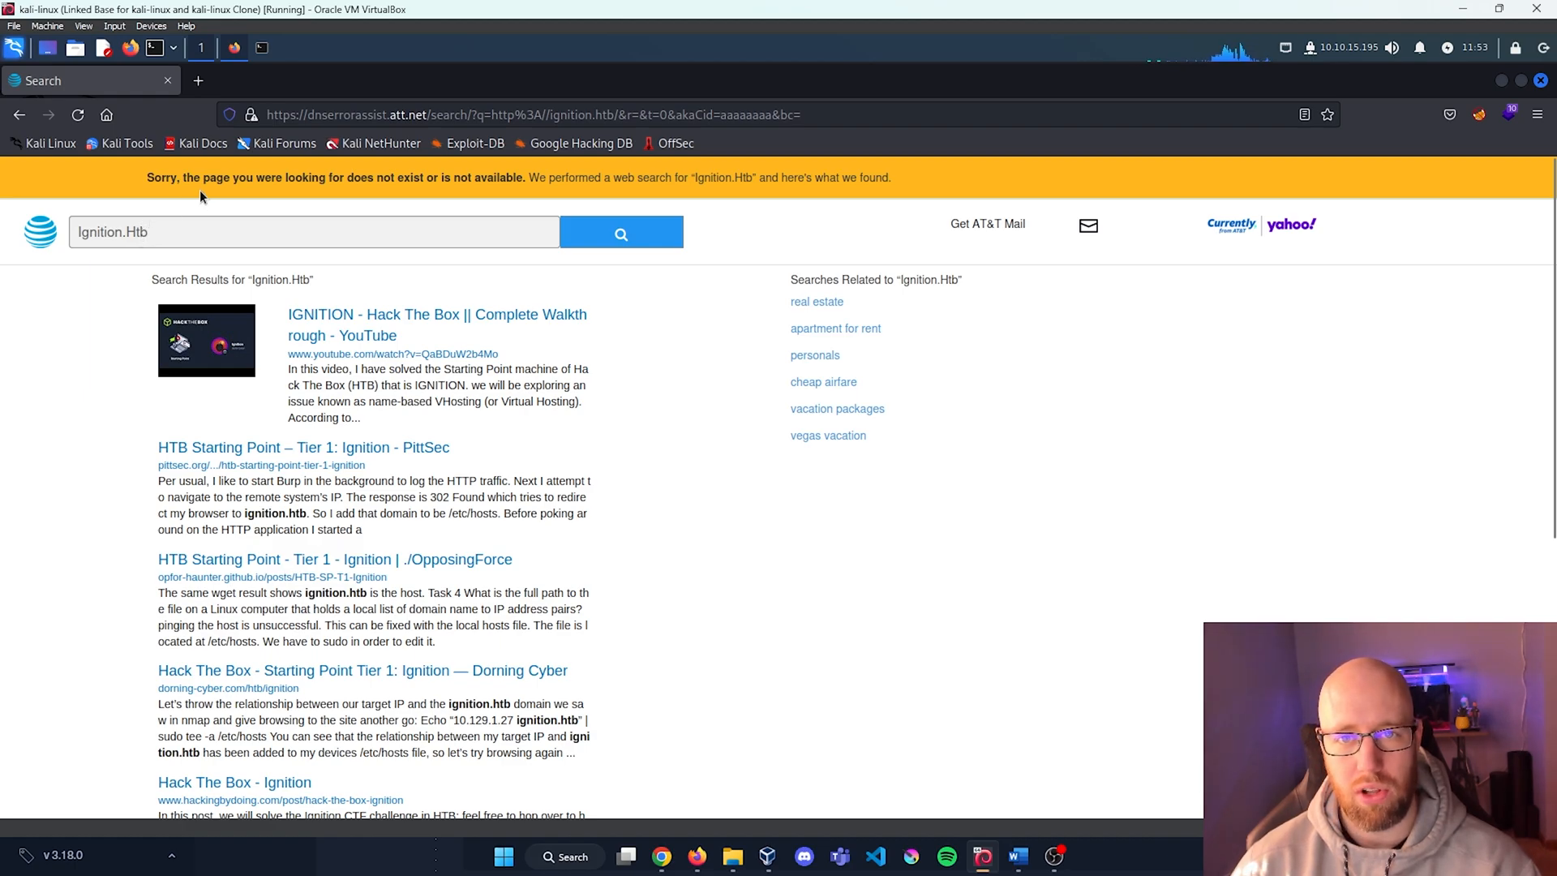
pyautogui.moveTo(340, 190)
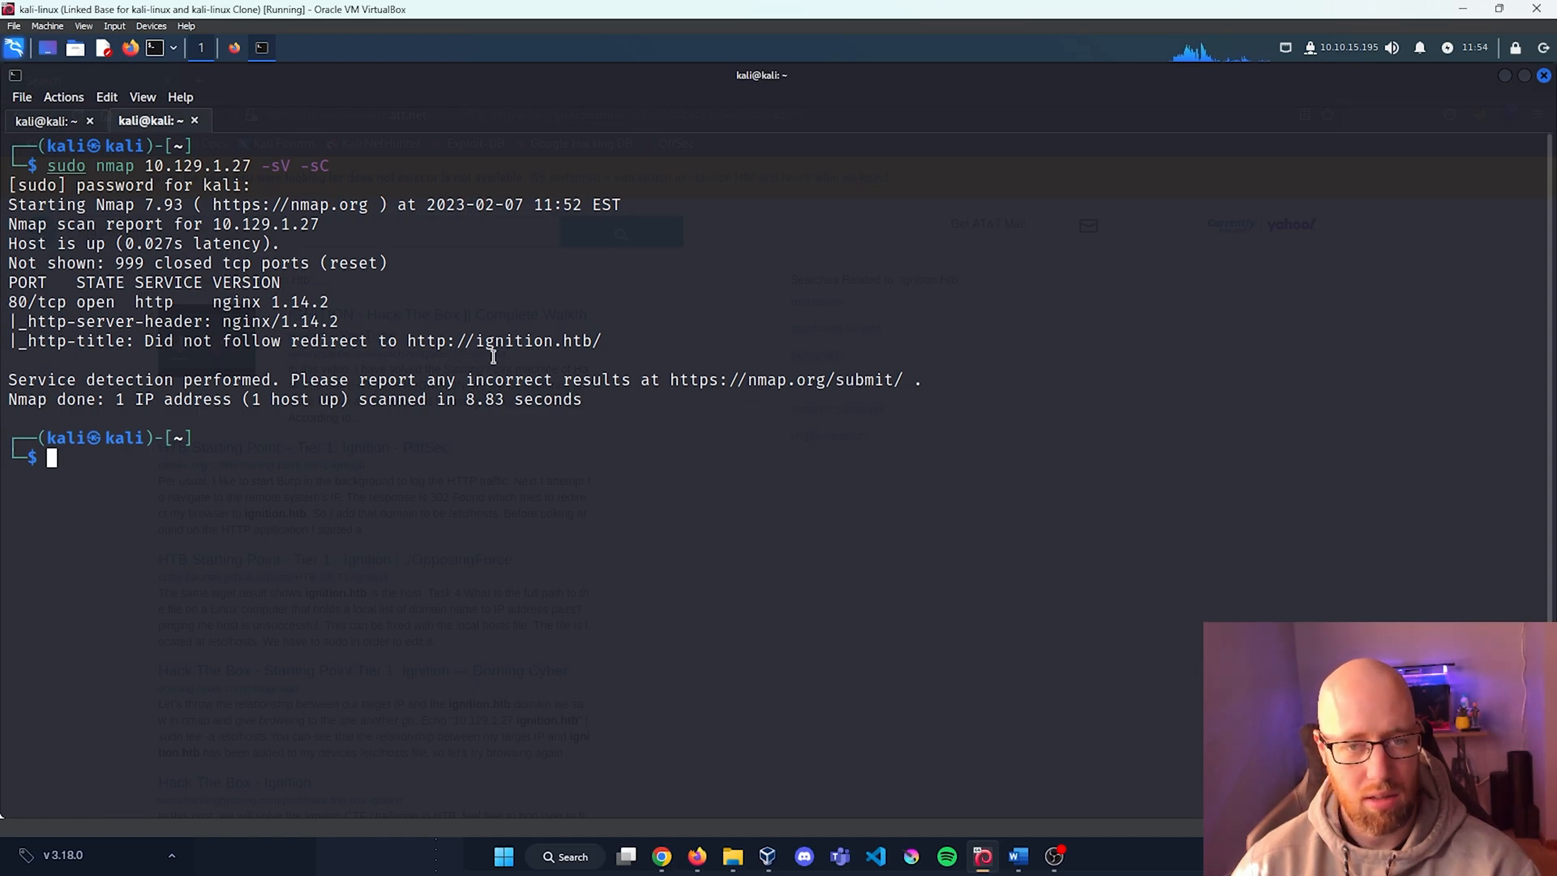
pyautogui.moveTo(269, 333)
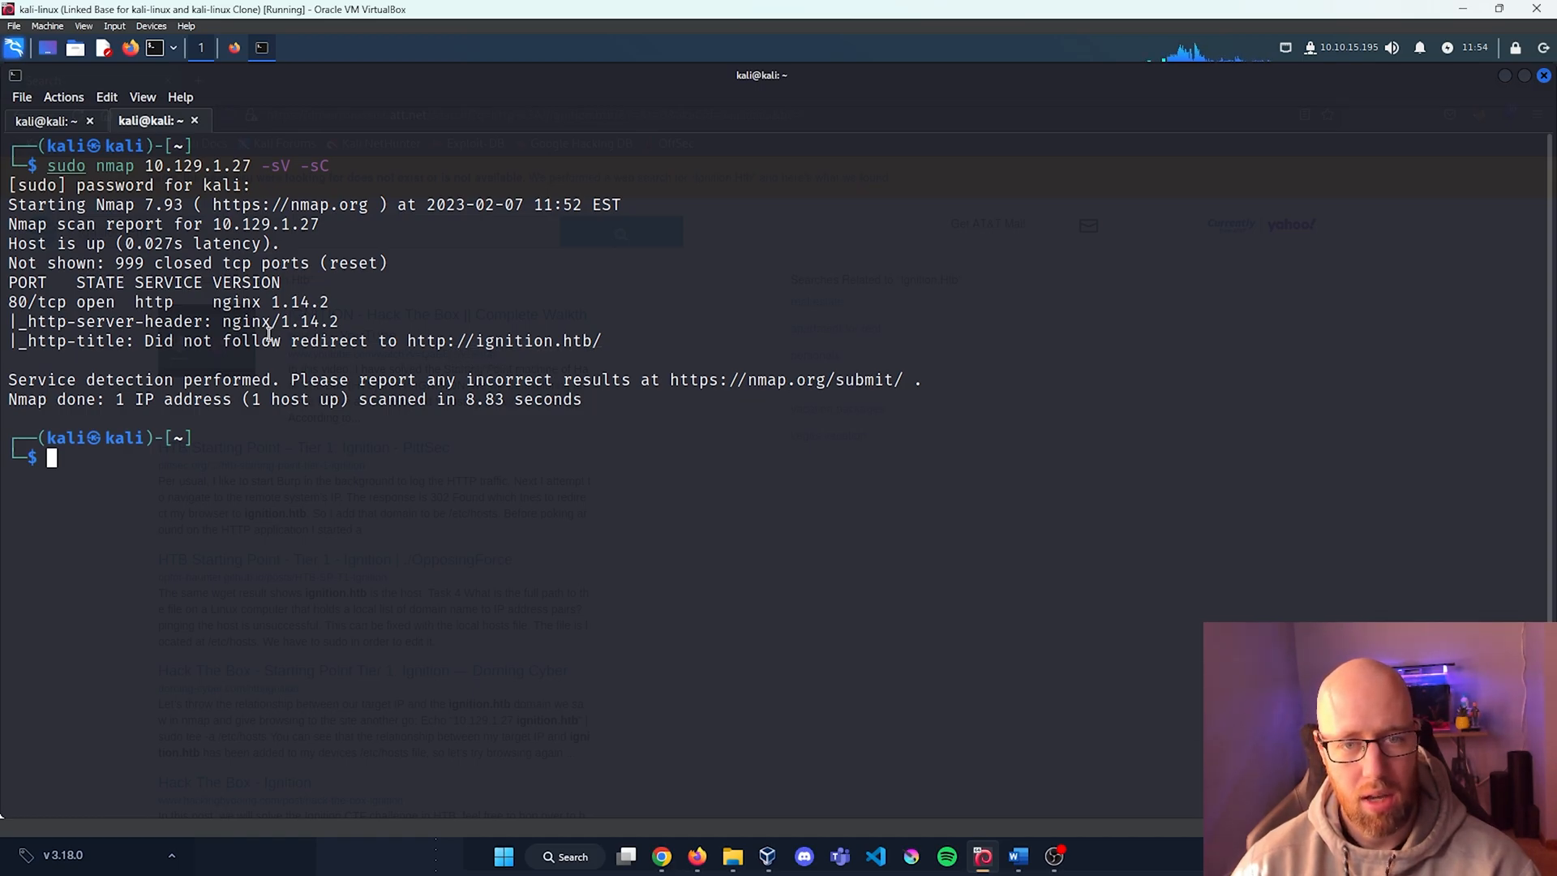
# Highlight nginx 1.14.2 in the nmap output as the port 80 service version.
pyautogui.doubleClick(238, 302)
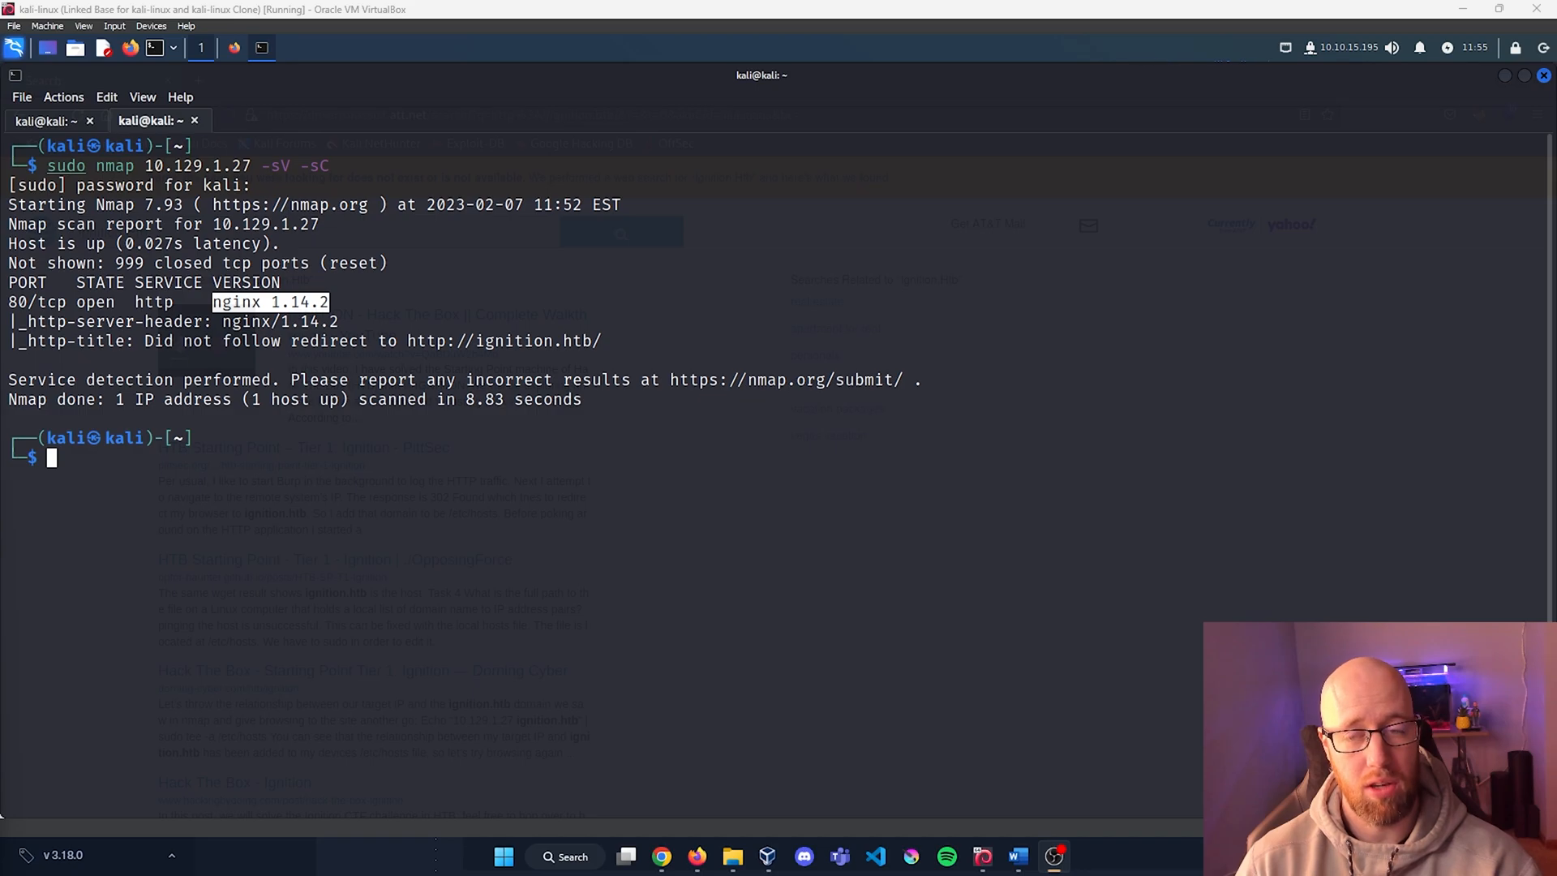
pyautogui.moveTo(554, 315)
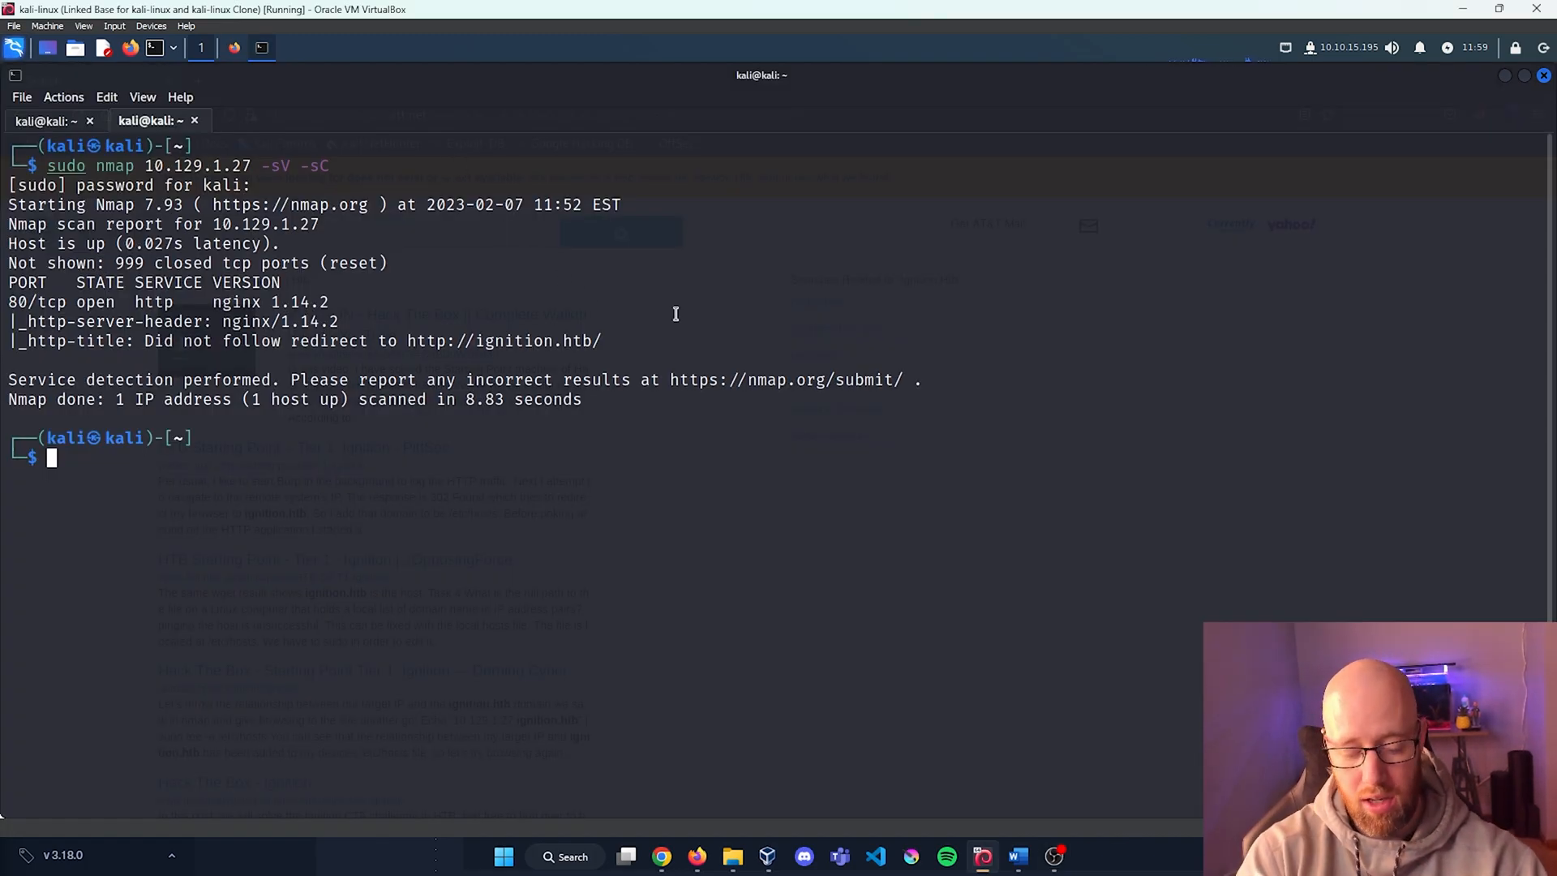
# Run curl -v 10.129.1.27, showing a 302 redirect to ignition.htb from nginx/1.14.2.
pyautogui.write('curl')
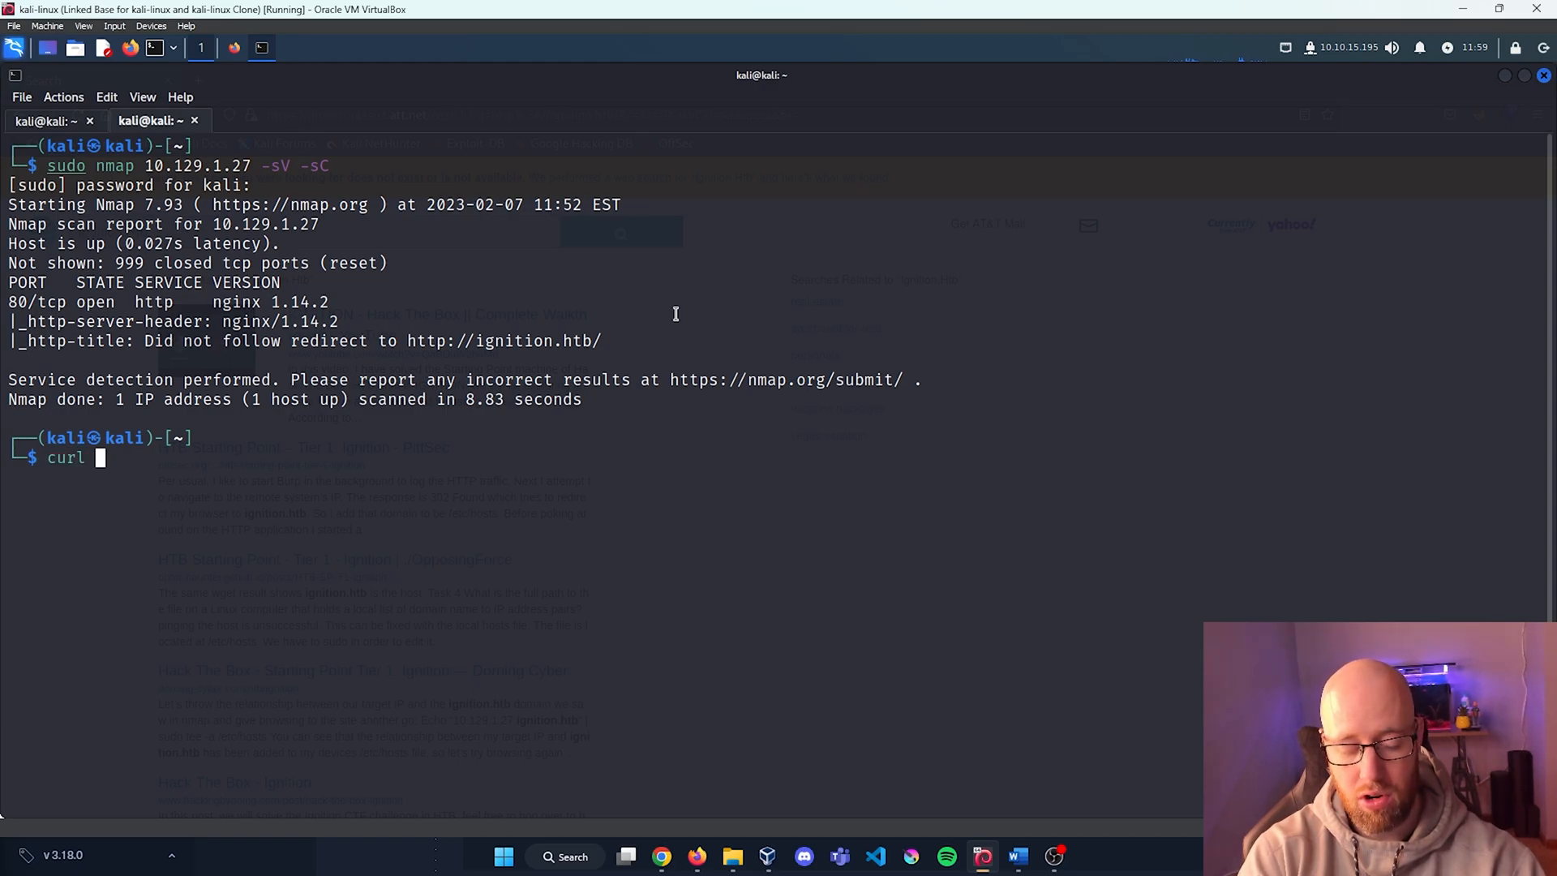
pyautogui.write('-v')
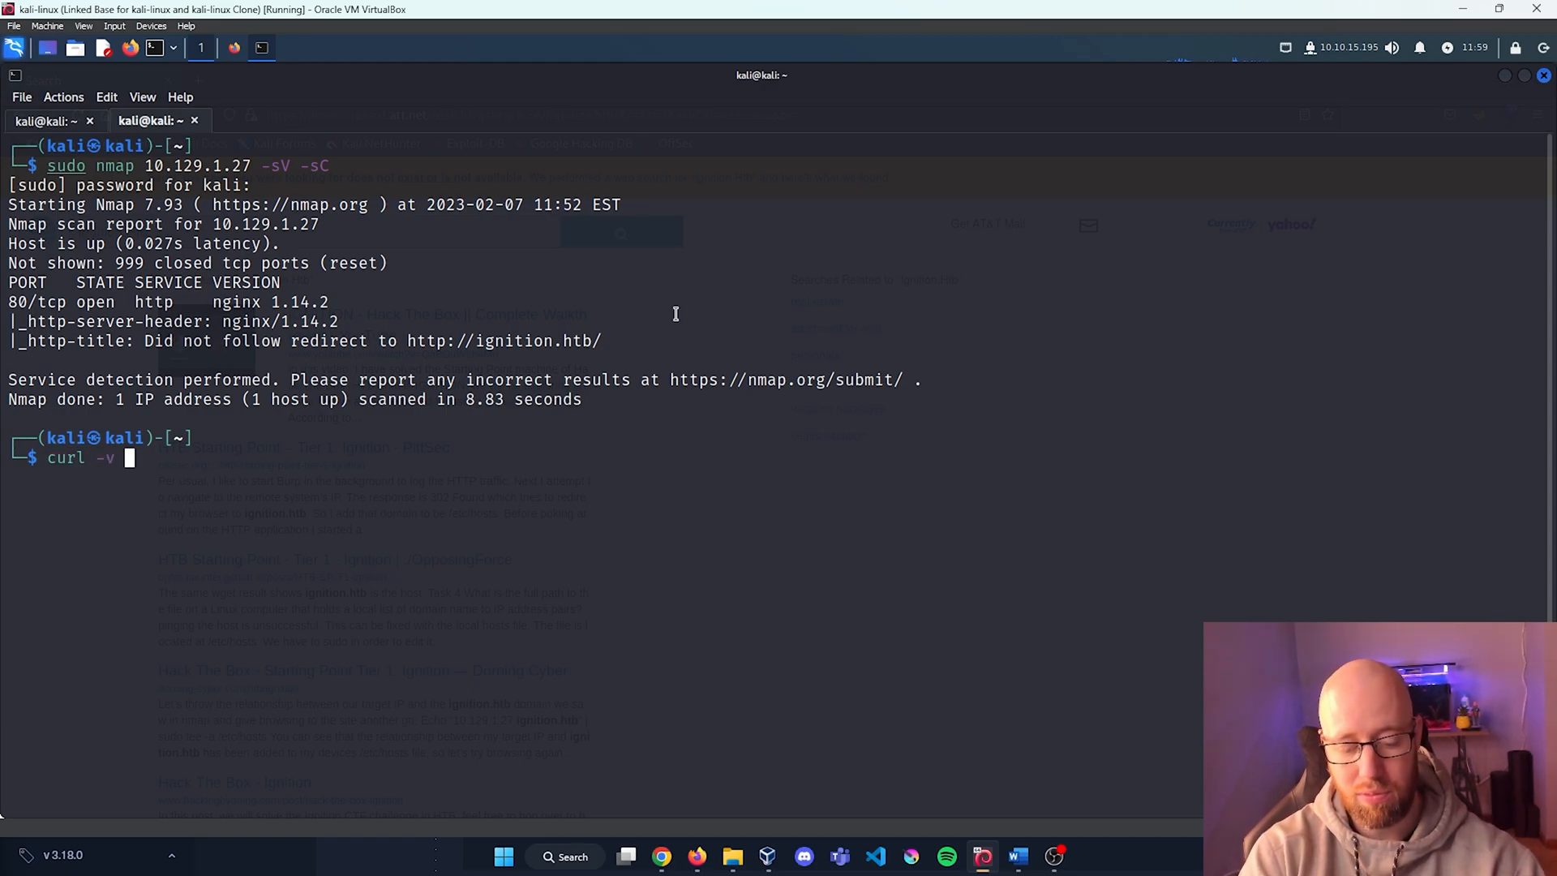
pyautogui.moveTo(662, 856)
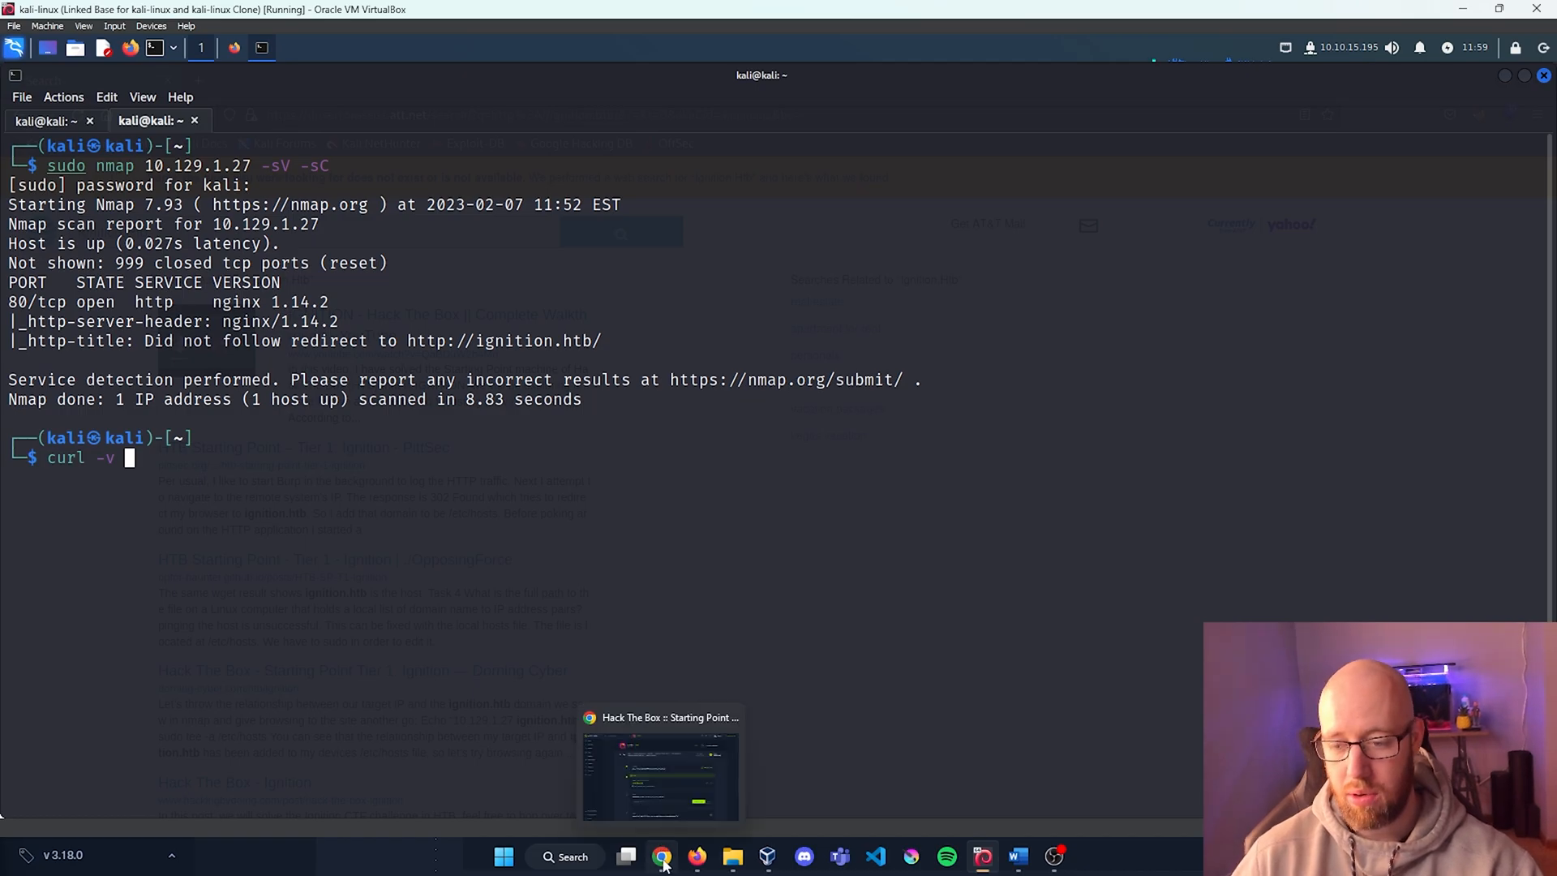
pyautogui.click(658, 769)
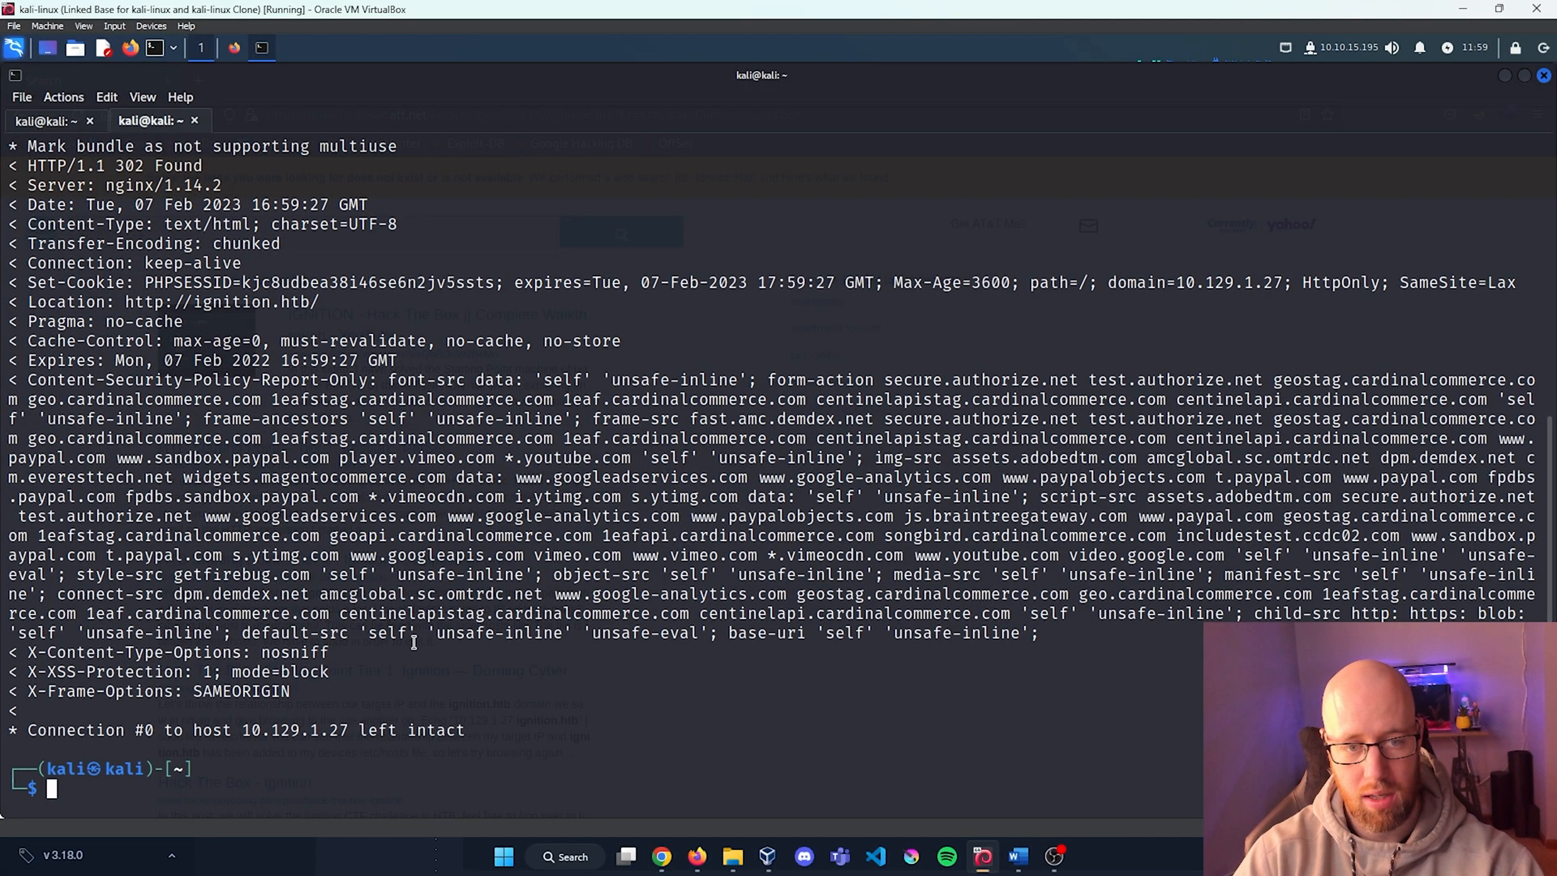
pyautogui.scroll(3)
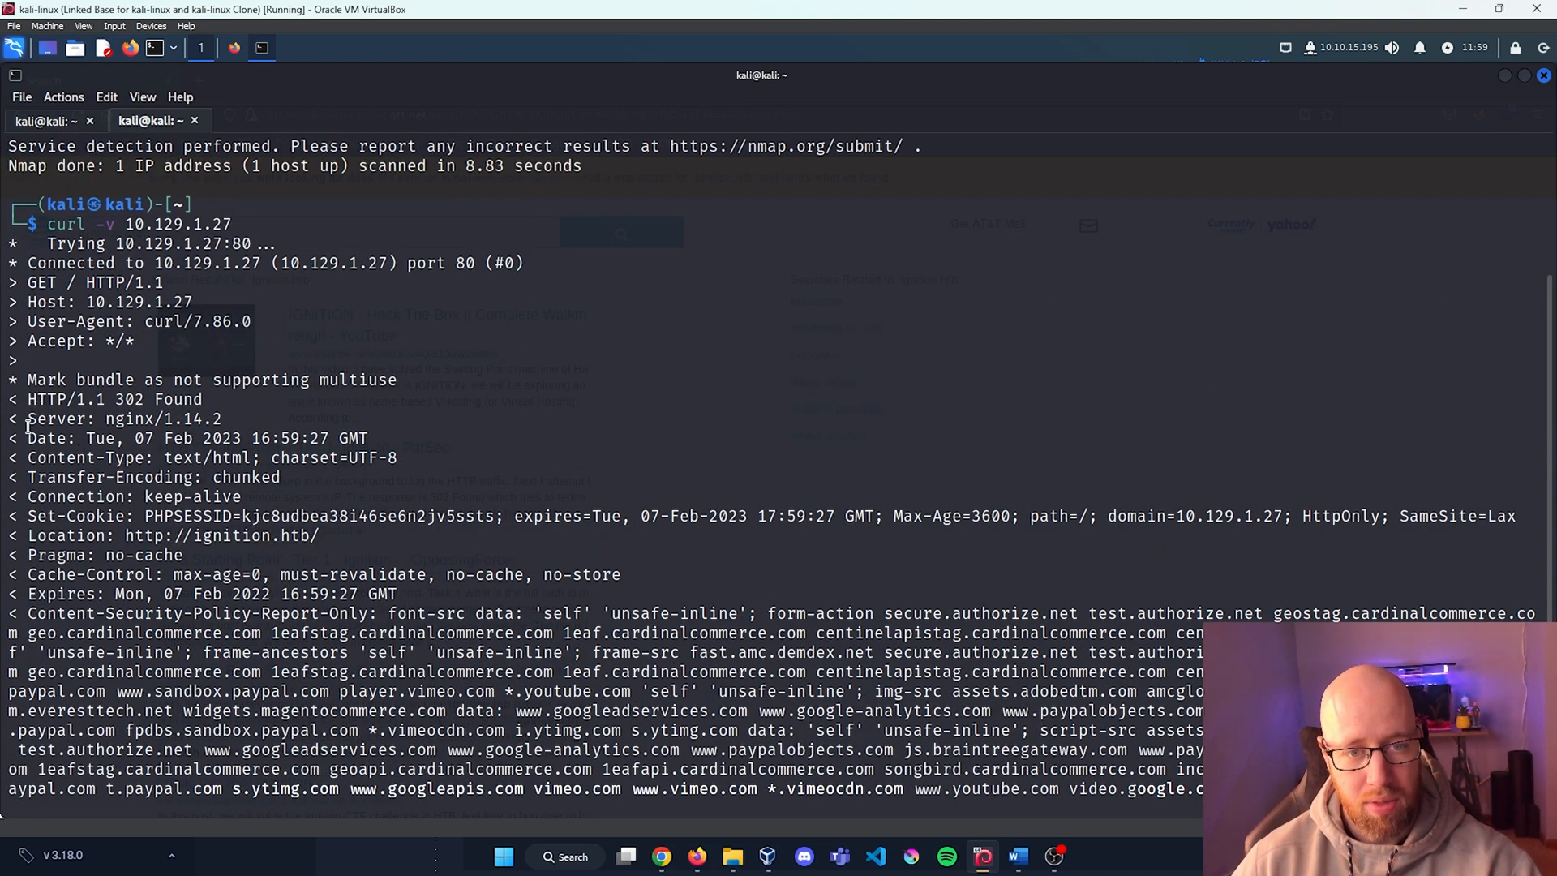
pyautogui.doubleClick(113, 398)
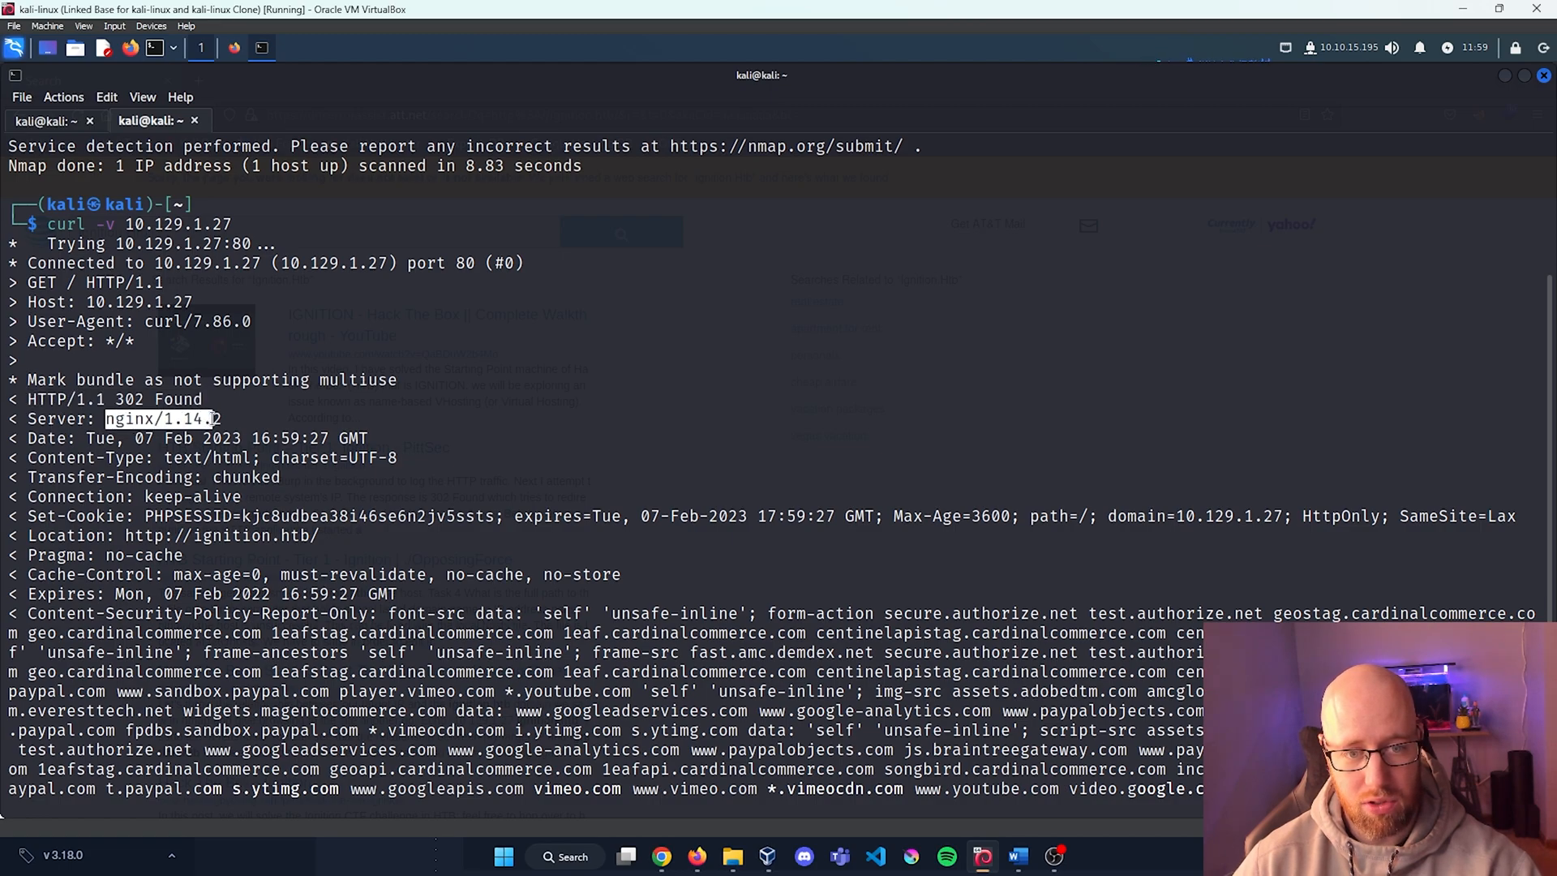
# Append "10.129.1.27 ignition.htb" to /etc/hosts via echo piped to sudo tee -a.
pyautogui.write('echo')
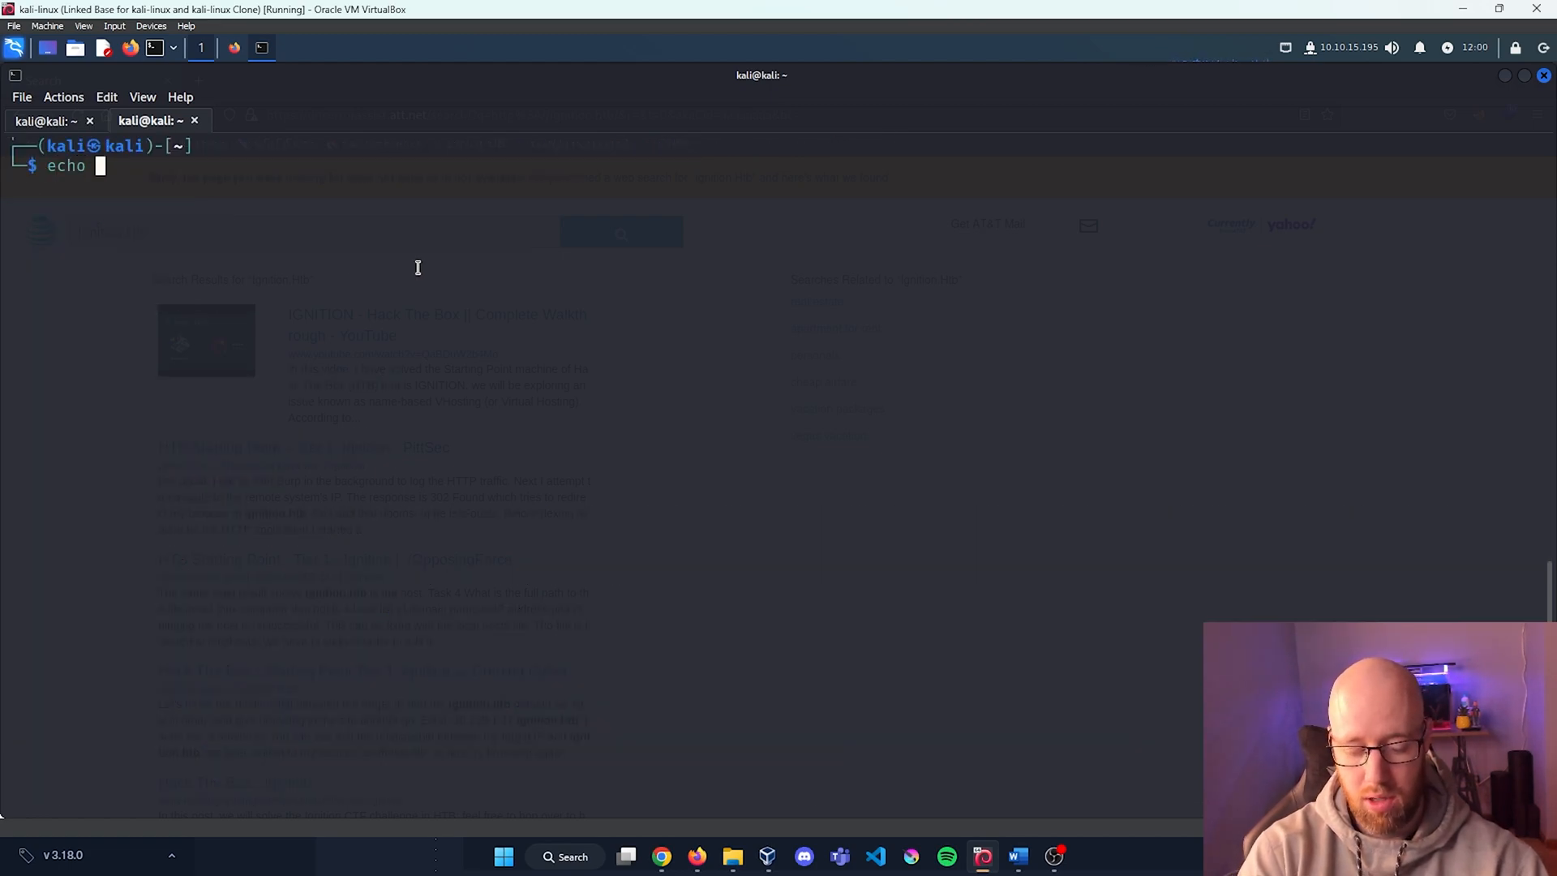
pyautogui.write('"10.129.1.27"')
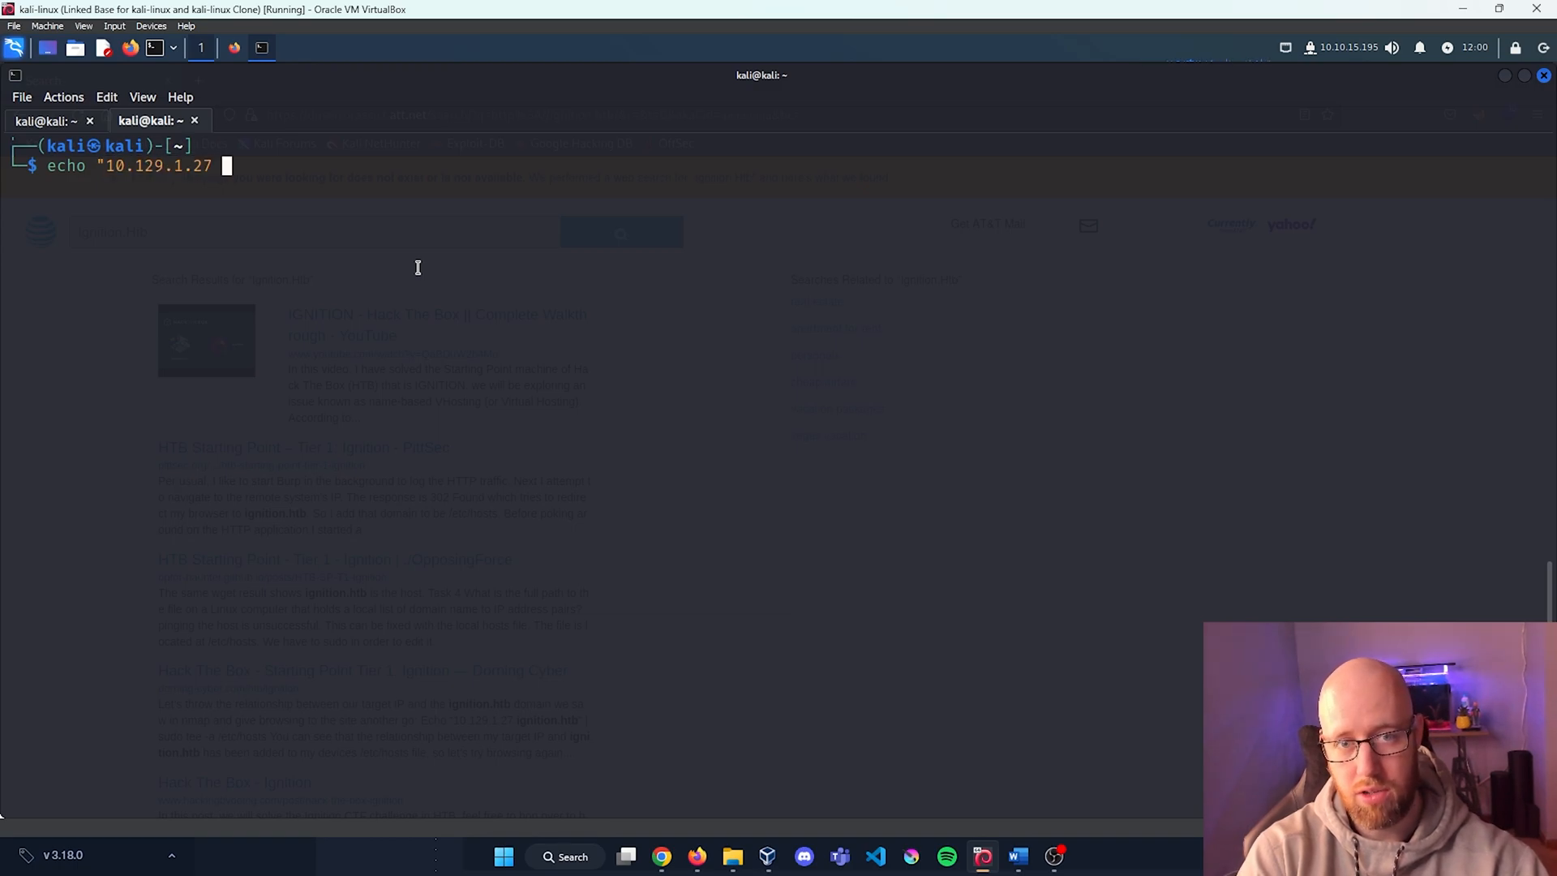
pyautogui.write('ignition.')
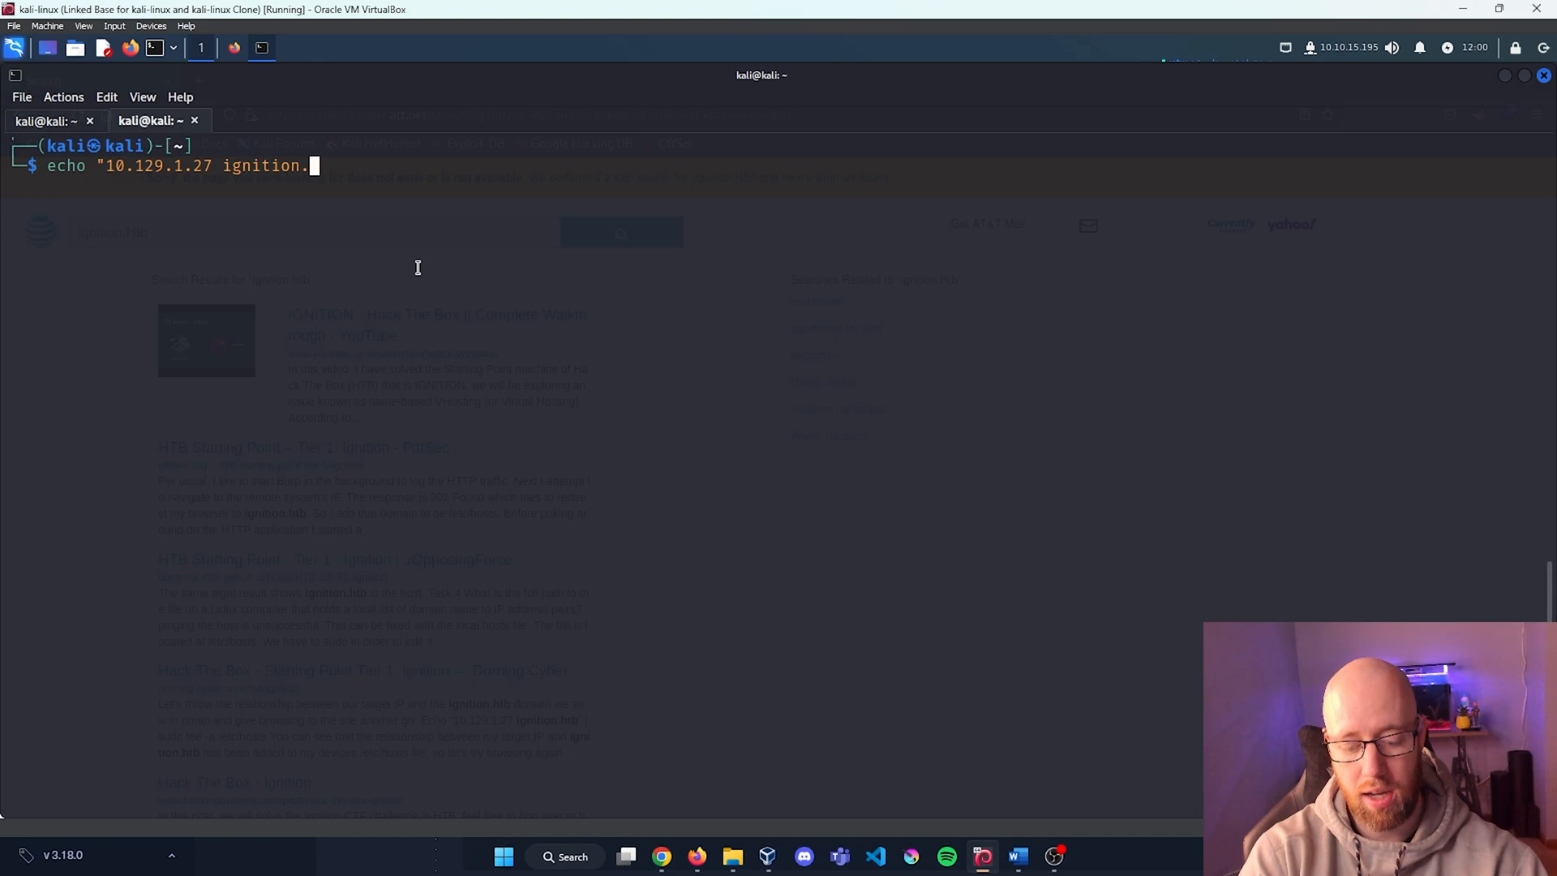
pyautogui.write('tb" | su')
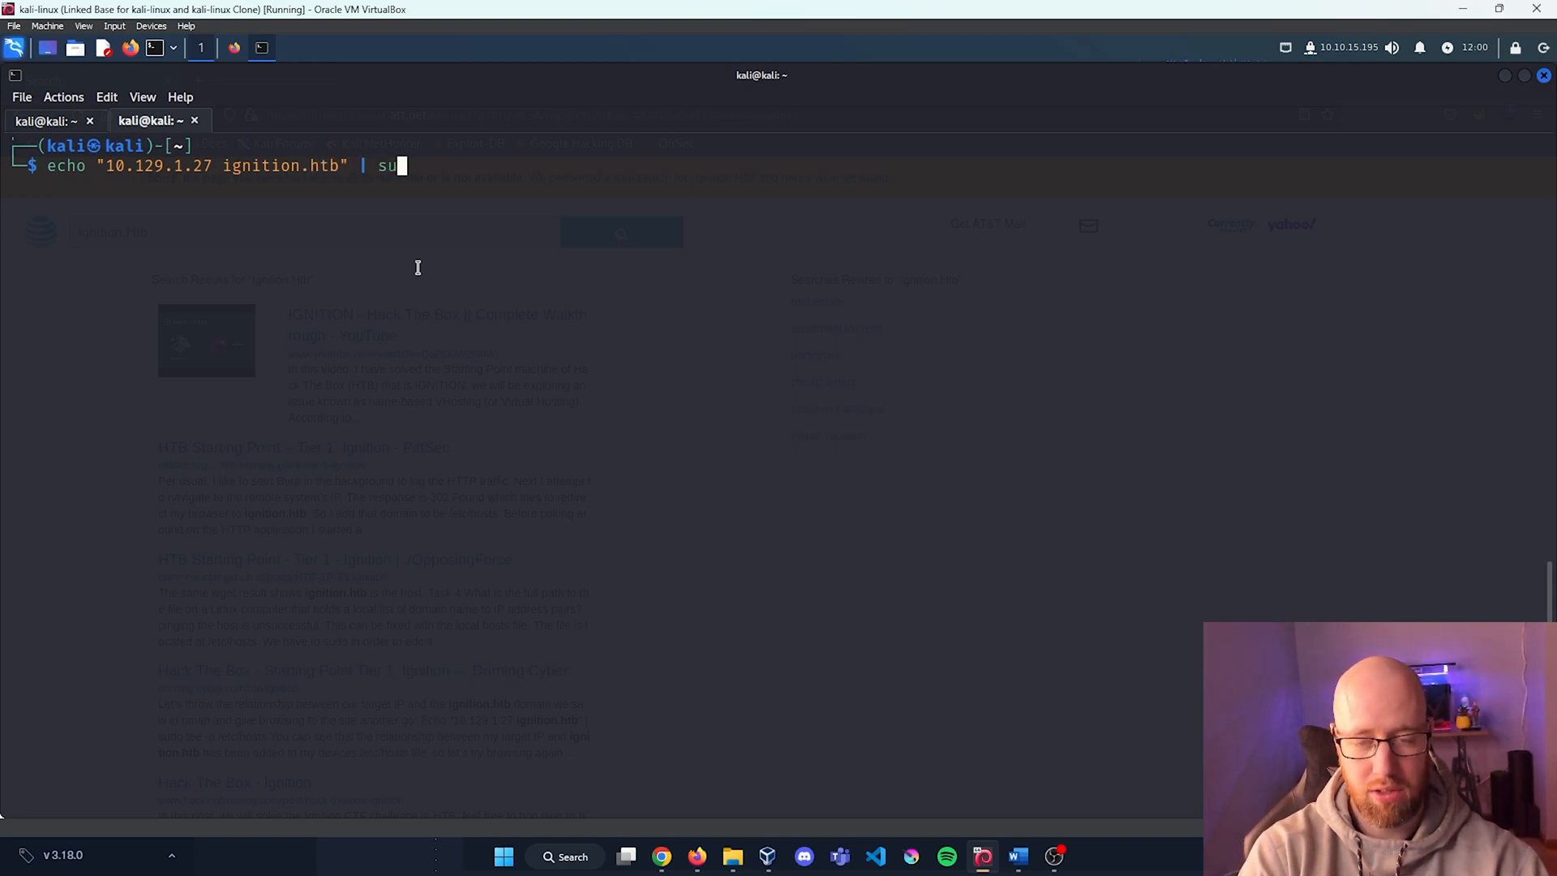
pyautogui.write('do tee -a')
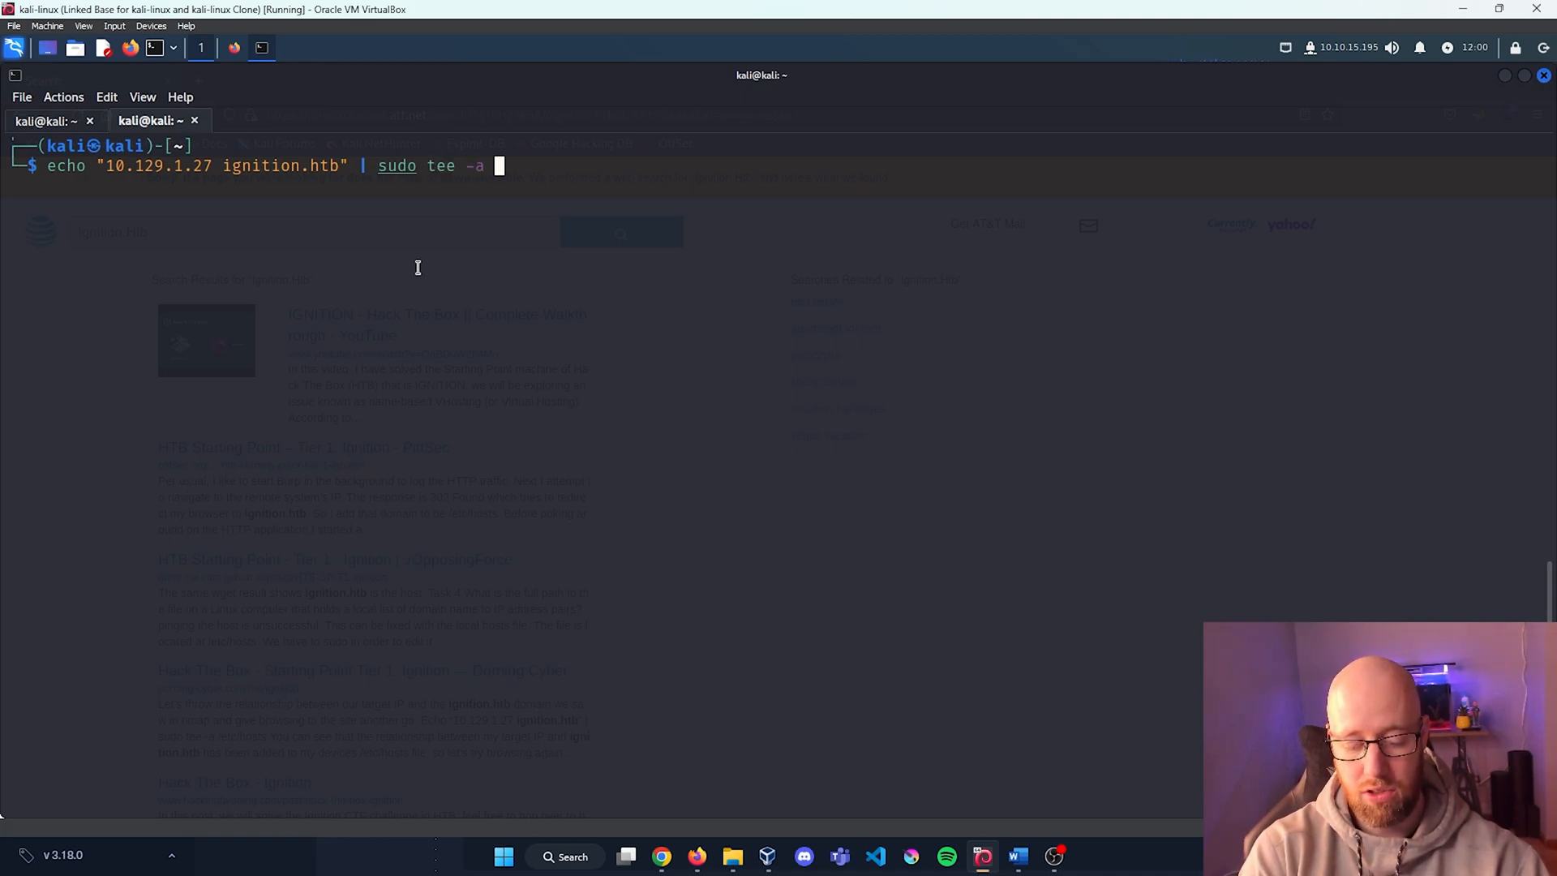
pyautogui.write('/etc')
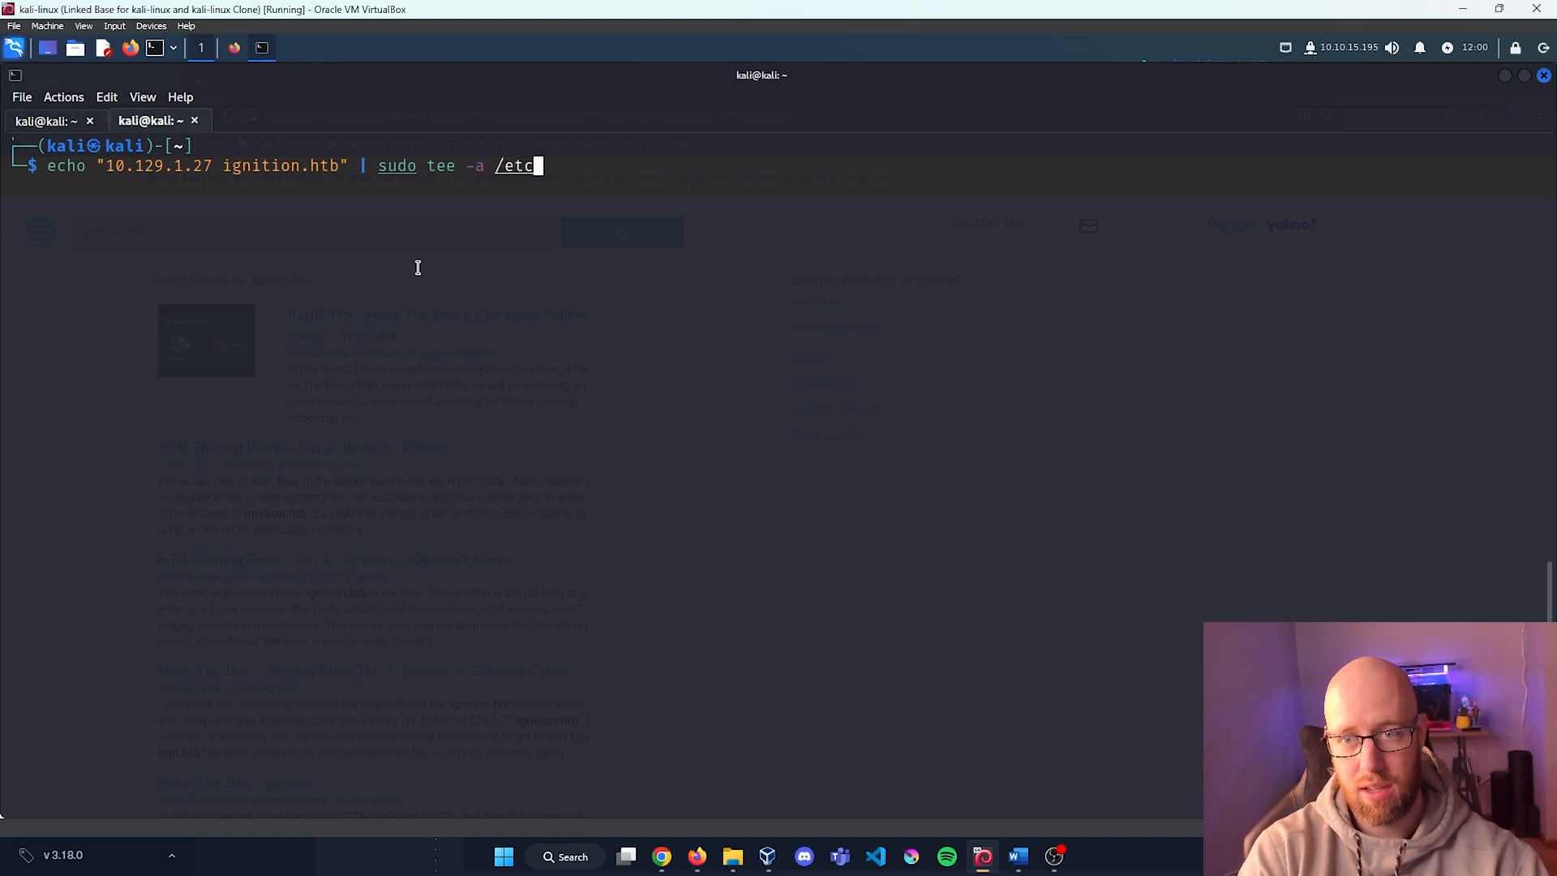
pyautogui.write('hosts')
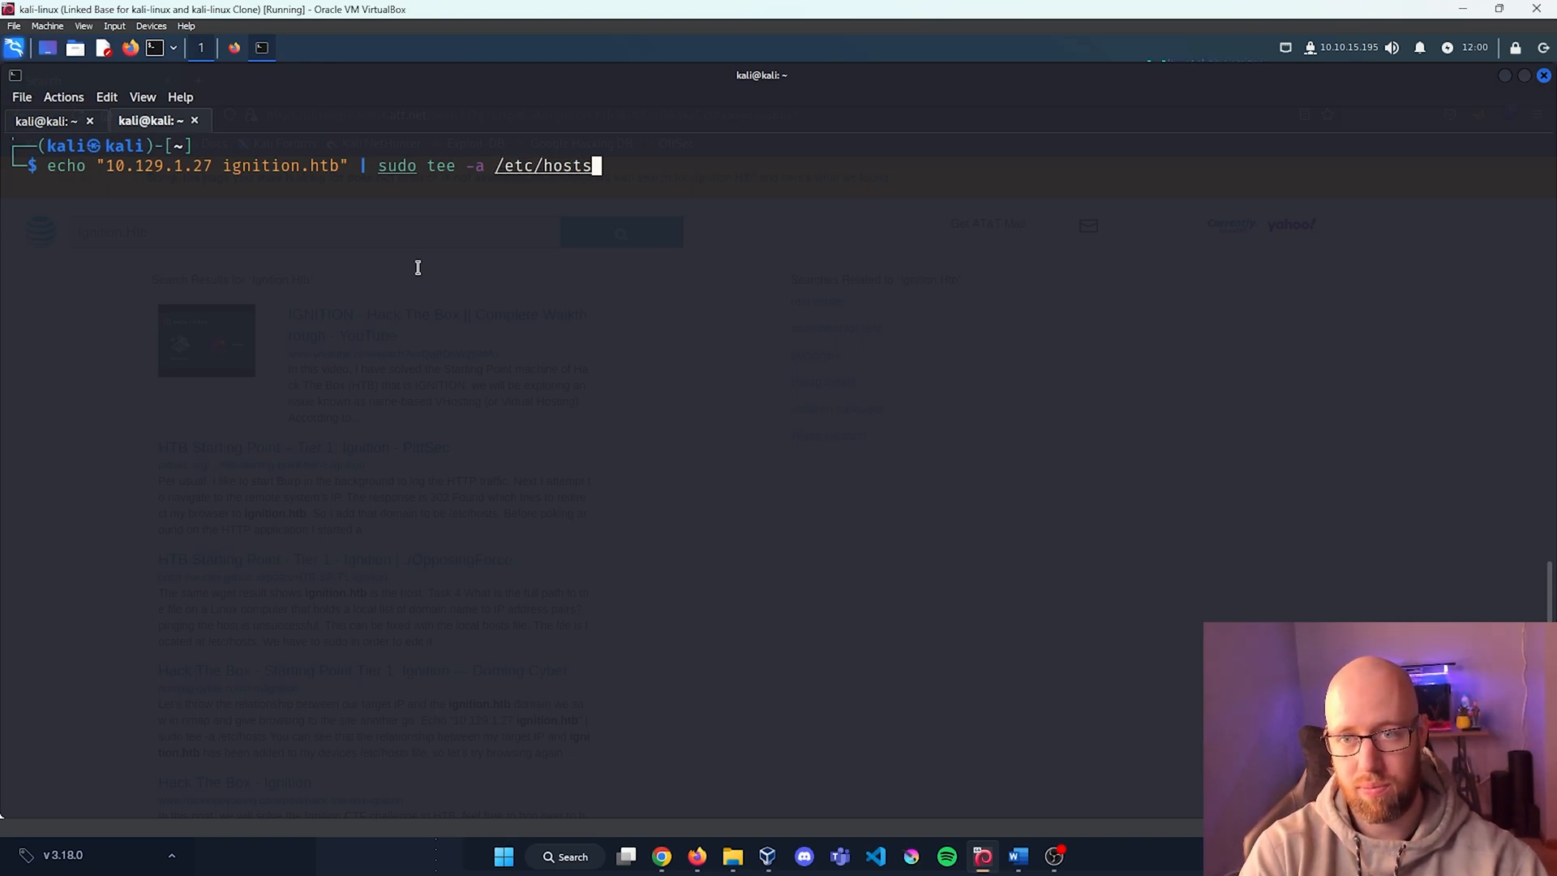
pyautogui.press('Return')
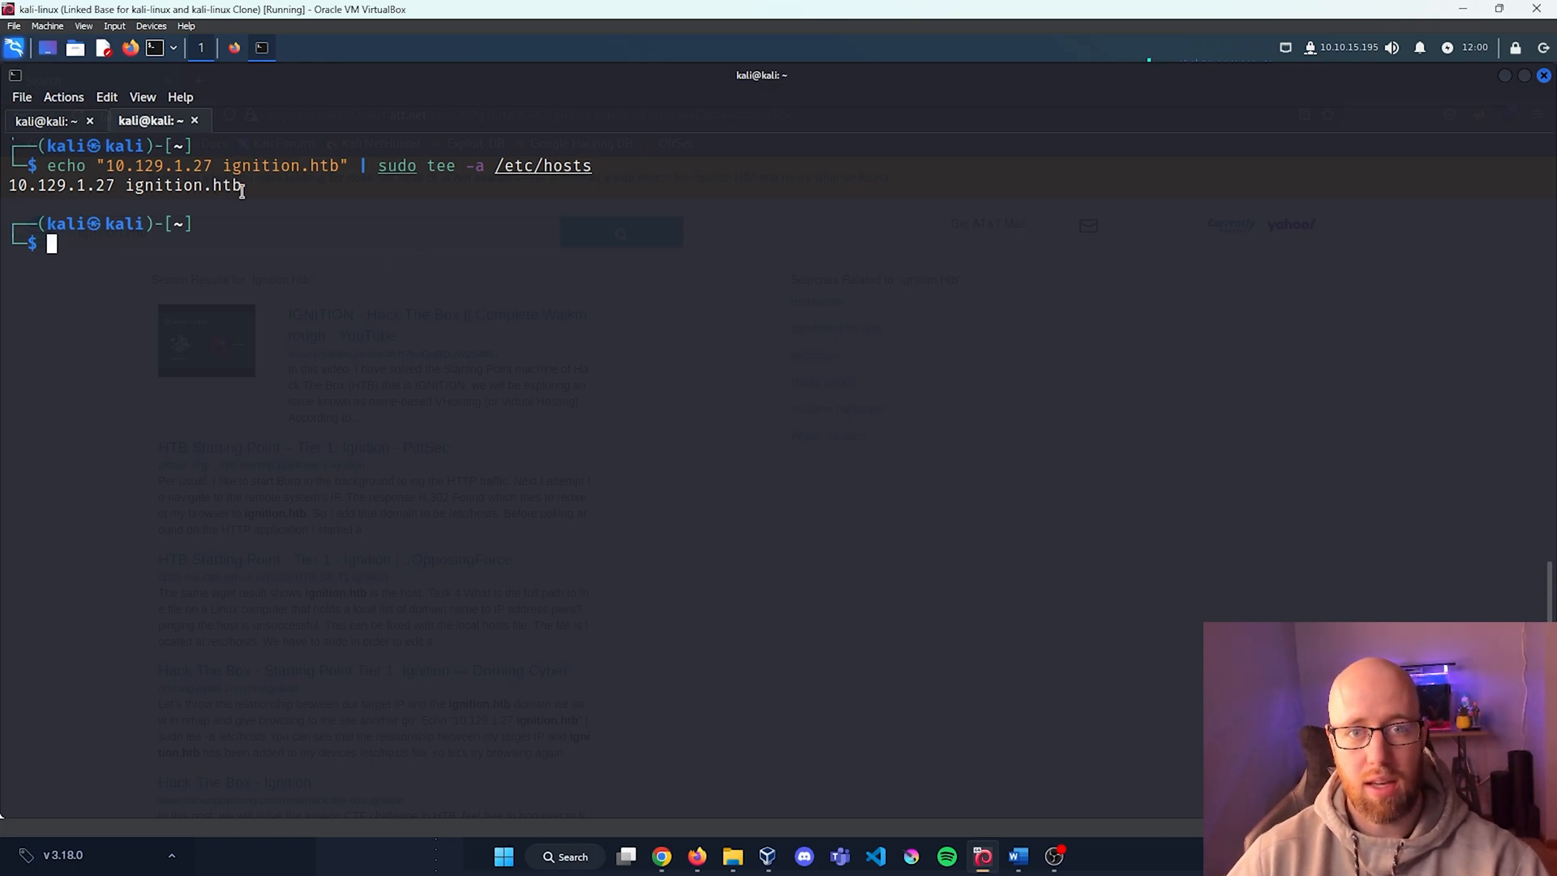
# Show the tail of /etc/hosts and confirm the new ignition.htb entry ends the file.
pyautogui.write('tail')
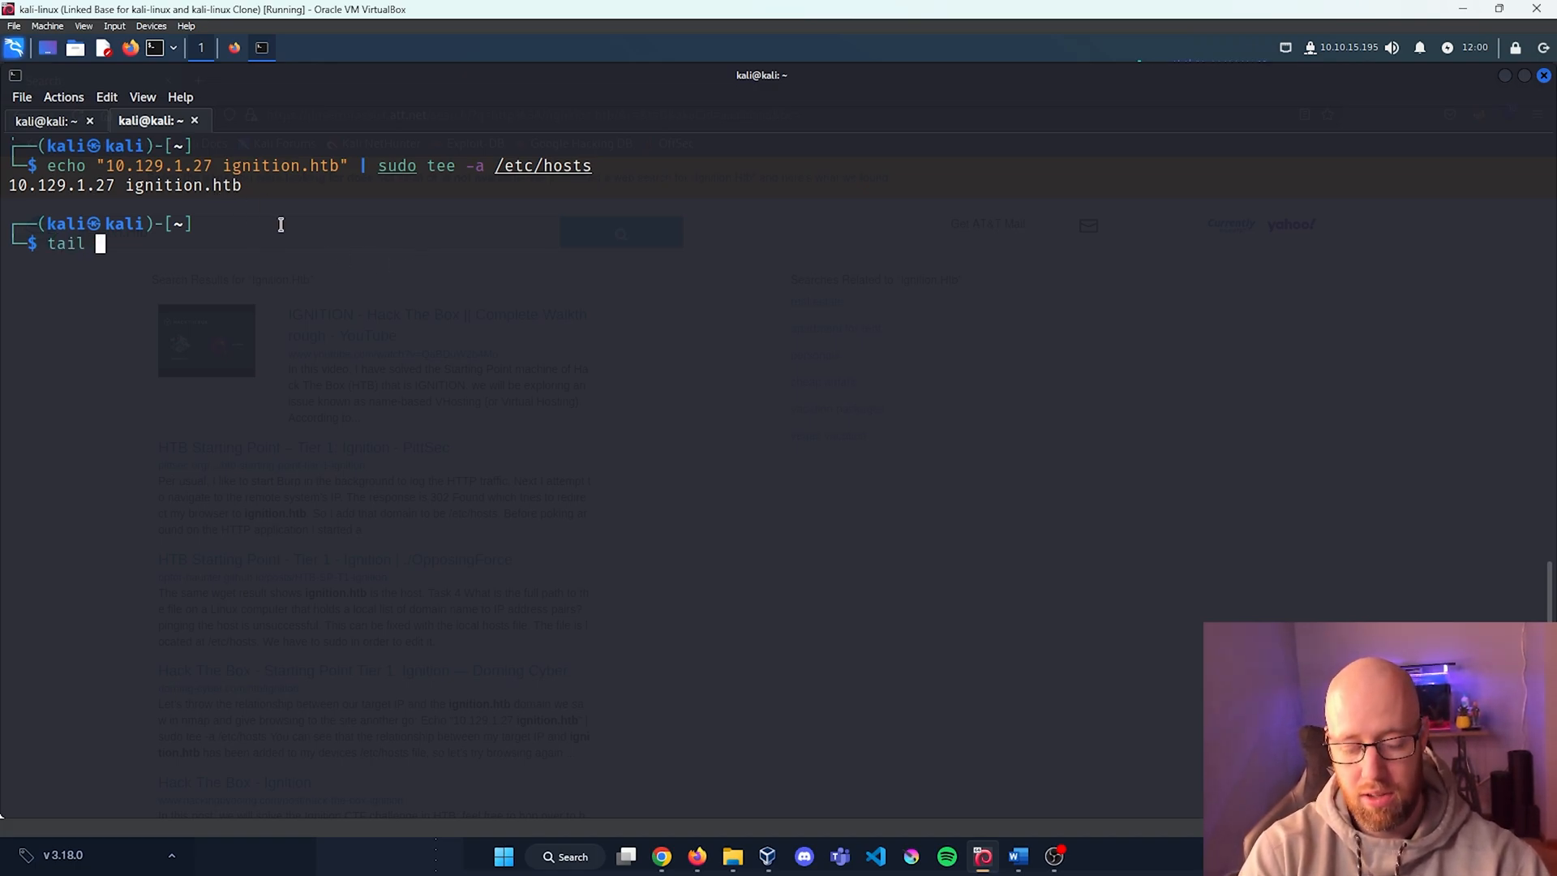
pyautogui.write('/etc/hosts')
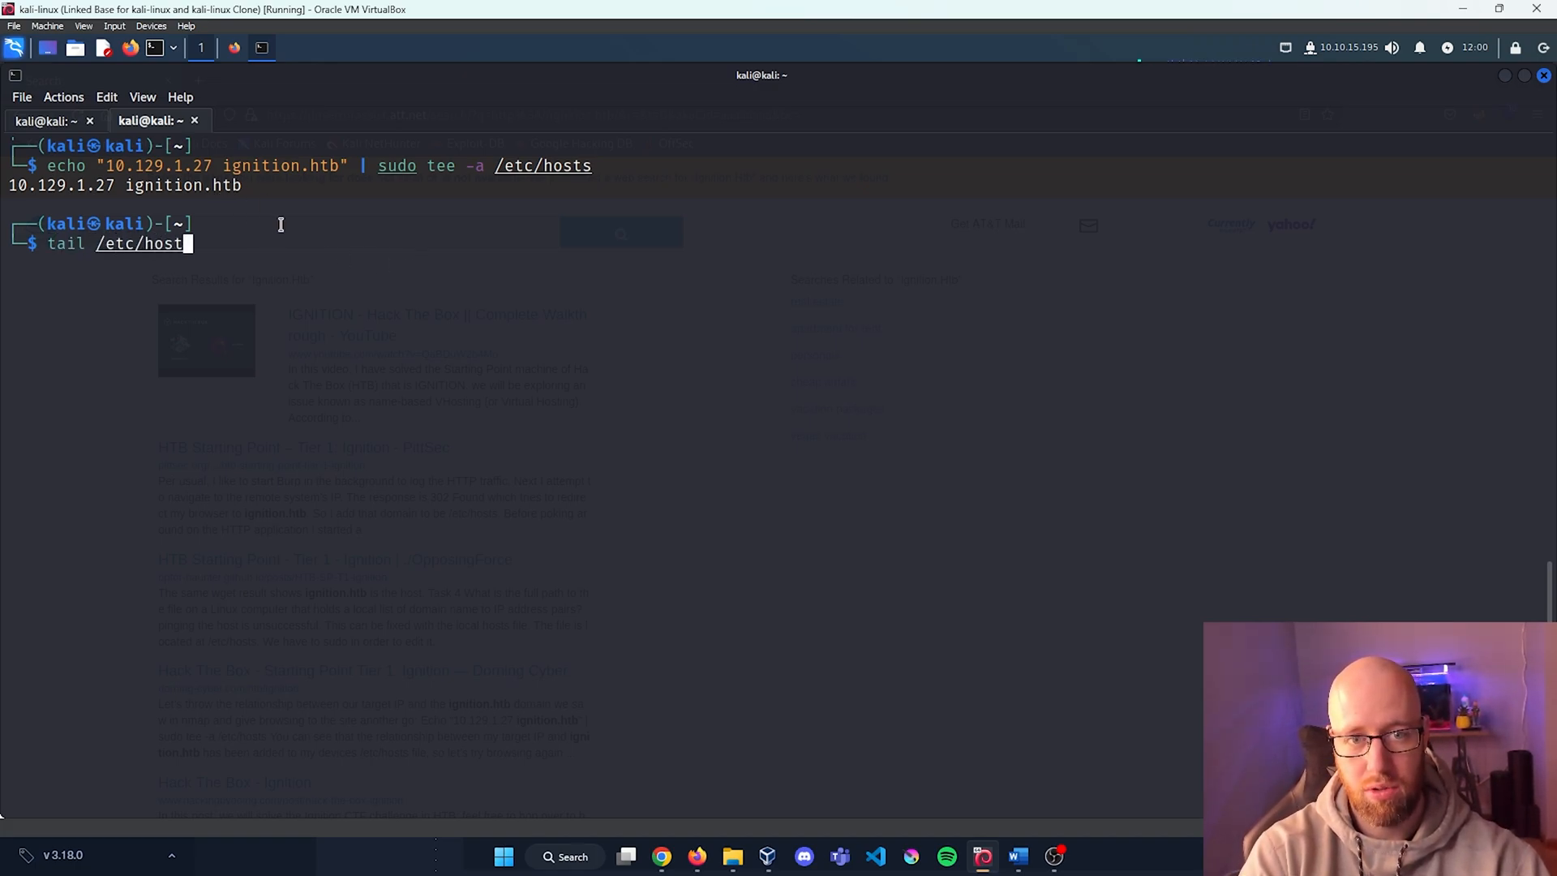
pyautogui.press('Return')
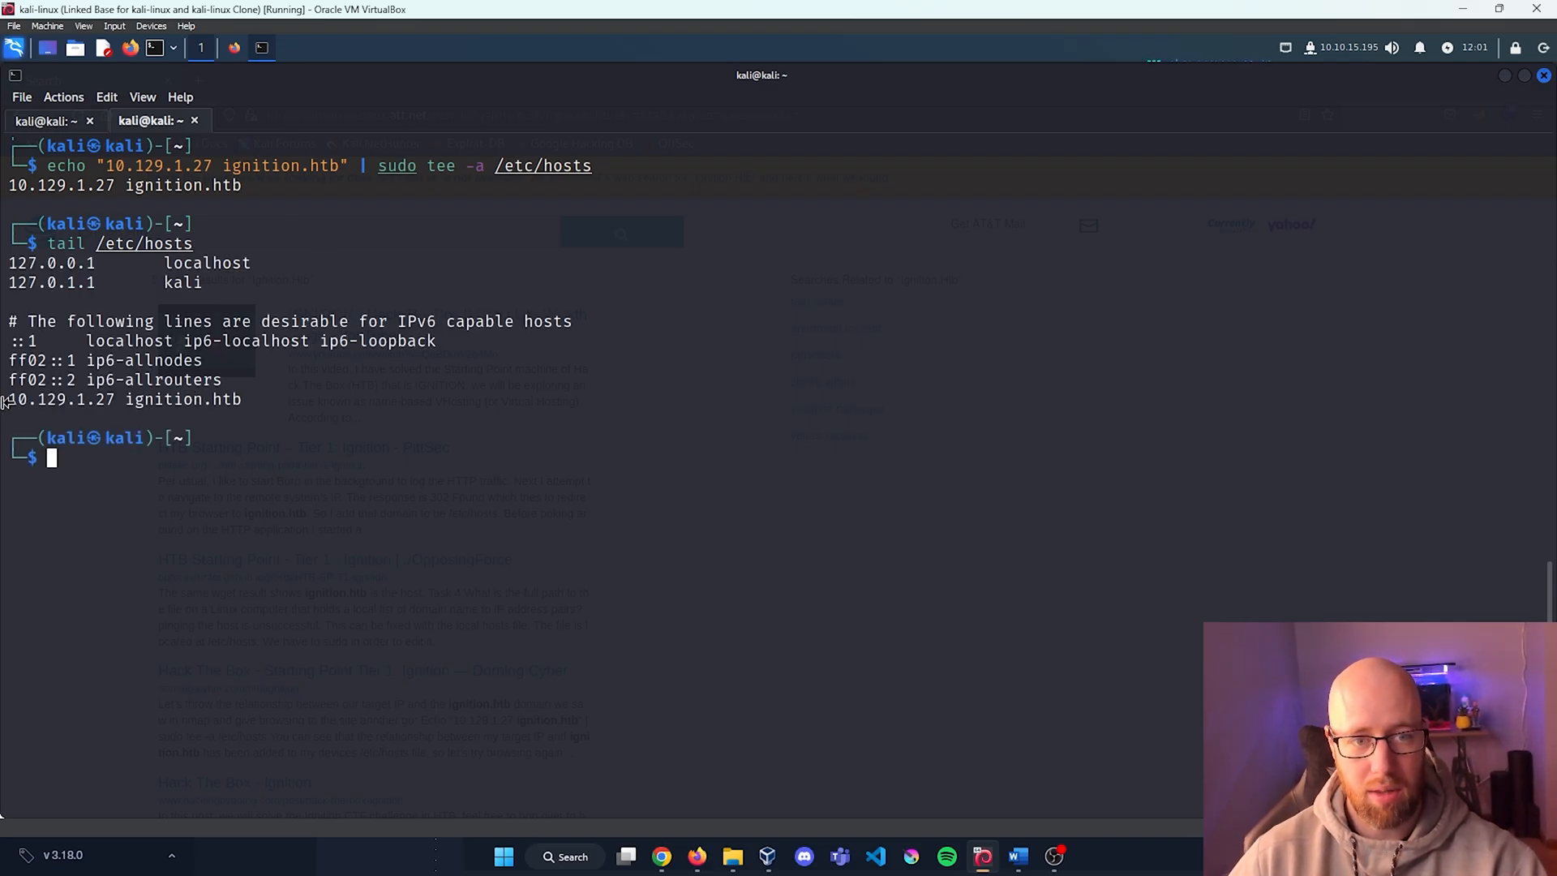
pyautogui.doubleClick(124, 399)
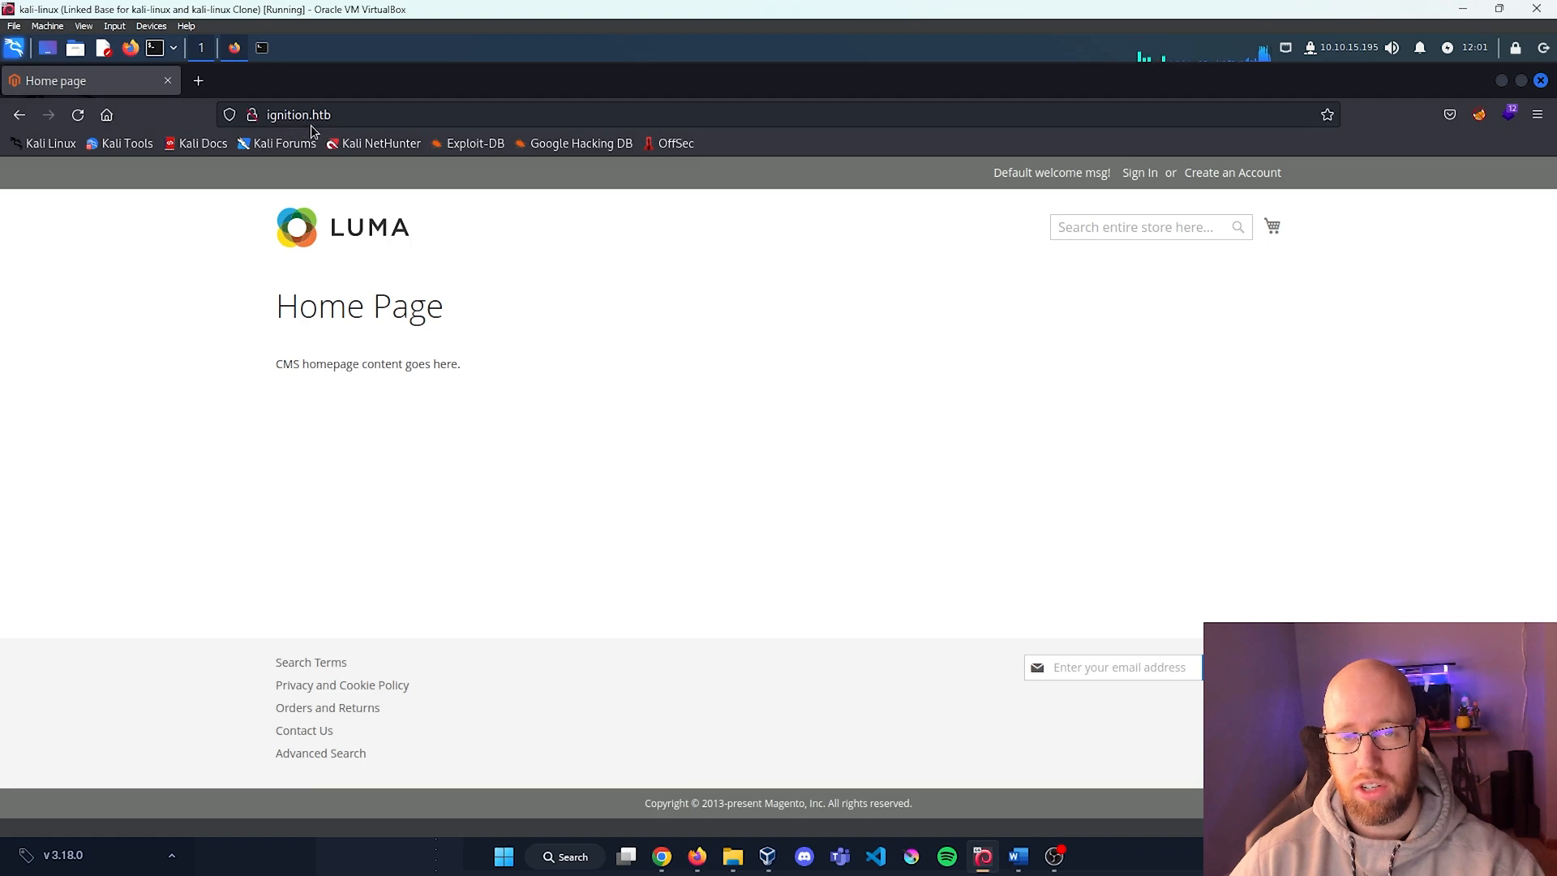
pyautogui.moveTo(457, 287)
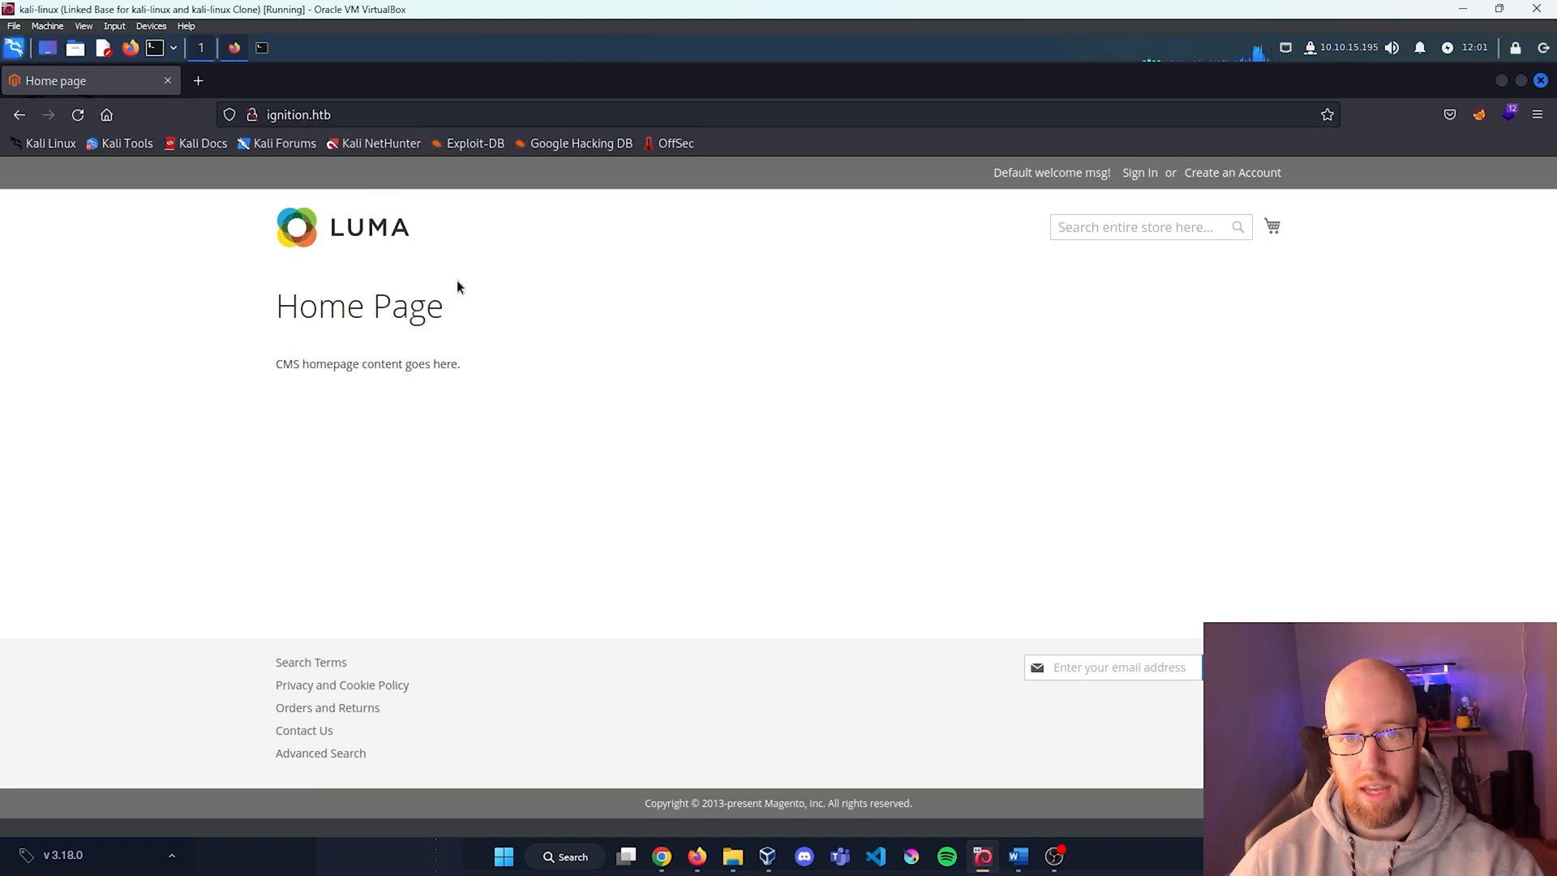
pyautogui.moveTo(400, 566)
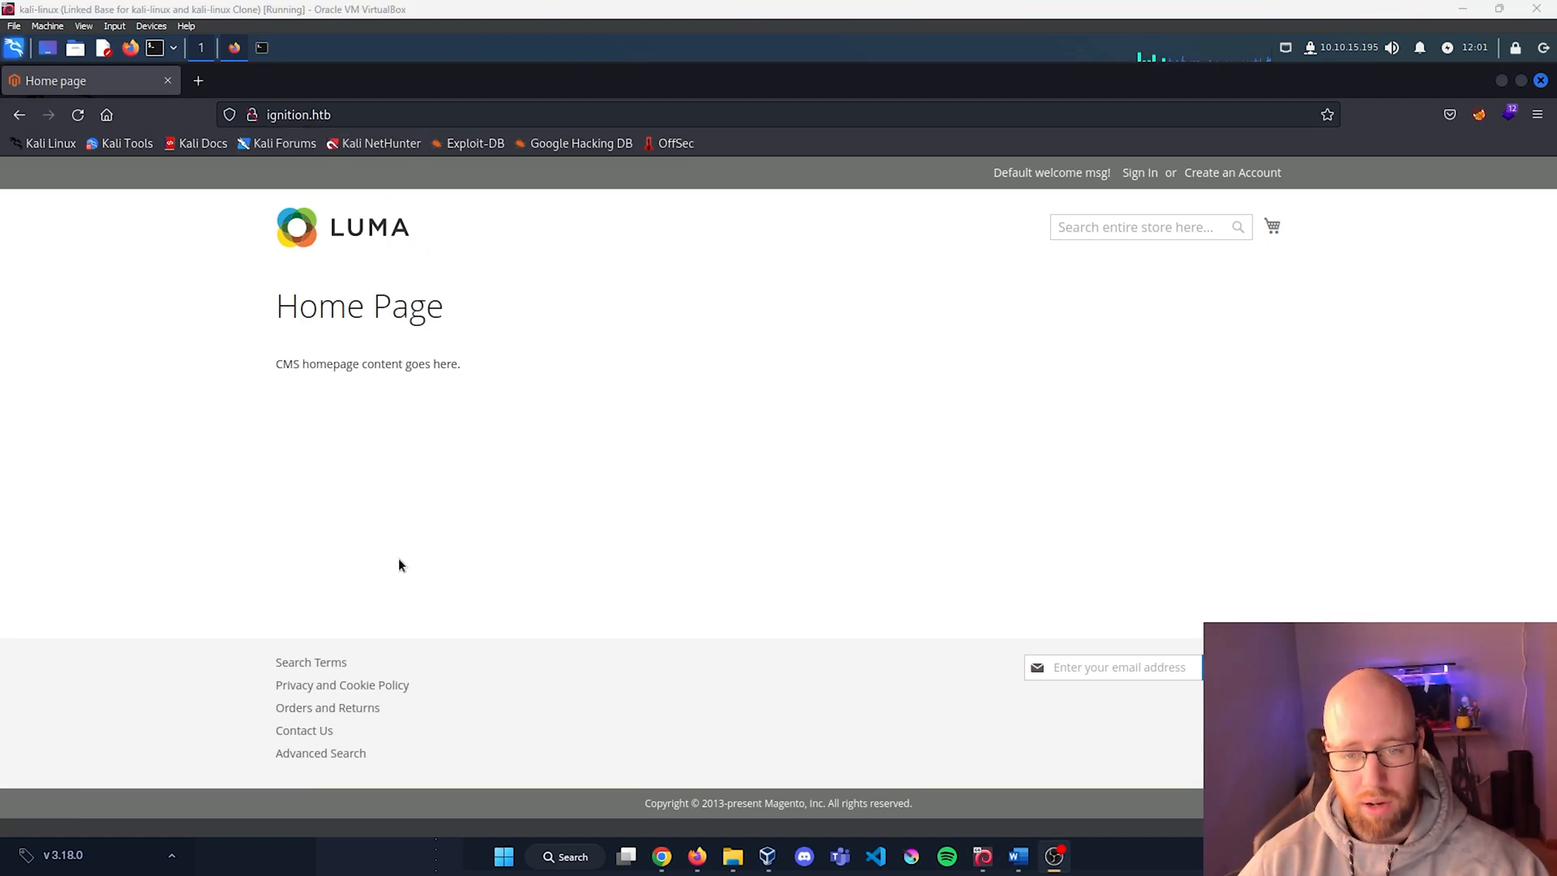
pyautogui.moveTo(320, 753)
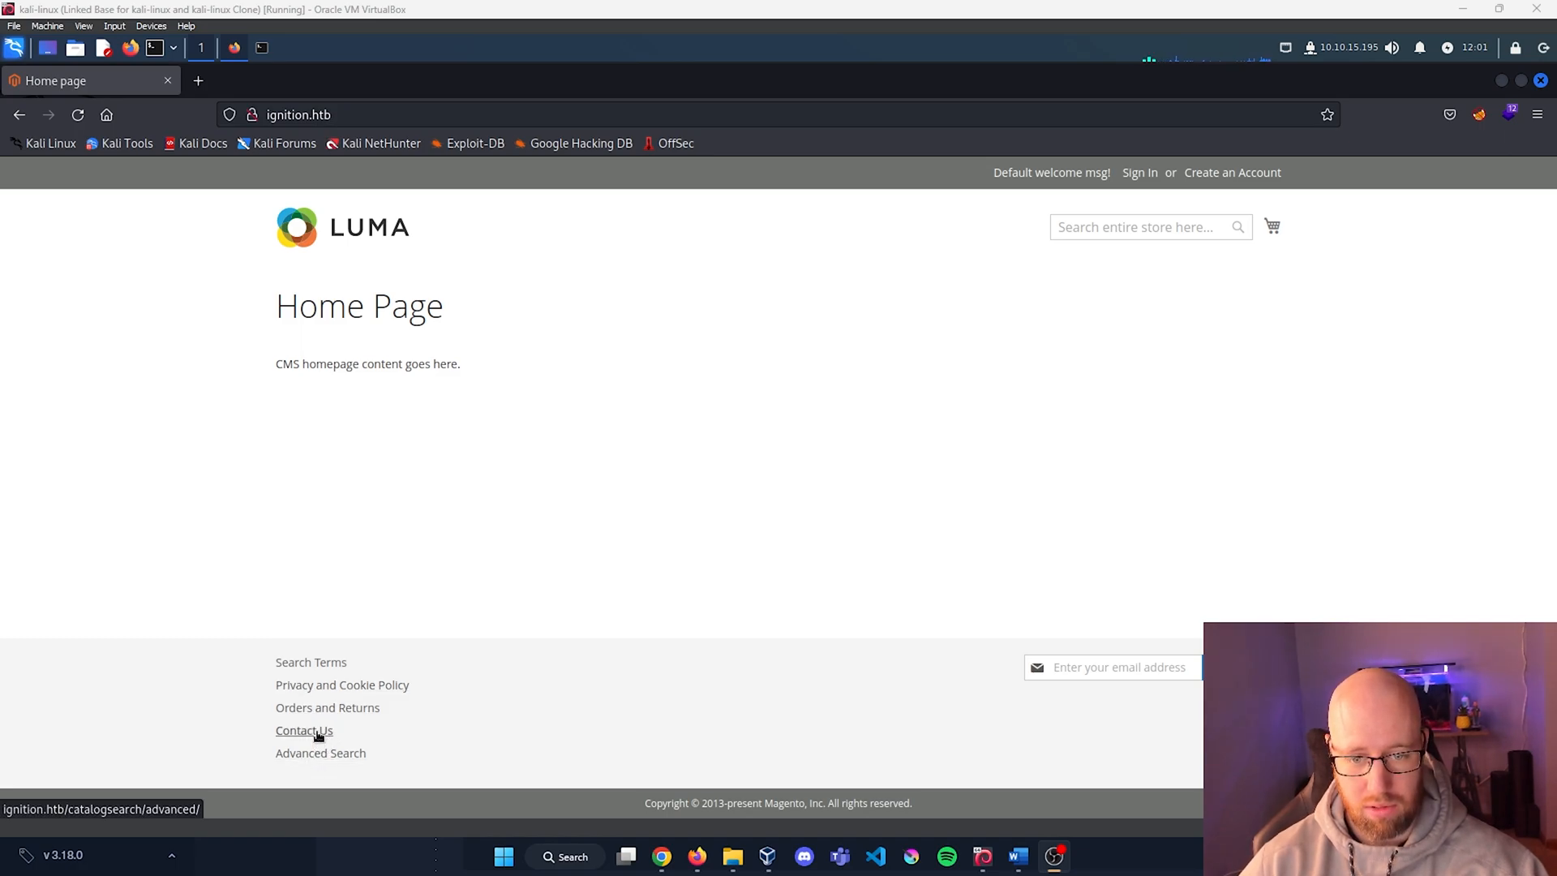
pyautogui.click(304, 730)
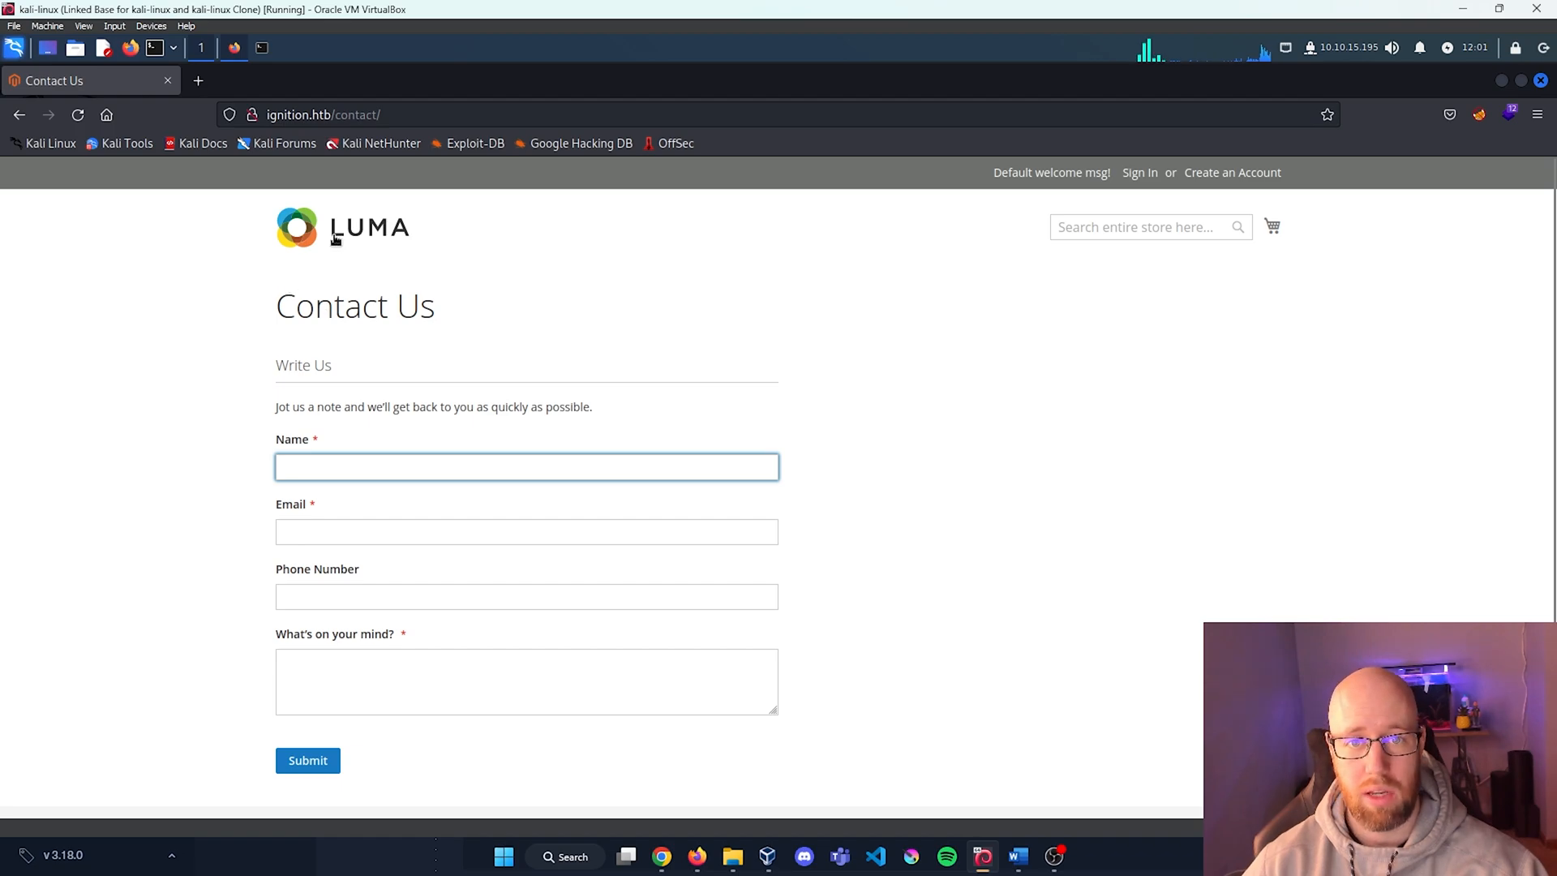
pyautogui.click(343, 226)
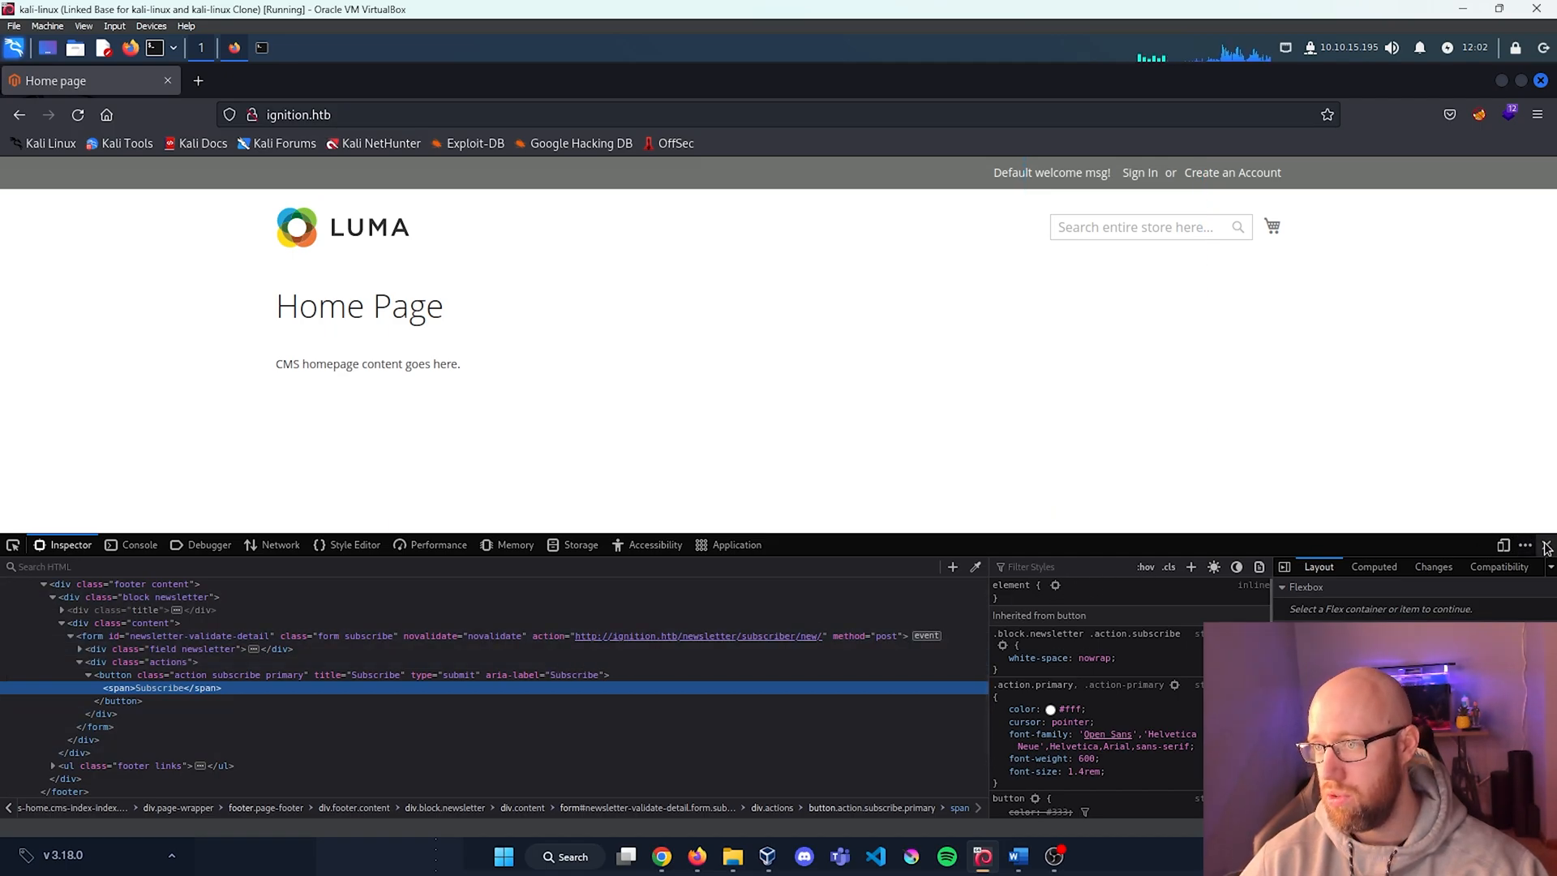
pyautogui.click(1545, 547)
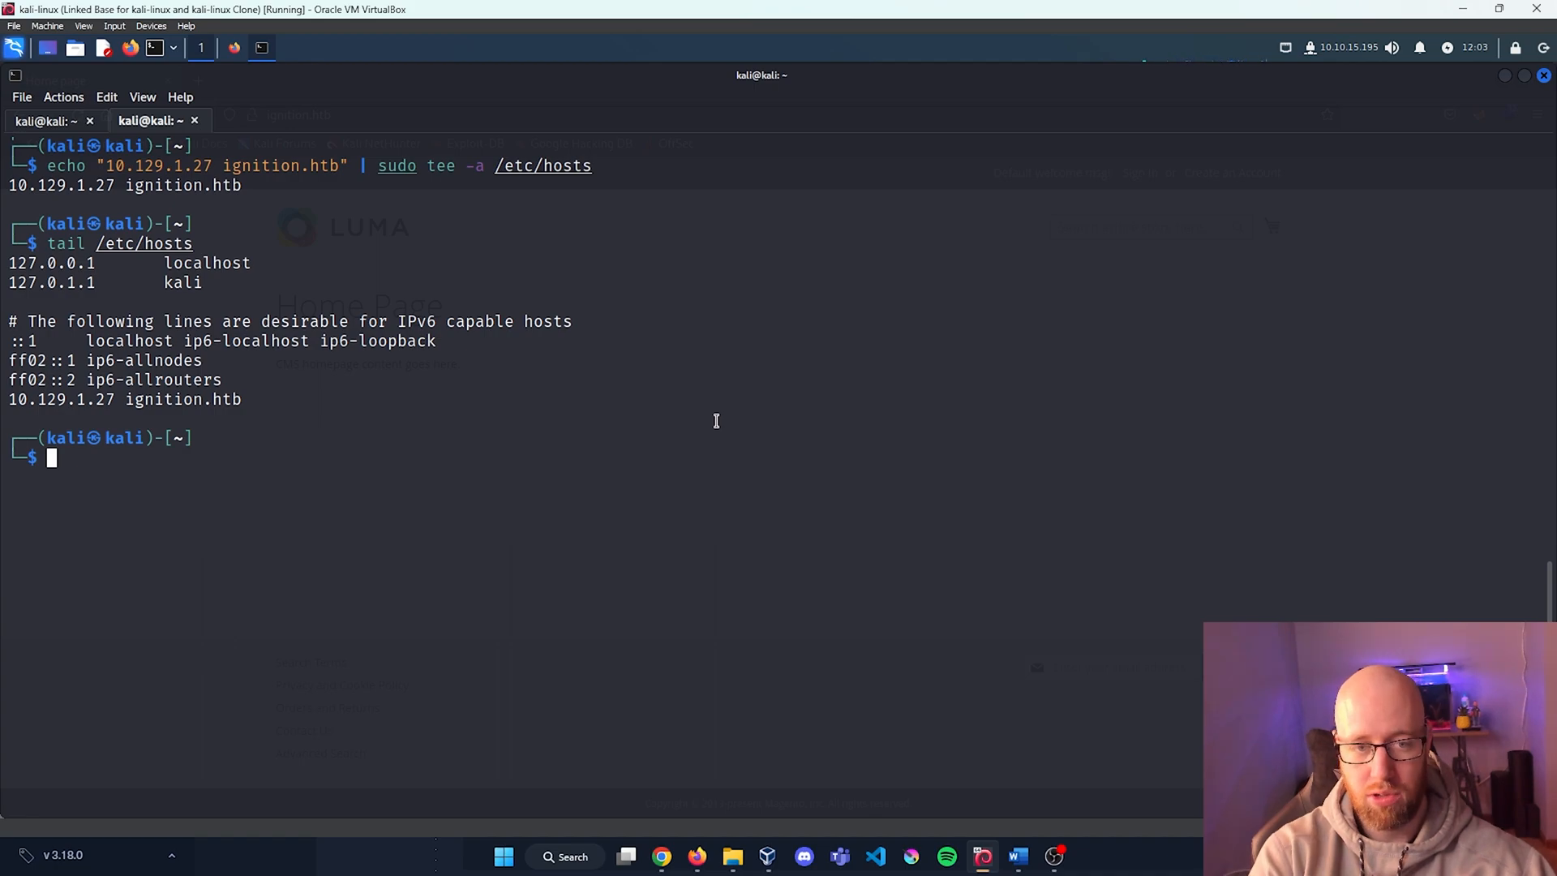
# Run gobuster dir against 10.129.1.27 with directory-list-2.3-small.txt; it errors, so recall the command.
pyautogui.write('gobuster')
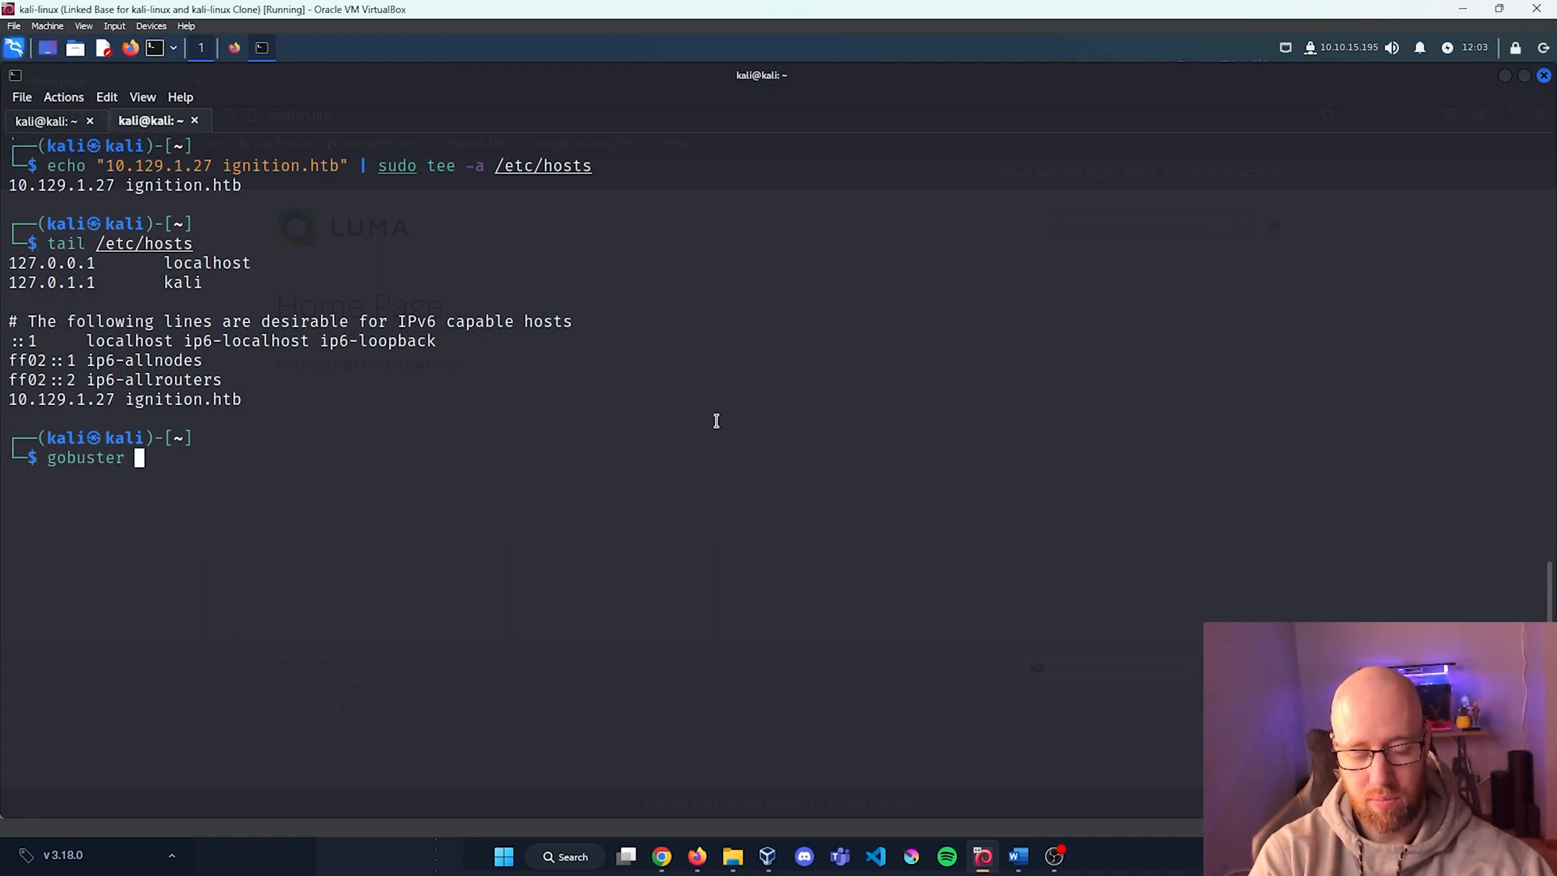
pyautogui.write('dir -')
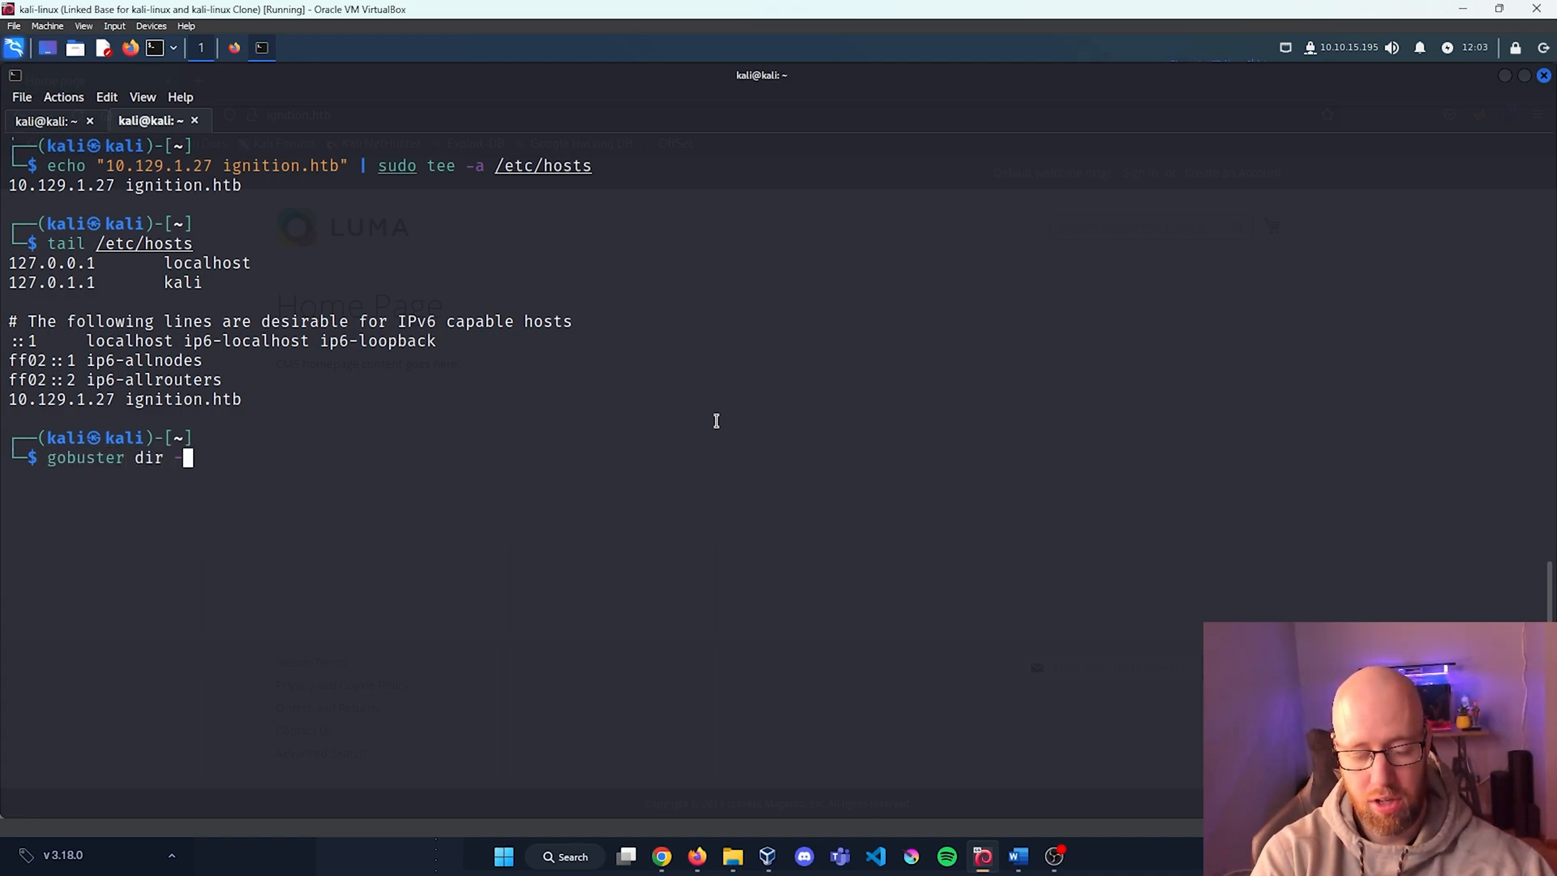
pyautogui.write('u 10.129.1.27')
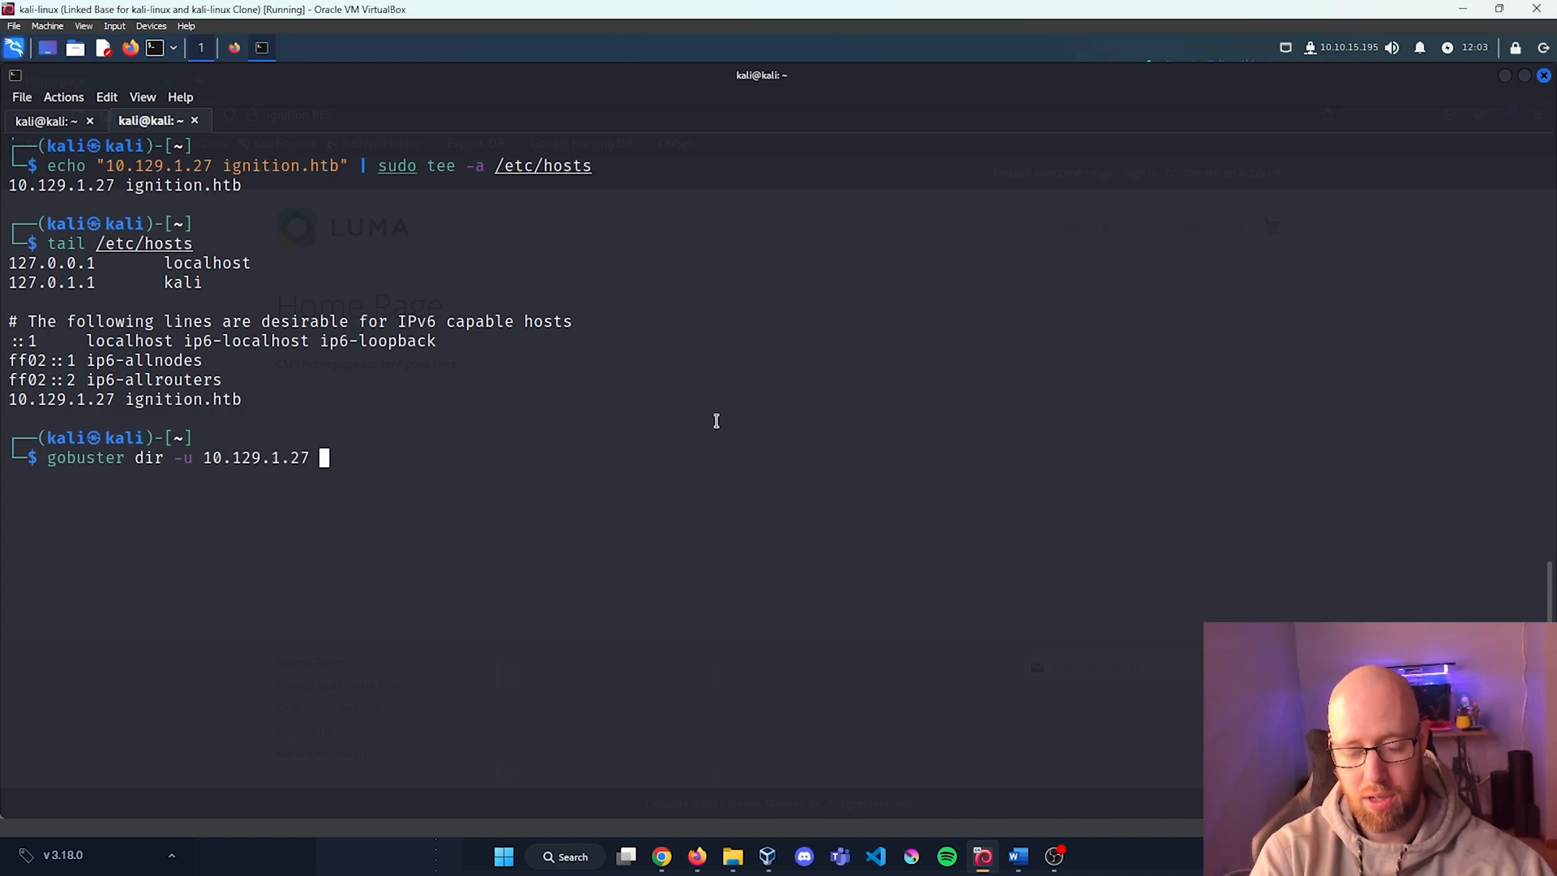
pyautogui.write('-w')
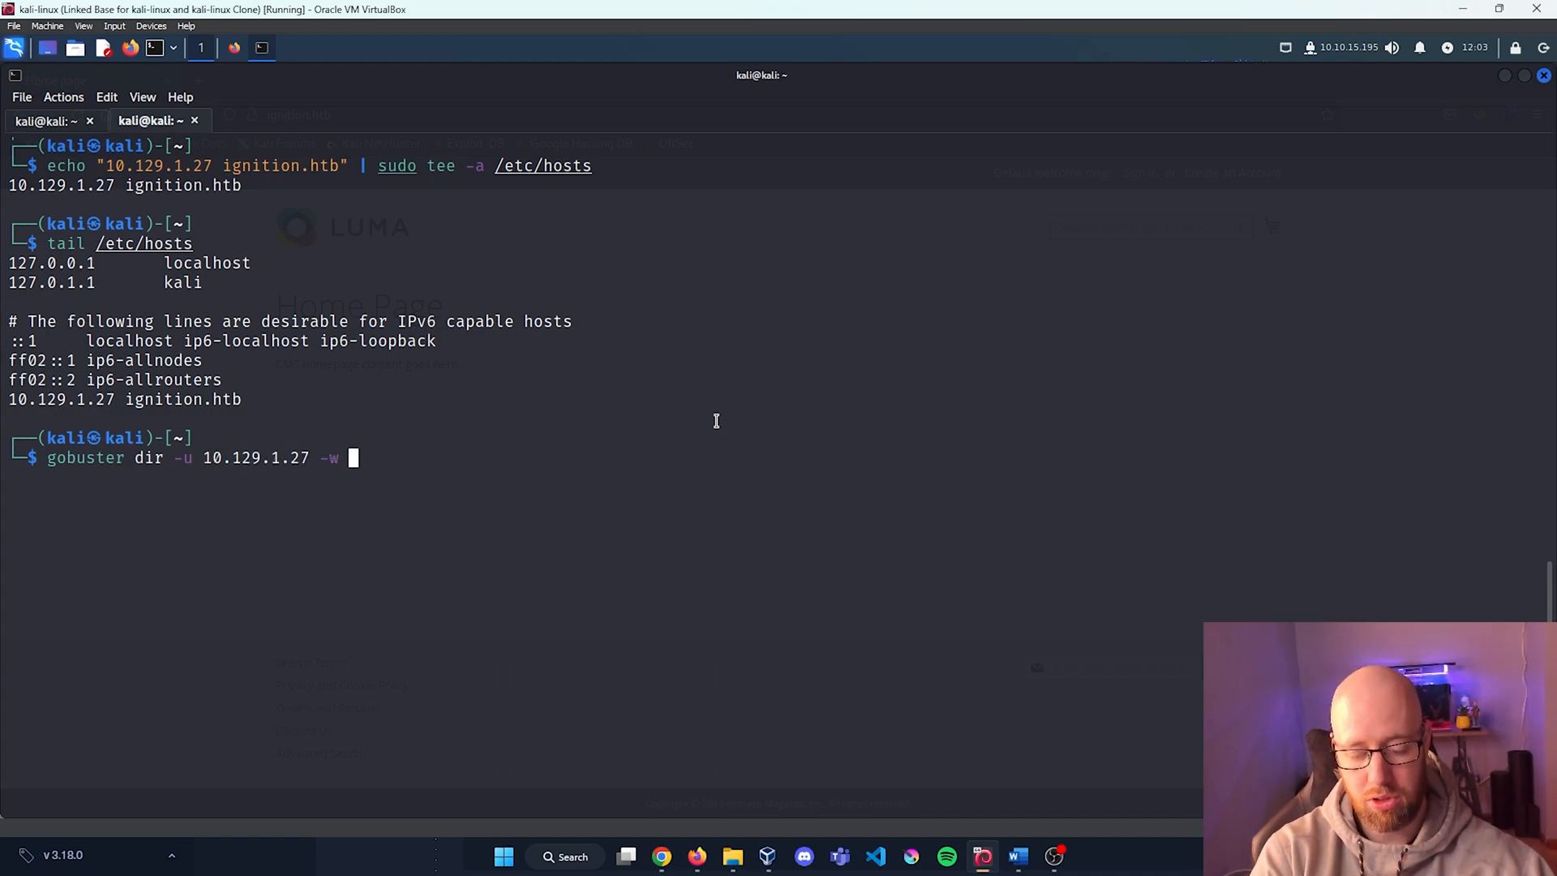
pyautogui.write('/usr/share/w')
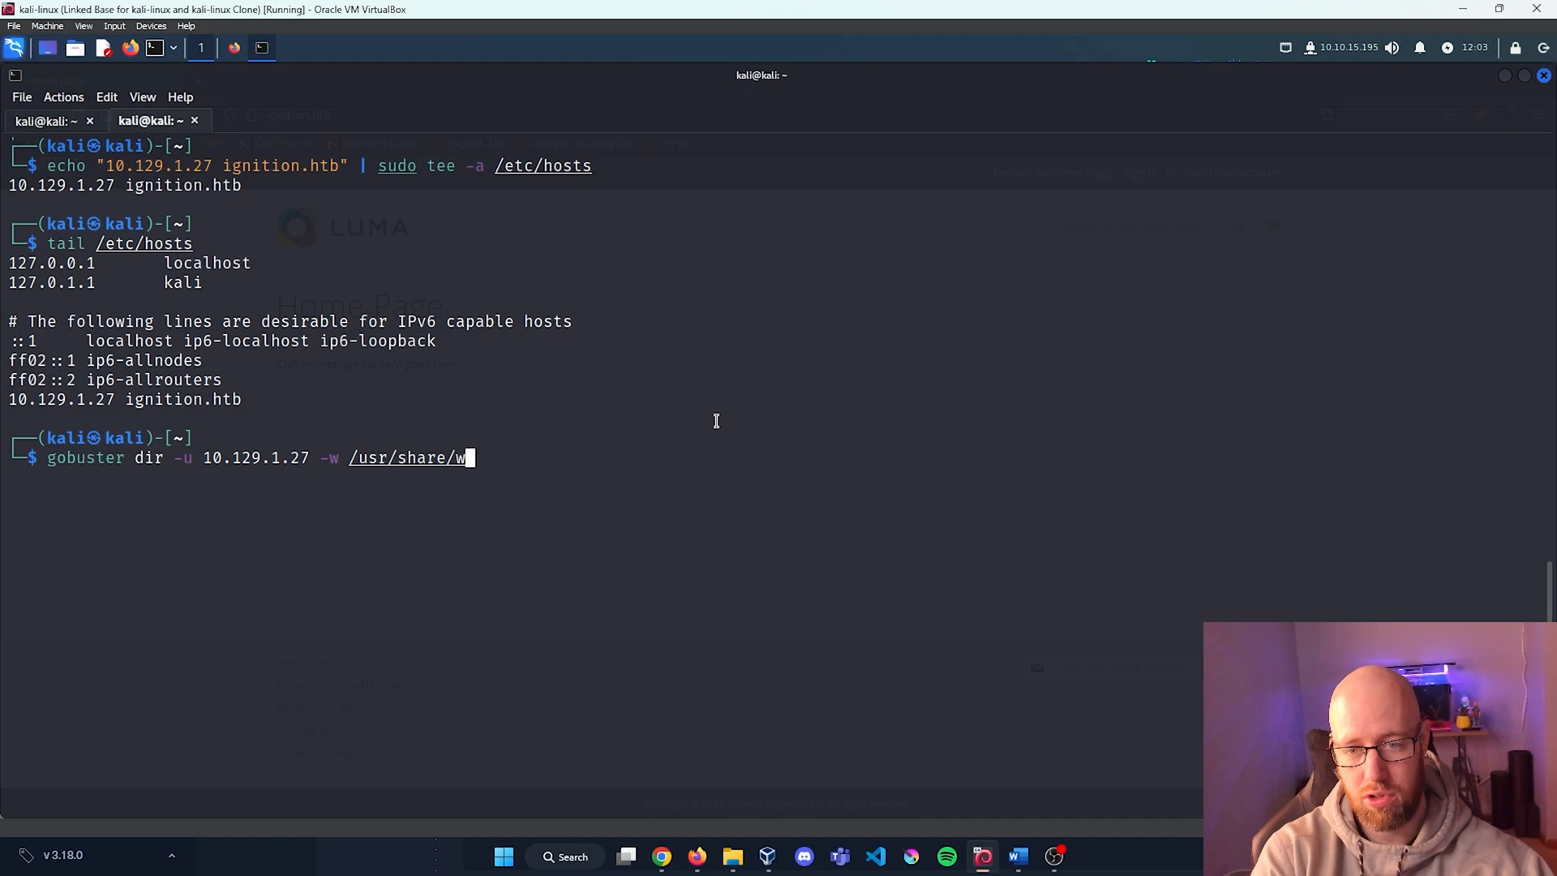
pyautogui.write('ordlists/dir')
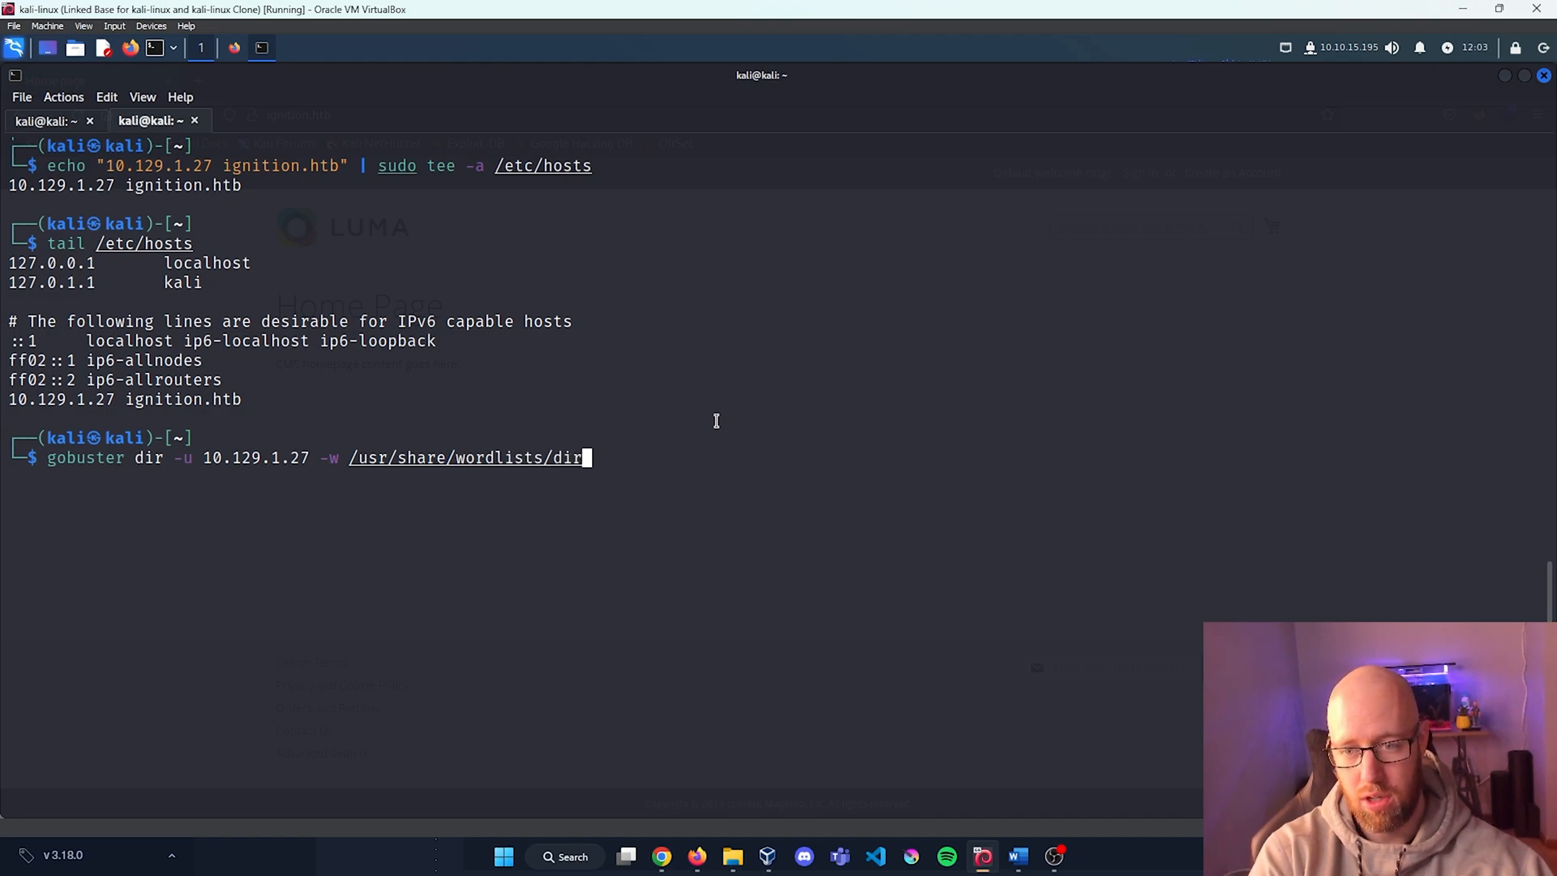
pyautogui.press('Tab')
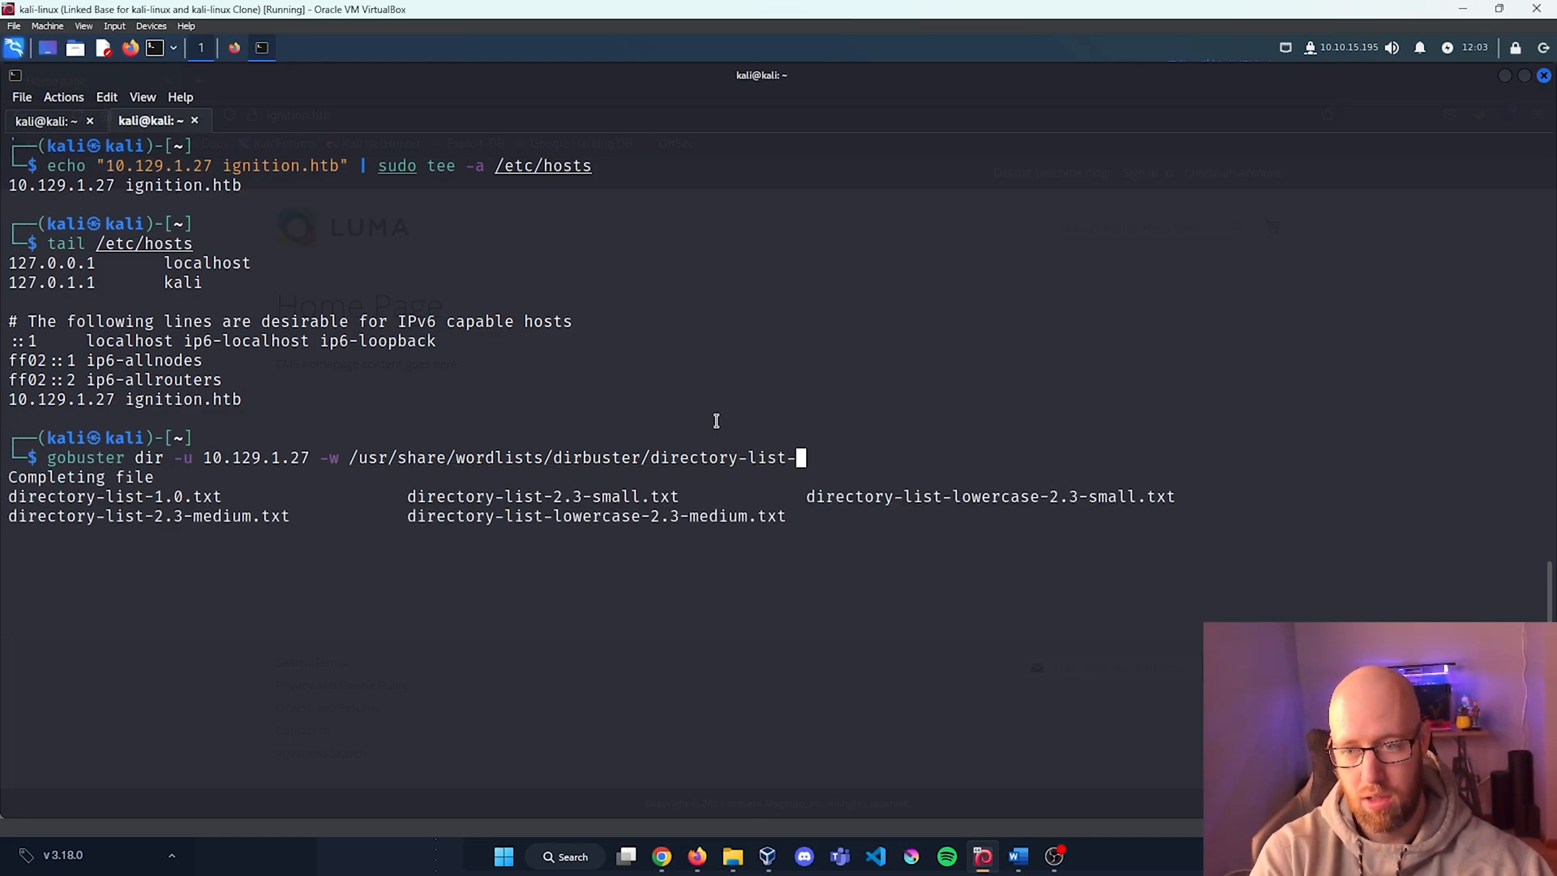
pyautogui.write('2.3-small.txt')
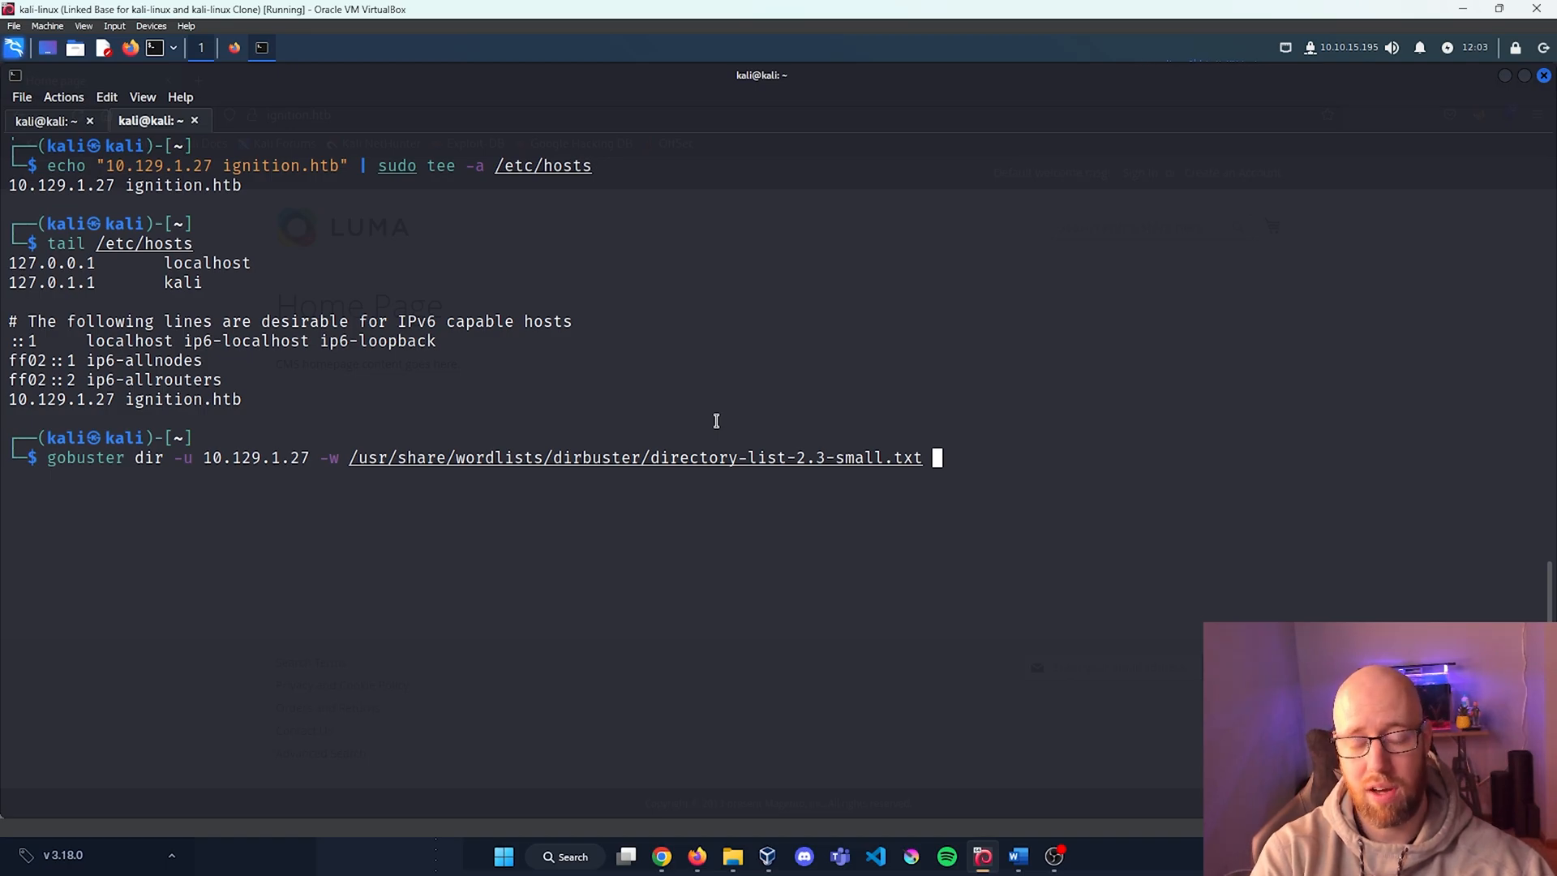
pyautogui.press('Return')
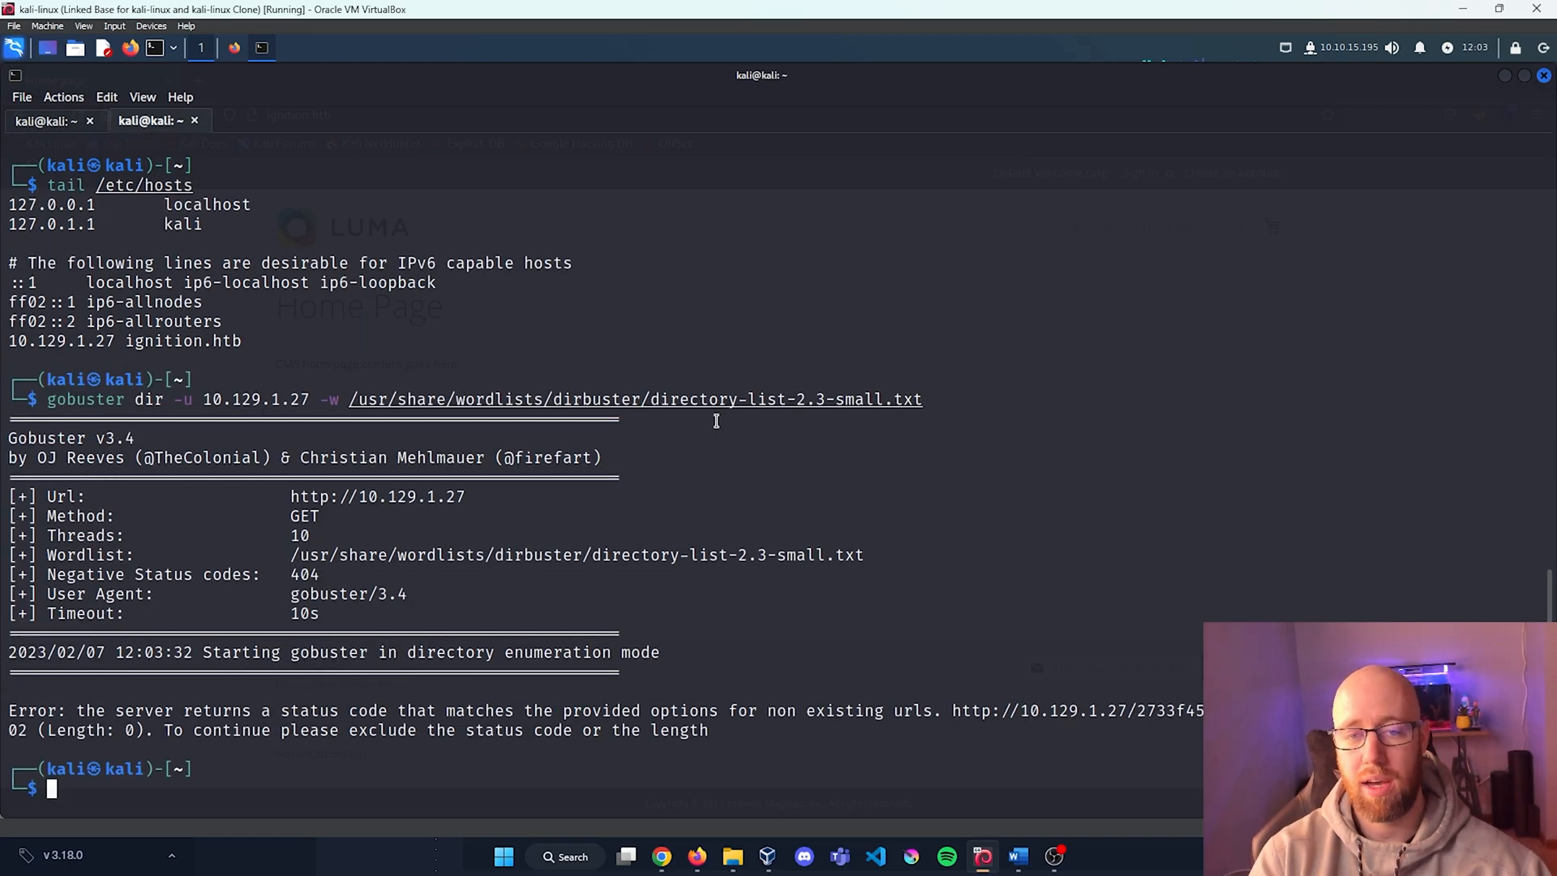
pyautogui.press('Up')
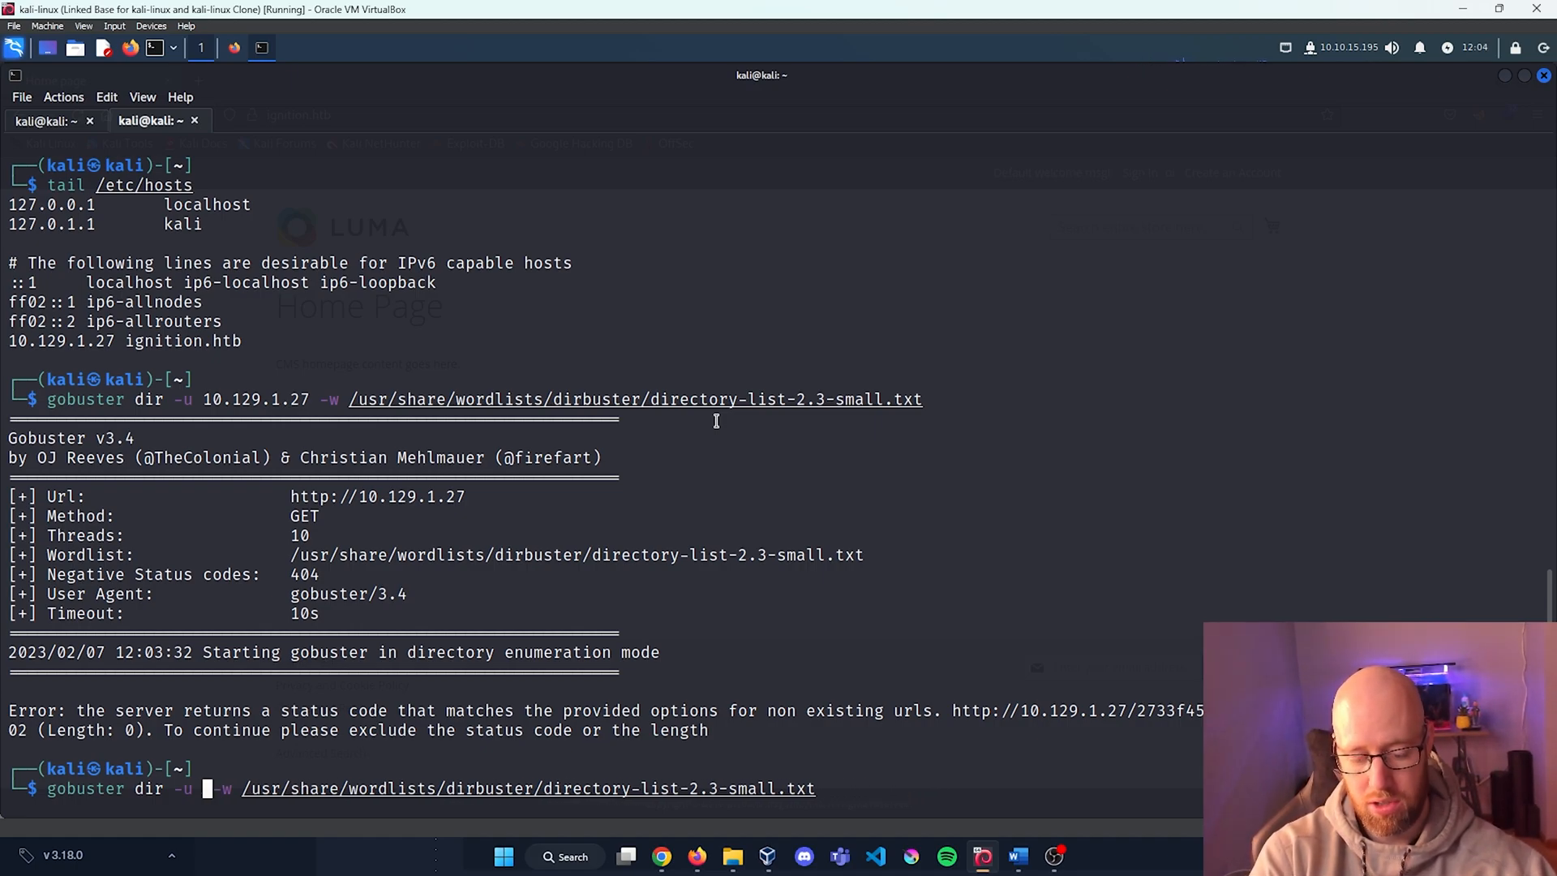
pyautogui.write('http:')
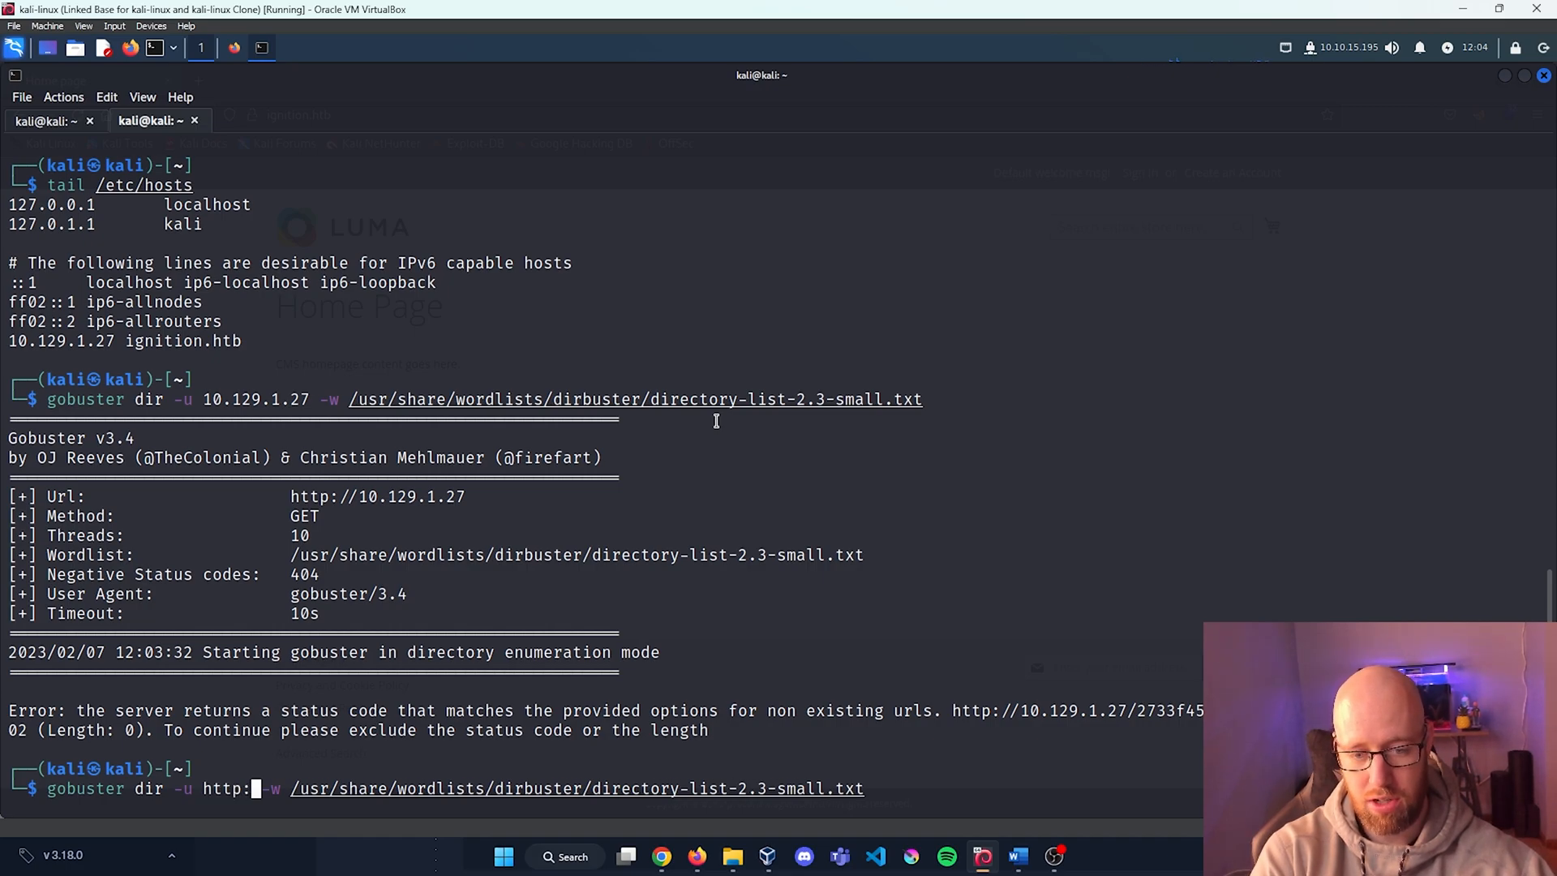
pyautogui.write('//ign')
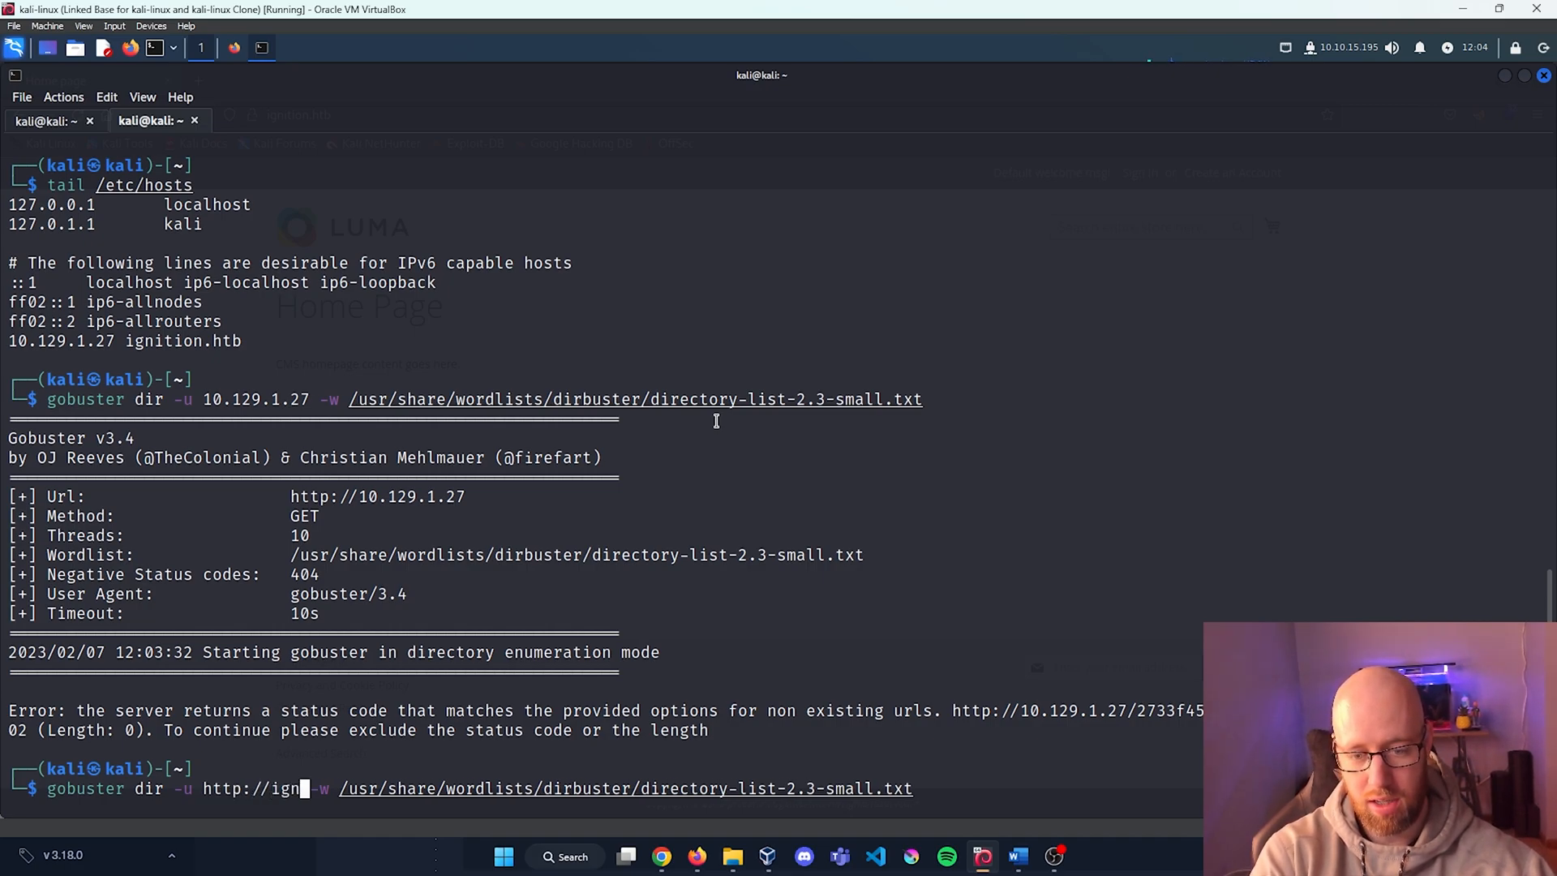
pyautogui.write('ition.h')
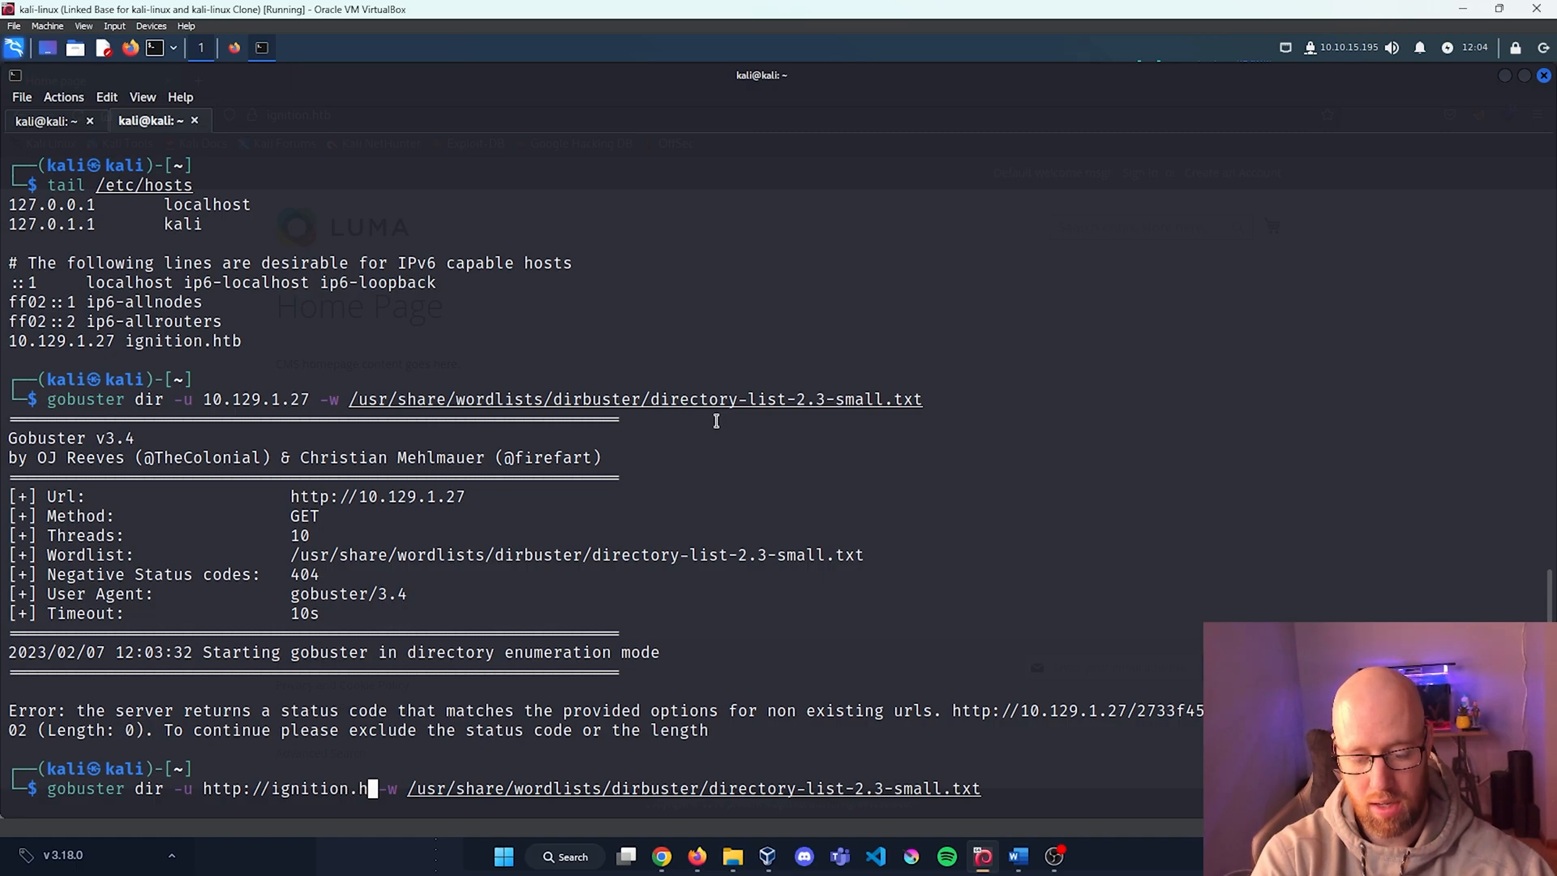
pyautogui.press('Return')
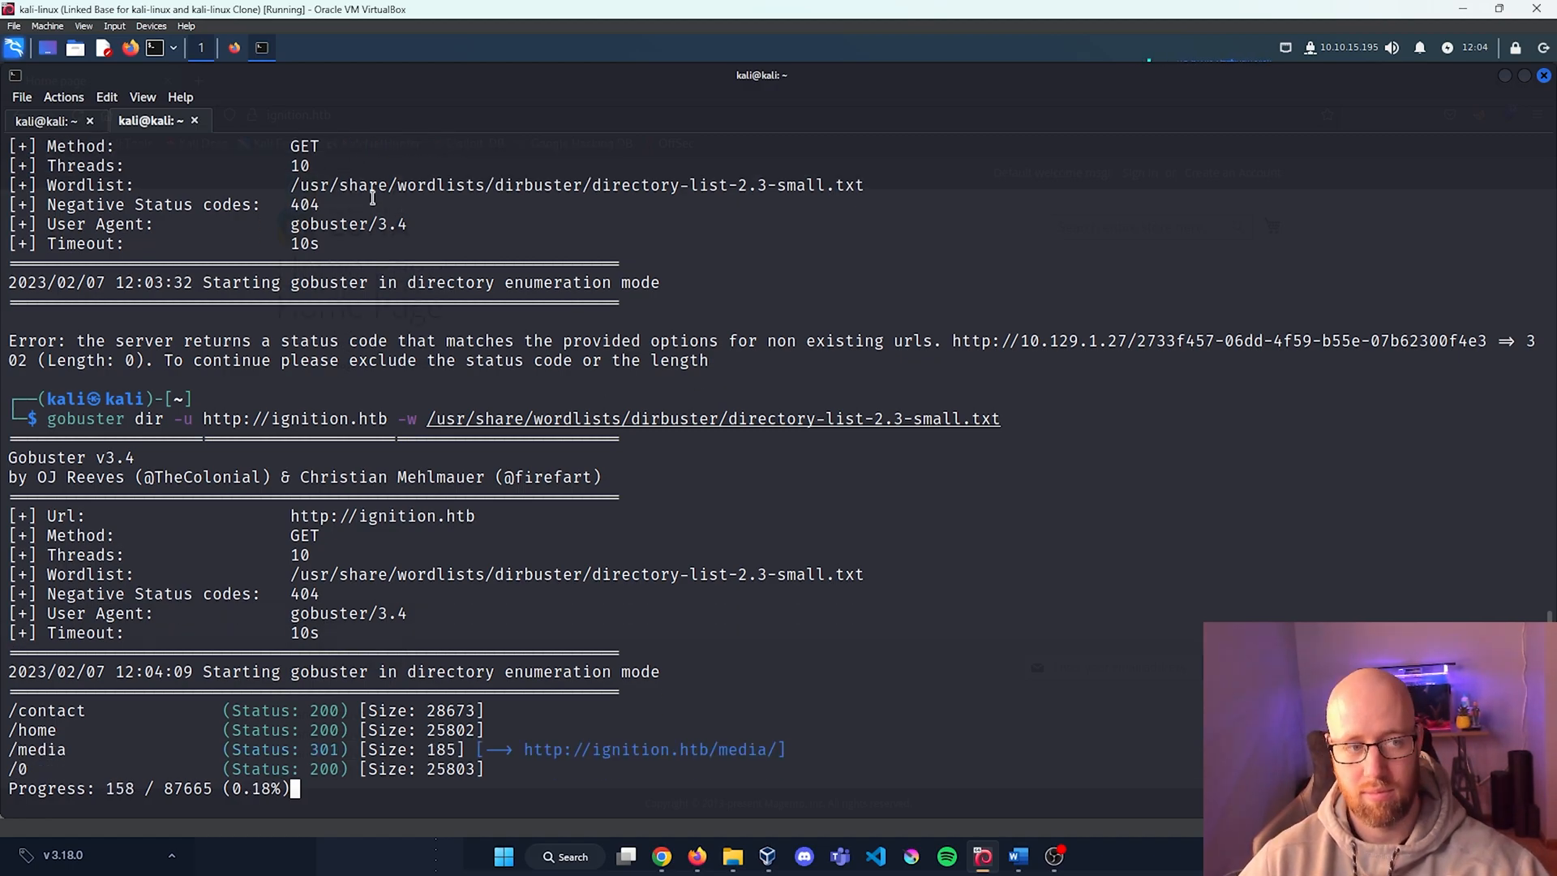
pyautogui.scroll(-3)
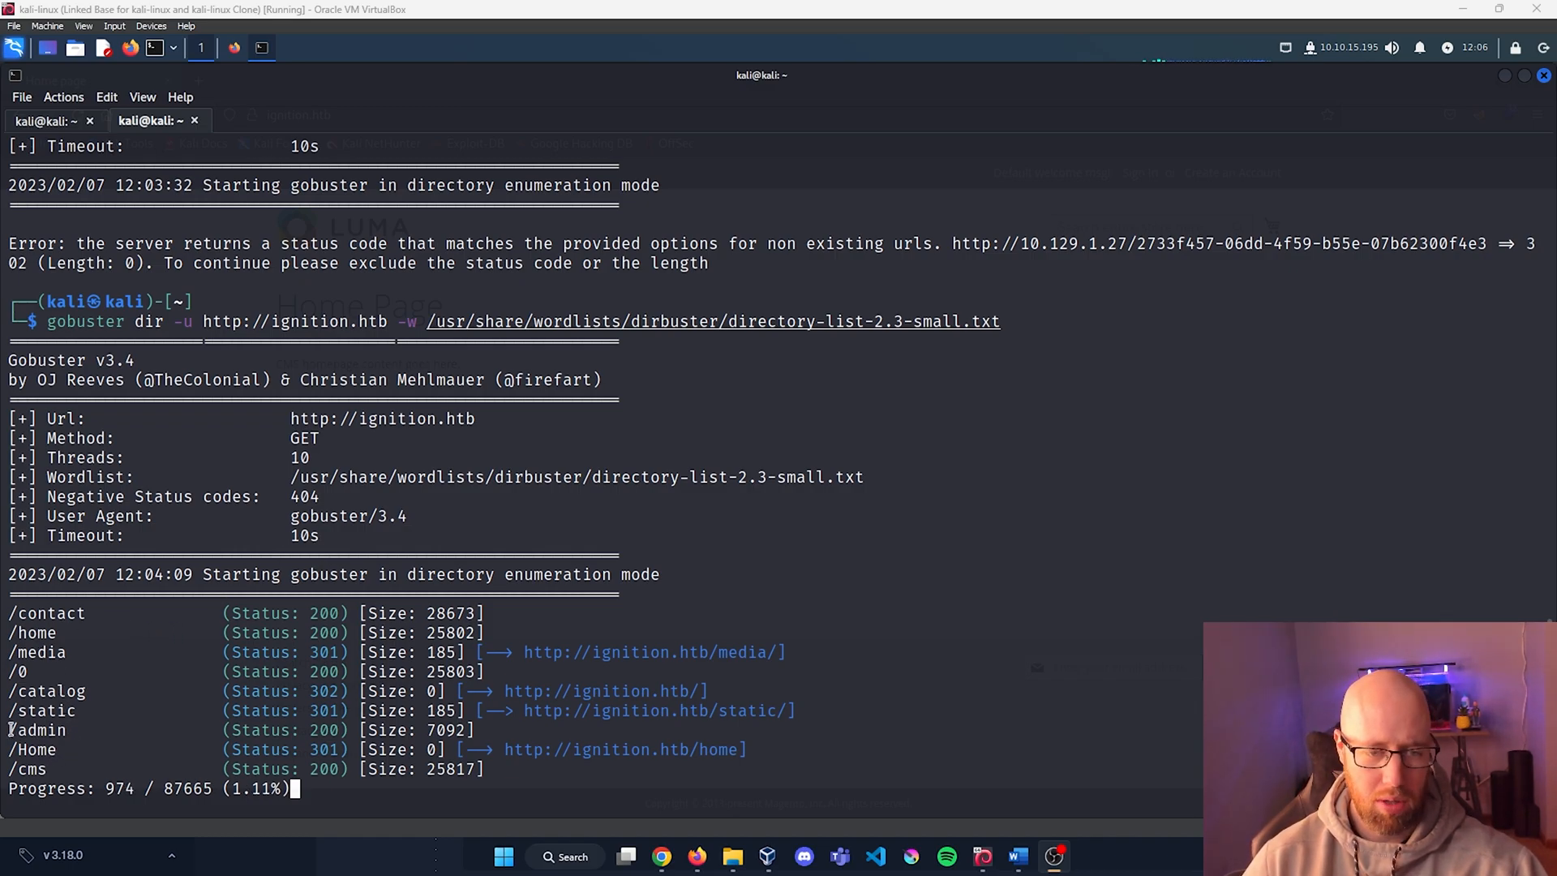
pyautogui.doubleClick(39, 730)
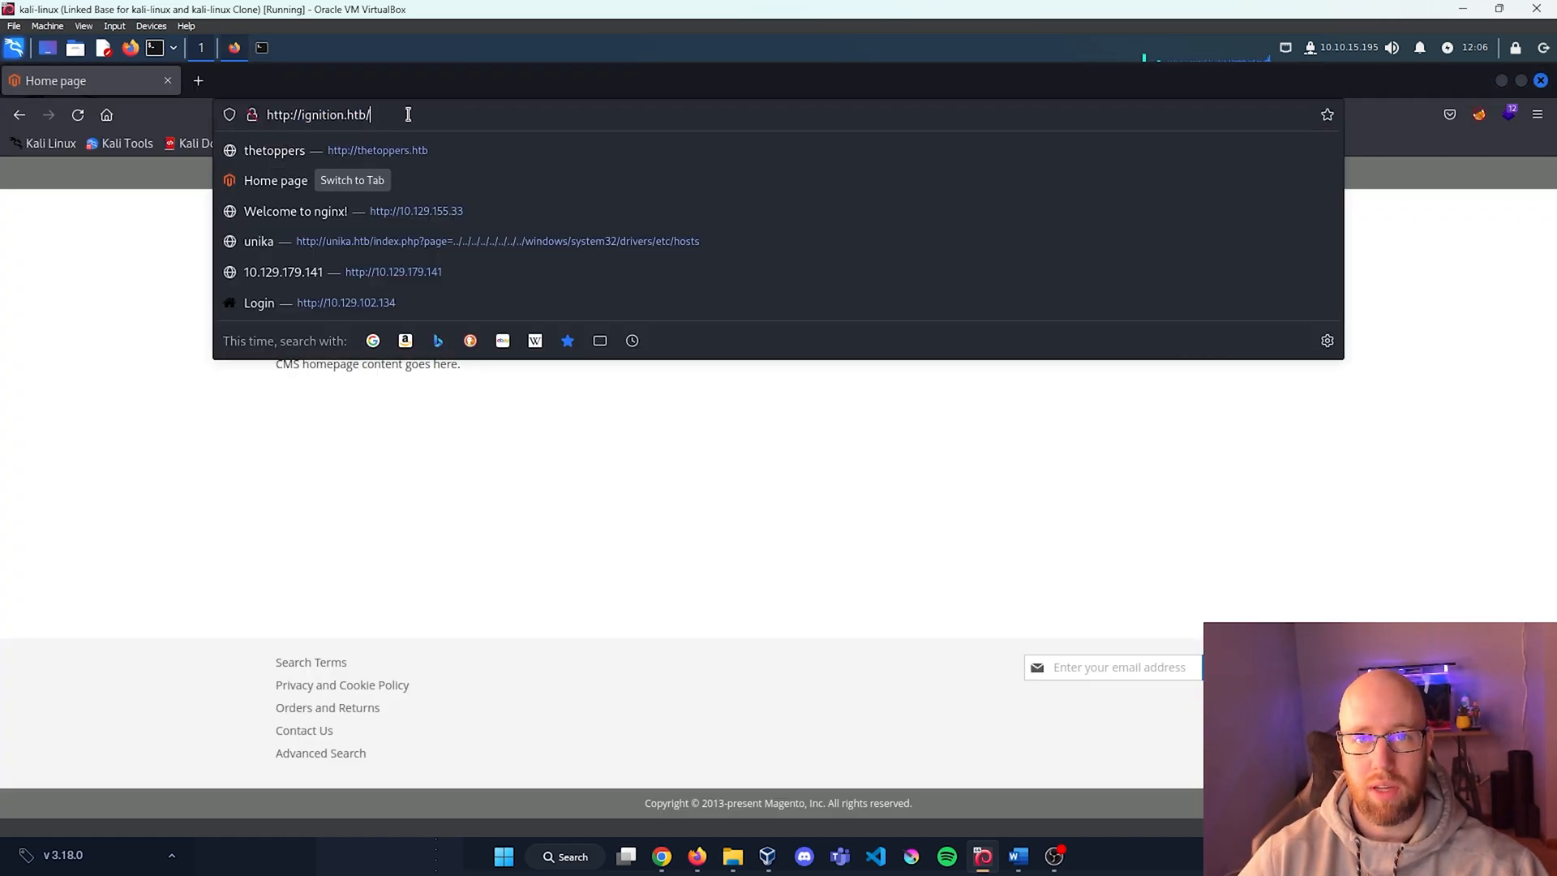
# Load ignition.htb/admin to reach the Magento Admin sign-in page.
pyautogui.write('admin')
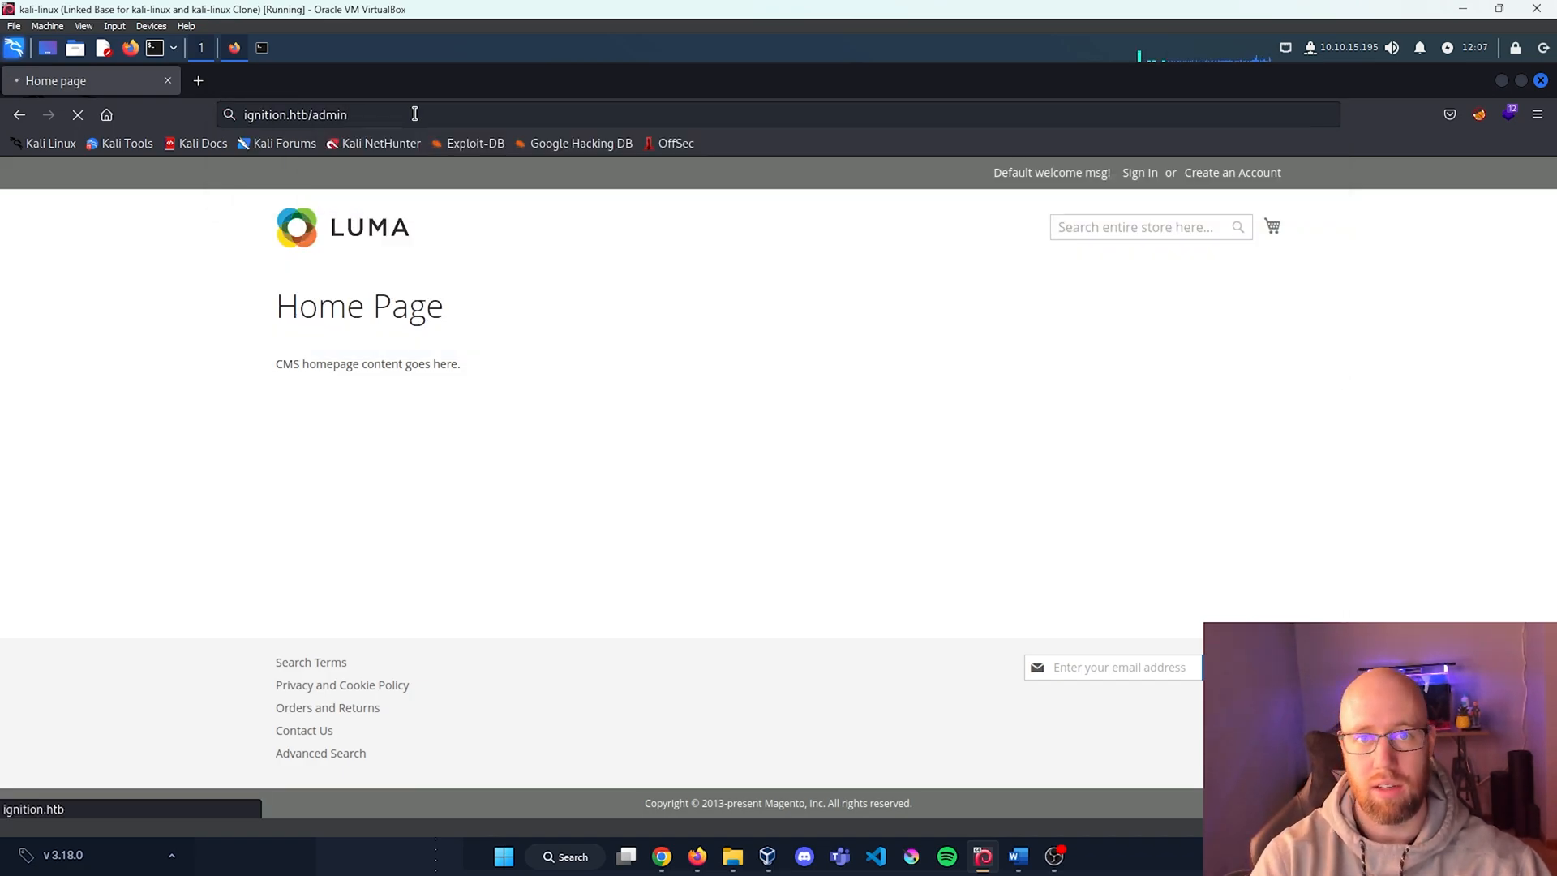
pyautogui.press('Return')
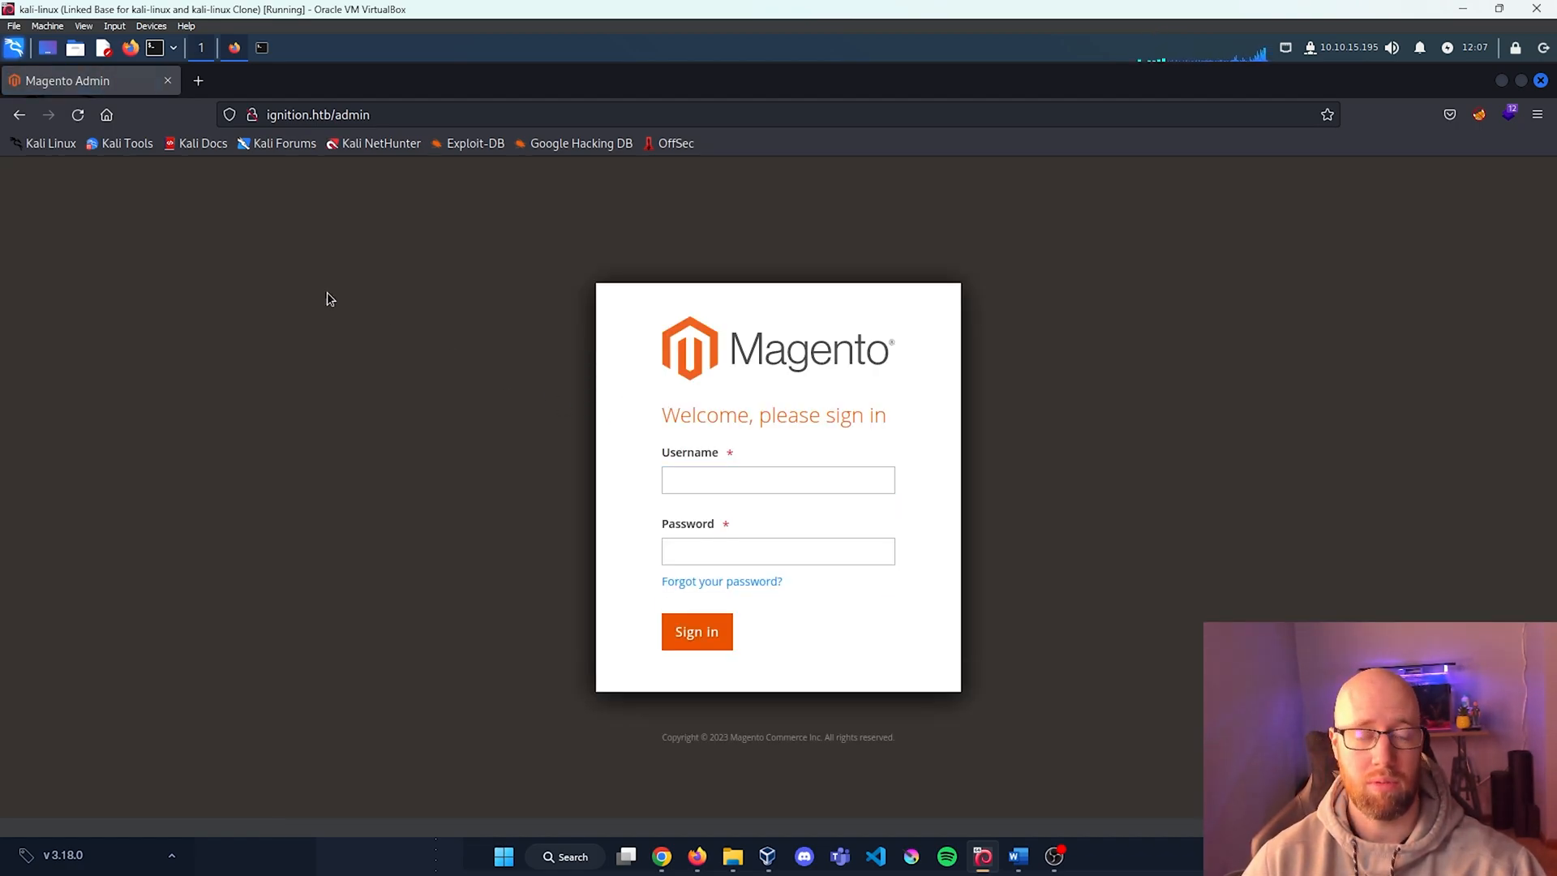
pyautogui.moveTo(517, 352)
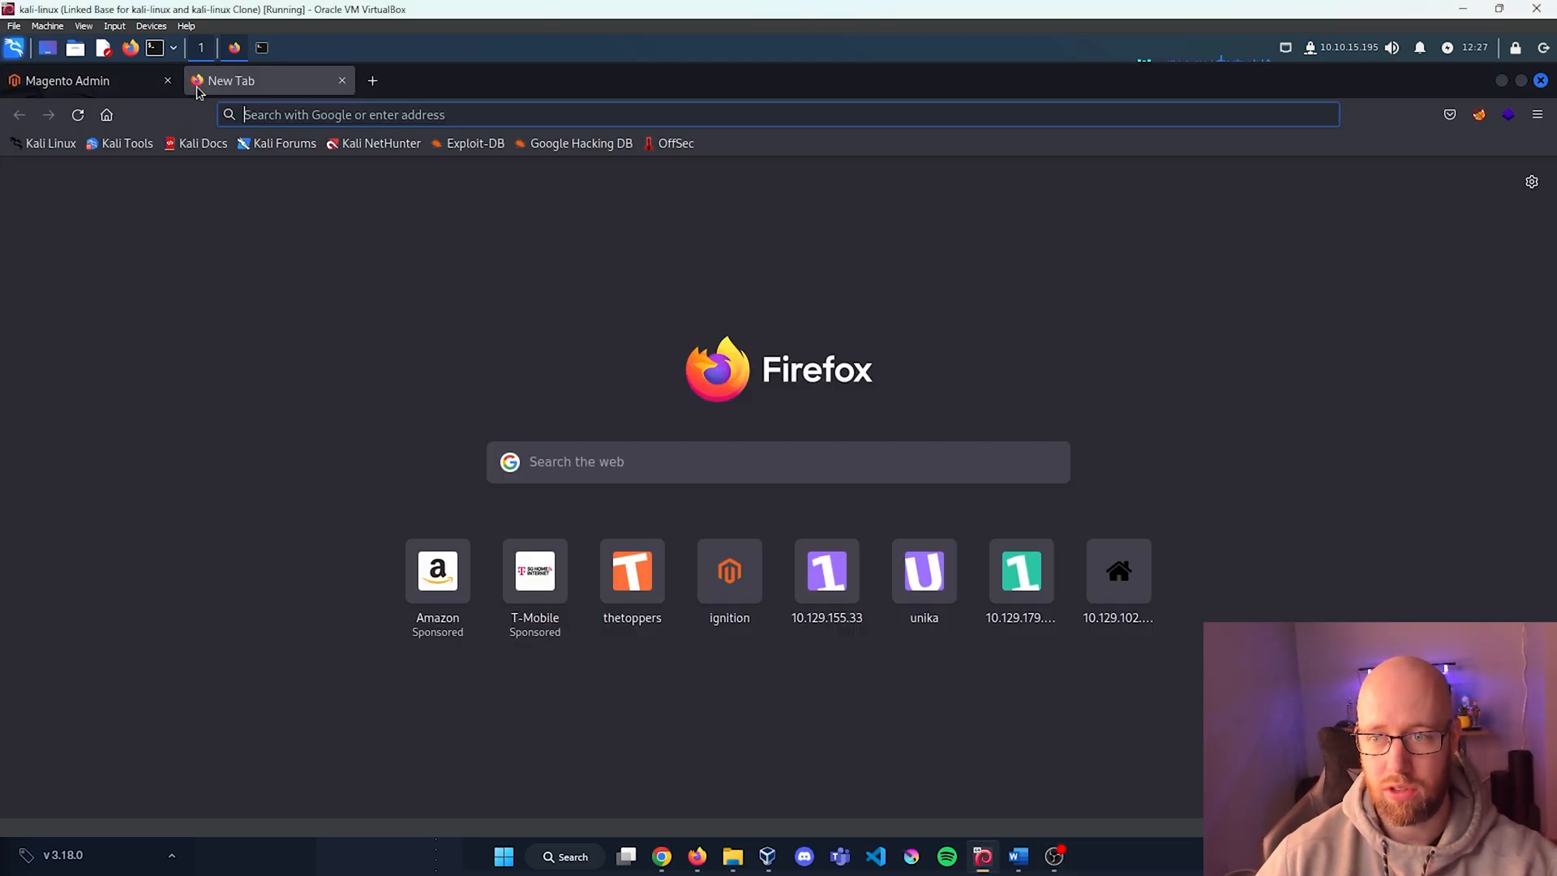
# Search Google for "magento default password" in a new tab.
pyautogui.write('magento')
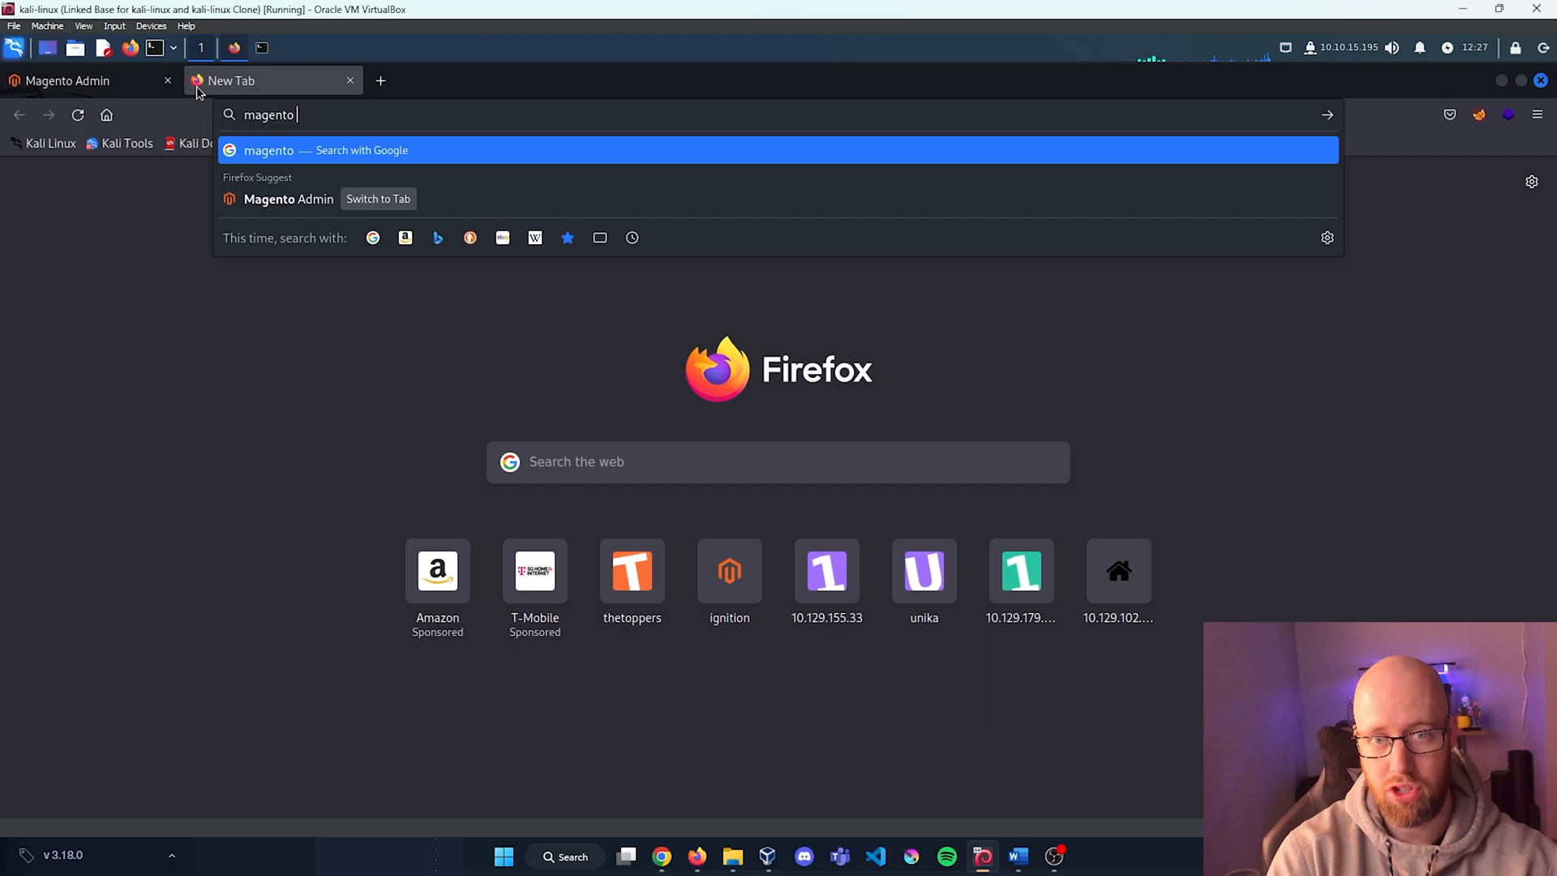
pyautogui.write('default pa')
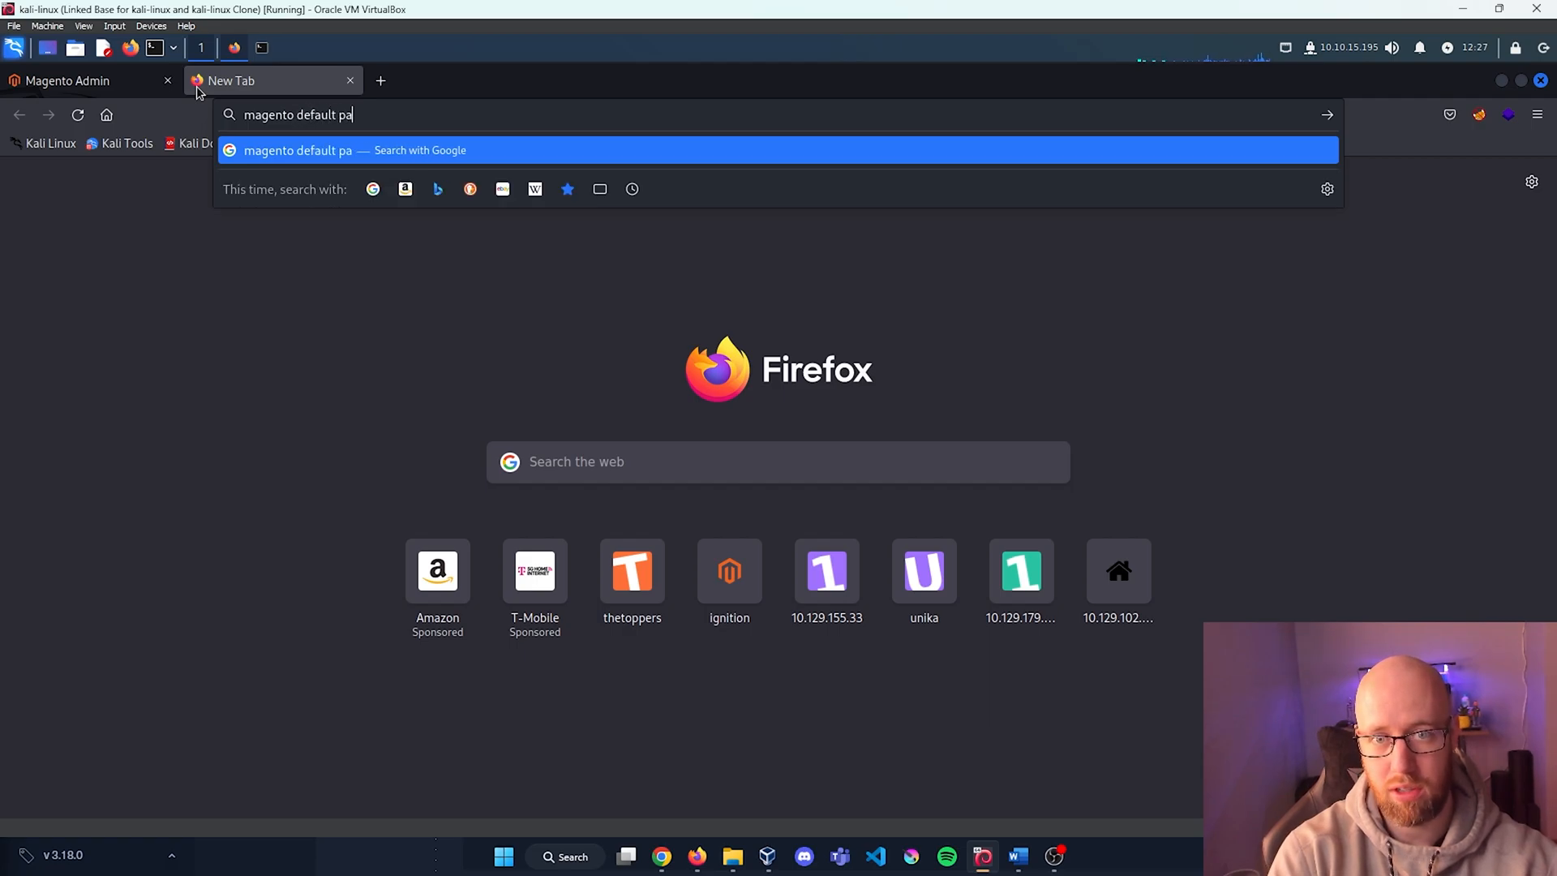
pyautogui.press('Return')
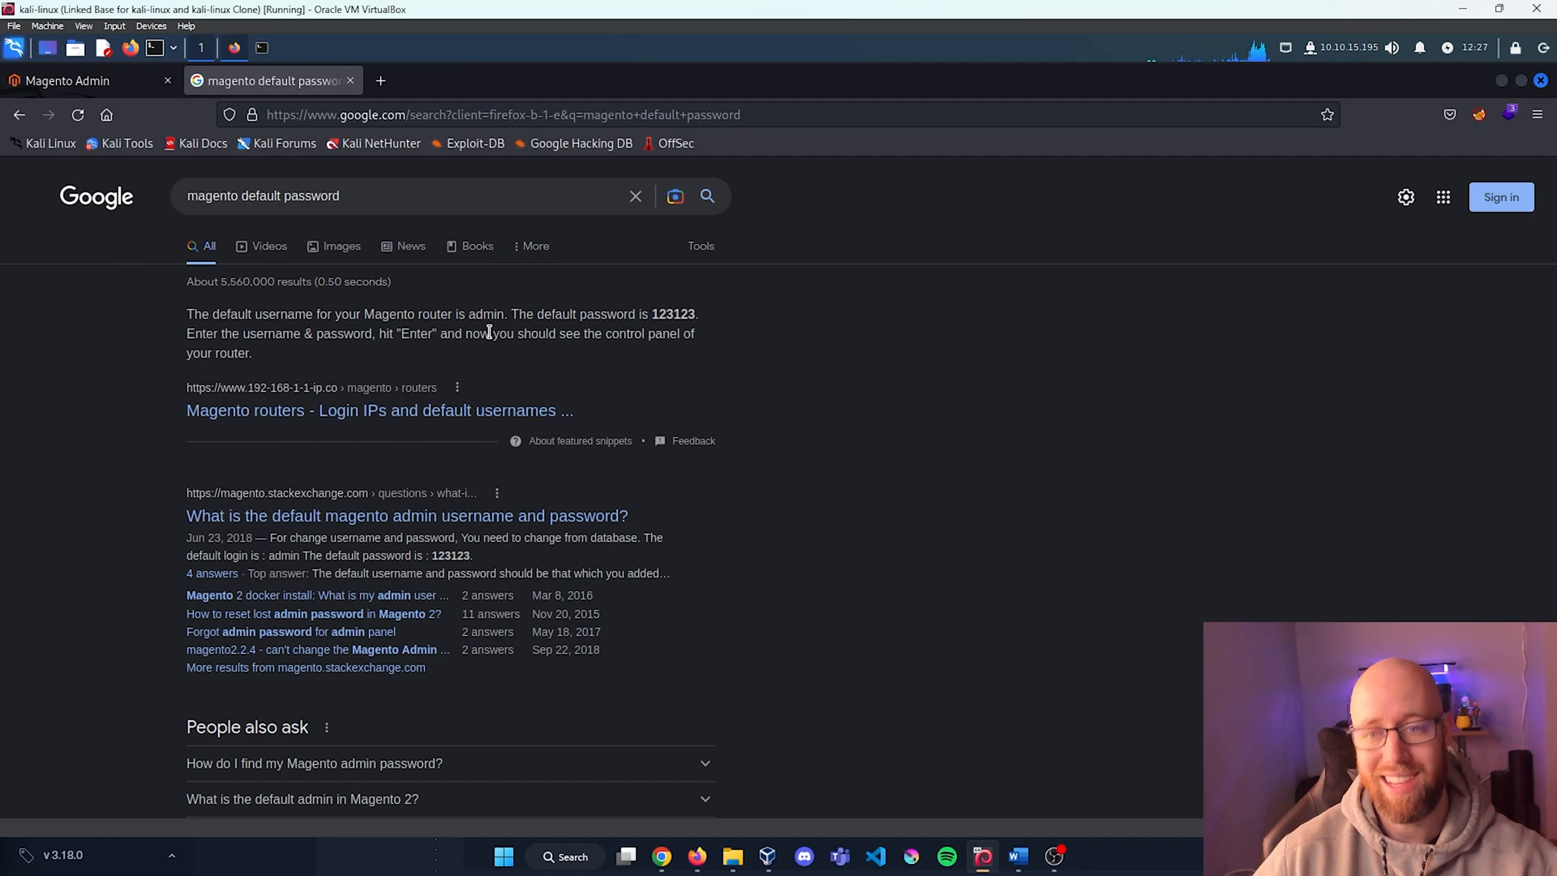
pyautogui.moveTo(610, 333)
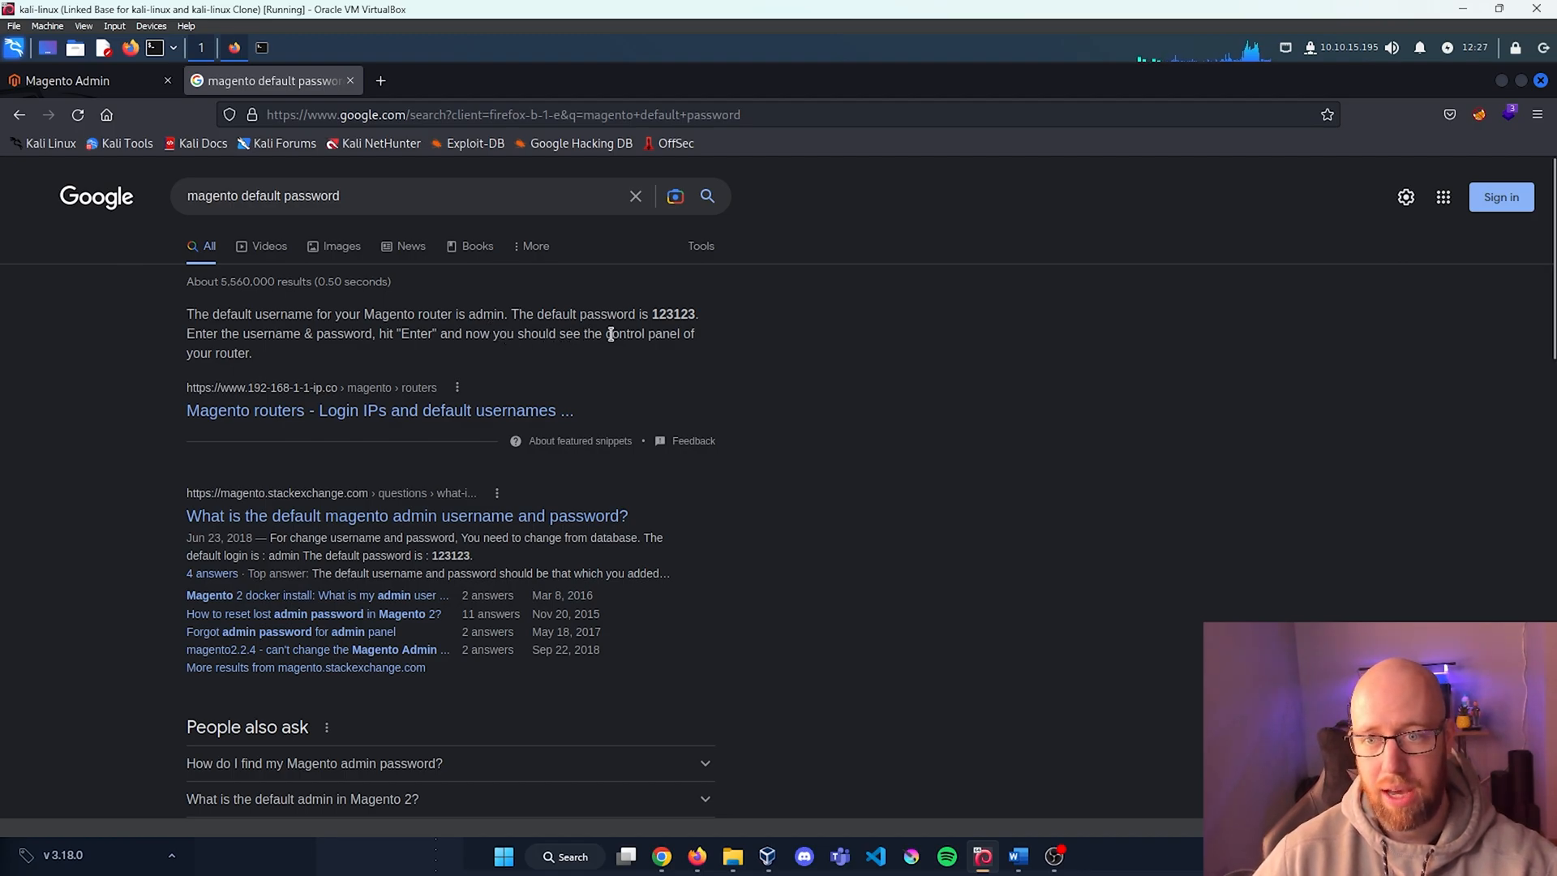
pyautogui.moveTo(288, 223)
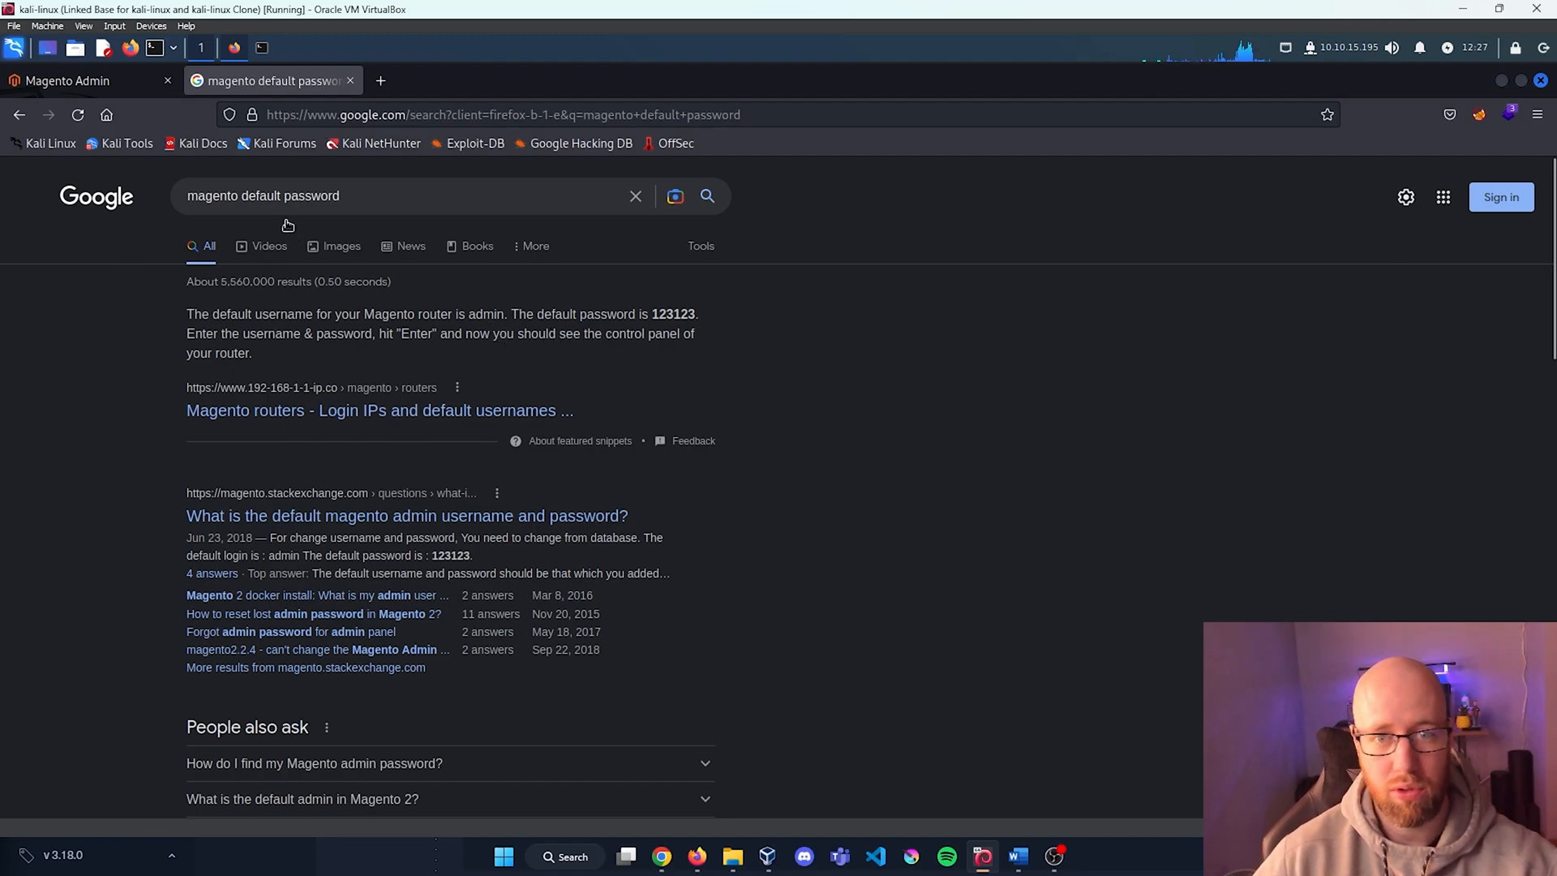
# Attempt Magento sign-in as admin with the default password, reload after the form error and retry; rejected.
pyautogui.click(70, 81)
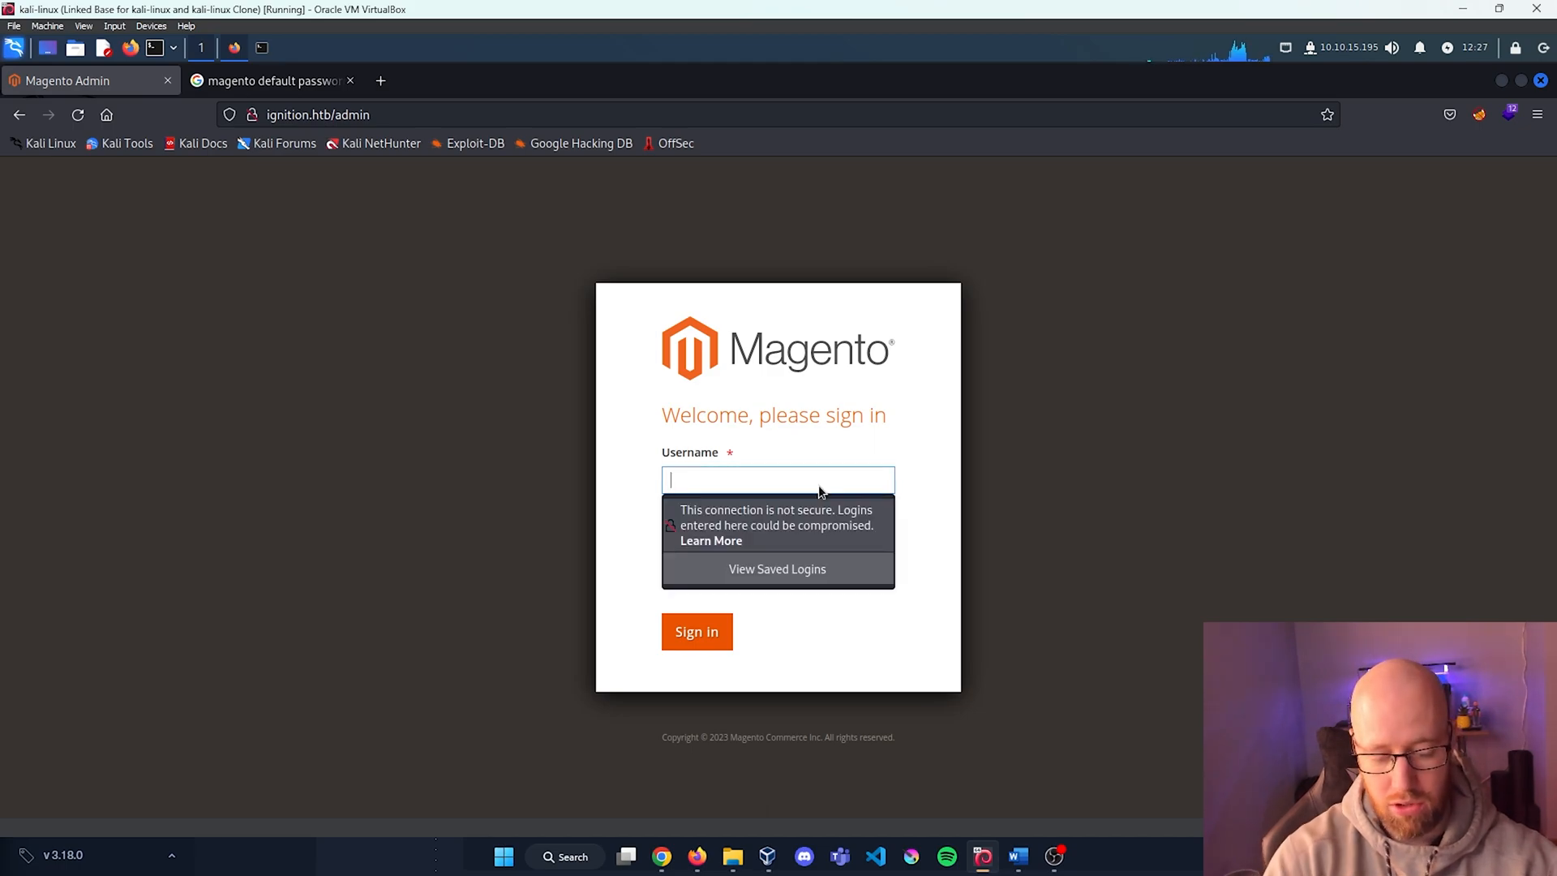
pyautogui.write('admin')
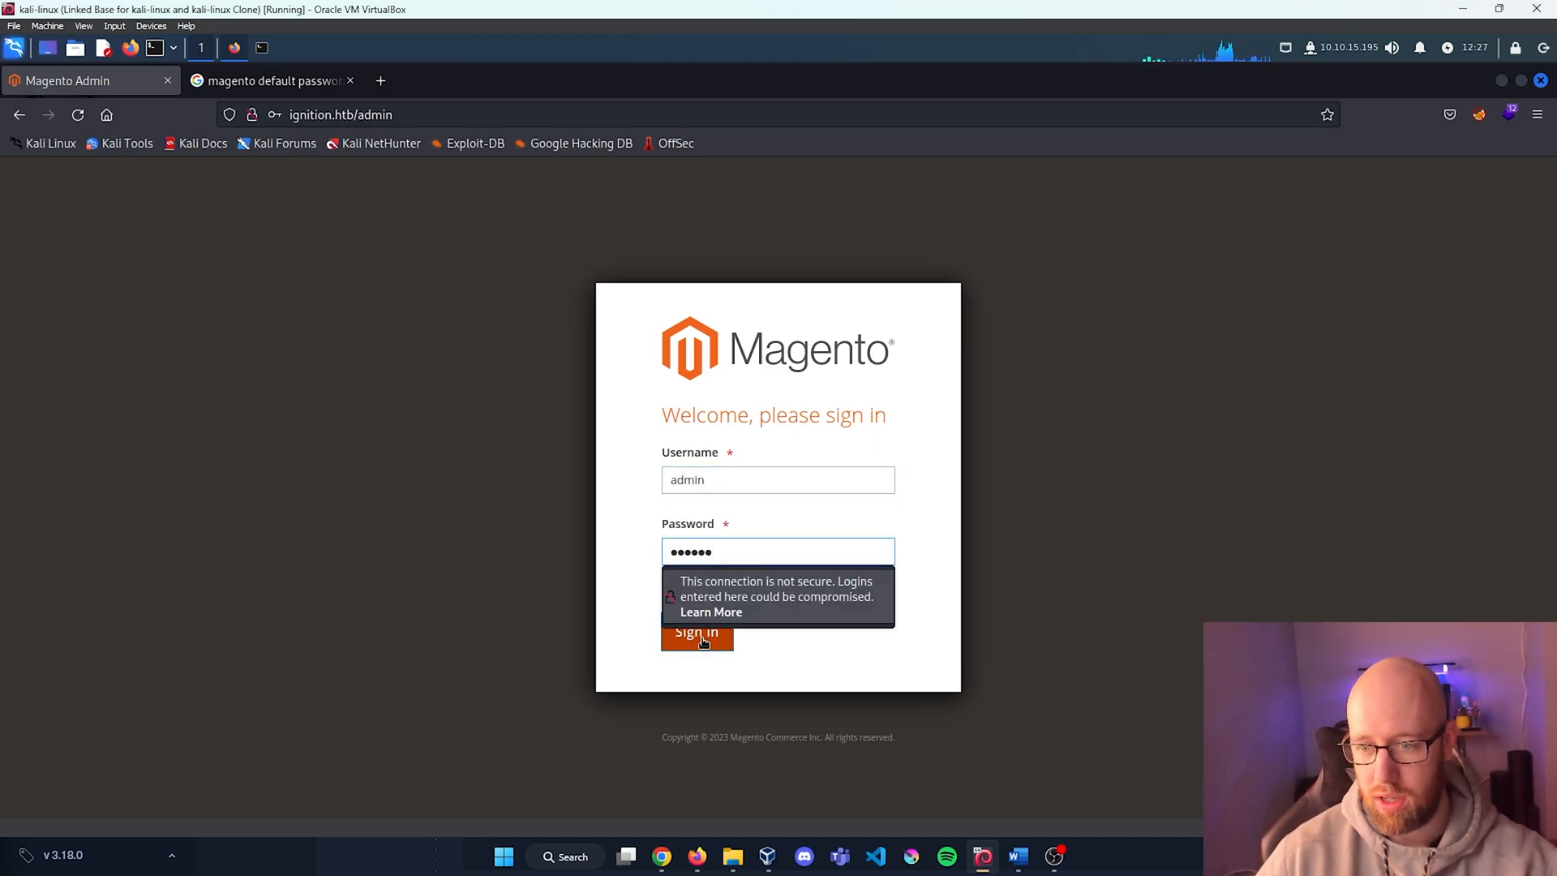
pyautogui.click(696, 633)
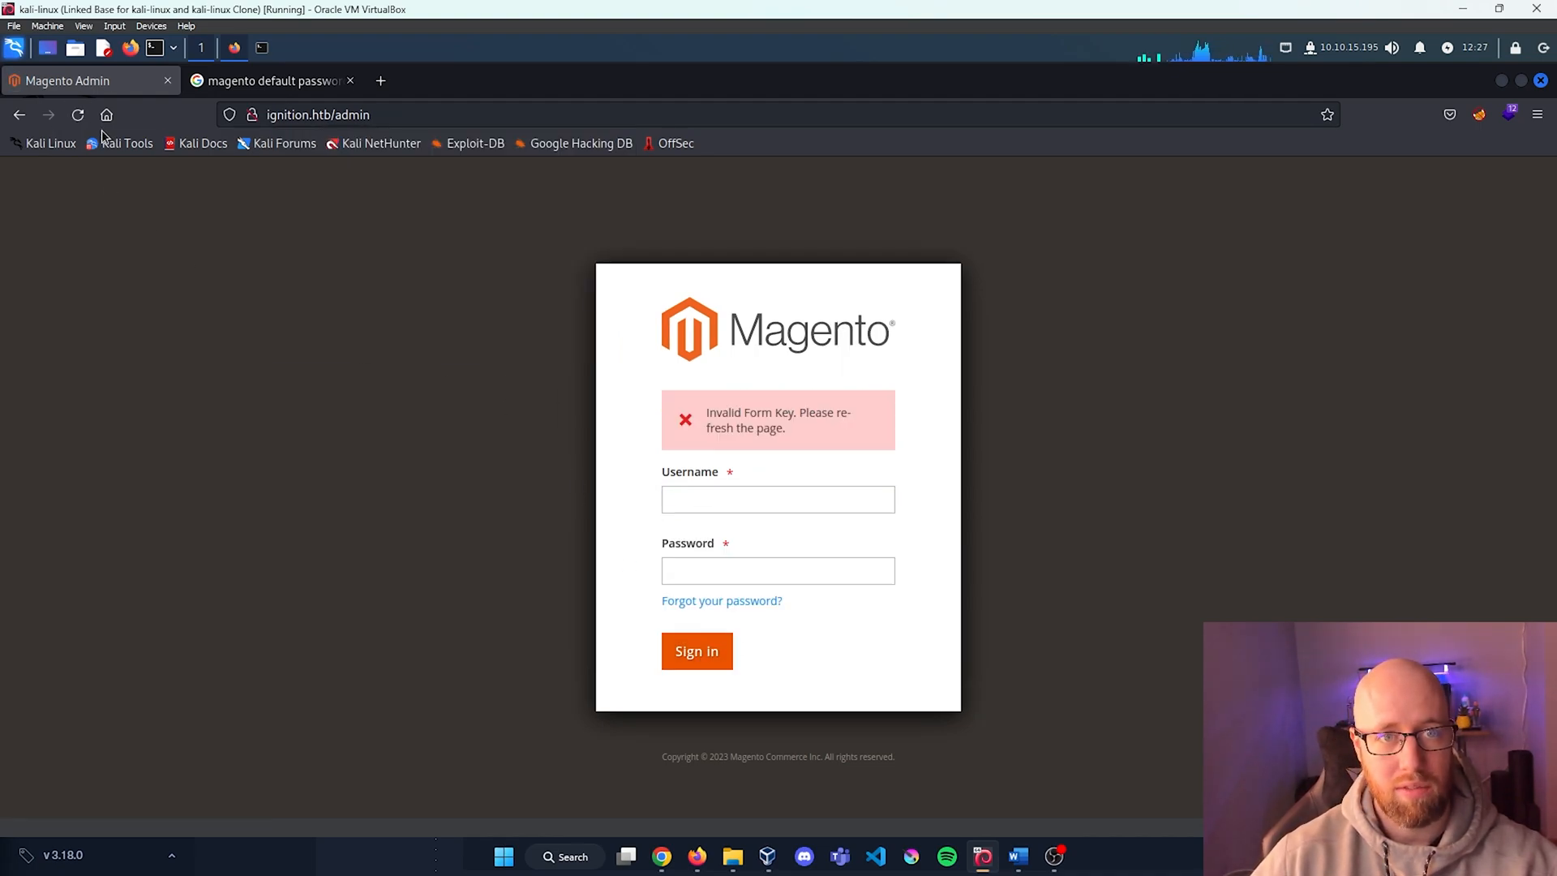
pyautogui.click(78, 114)
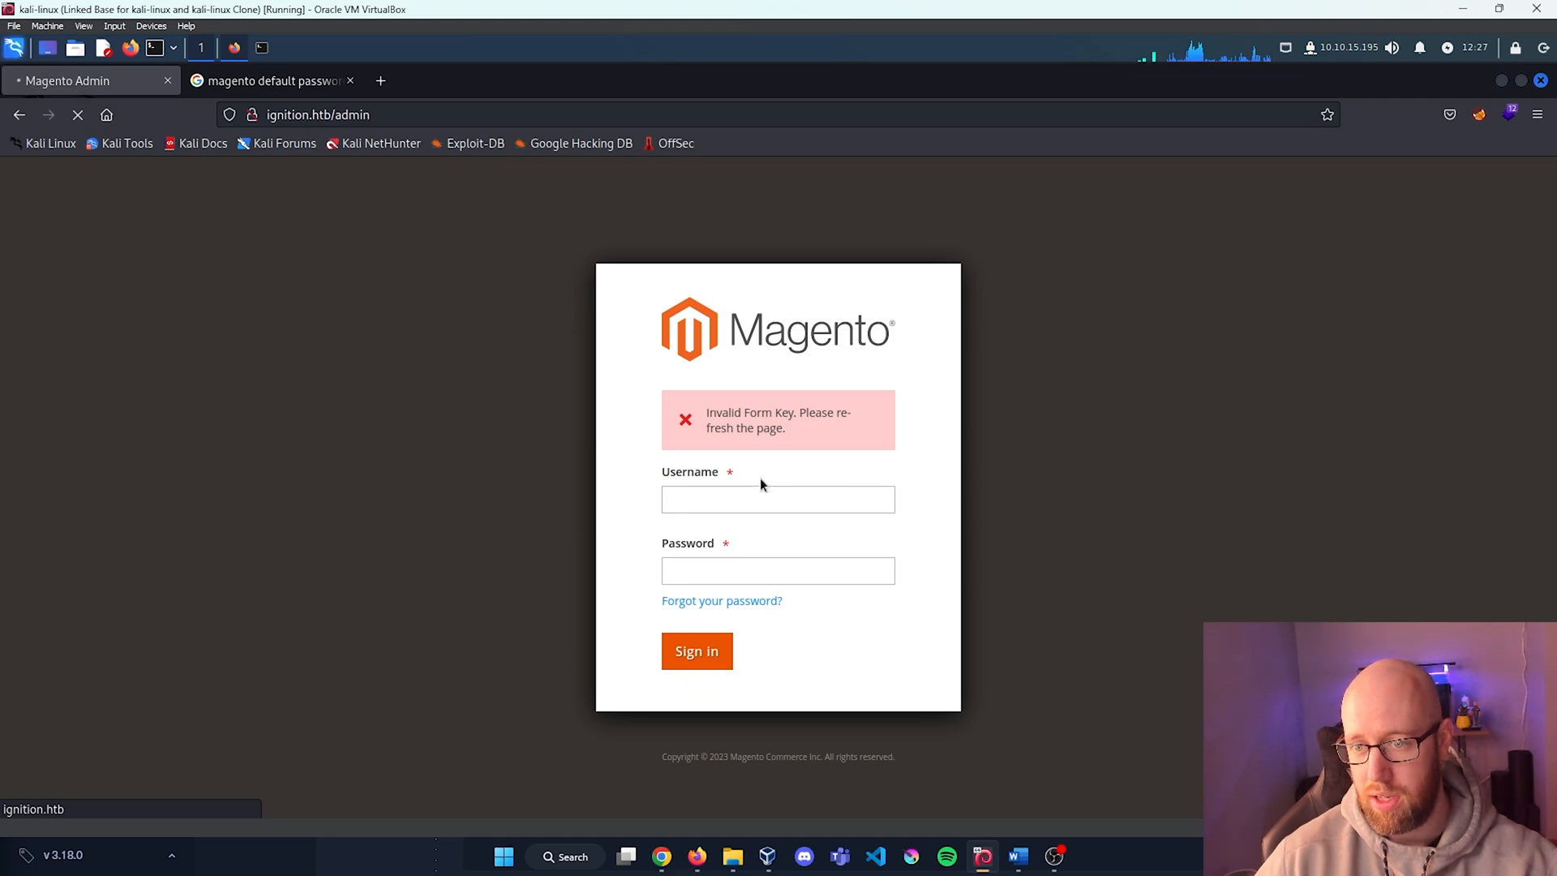
pyautogui.click(78, 115)
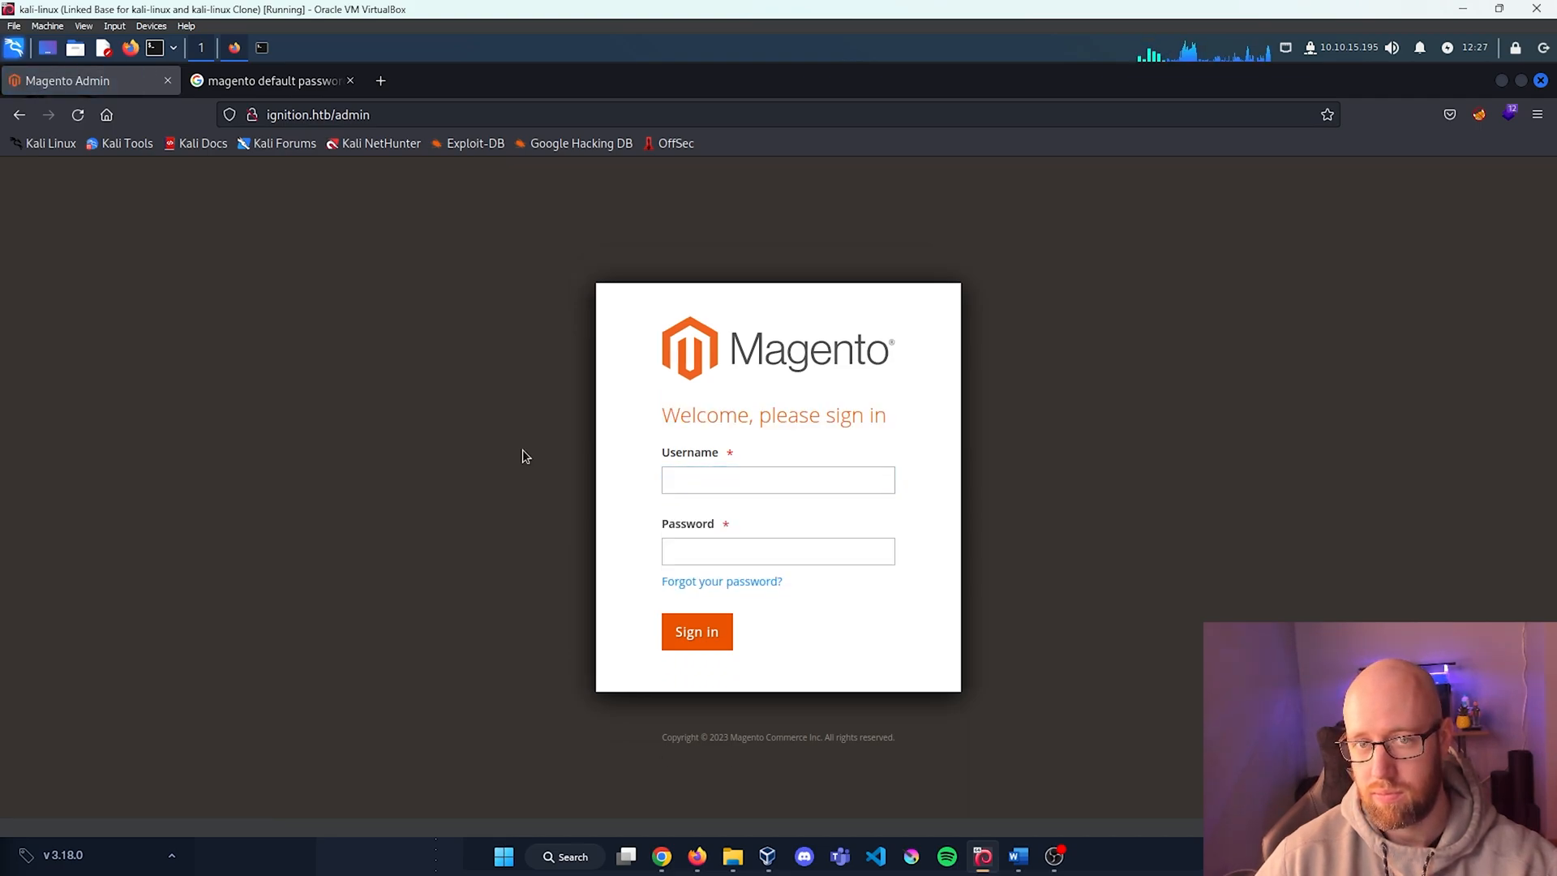
pyautogui.click(778, 479)
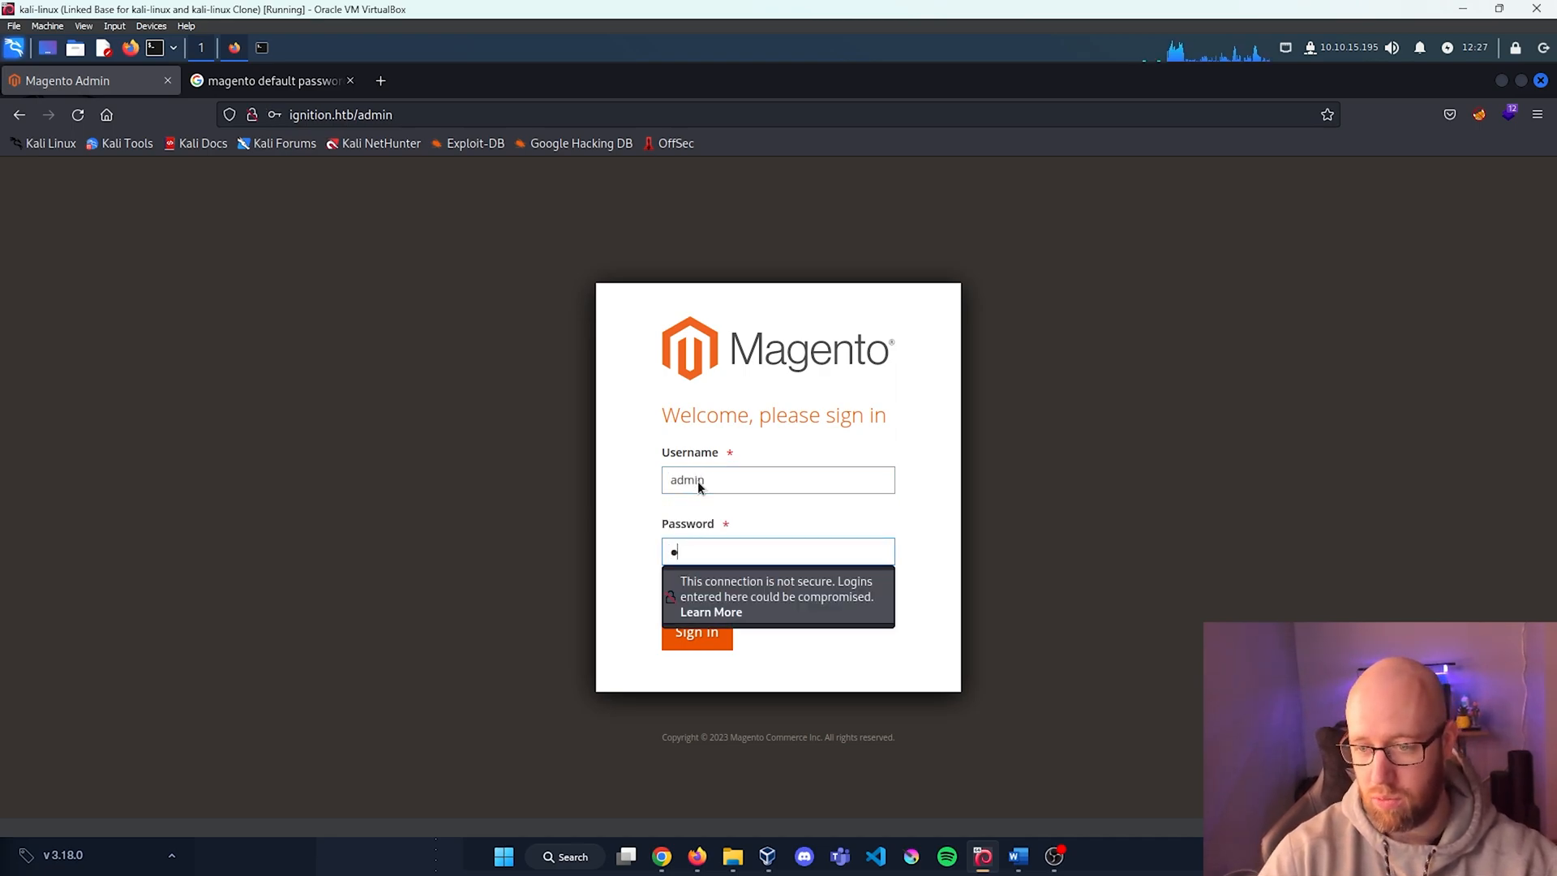
pyautogui.click(696, 632)
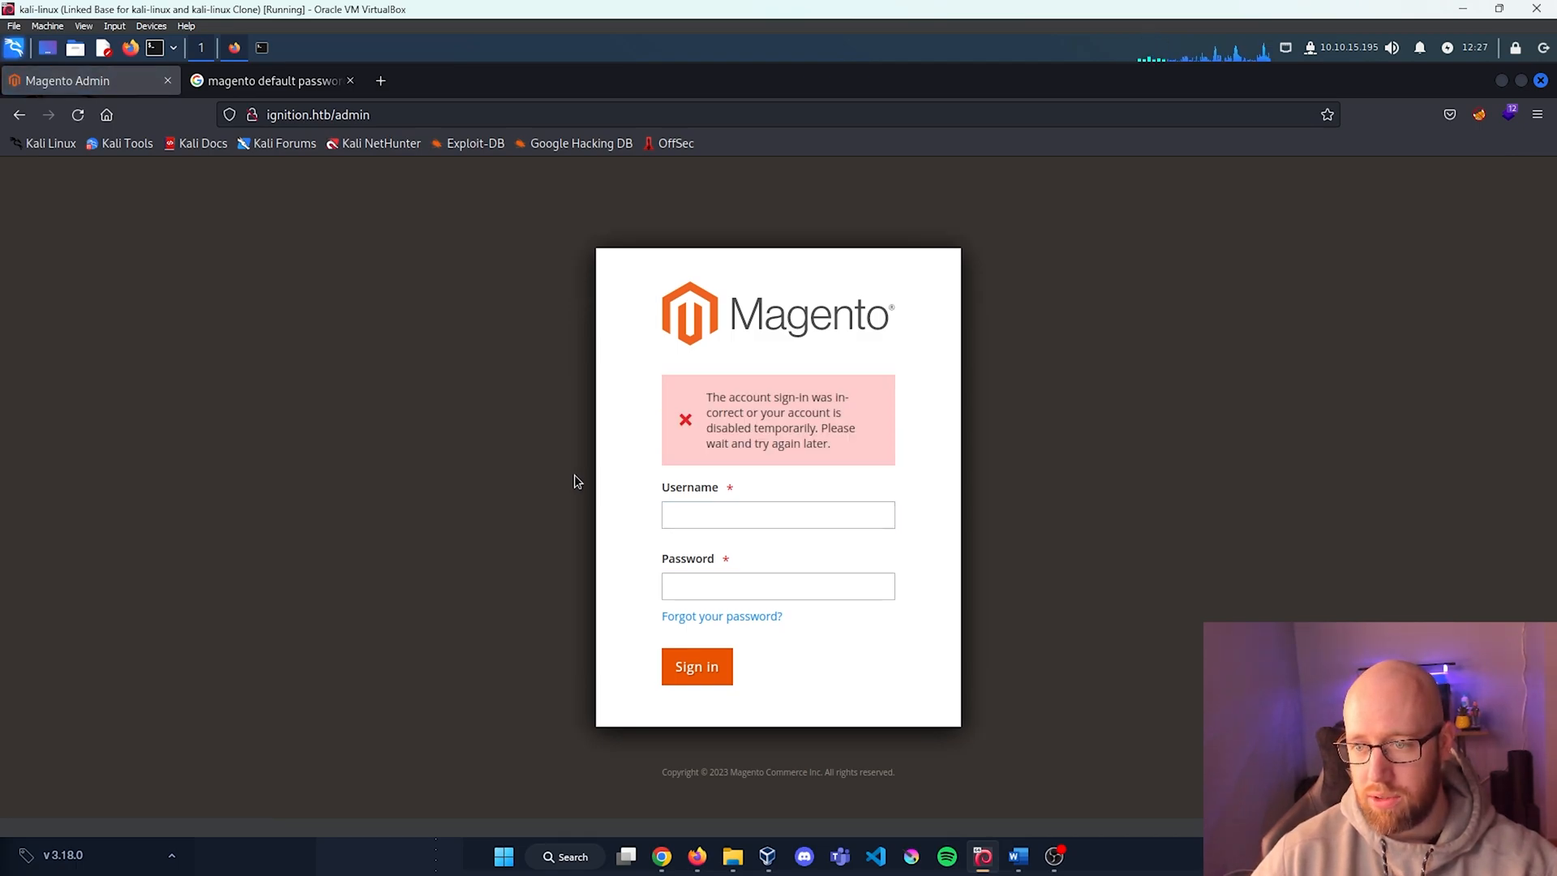
pyautogui.moveTo(560, 470)
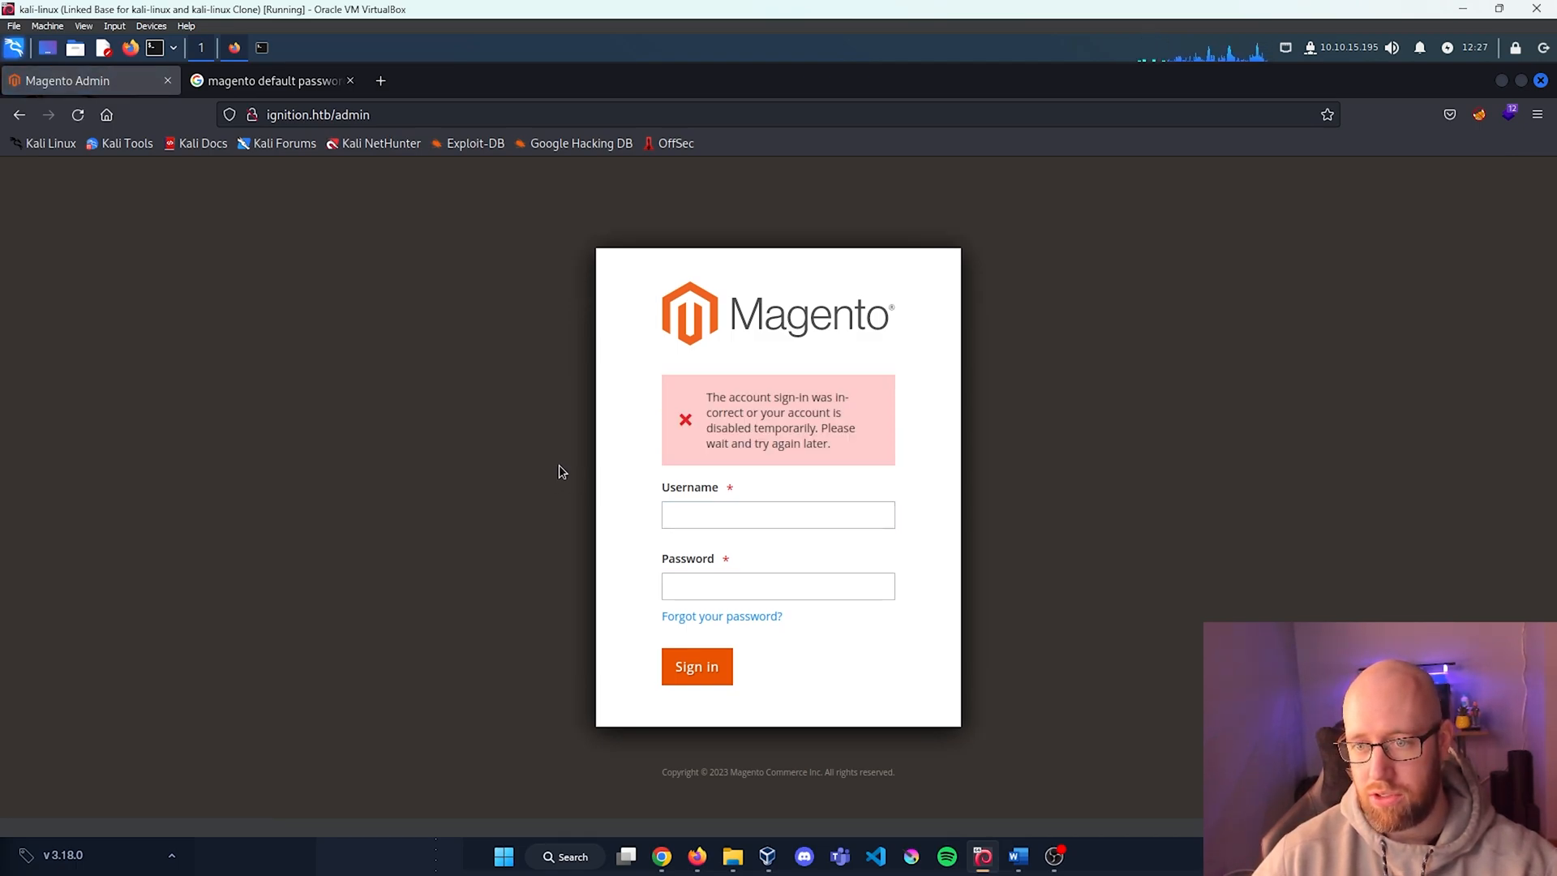
pyautogui.moveTo(425, 430)
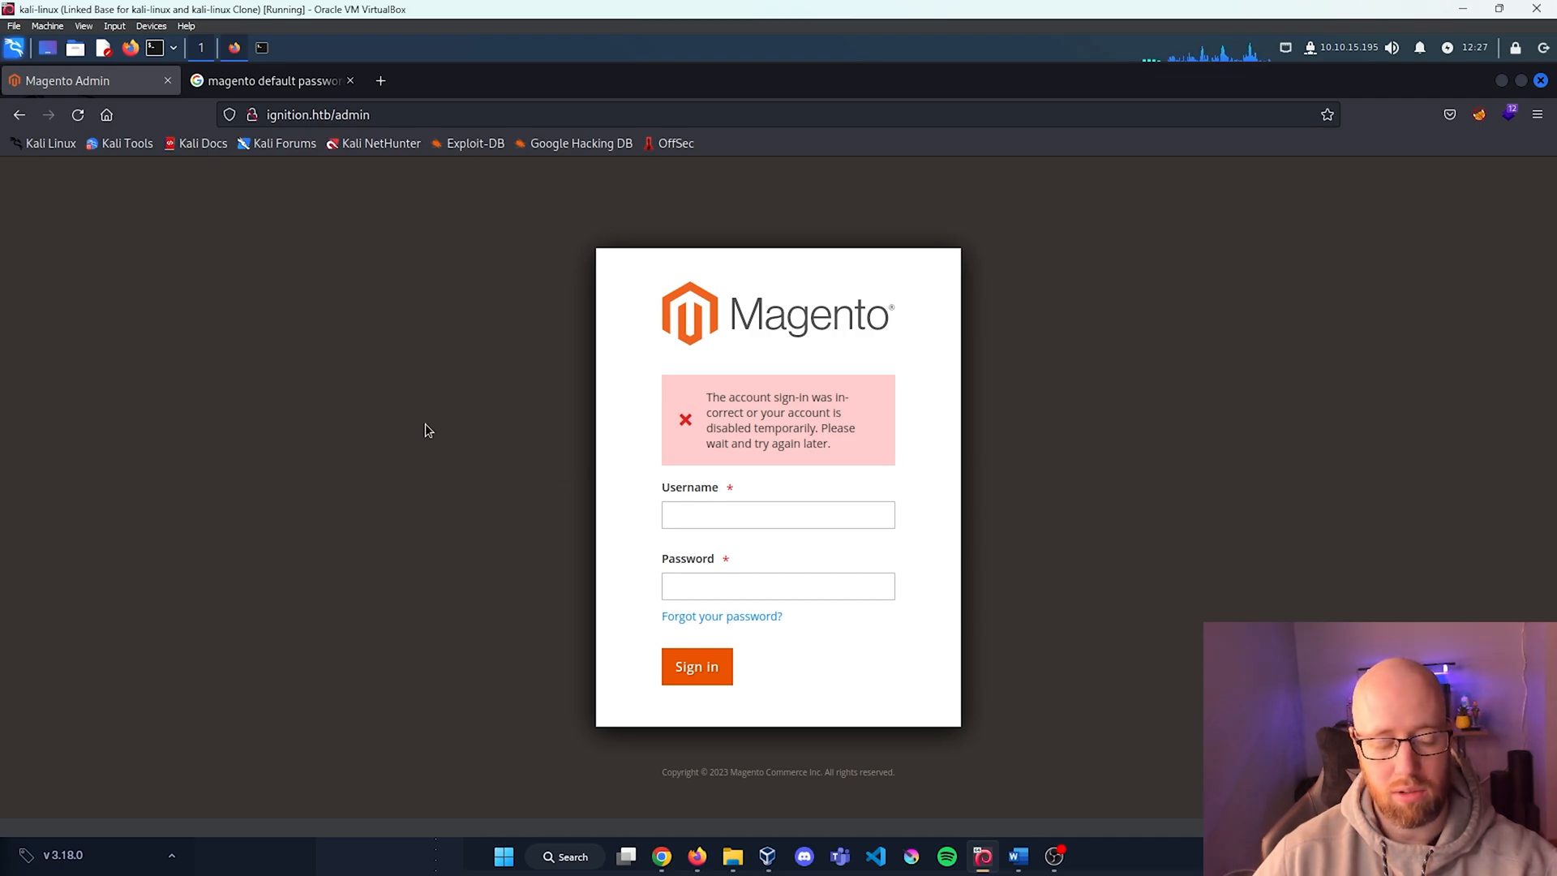
pyautogui.moveTo(415, 409)
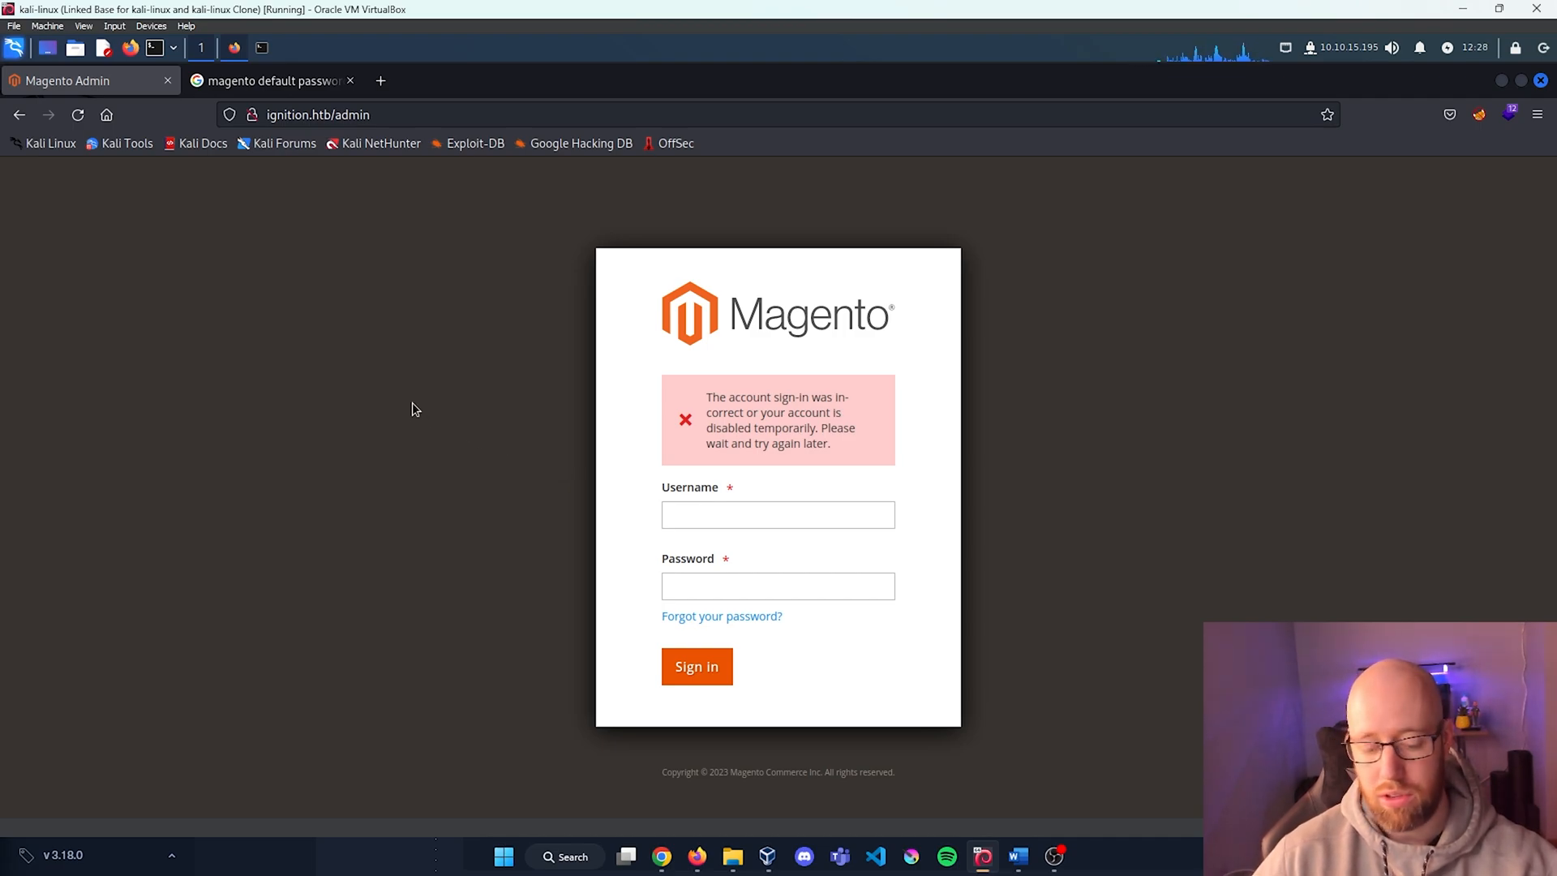
pyautogui.moveTo(285, 142)
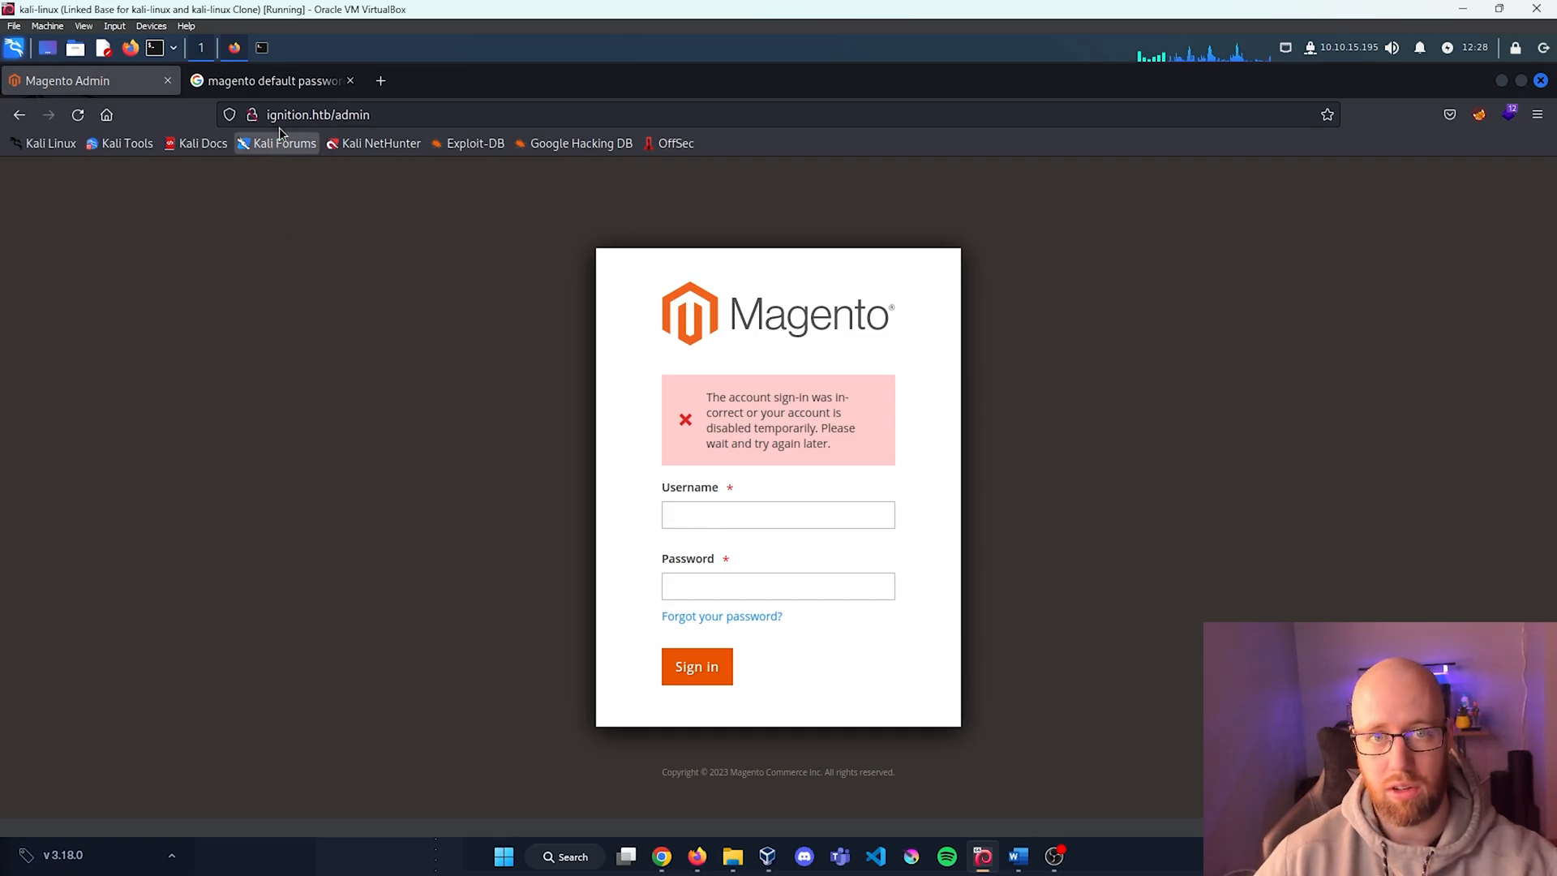
# Return to the 'magento default password policy' results stating seven characters with letters and numbers.
pyautogui.click(269, 81)
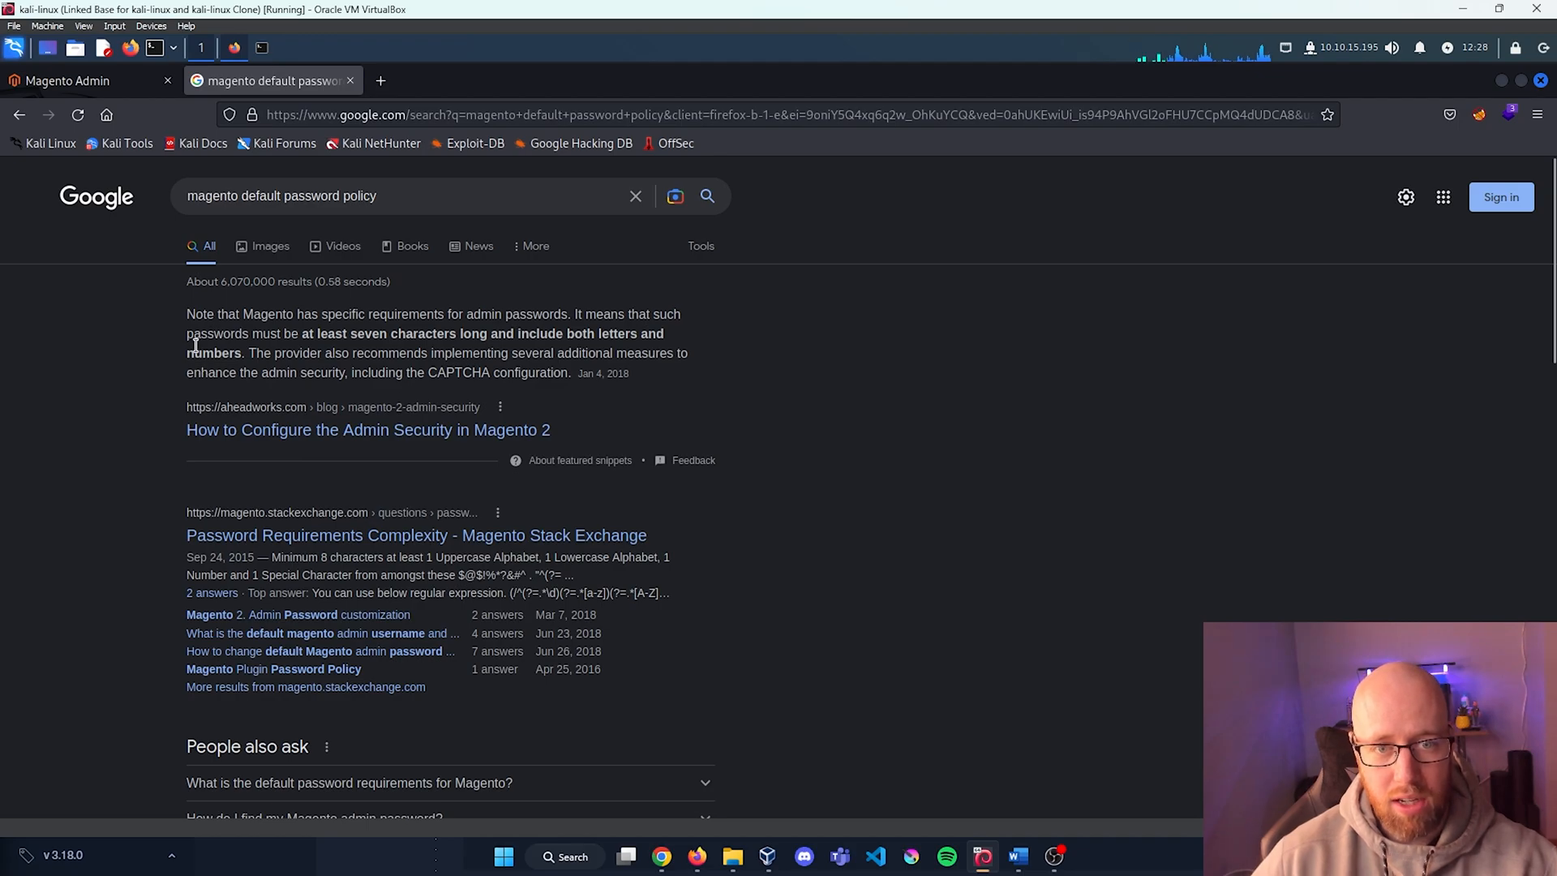
pyautogui.moveTo(465, 349)
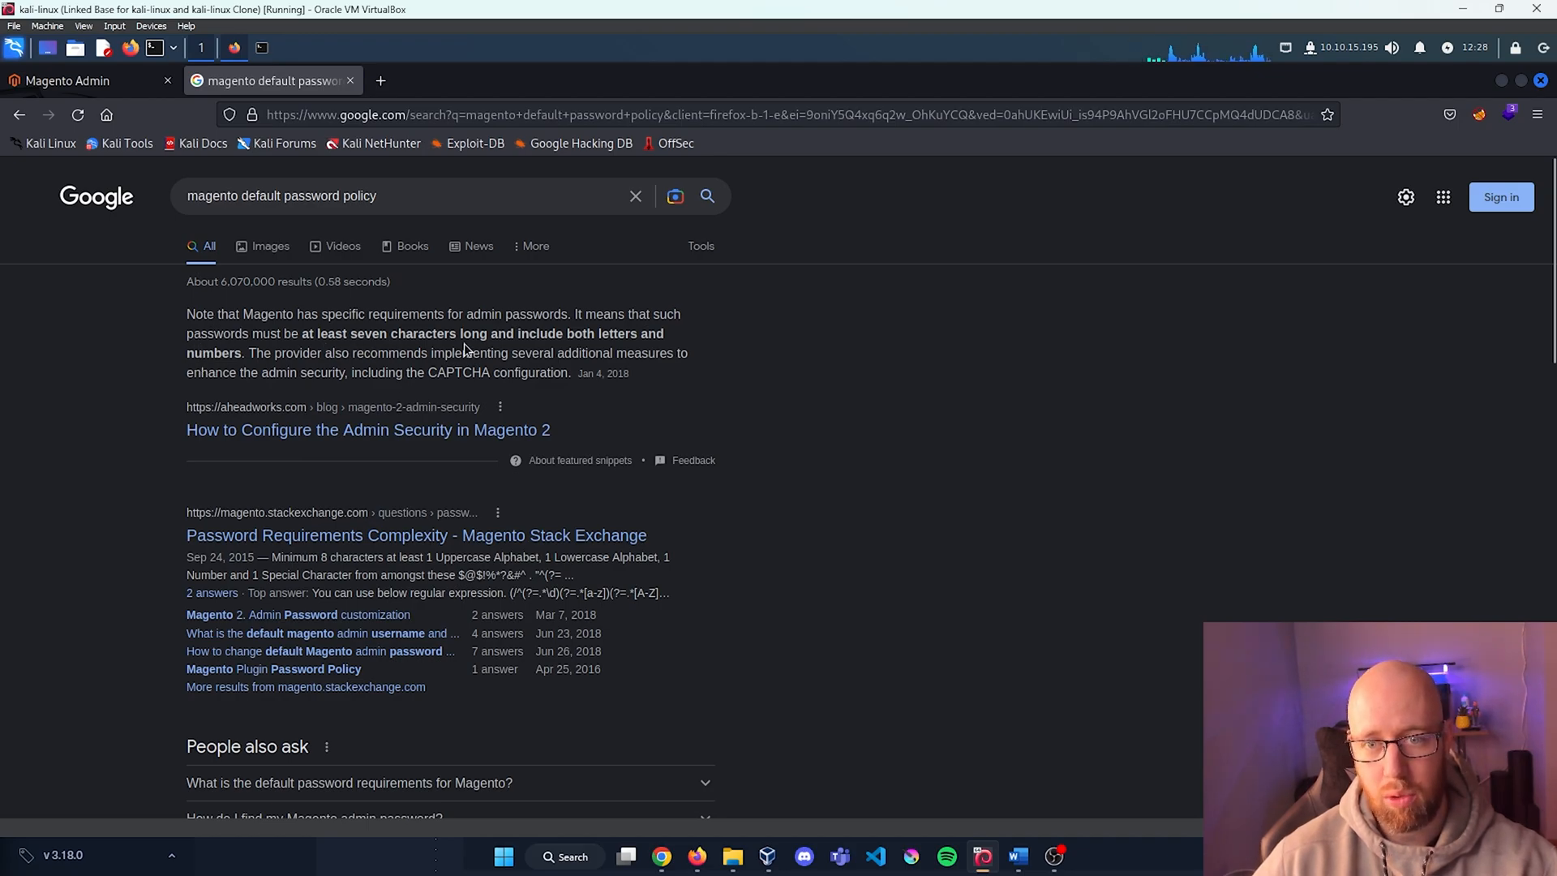
pyautogui.moveTo(655, 349)
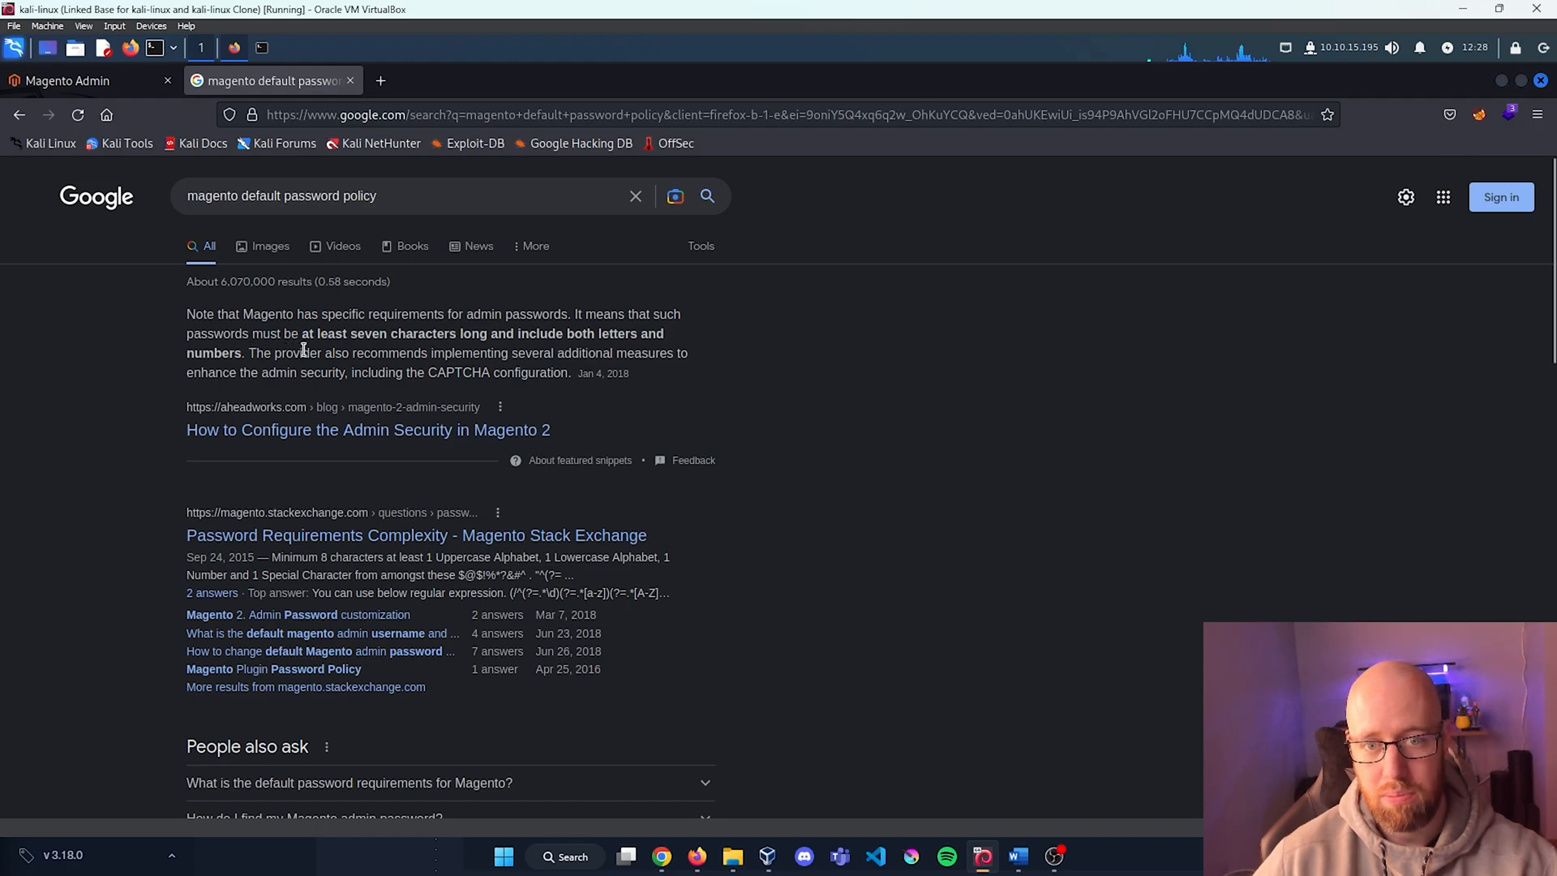
pyautogui.moveTo(490, 349)
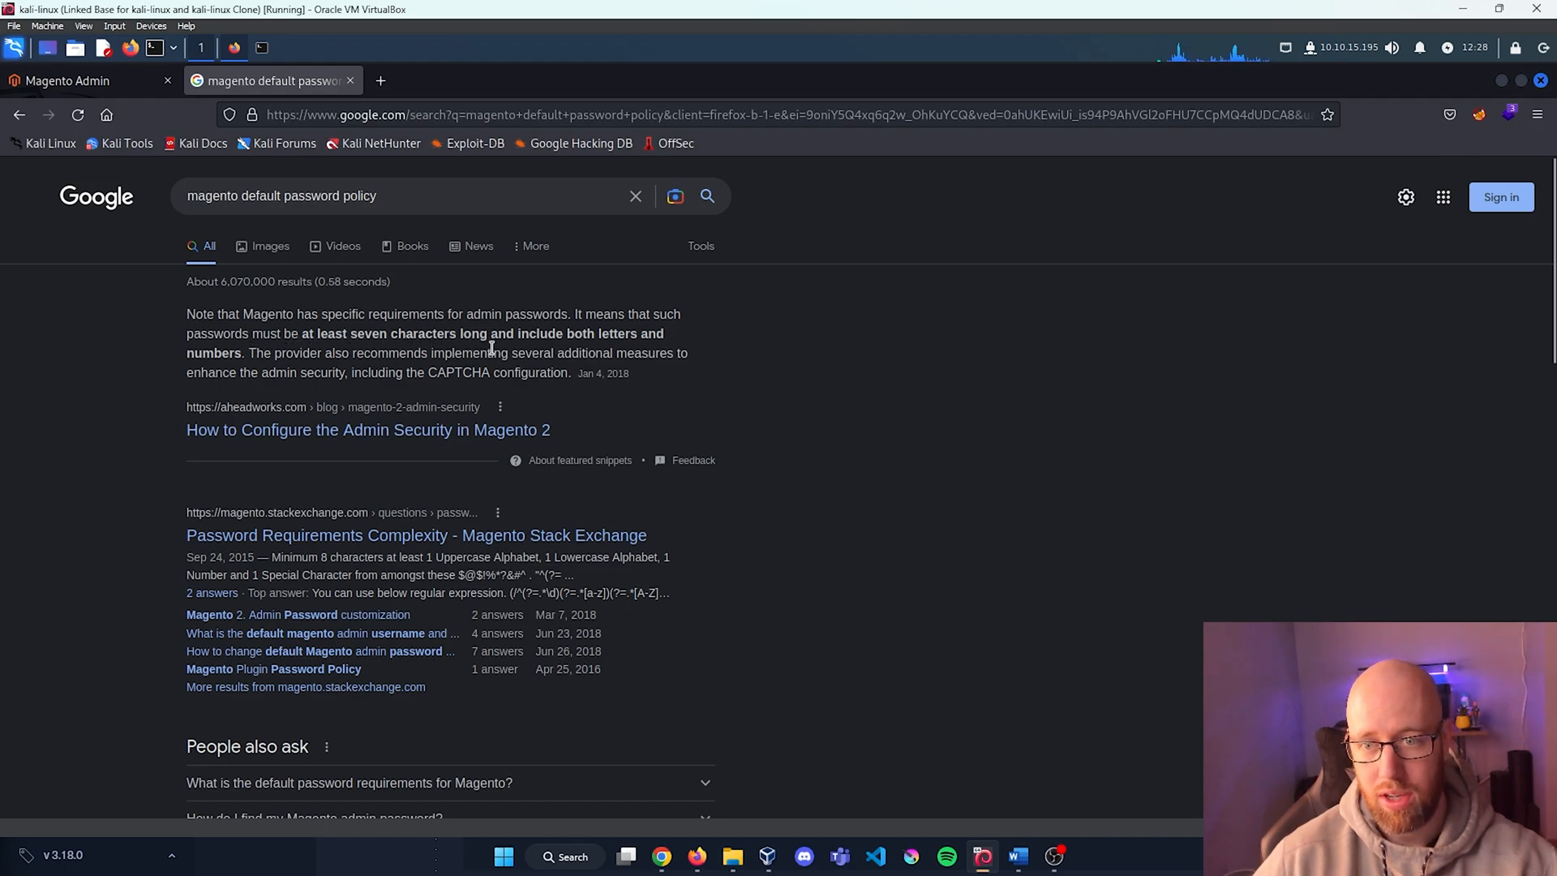
pyautogui.moveTo(224, 367)
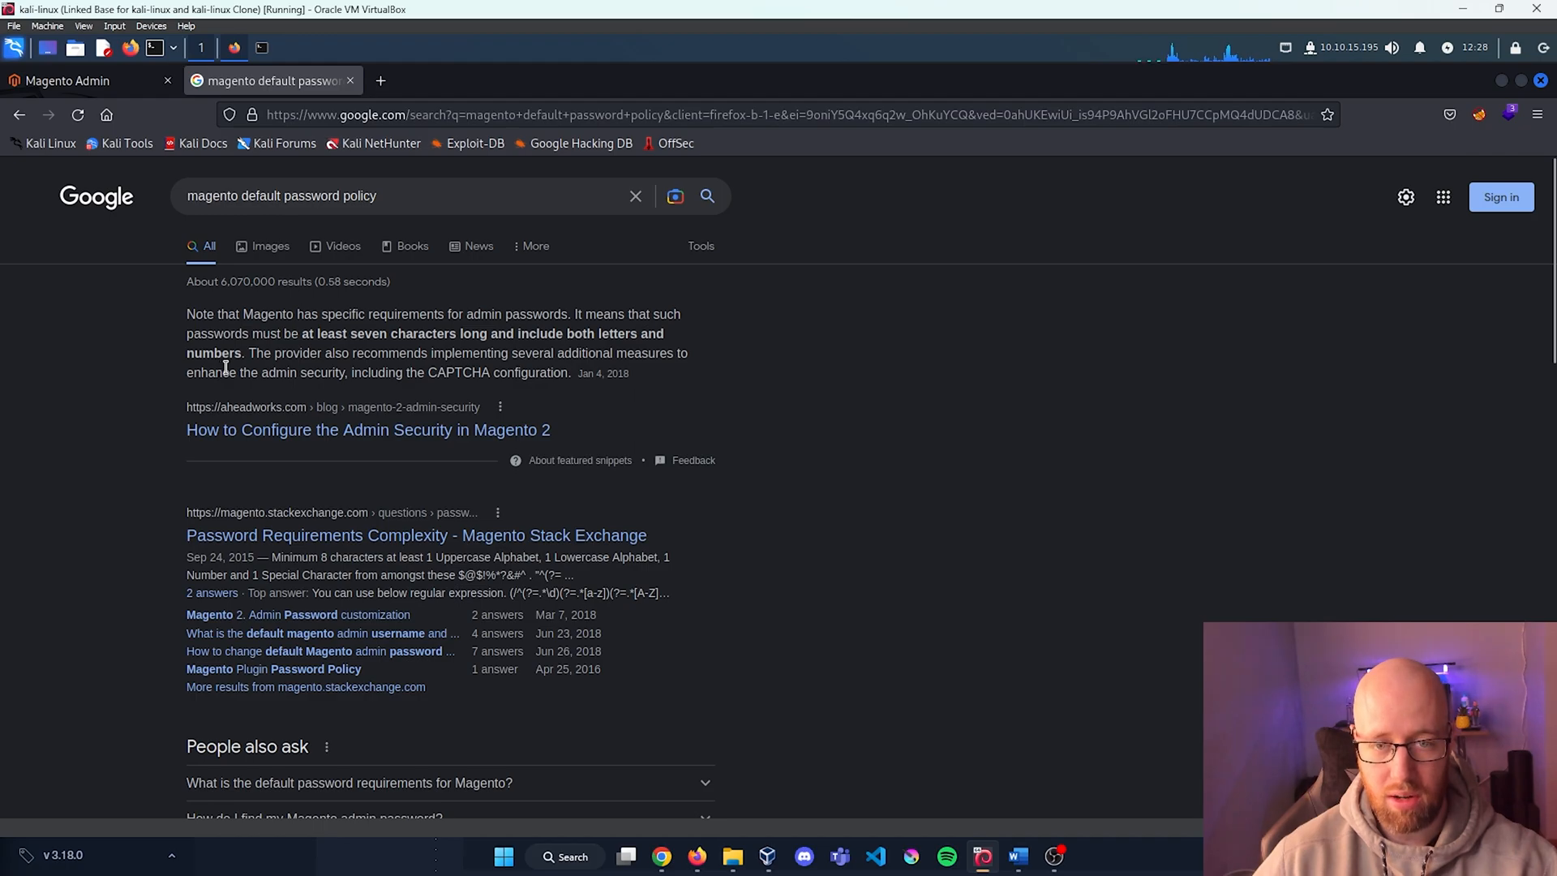
pyautogui.moveTo(140, 363)
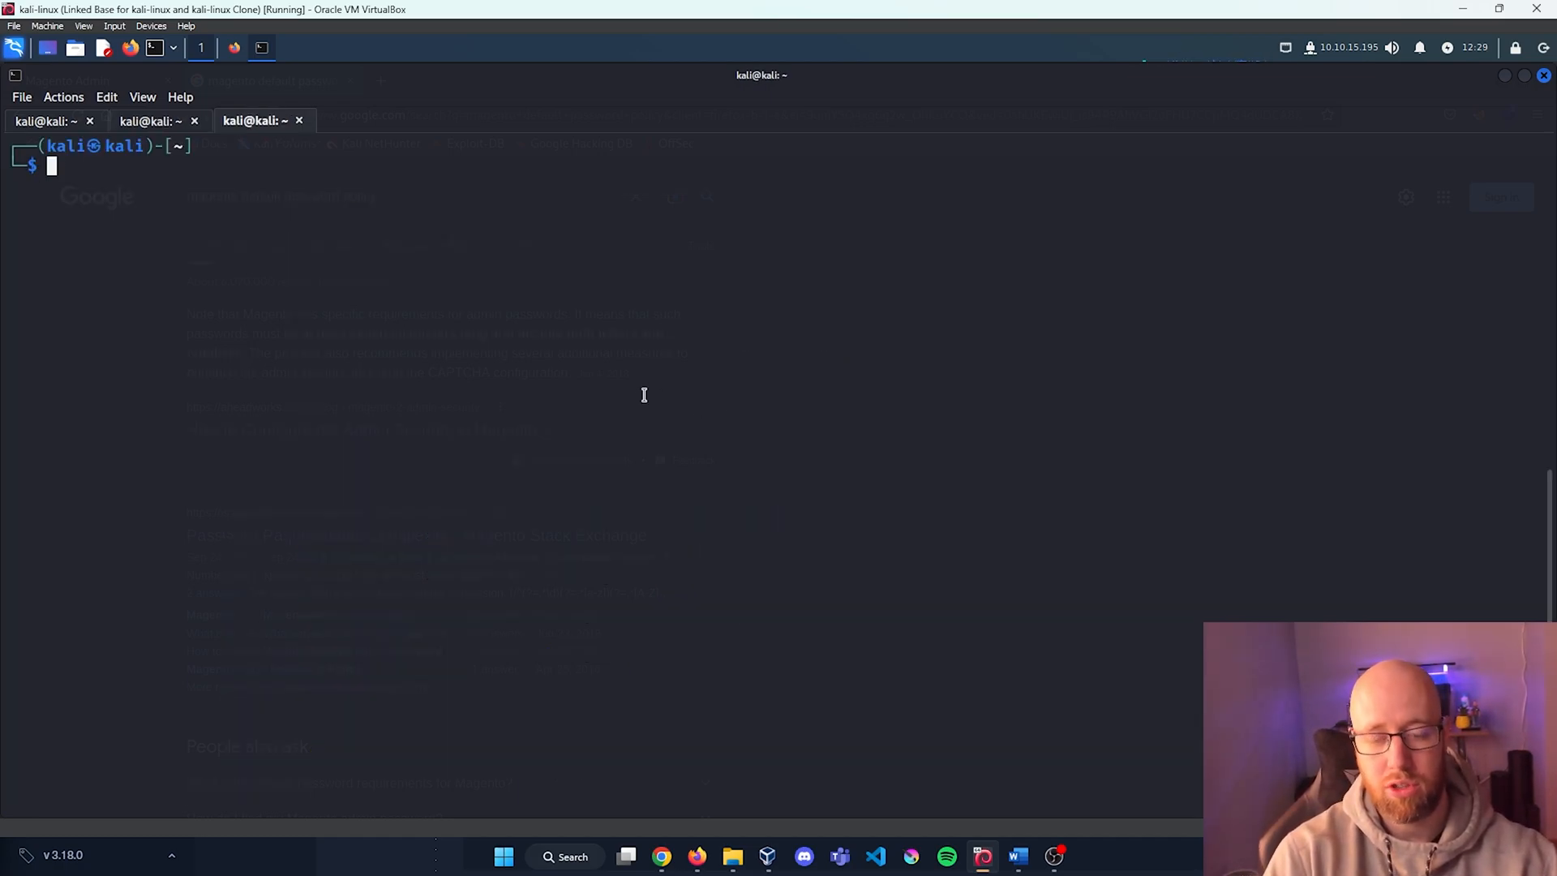
# Print /usr/share/wordlists/SecLists/Passwords/2020-200_most_used_passwords.txt with cat and scan its entries.
pyautogui.write('cat')
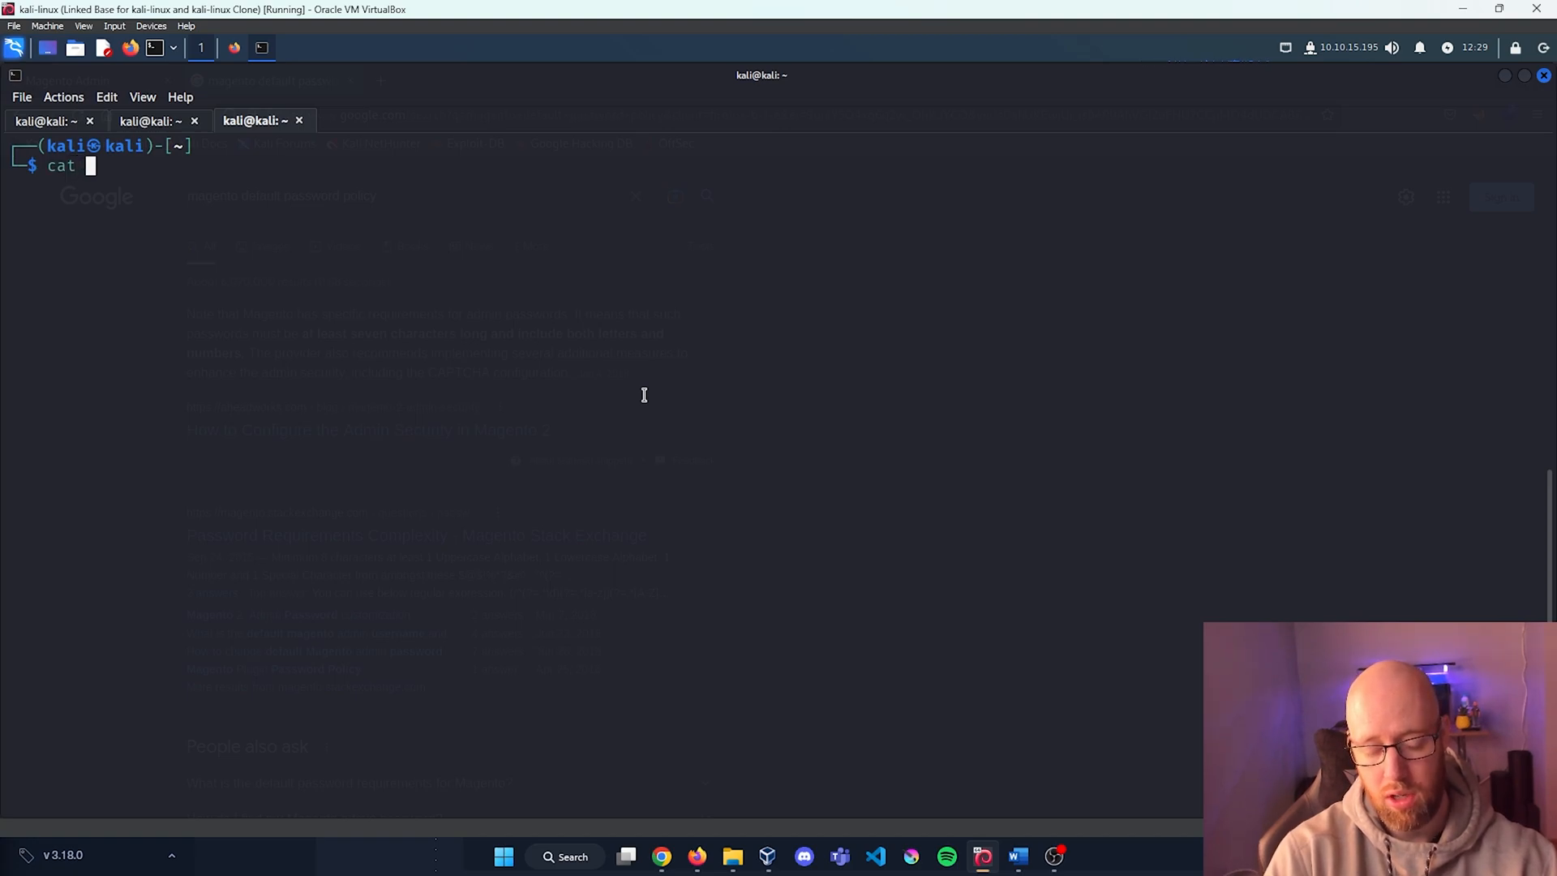
pyautogui.write('/usr/share/')
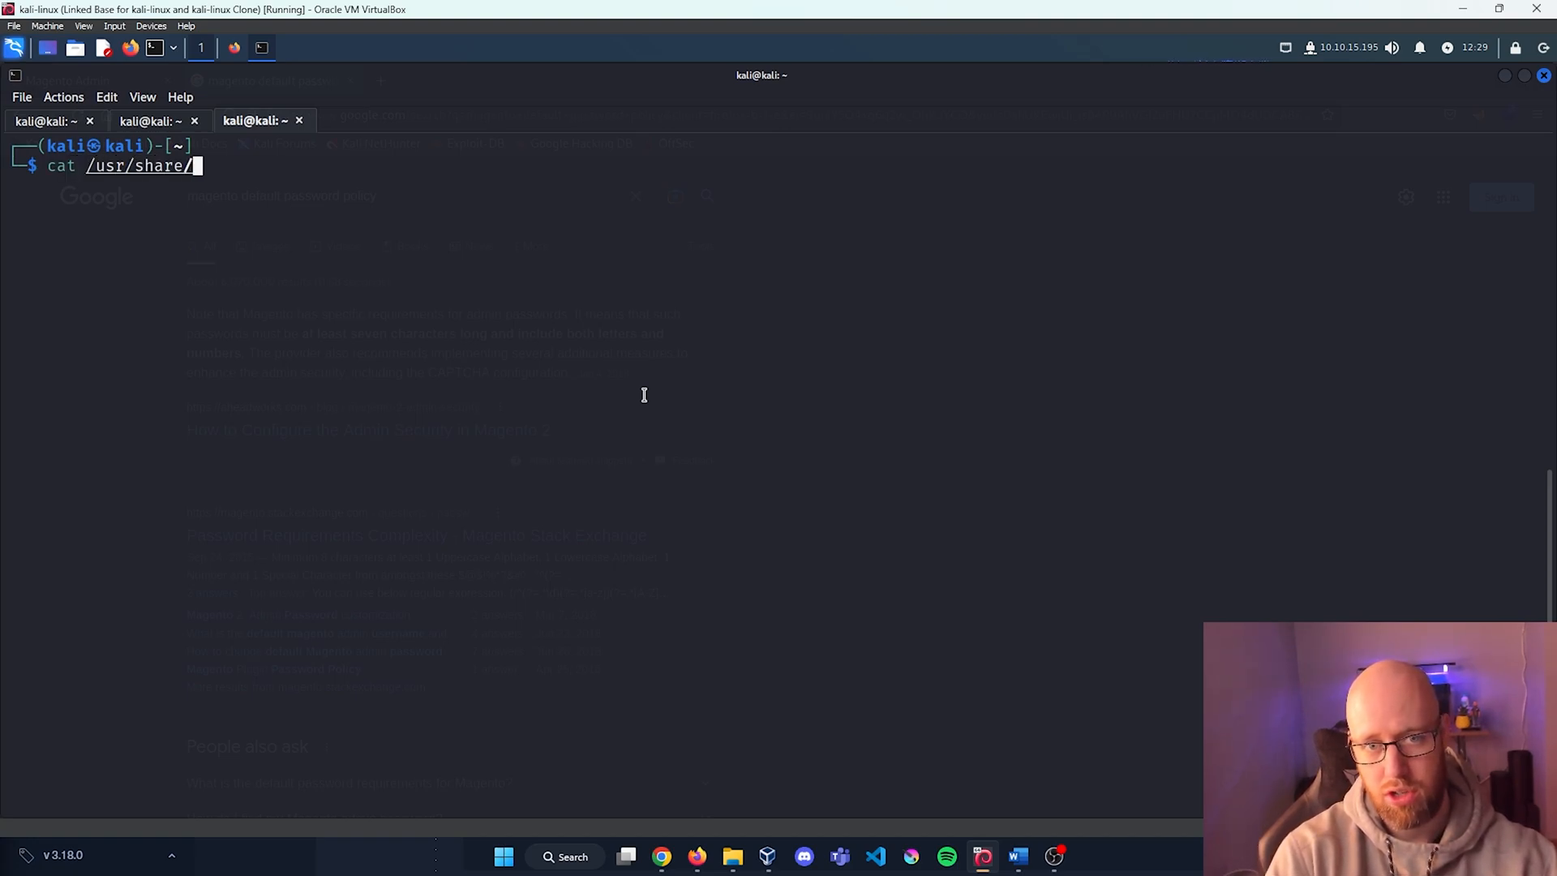
pyautogui.write('wordlists/SecLists/')
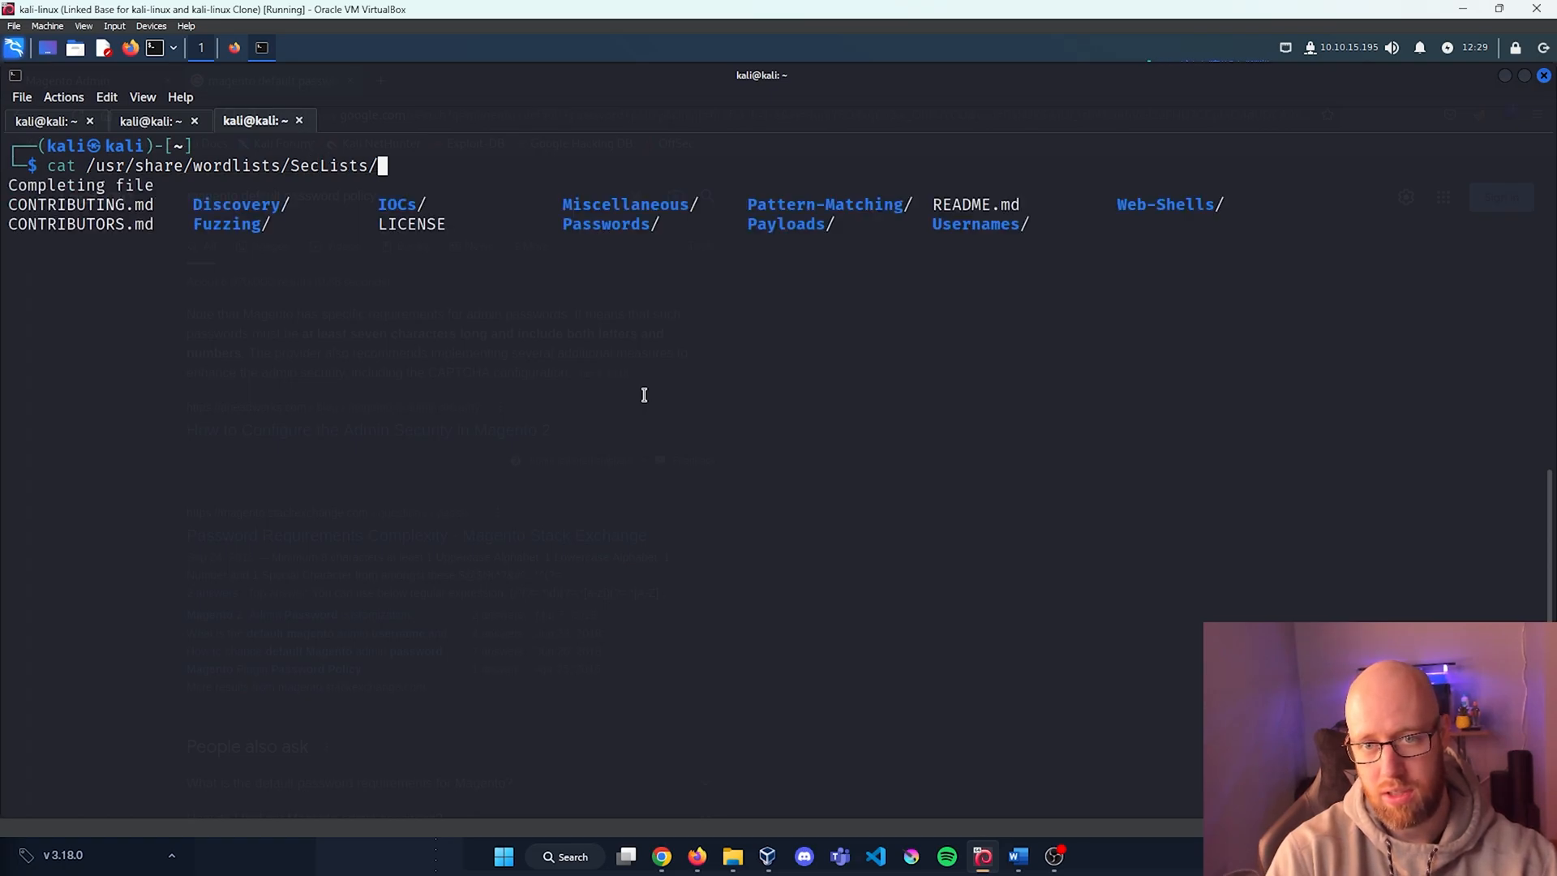
pyautogui.write('Pas')
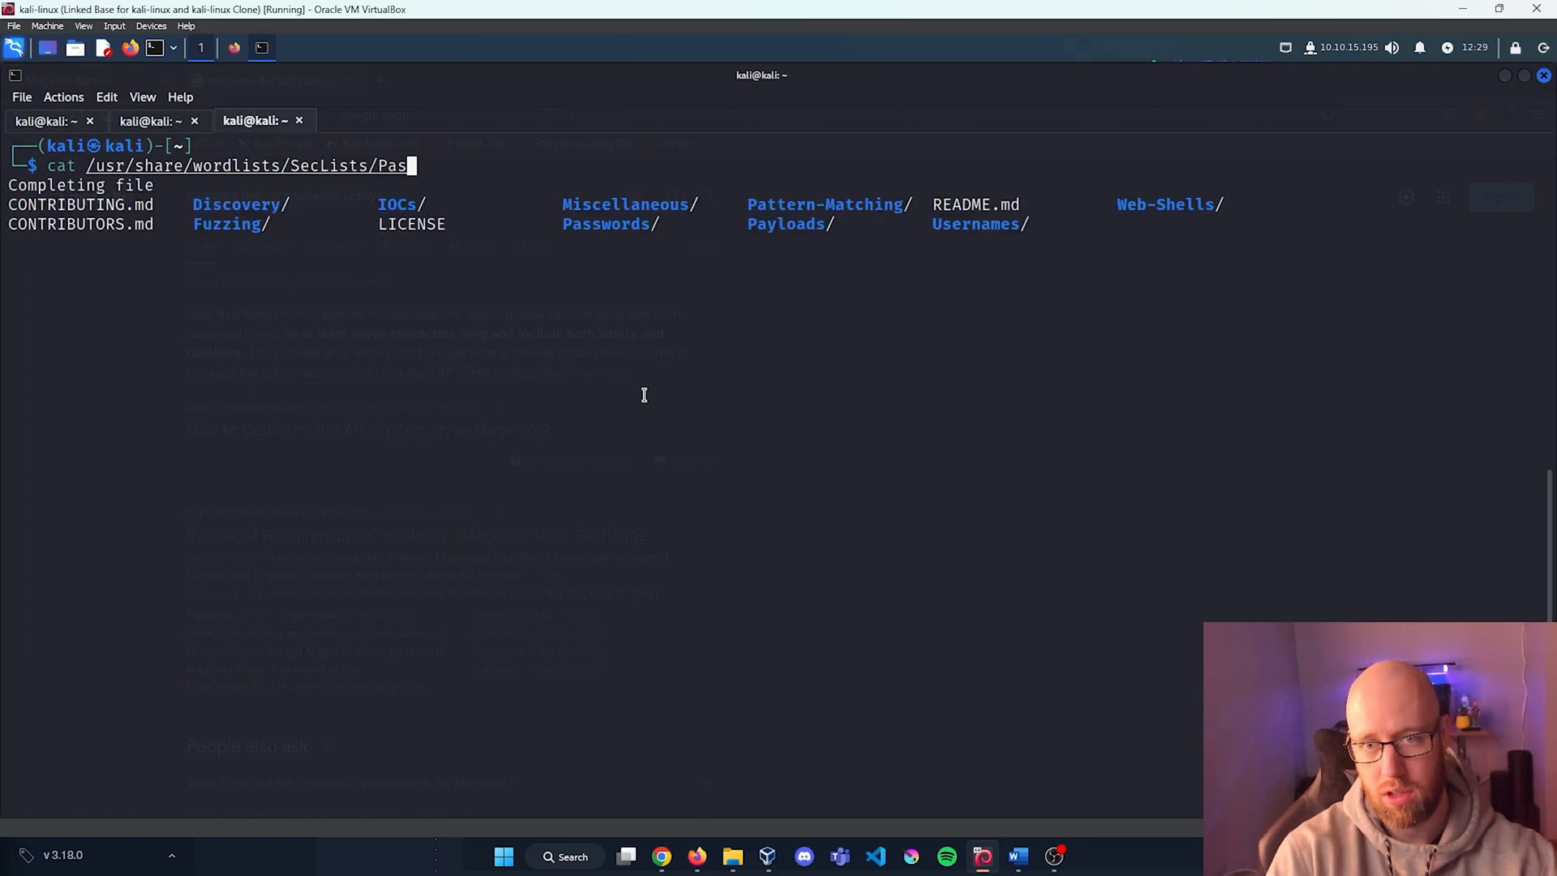
pyautogui.press('Tab')
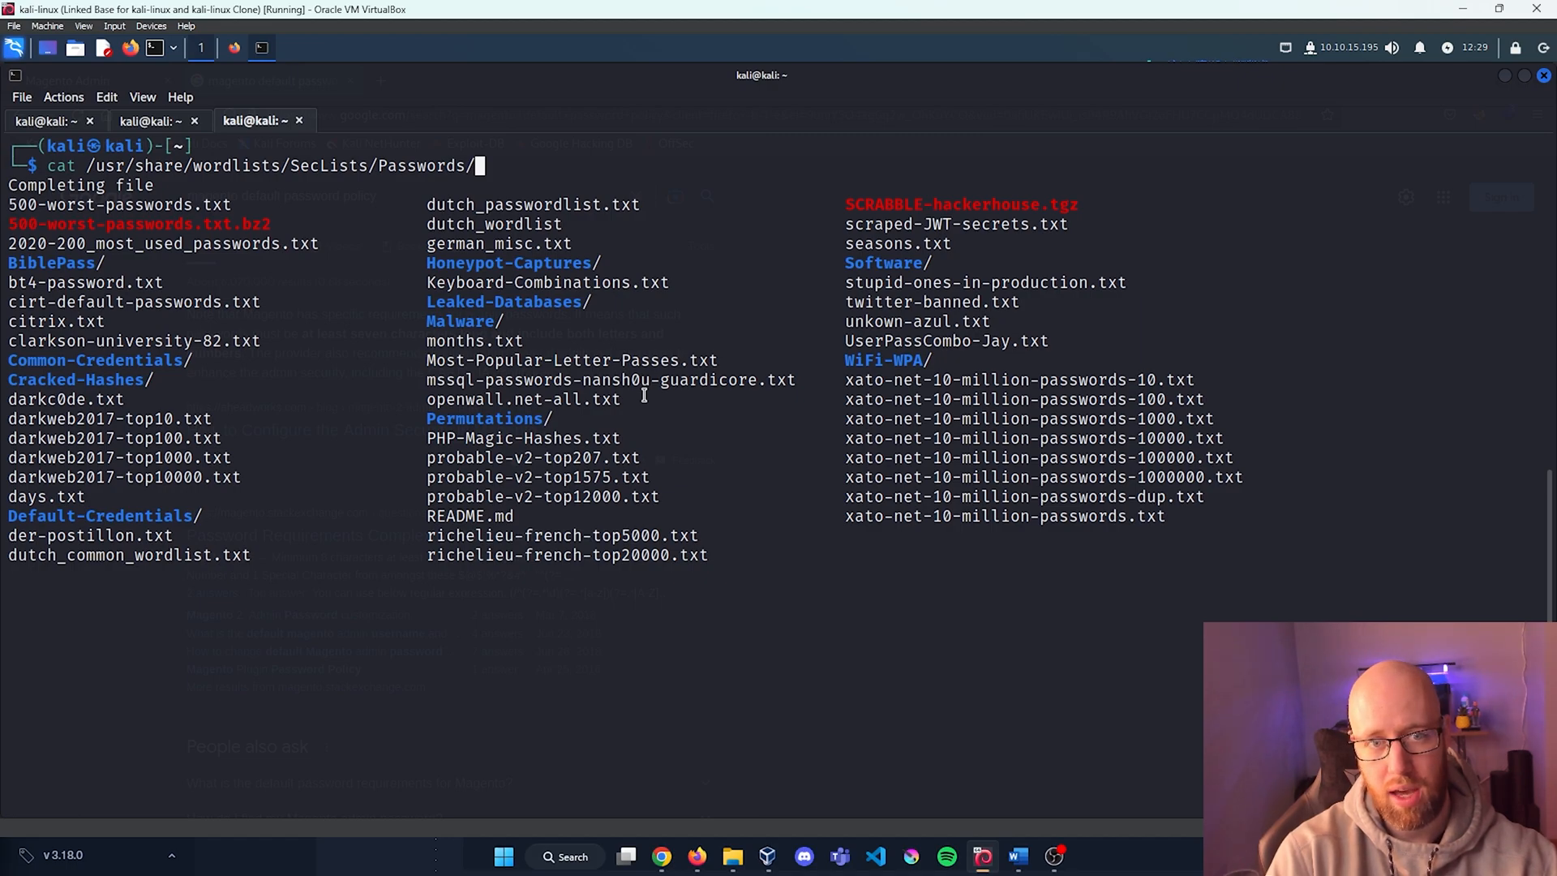
pyautogui.press('Tab')
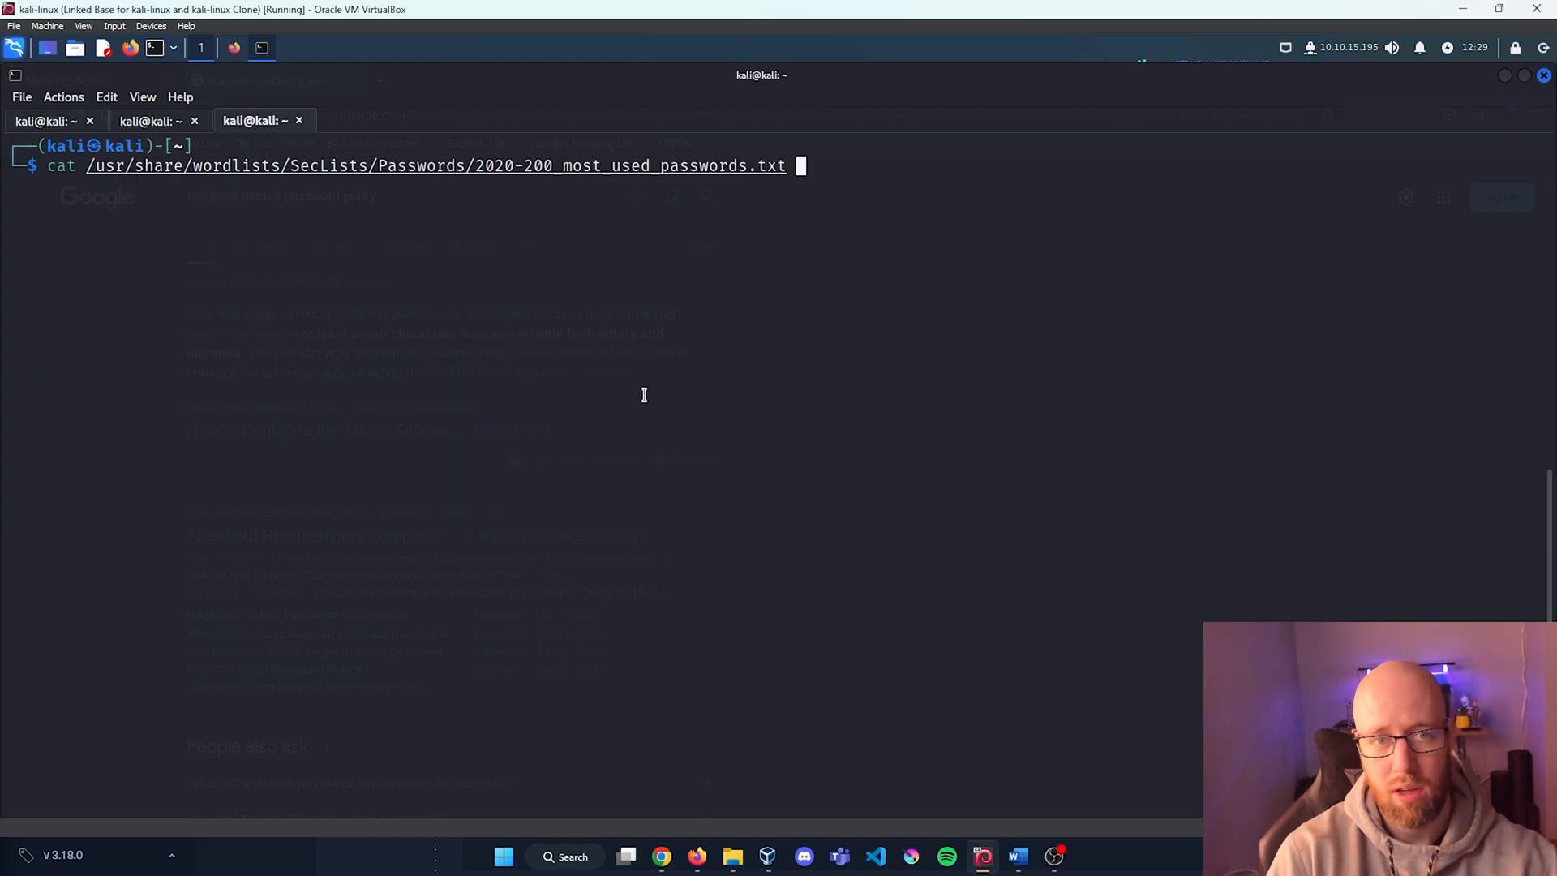
pyautogui.press('Return')
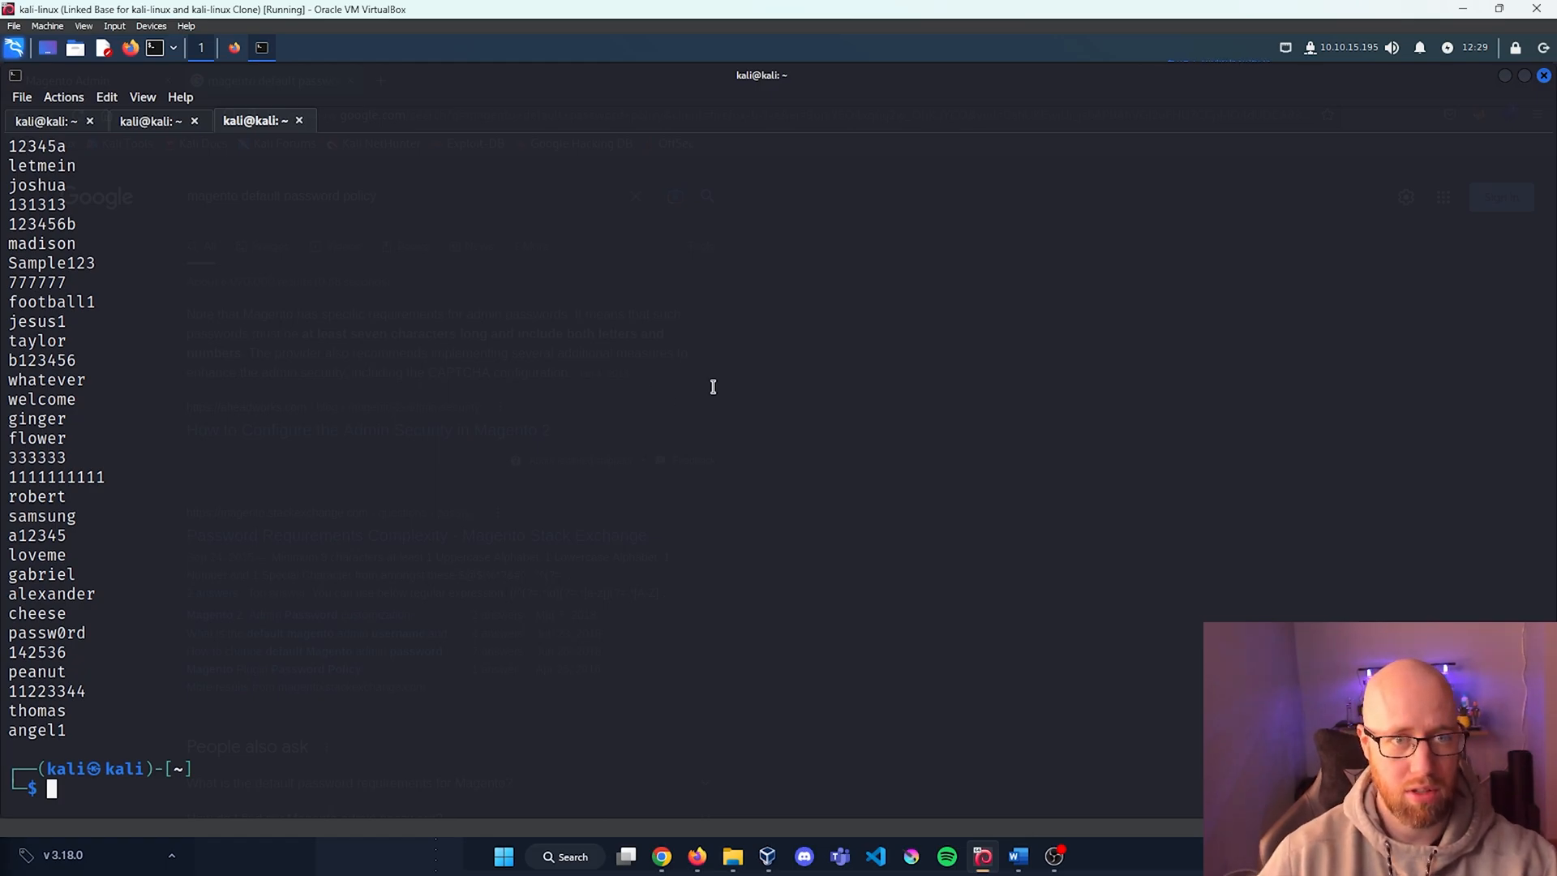
pyautogui.scroll(-3)
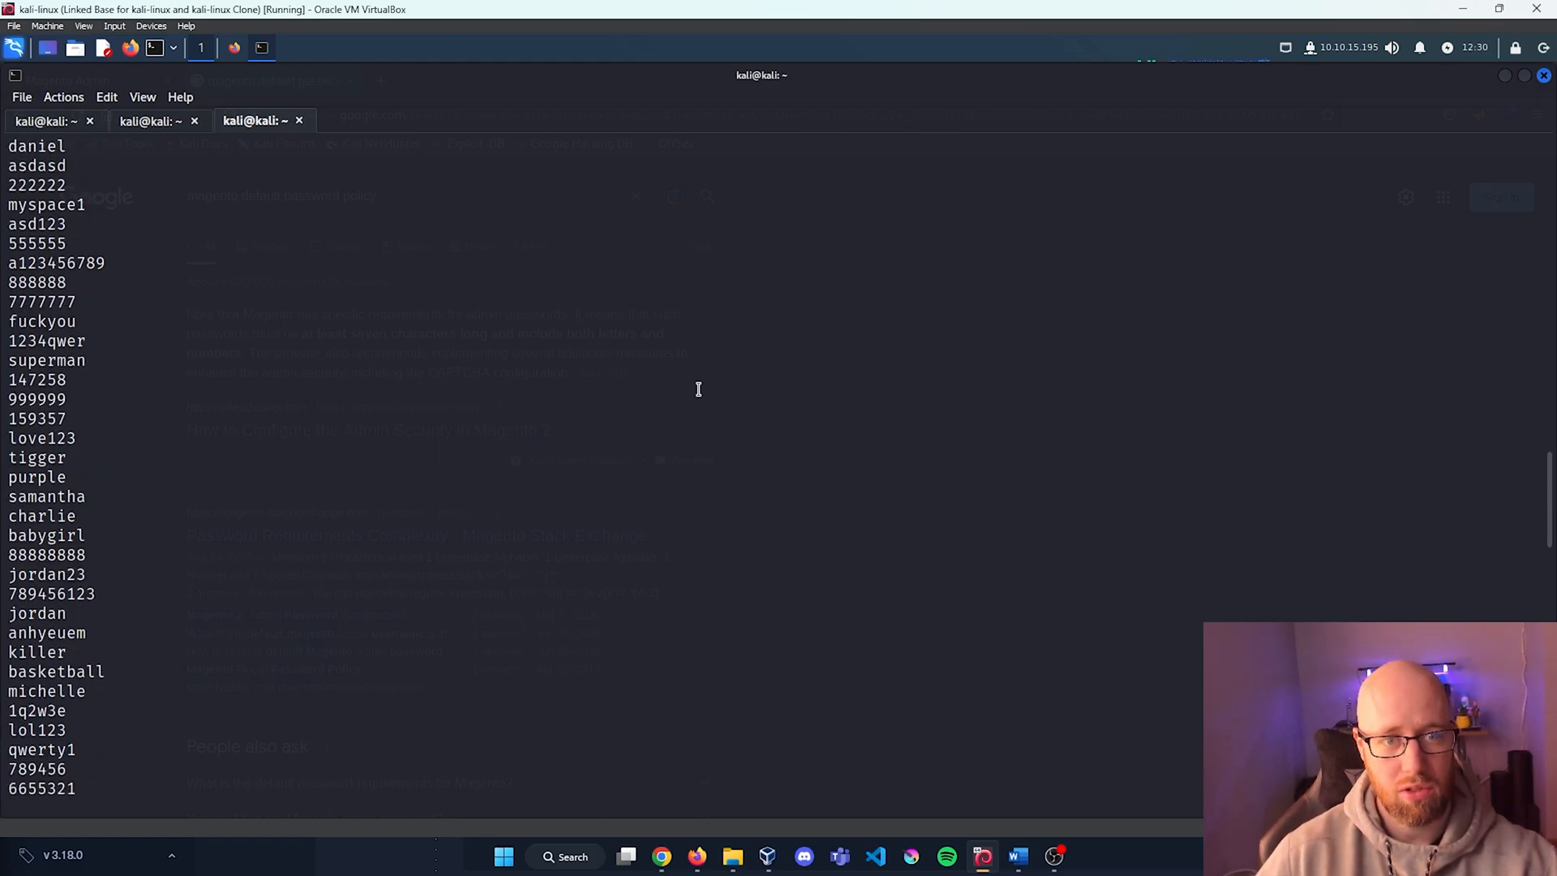
pyautogui.scroll(-3)
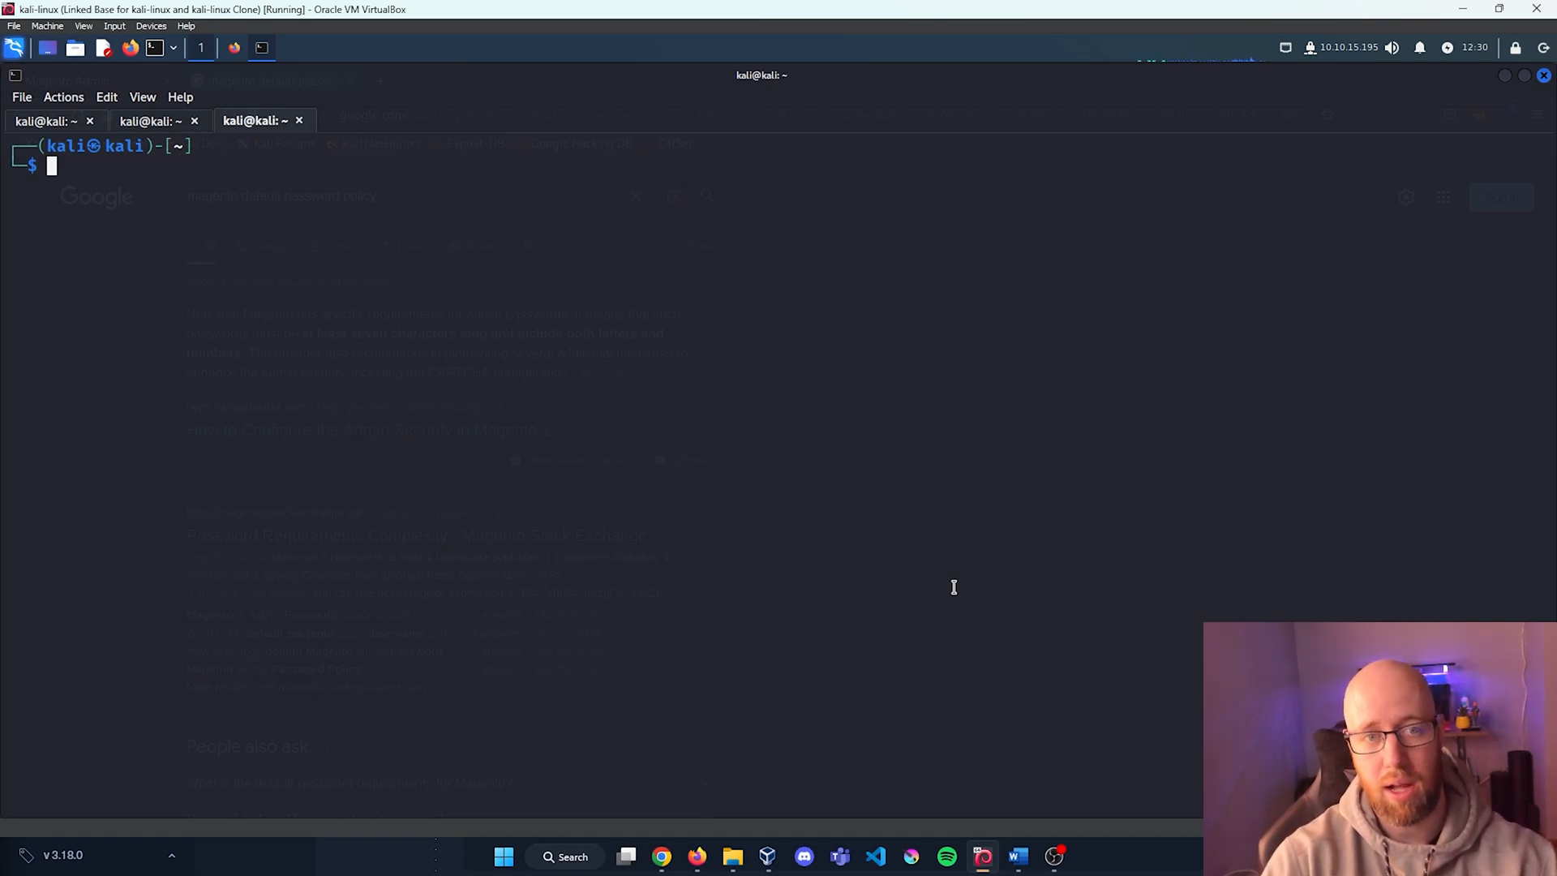
# Pipe the 2020-200 most used passwords list through grep -x '.\{7,15\}' to keep 7–15 character entries.
pyautogui.write('cat /usr/share/wordlists/SecLists/Passwords/2020-200_most_used_passwords.txt |')
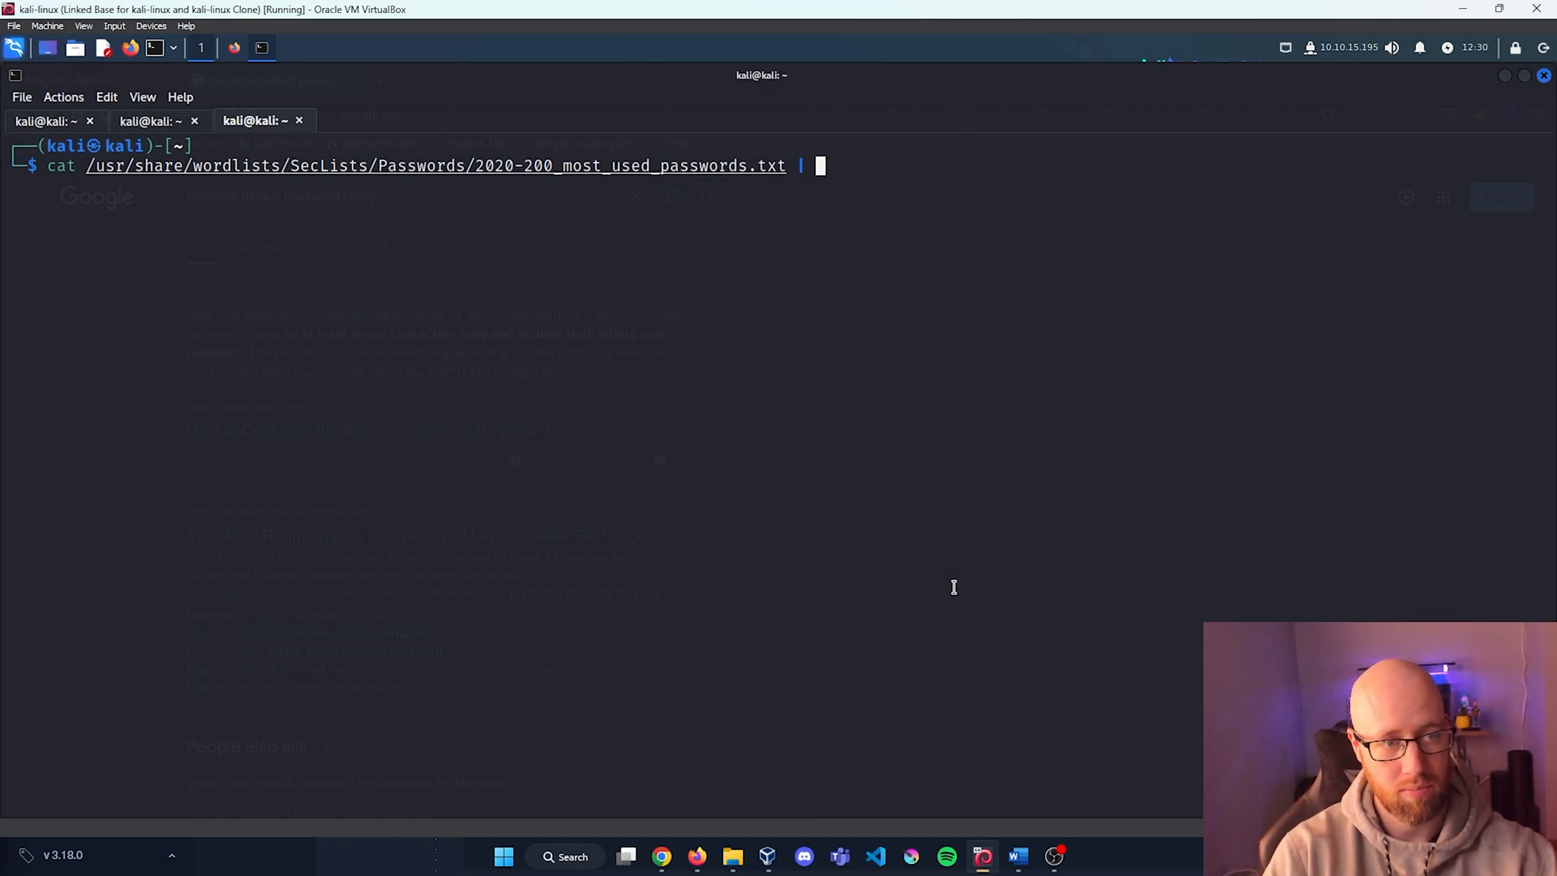
pyautogui.write('grep')
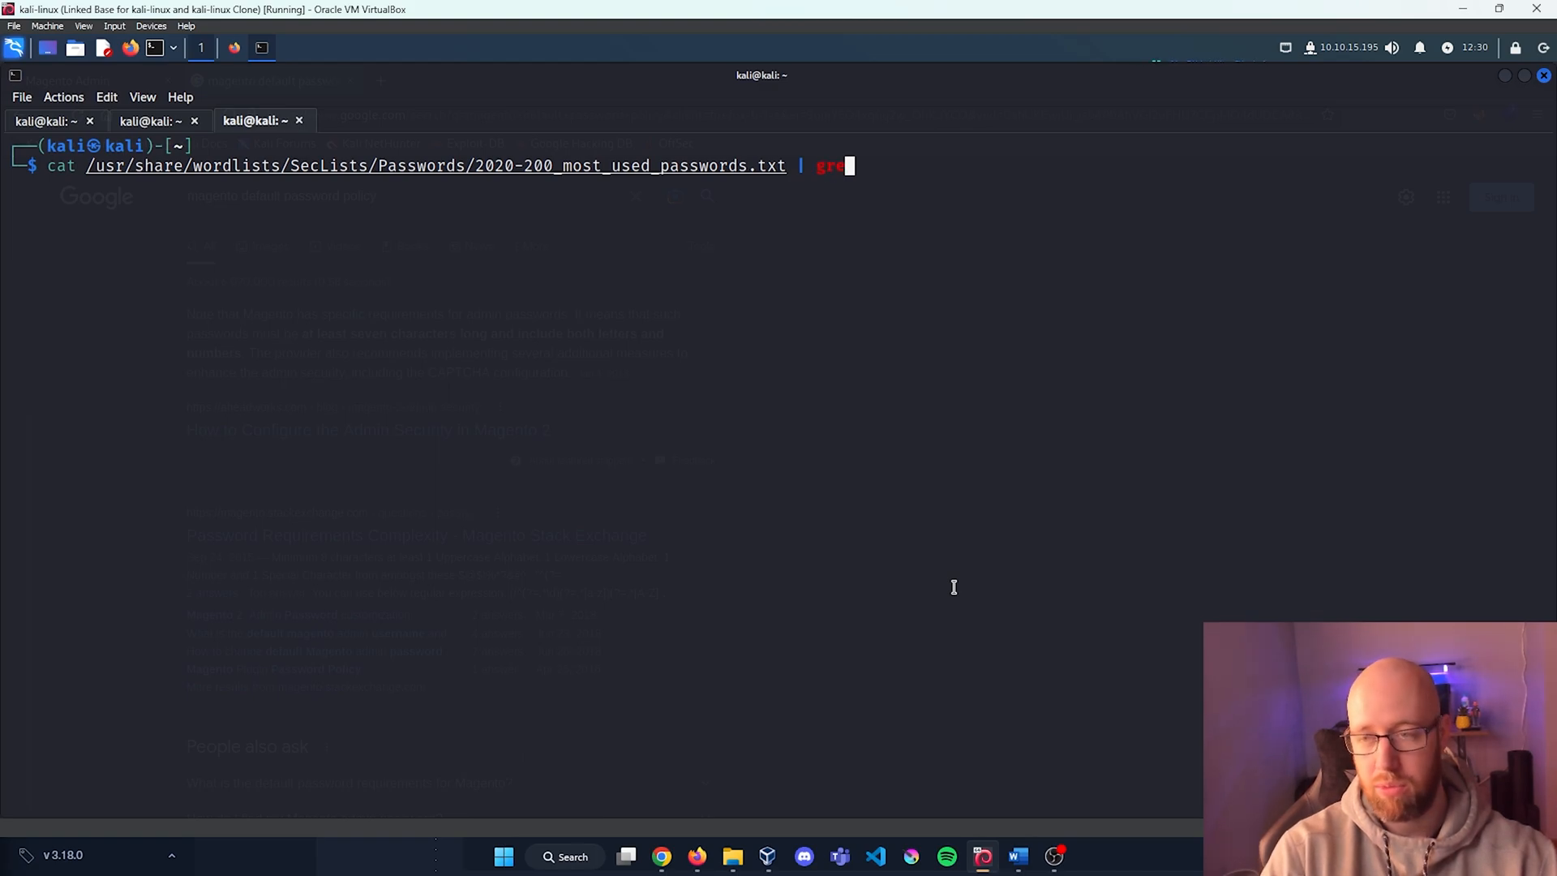
pyautogui.write('p')
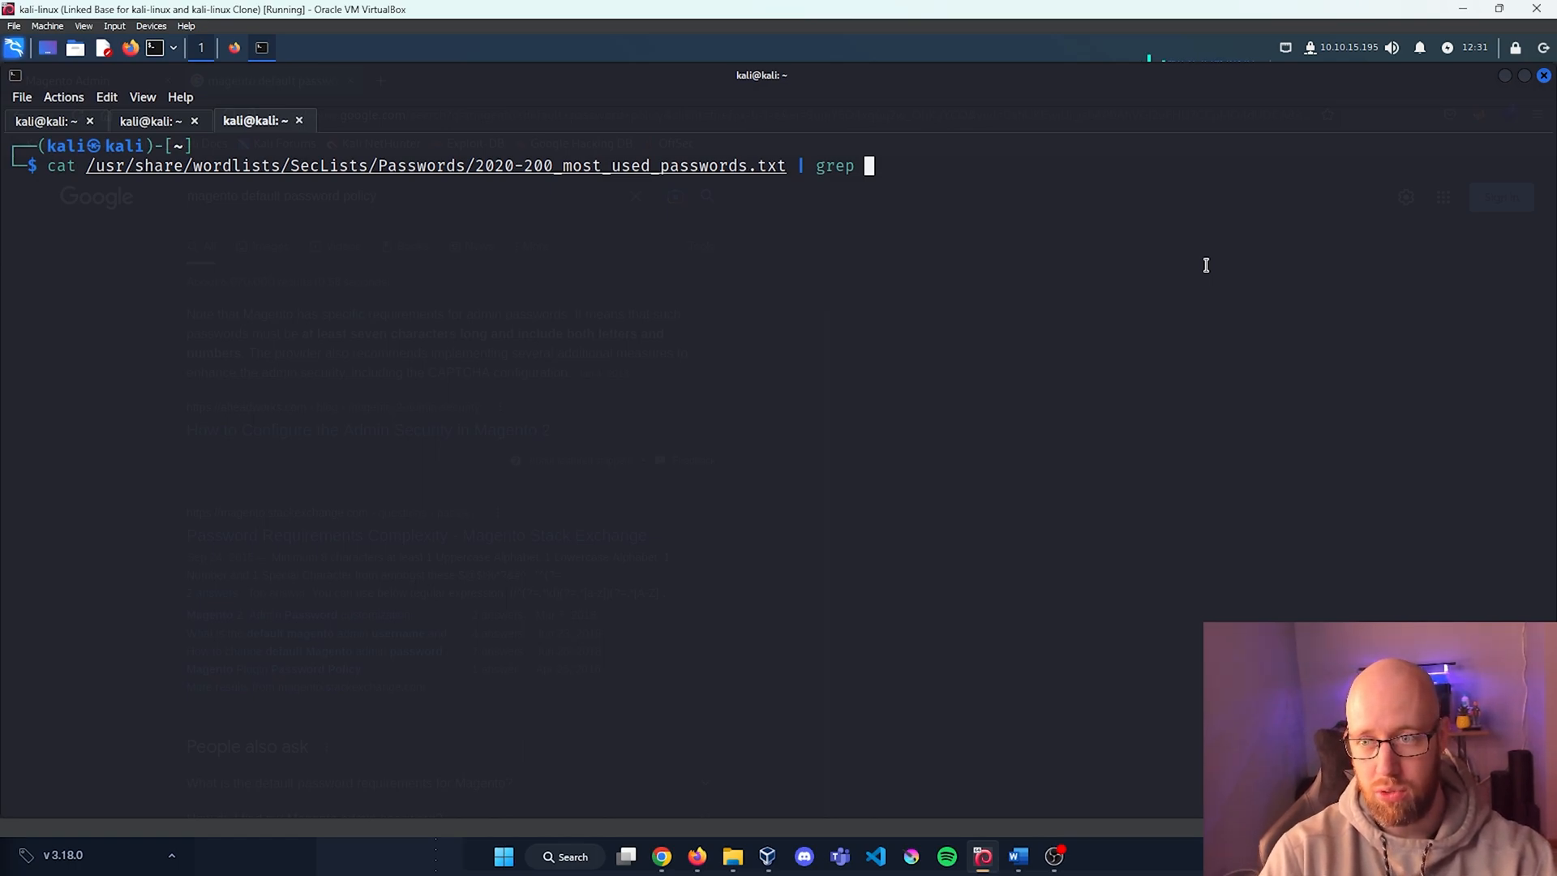
pyautogui.write('-x')
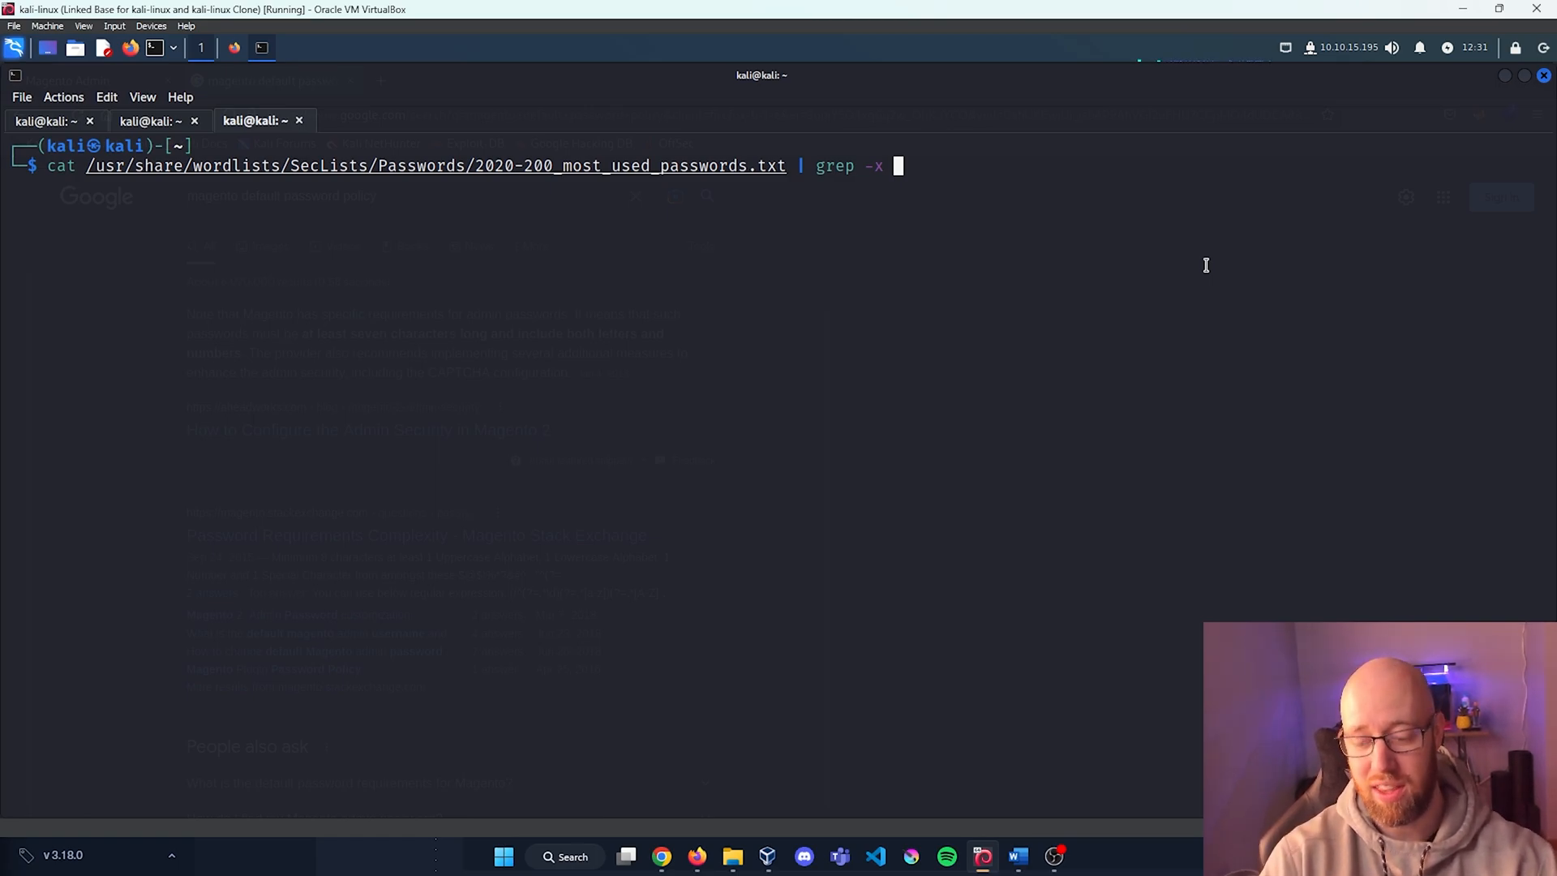
pyautogui.write("'")
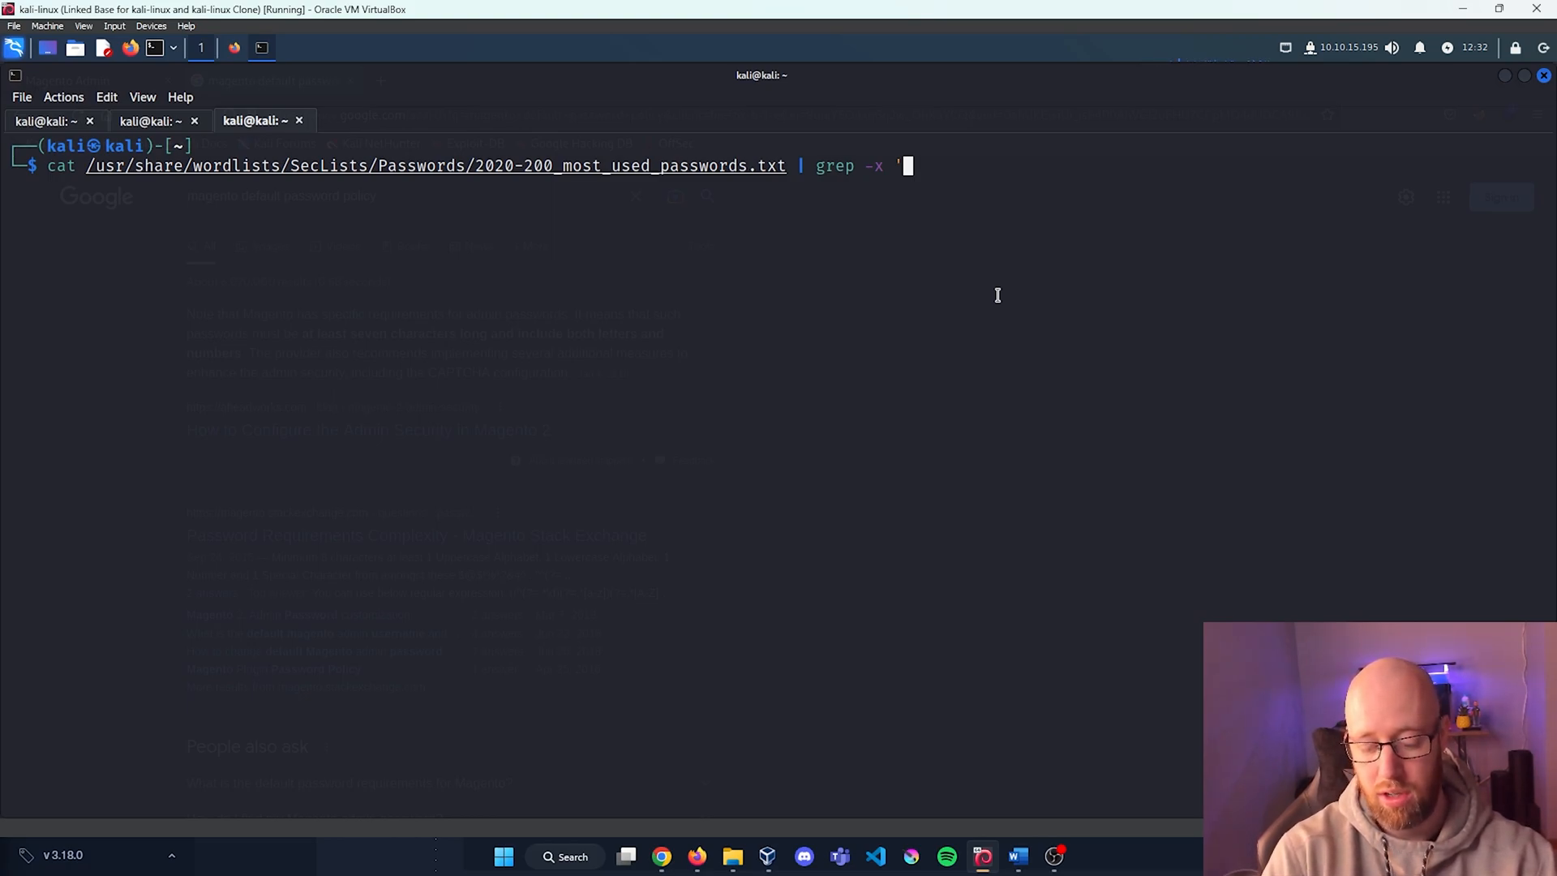
pyautogui.write('.\\{')
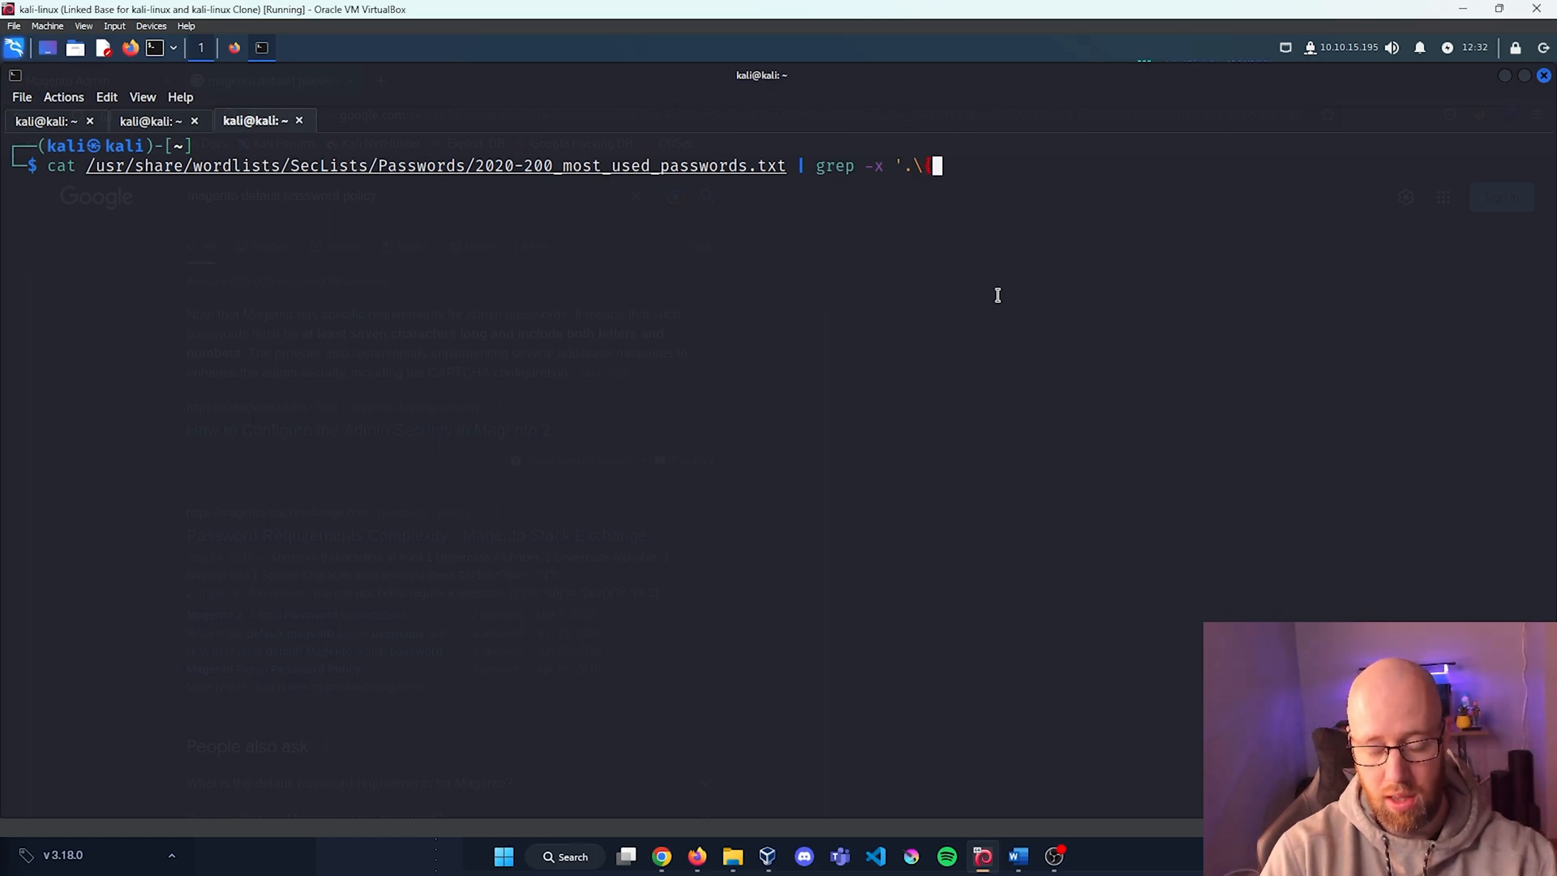
pyautogui.write('7')
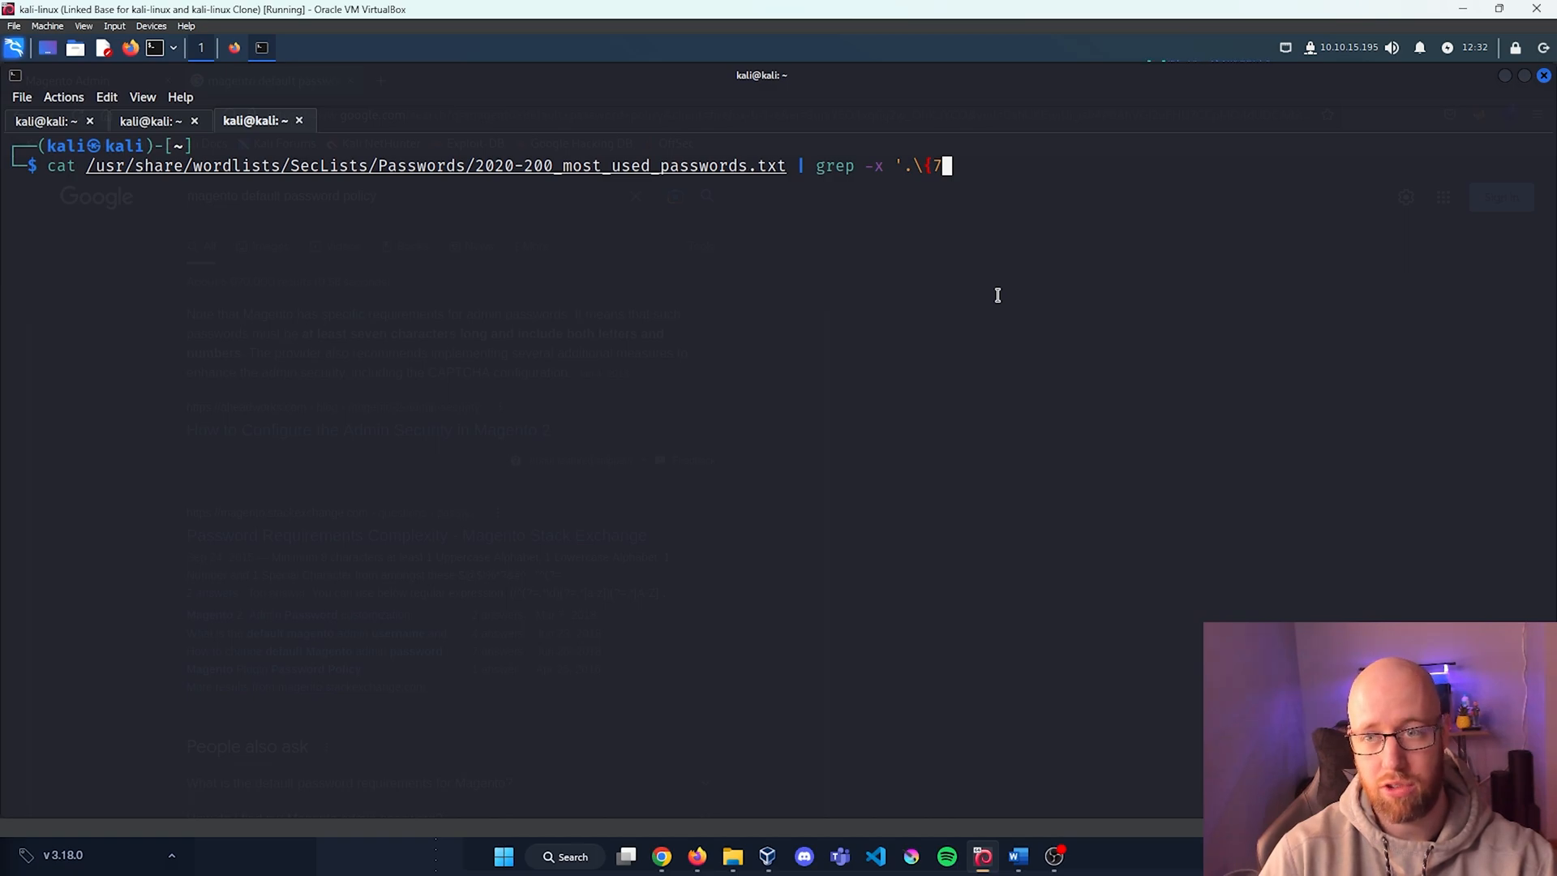
pyautogui.write(',15')
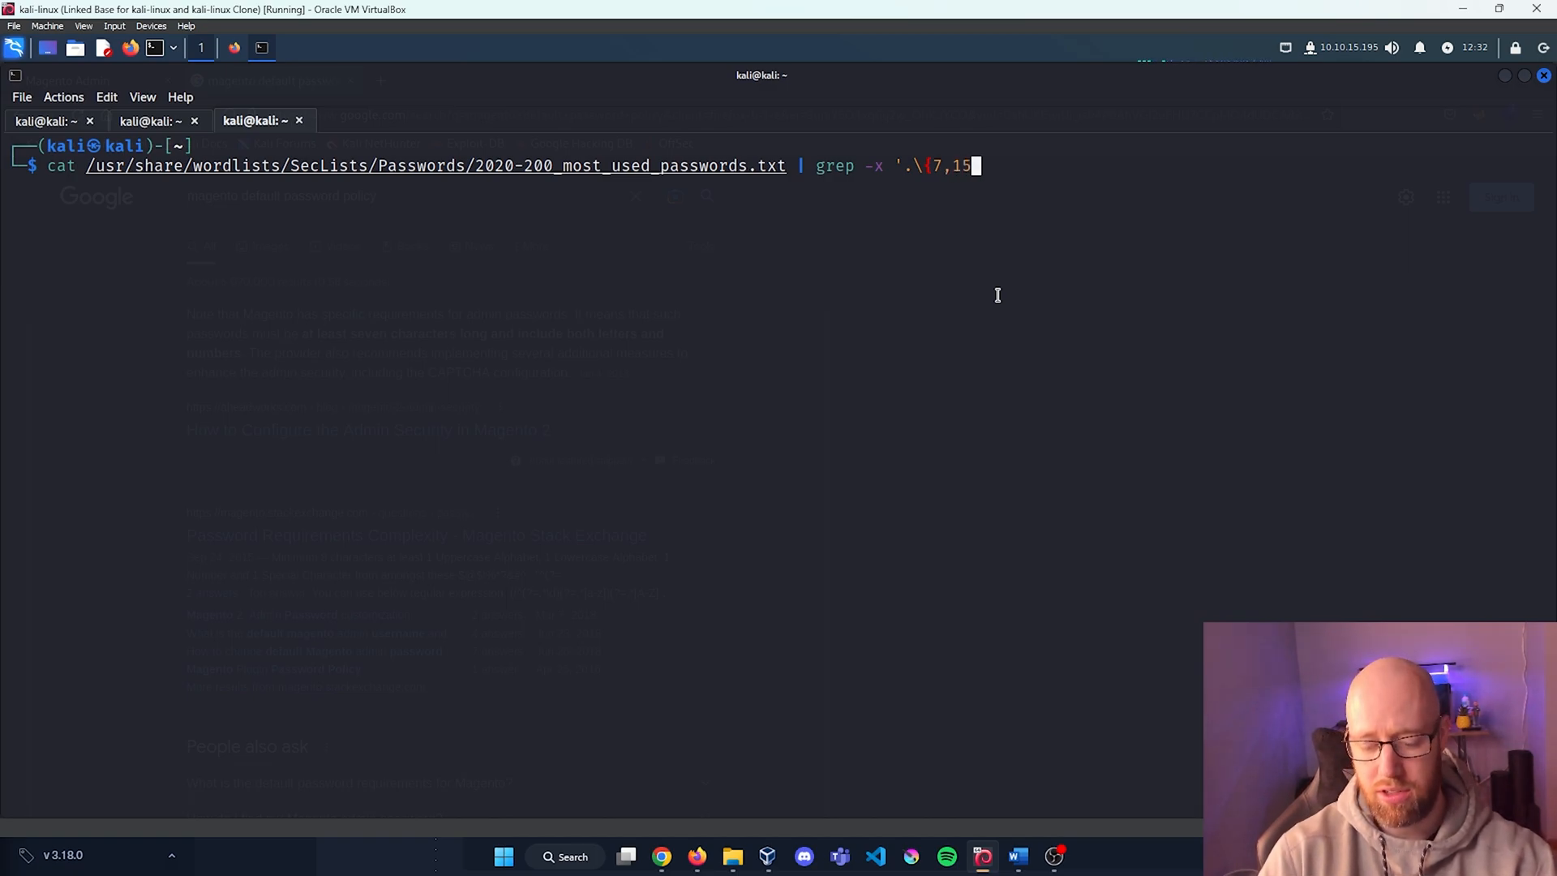
pyautogui.write('}')
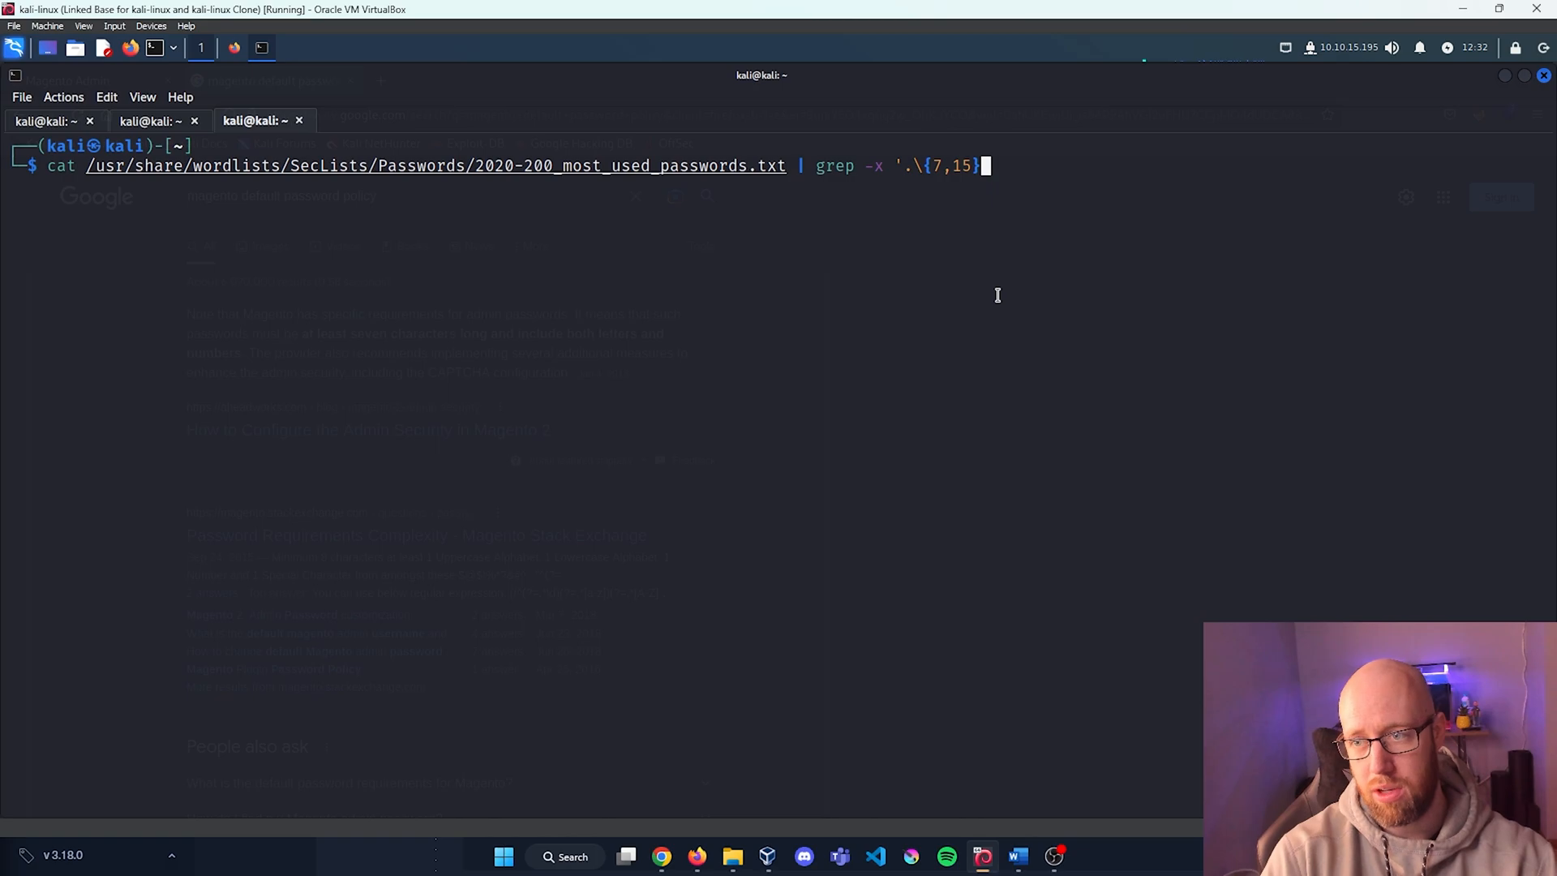
pyautogui.write('/')
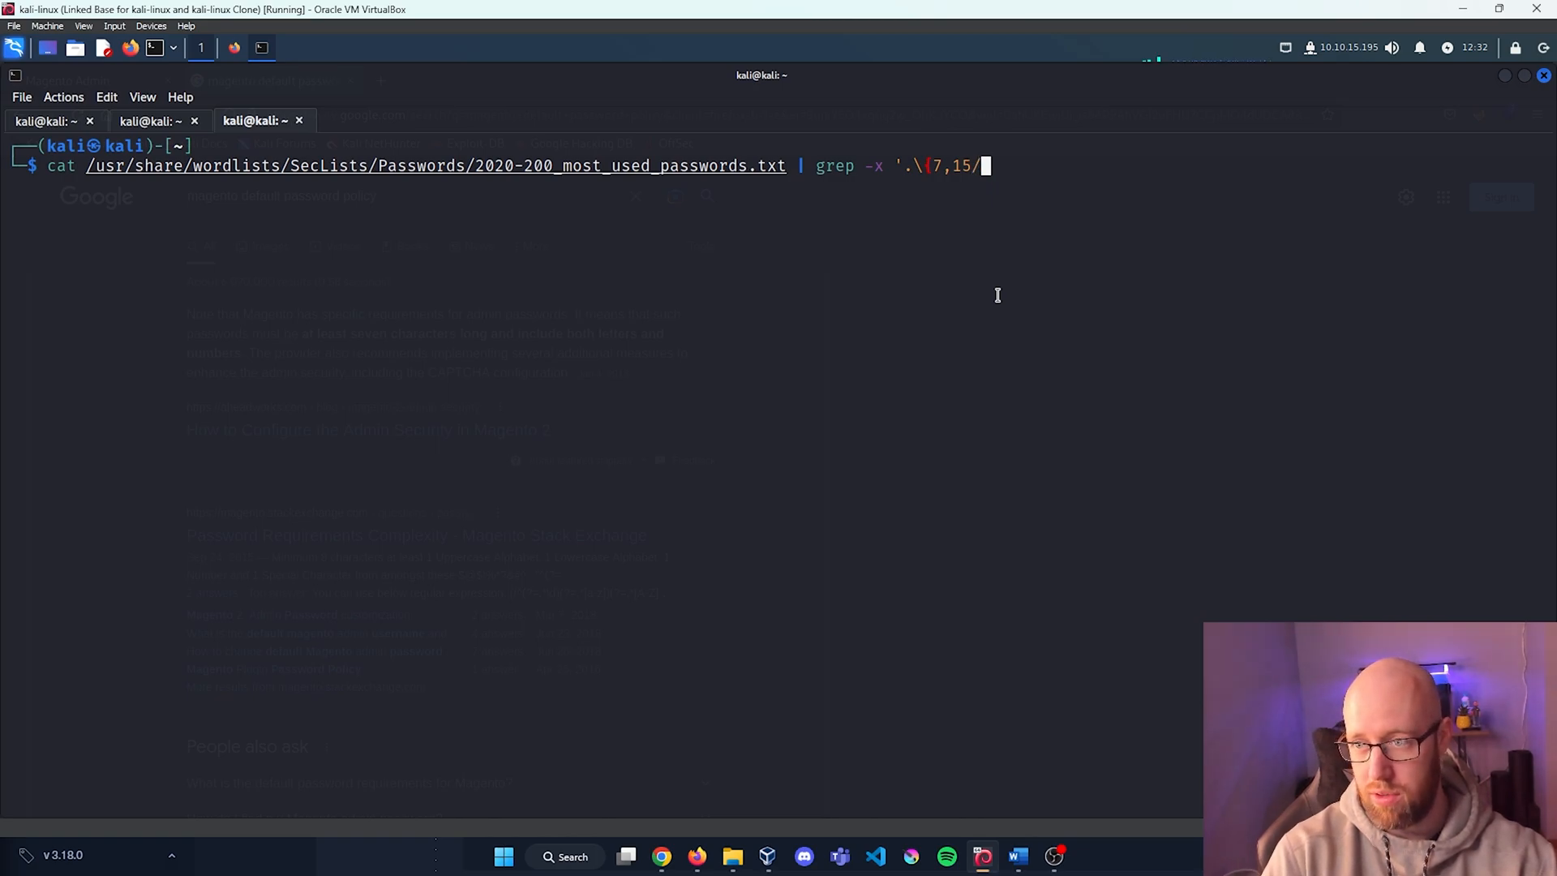
pyautogui.write('\\')
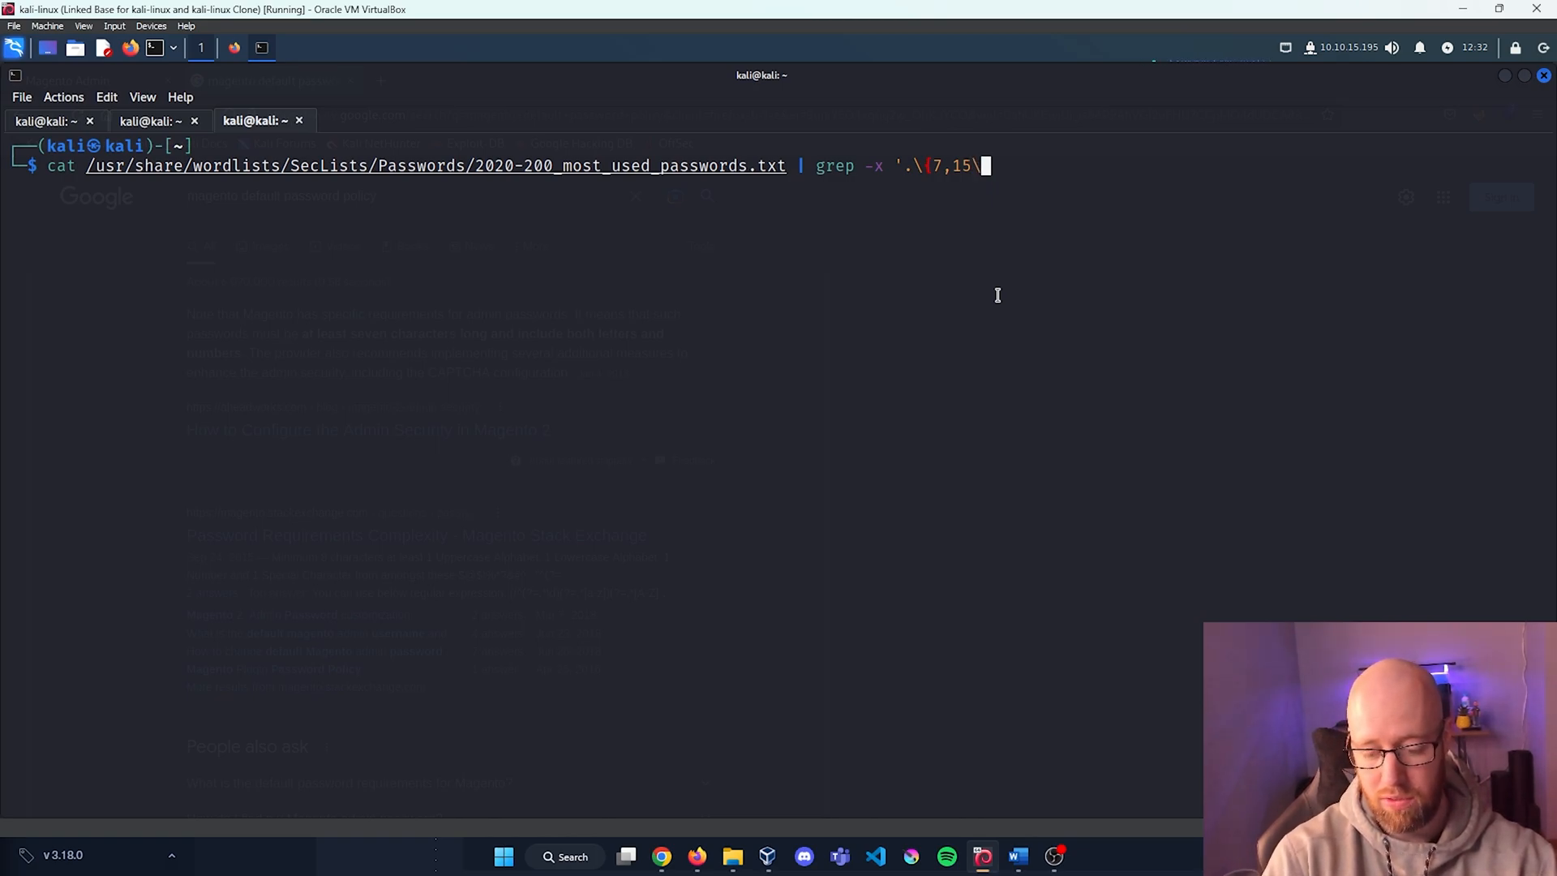
pyautogui.write('}')
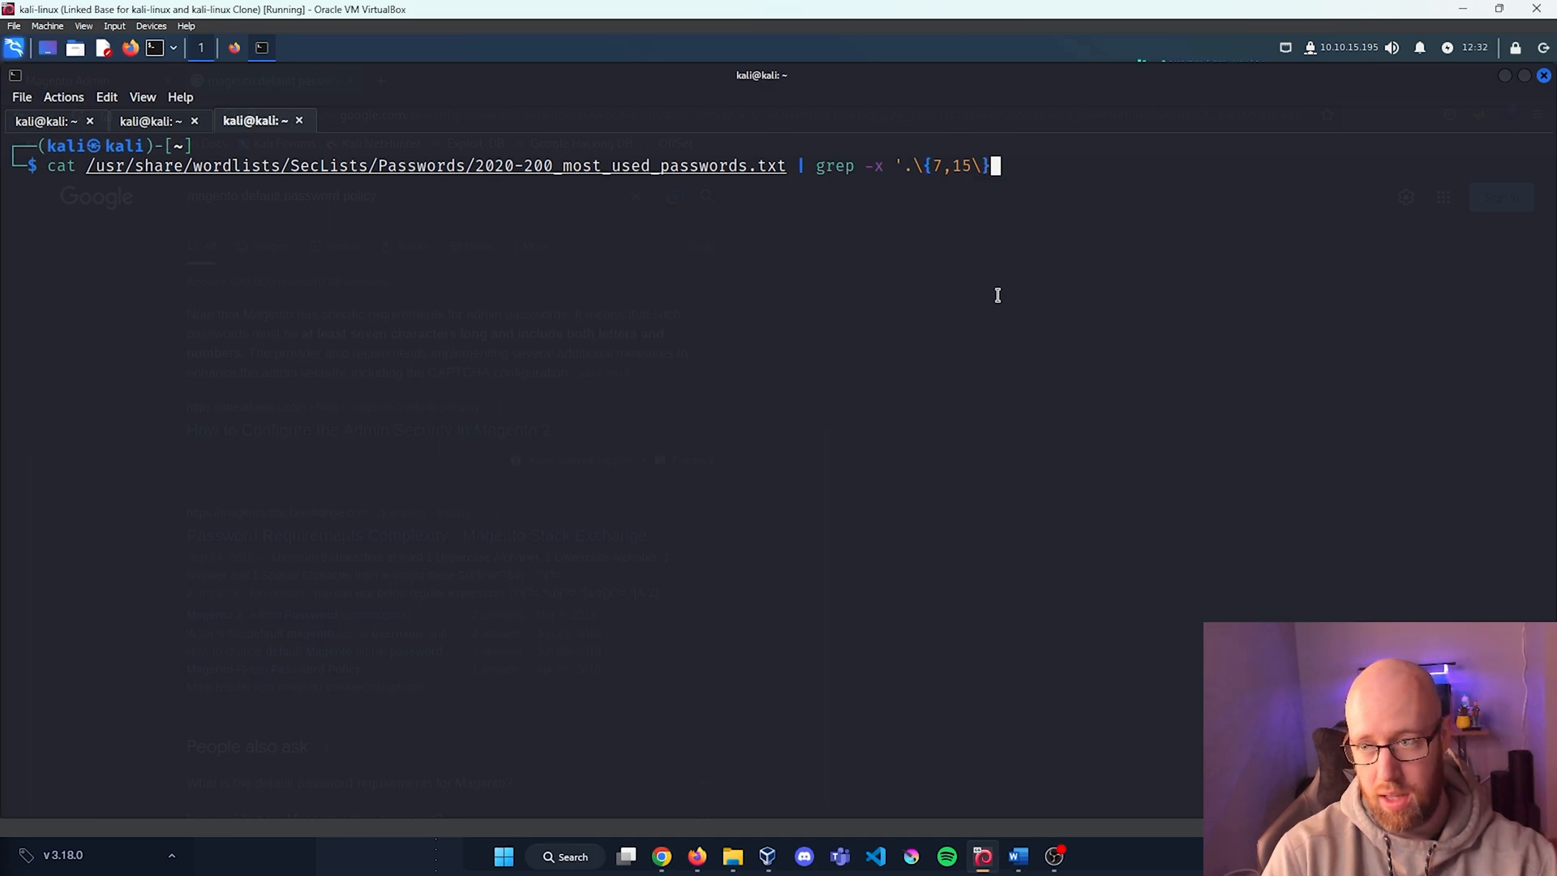
pyautogui.write("' |")
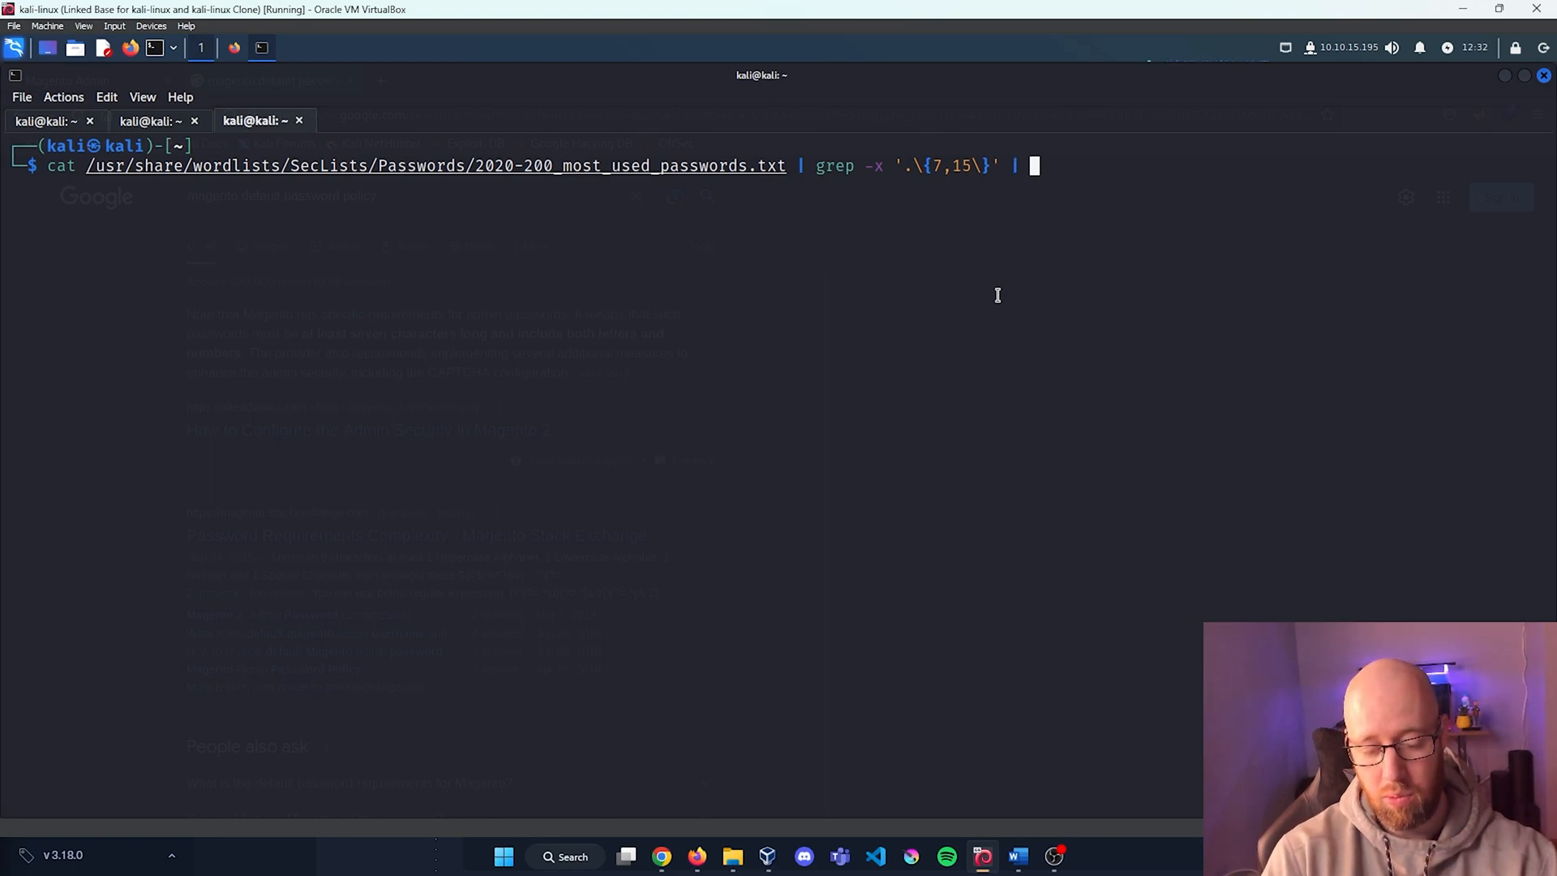
# Filter further with egrep '([0-9][a-z]|[a-z][0-9])' and redirect the result into passlist.txt.
pyautogui.write('egrep')
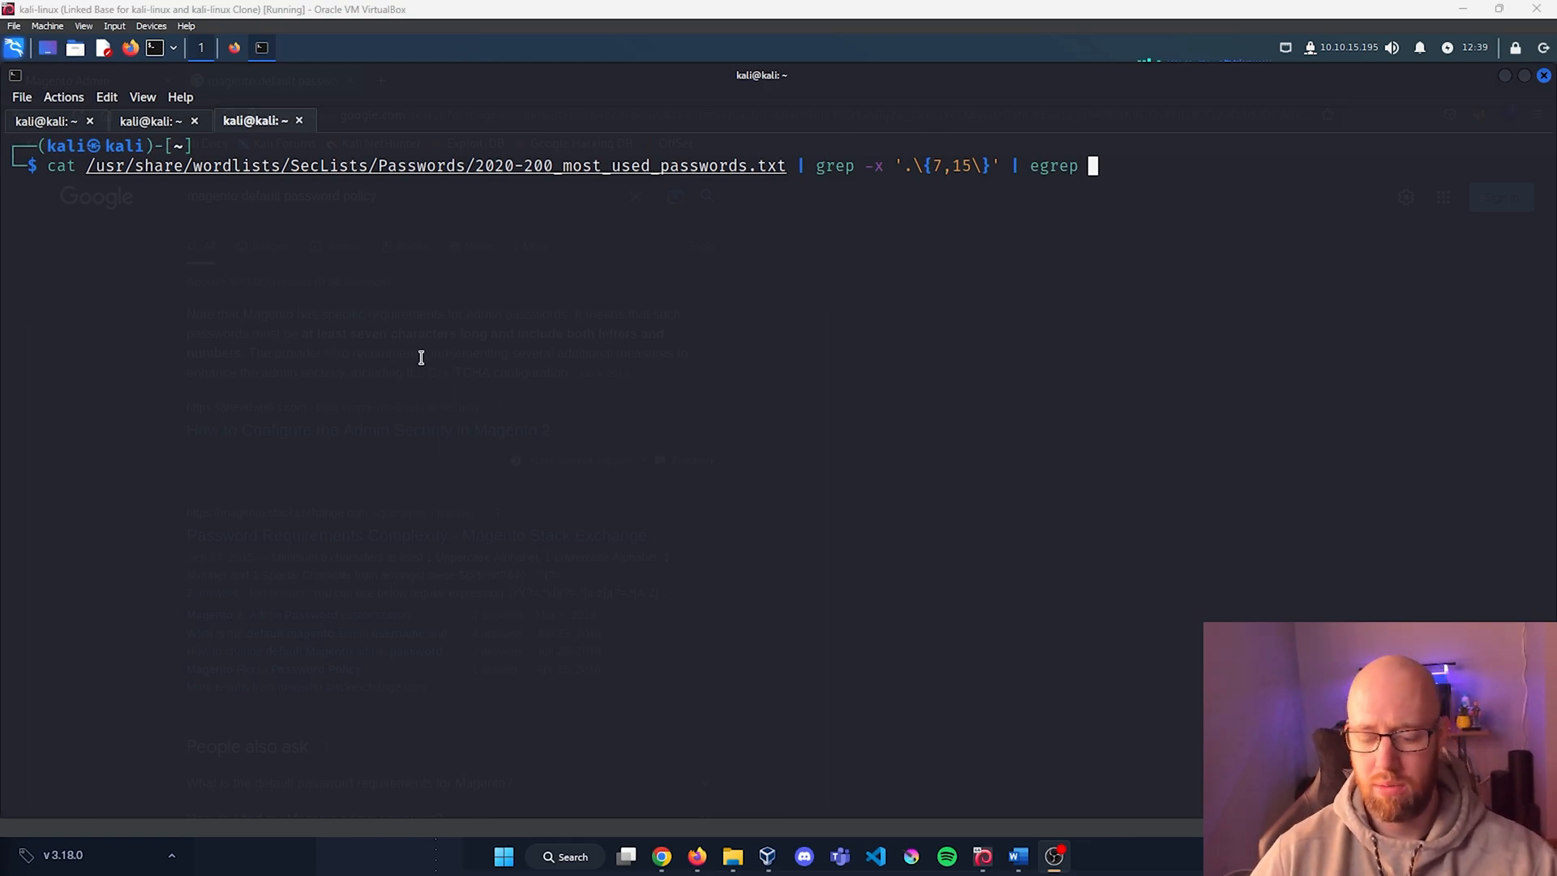
pyautogui.write("'")
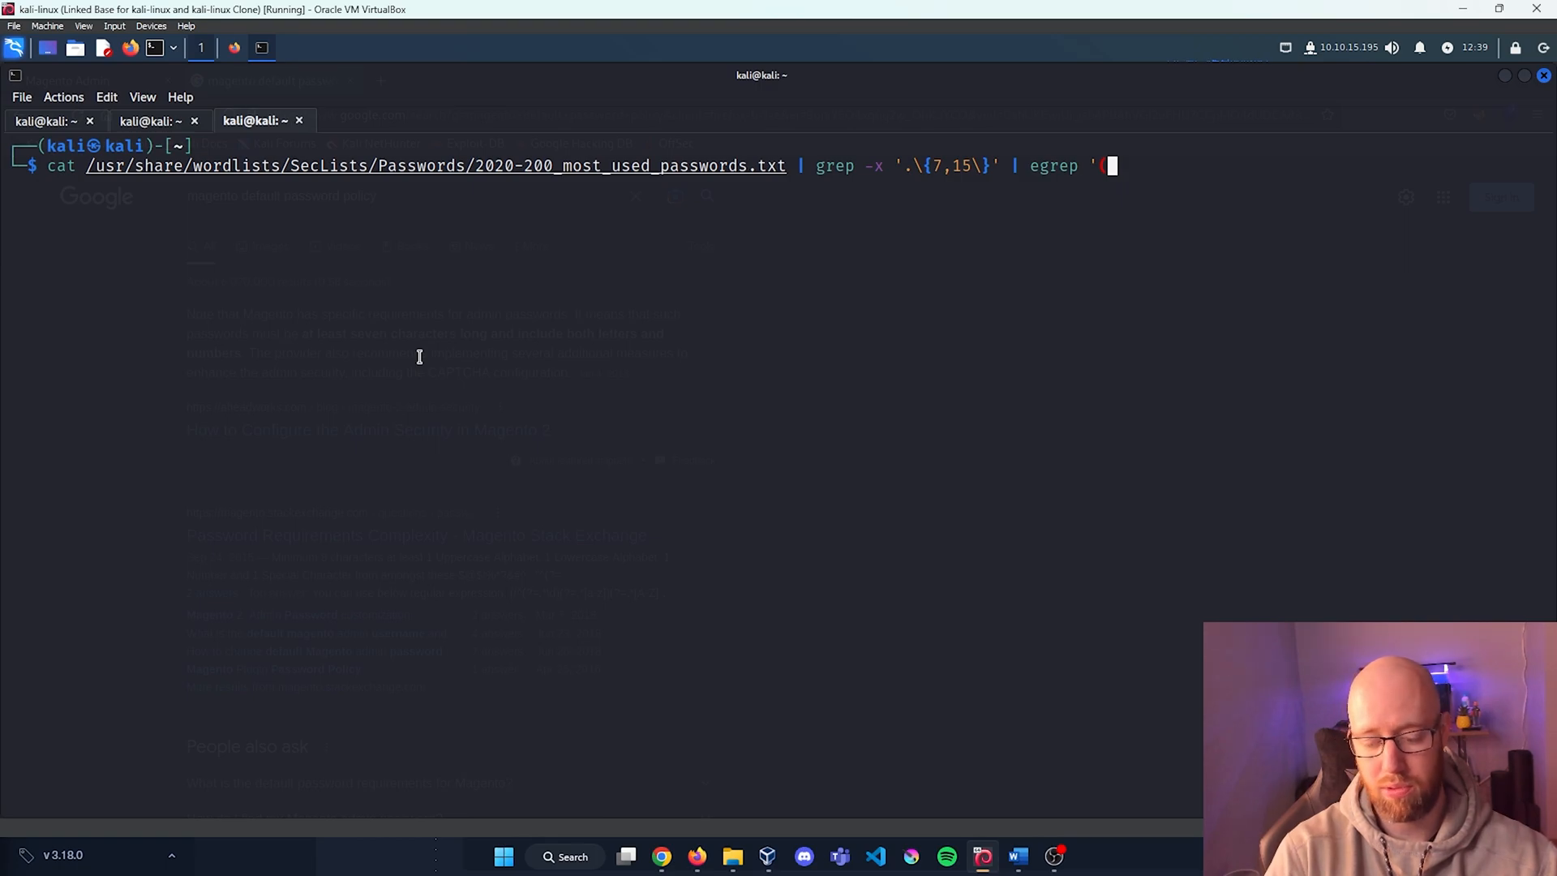
pyautogui.write('(')
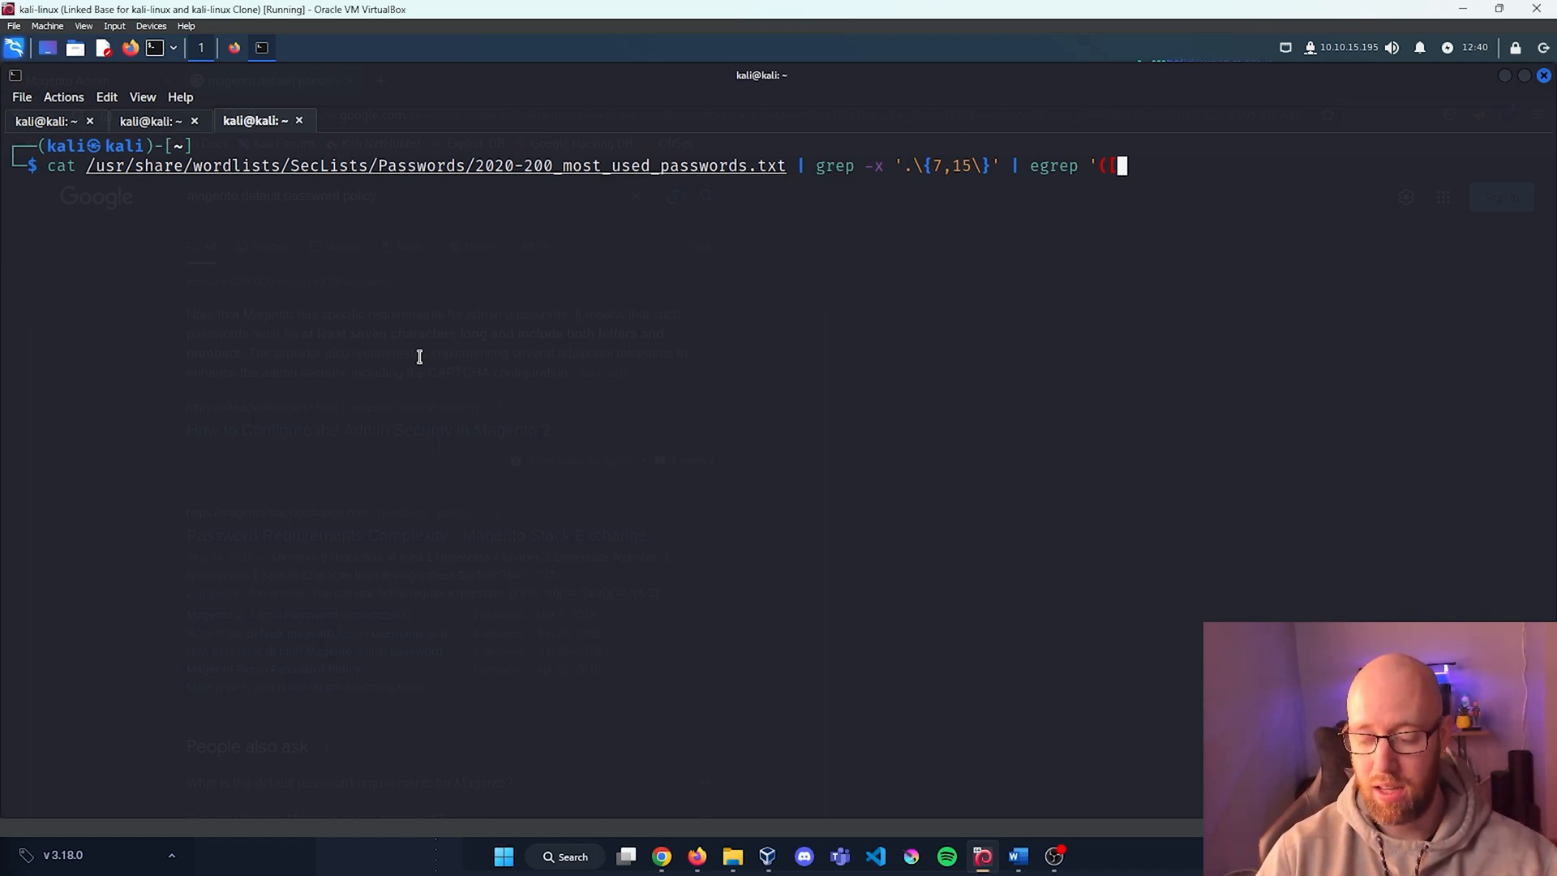
pyautogui.write('0-9')
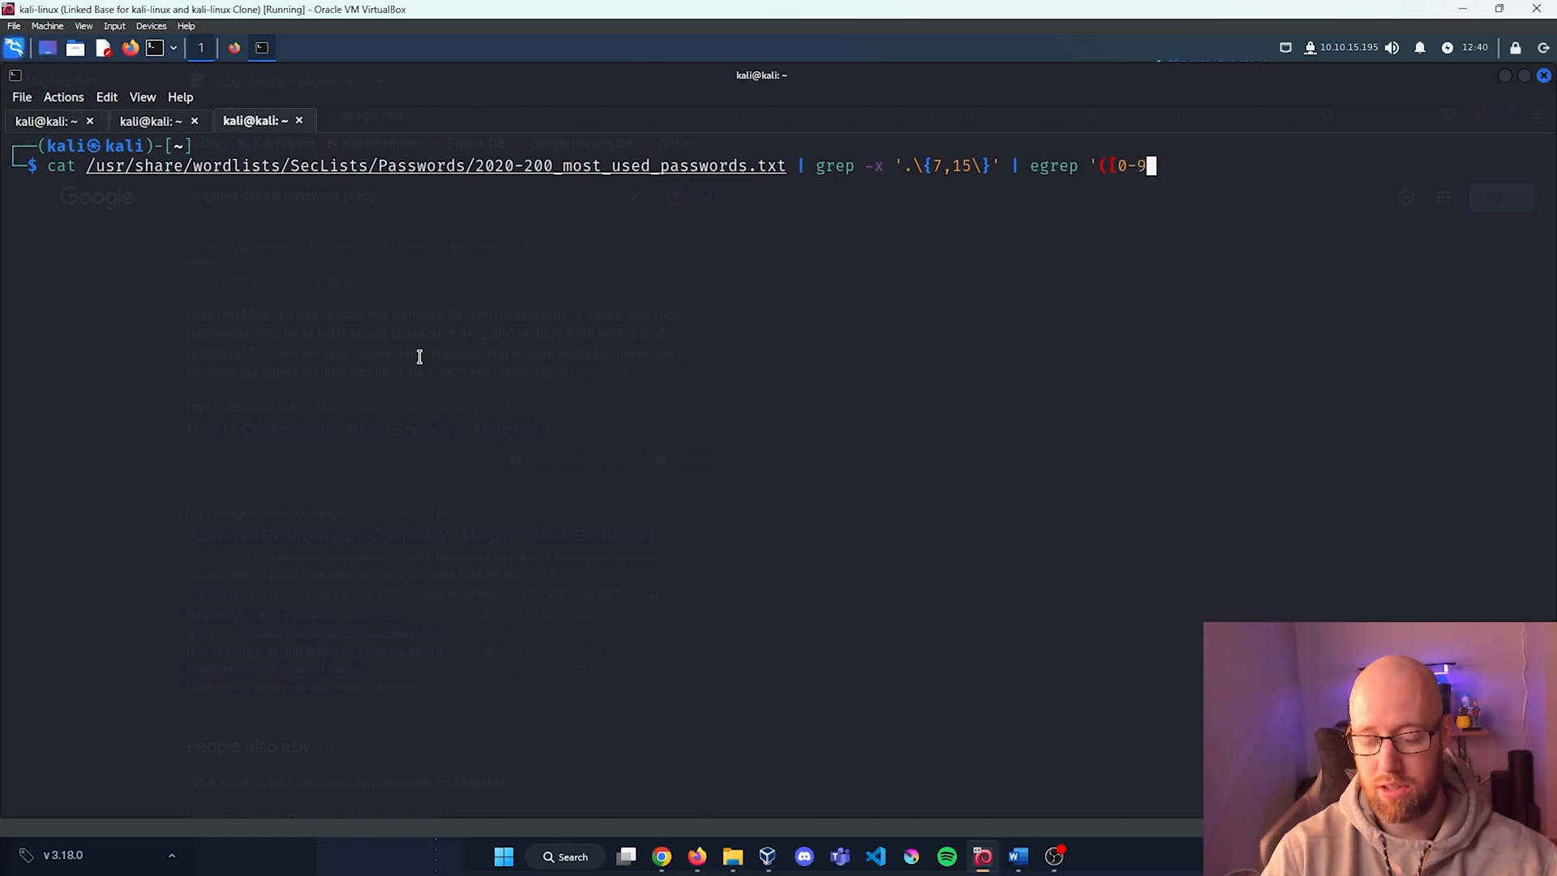
pyautogui.write('[a-z')
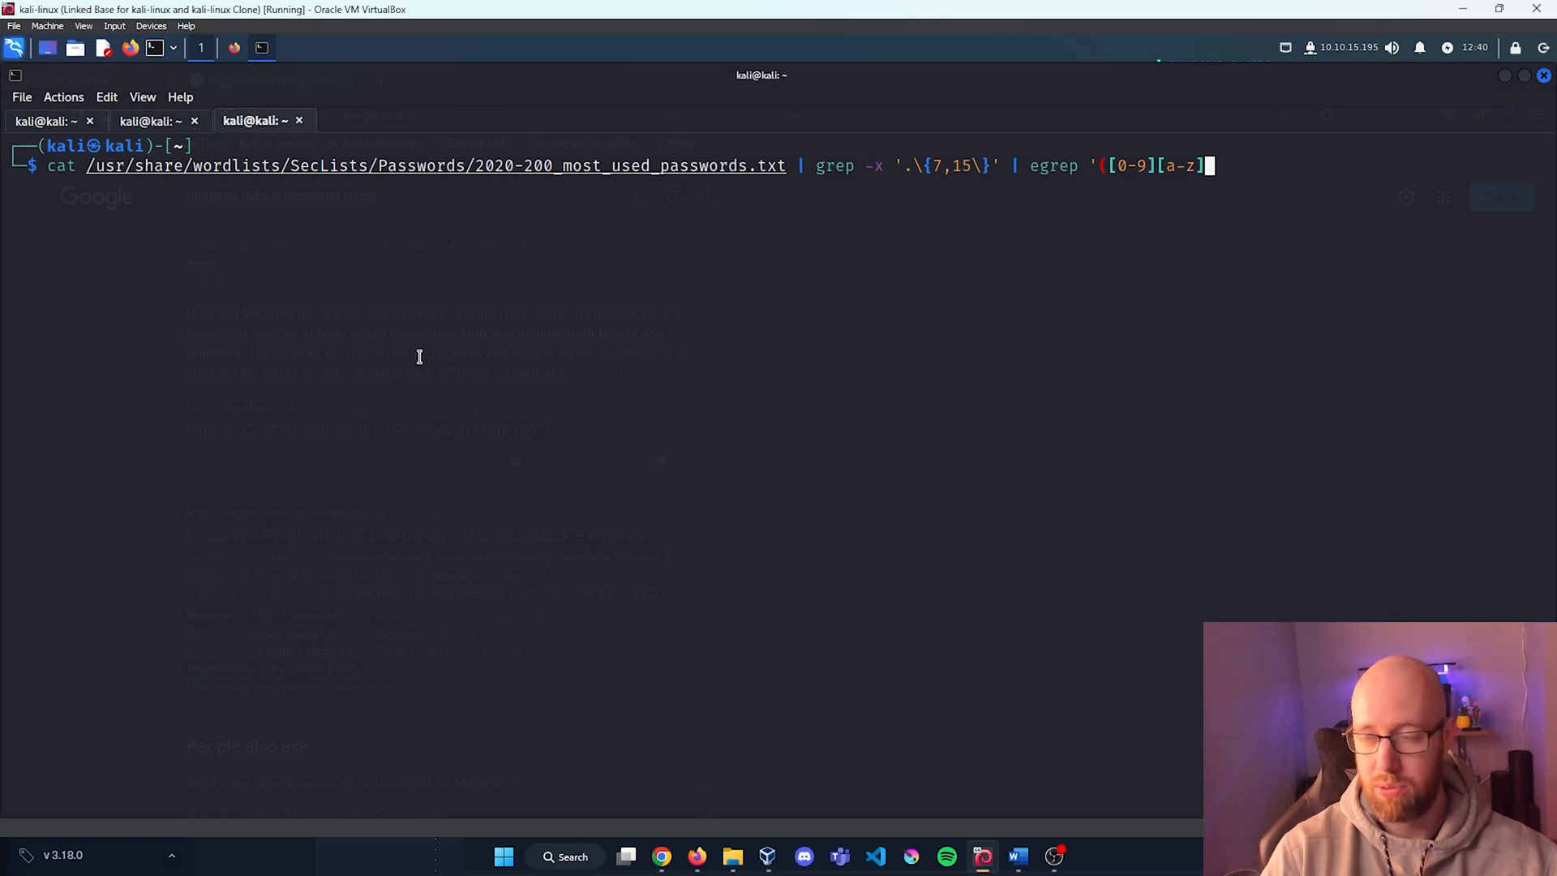
pyautogui.write('|')
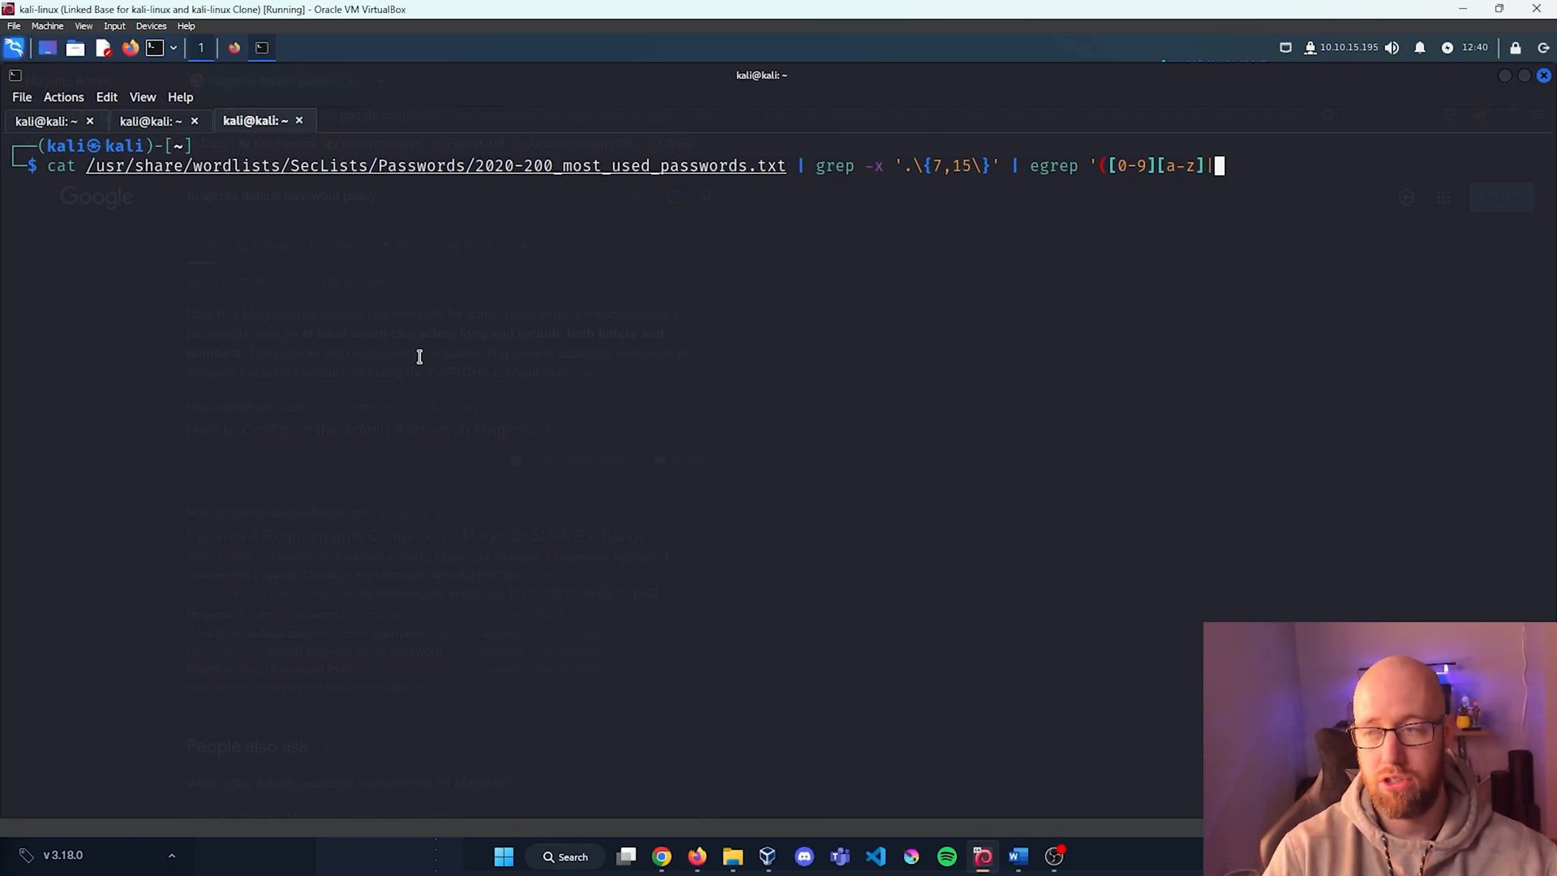
pyautogui.write('[a-z')
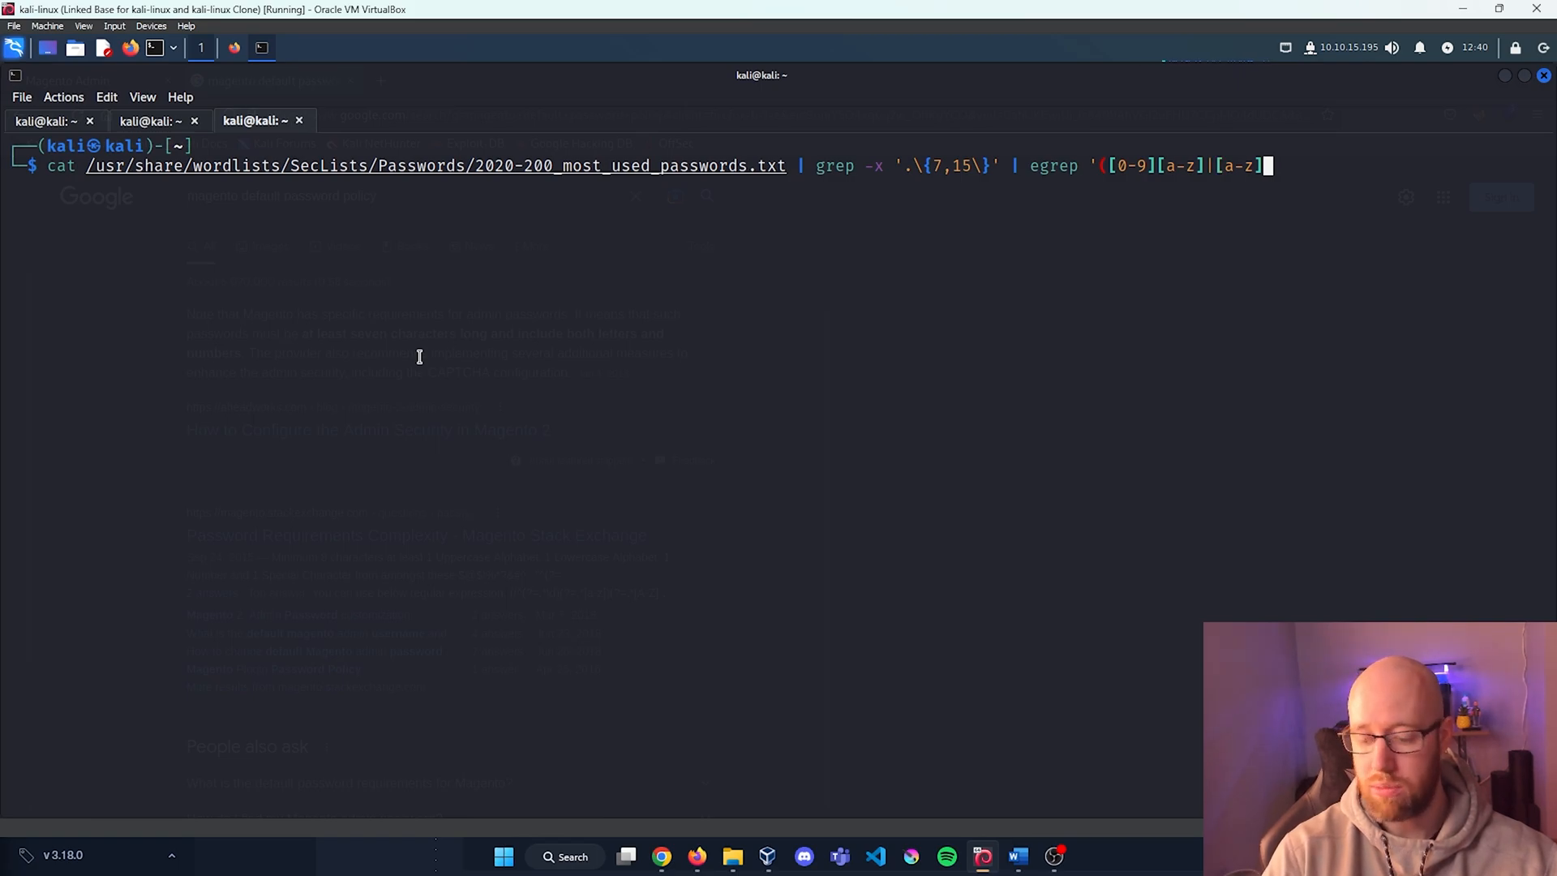
pyautogui.write('[0-9')
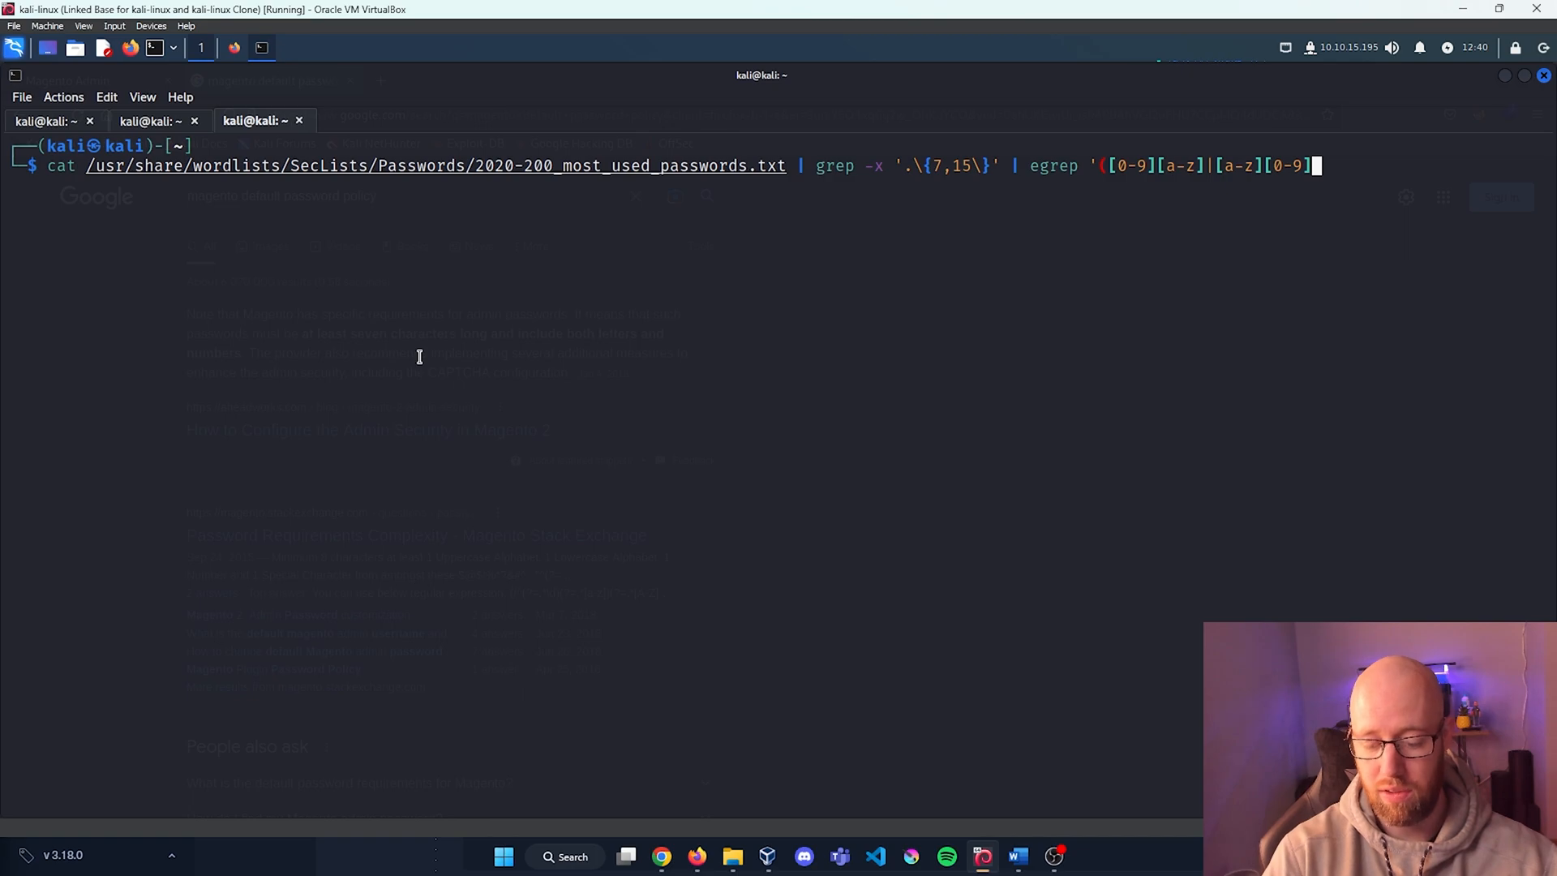
pyautogui.write(')')
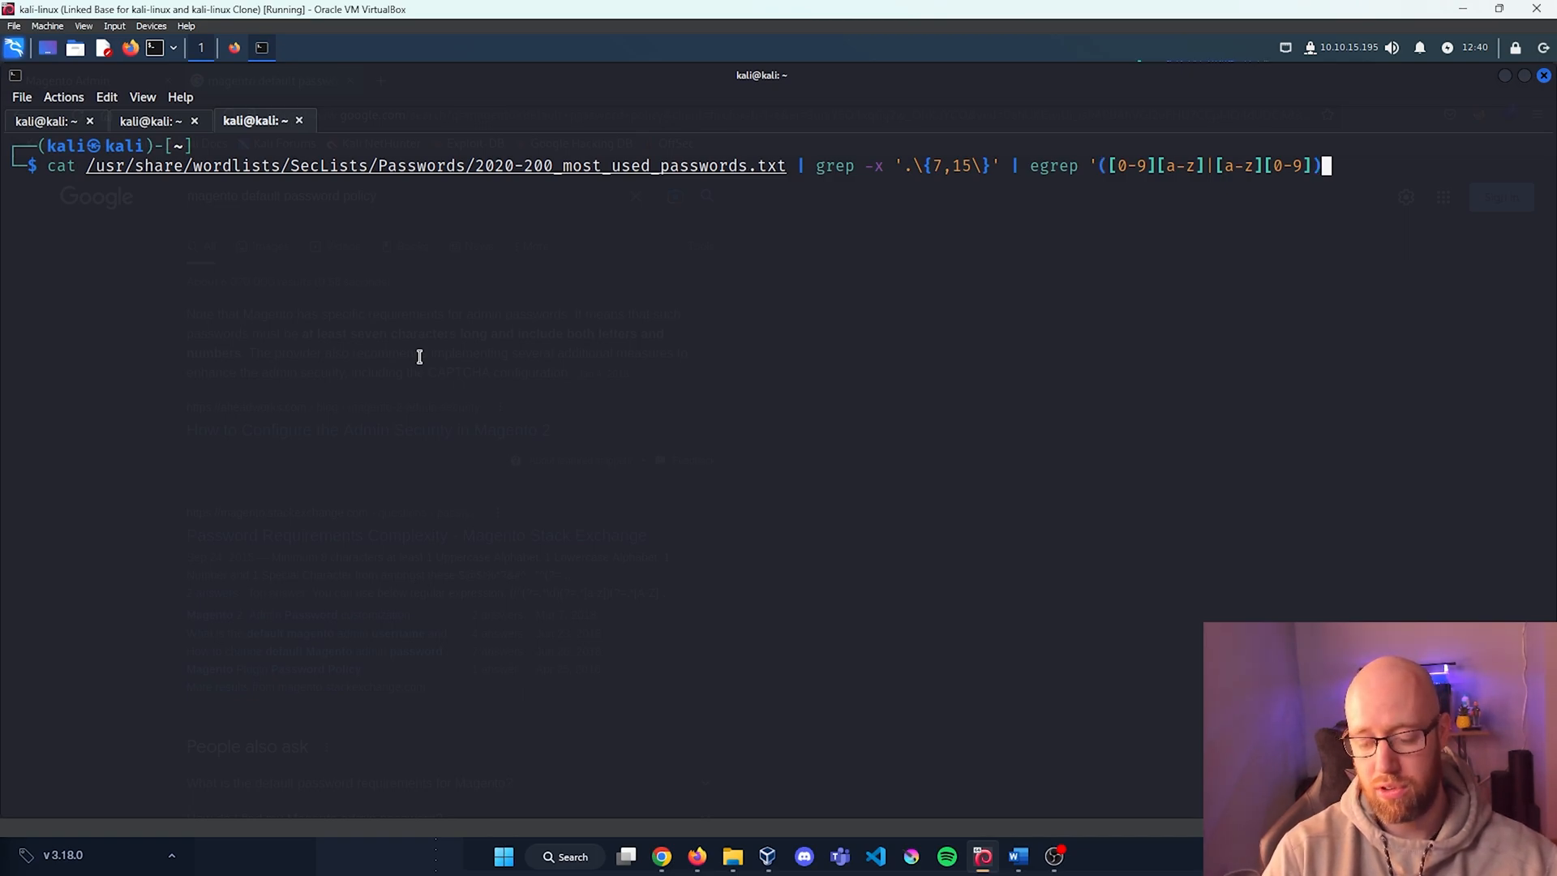
pyautogui.write("' >")
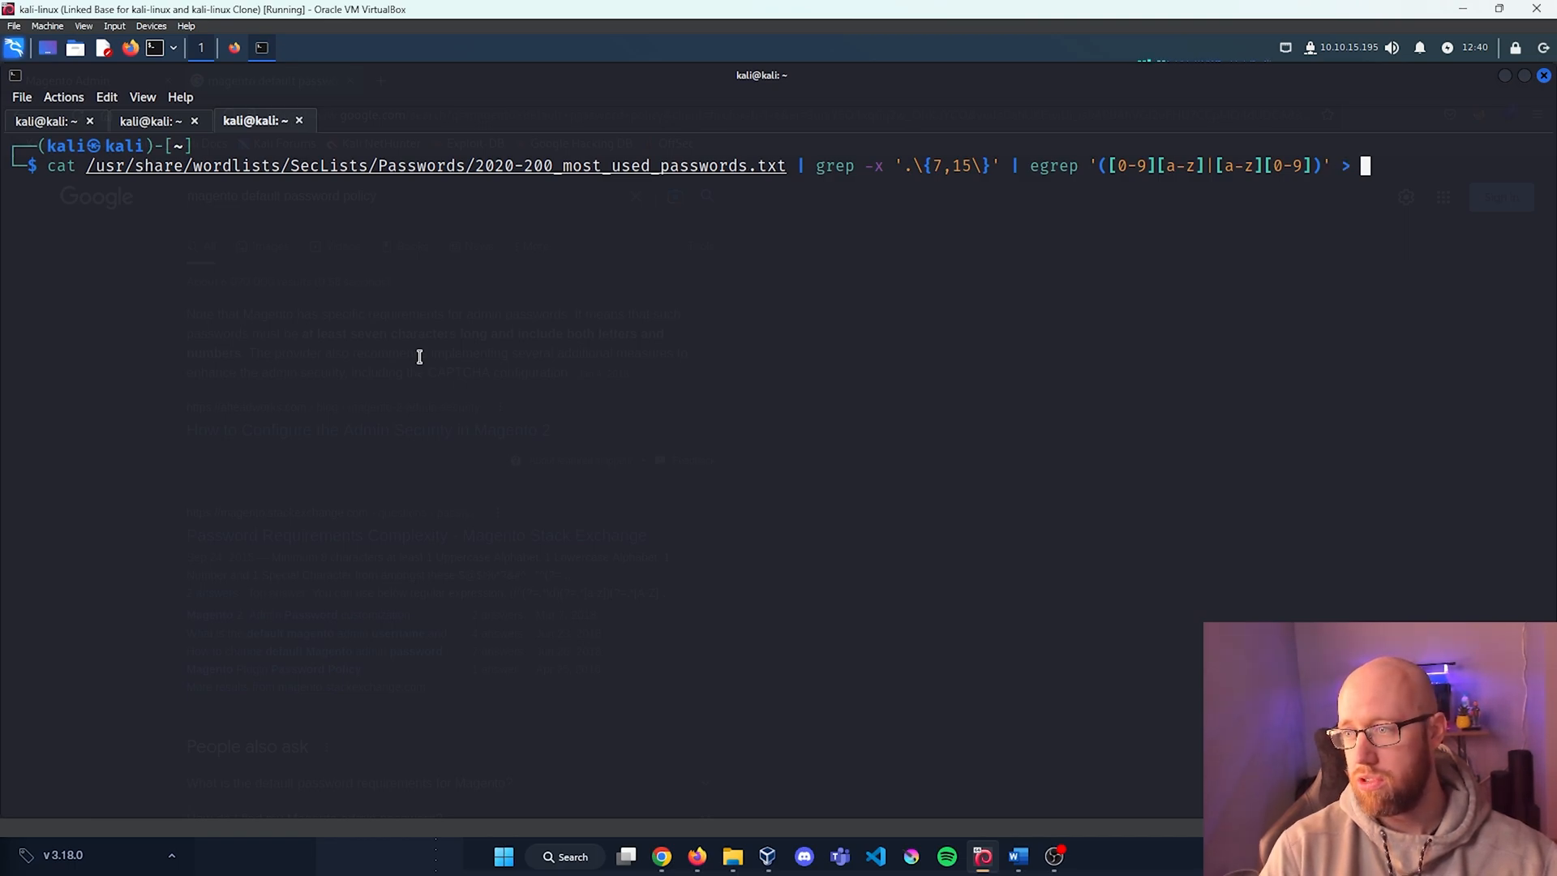
pyautogui.write('pass')
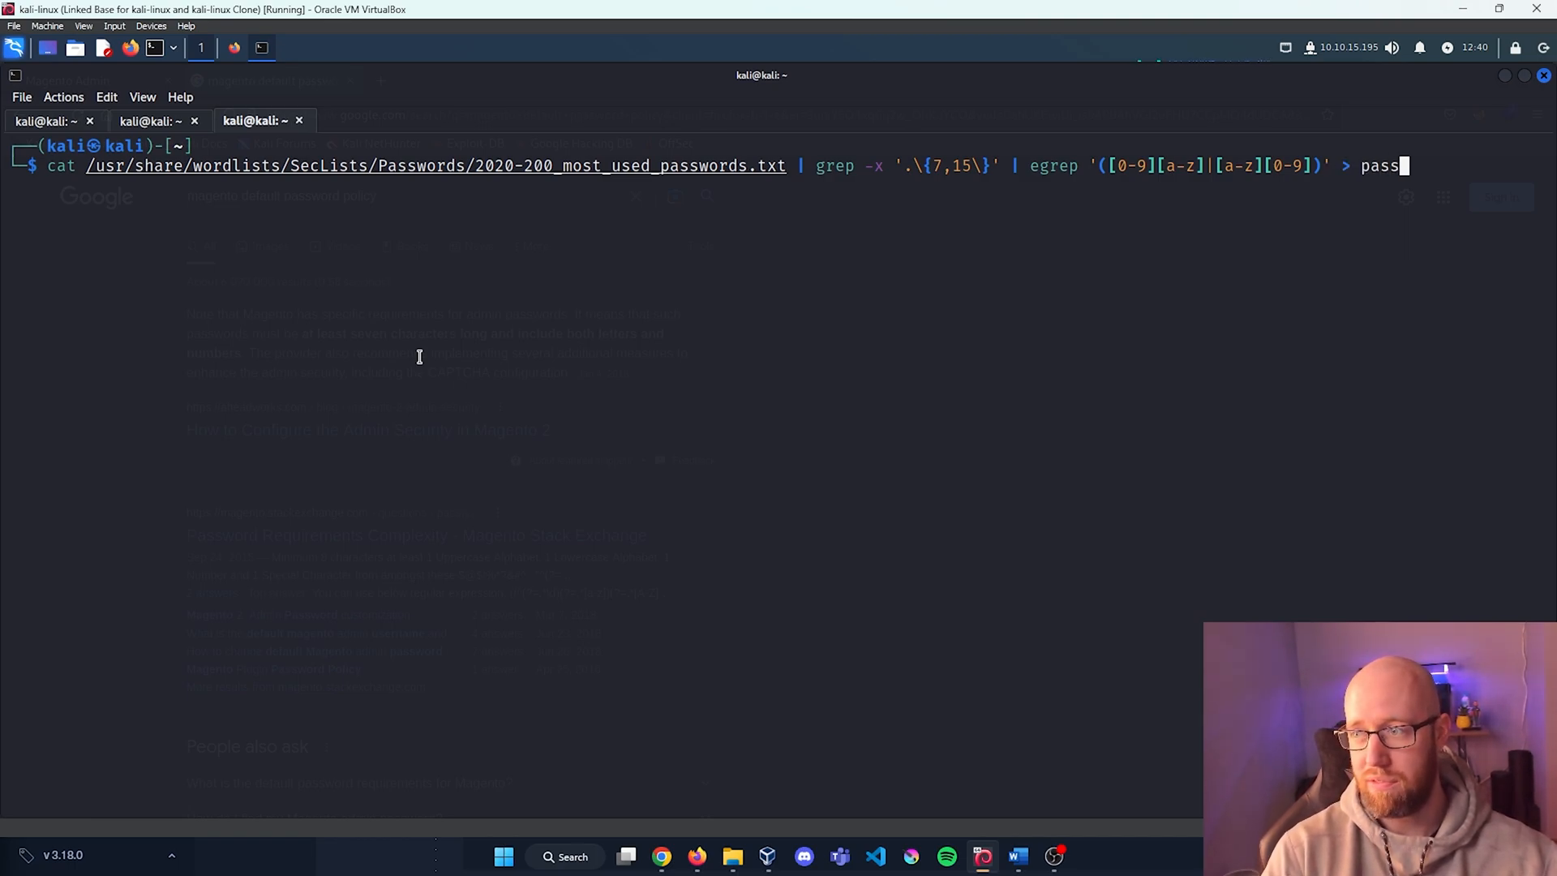
pyautogui.write('list.txt')
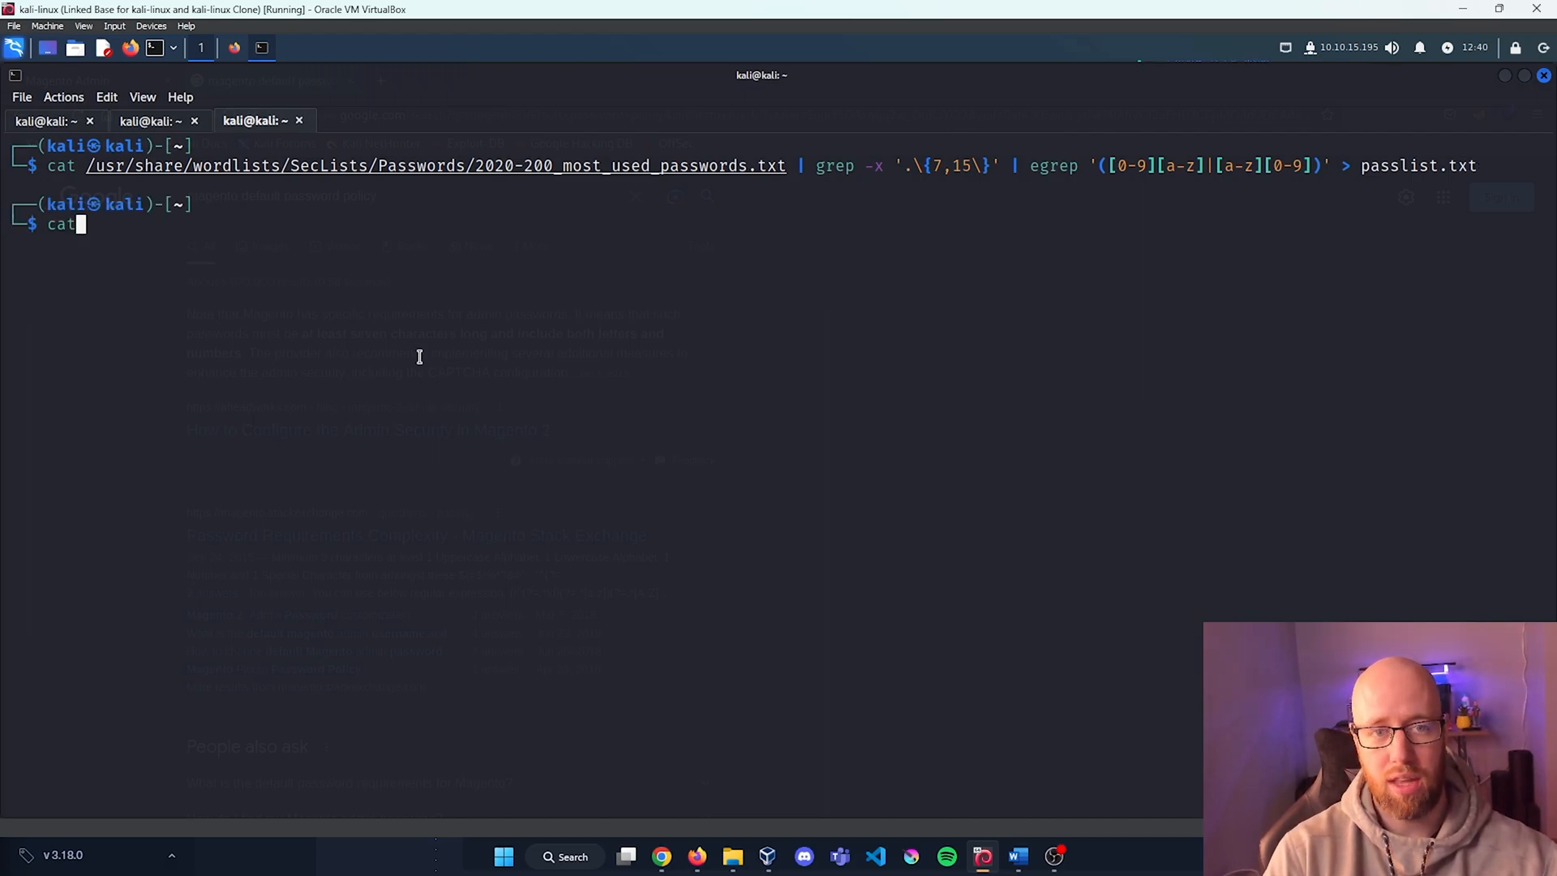
# Display passlist.txt showing candidates like password123 and qwerty123, then start a new terminal tab.
pyautogui.write('passlist.txt')
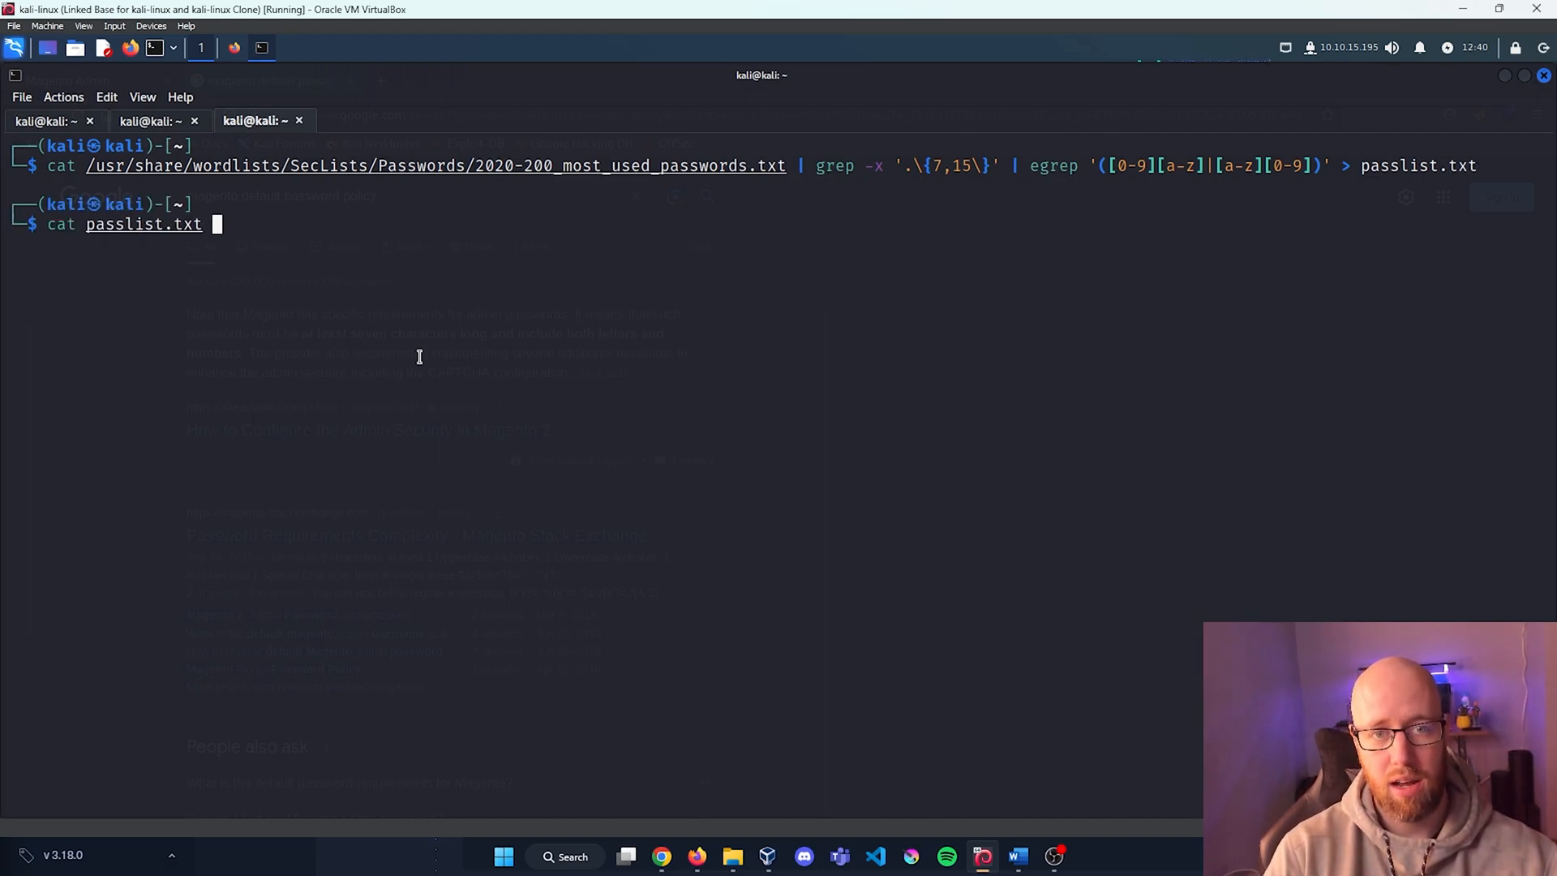
pyautogui.press('Return')
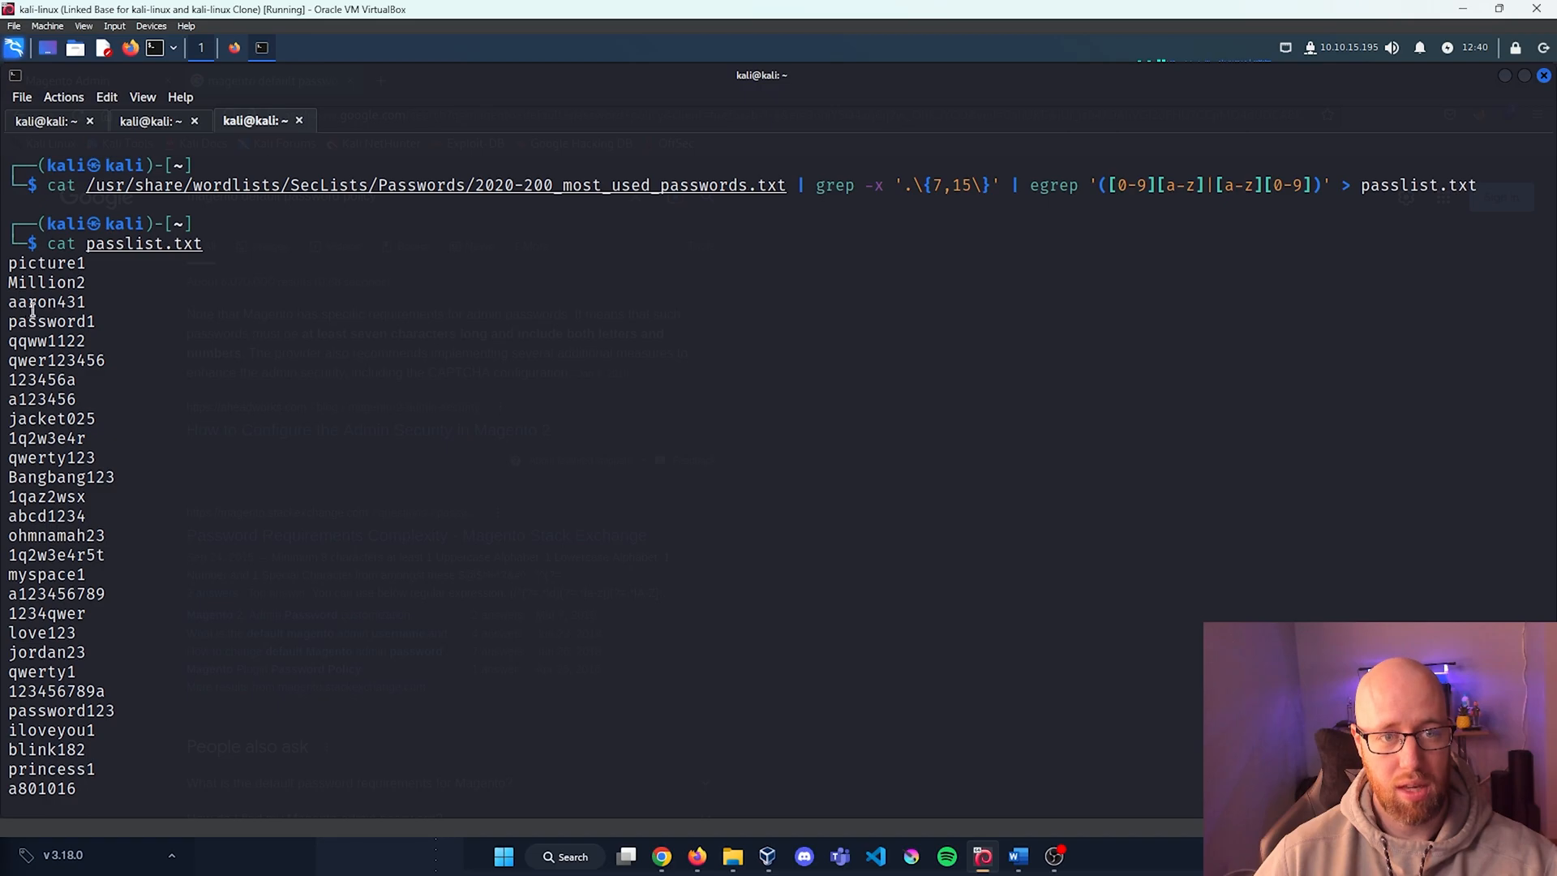
pyautogui.doubleClick(46, 283)
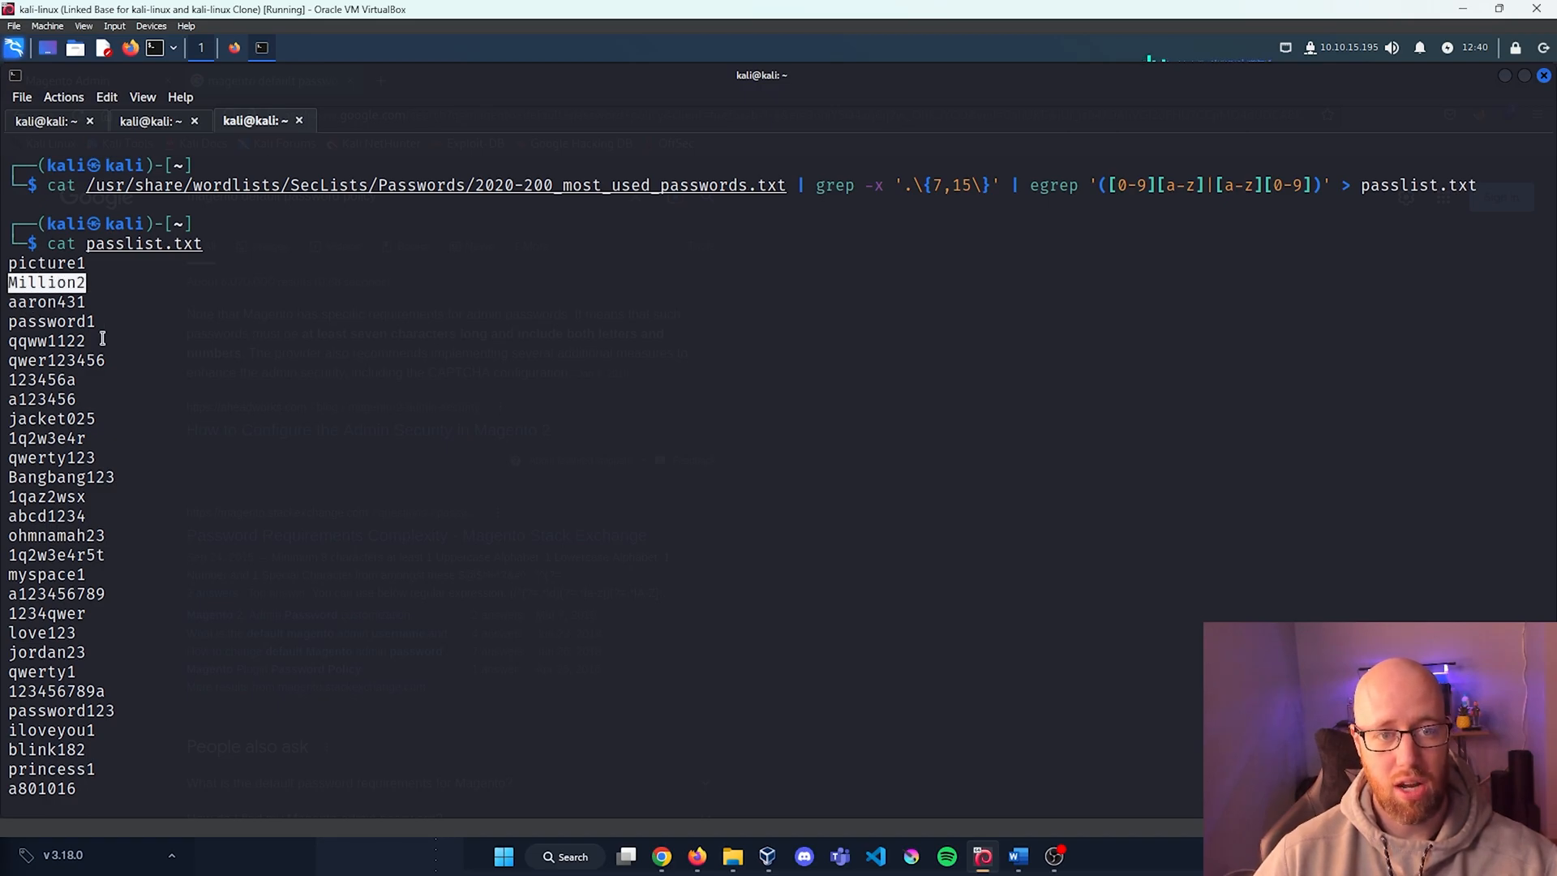
pyautogui.scroll(-3)
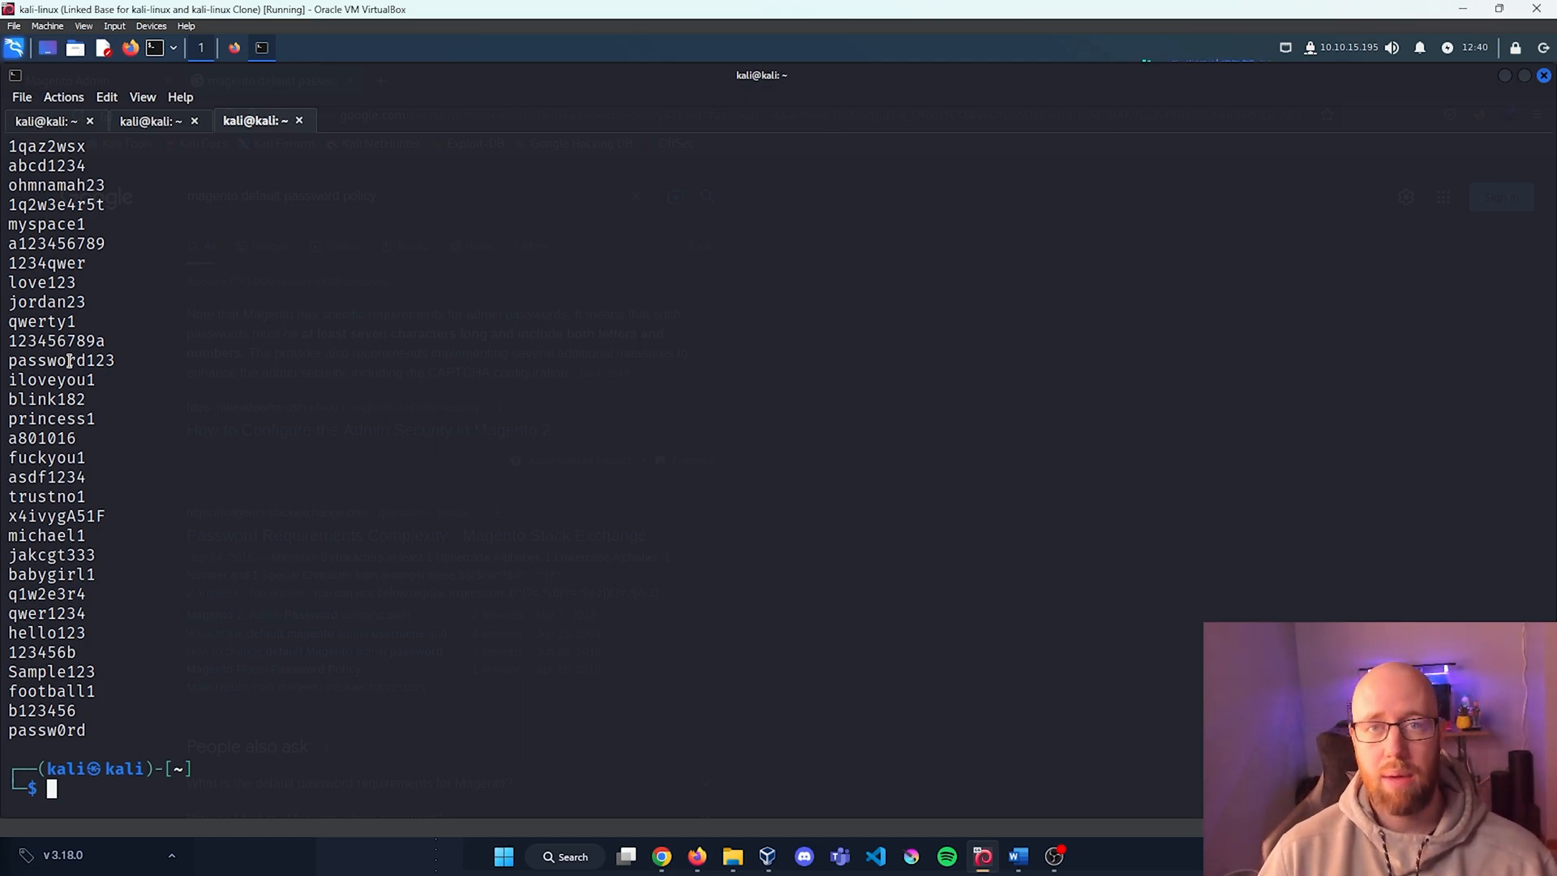
pyautogui.click(358, 120)
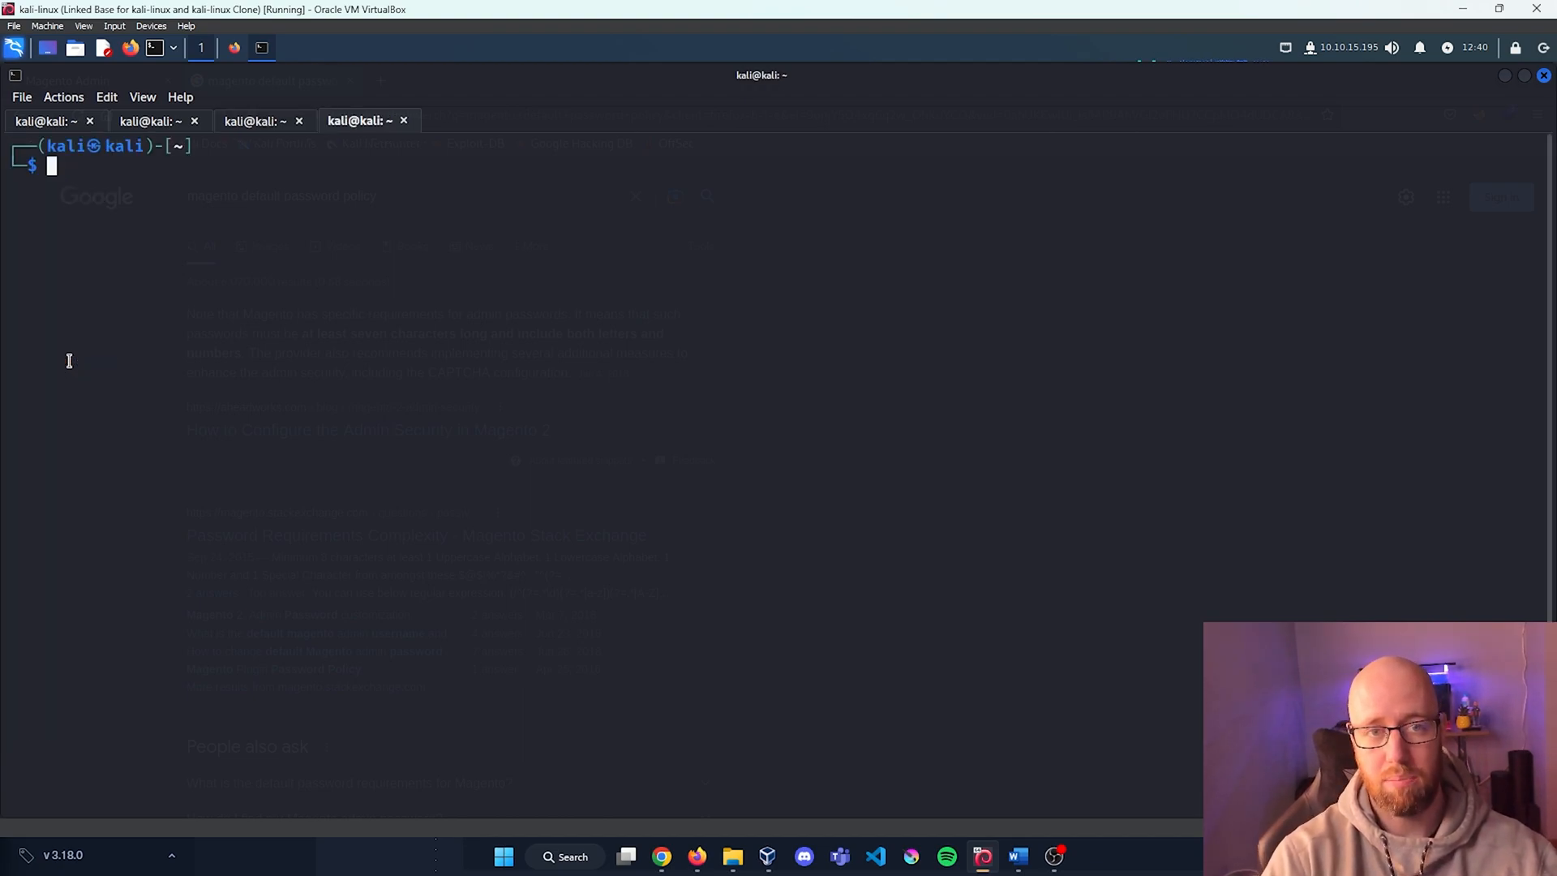
# Launch burpsuite and start Burp's proxied browser from Proxy > Intercept.
pyautogui.write('burp')
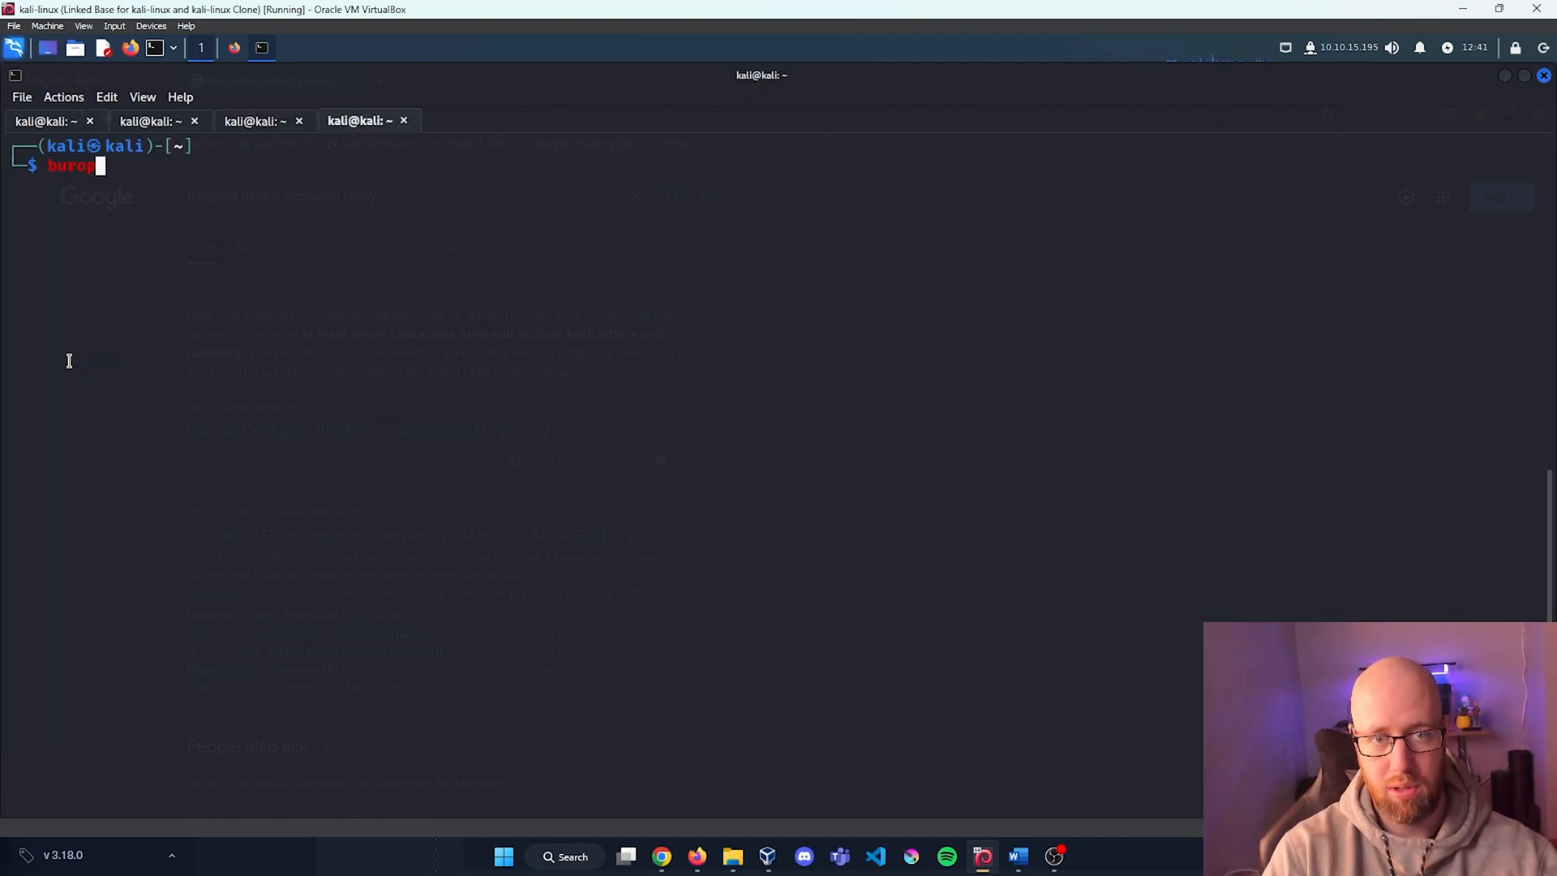
pyautogui.press('Return')
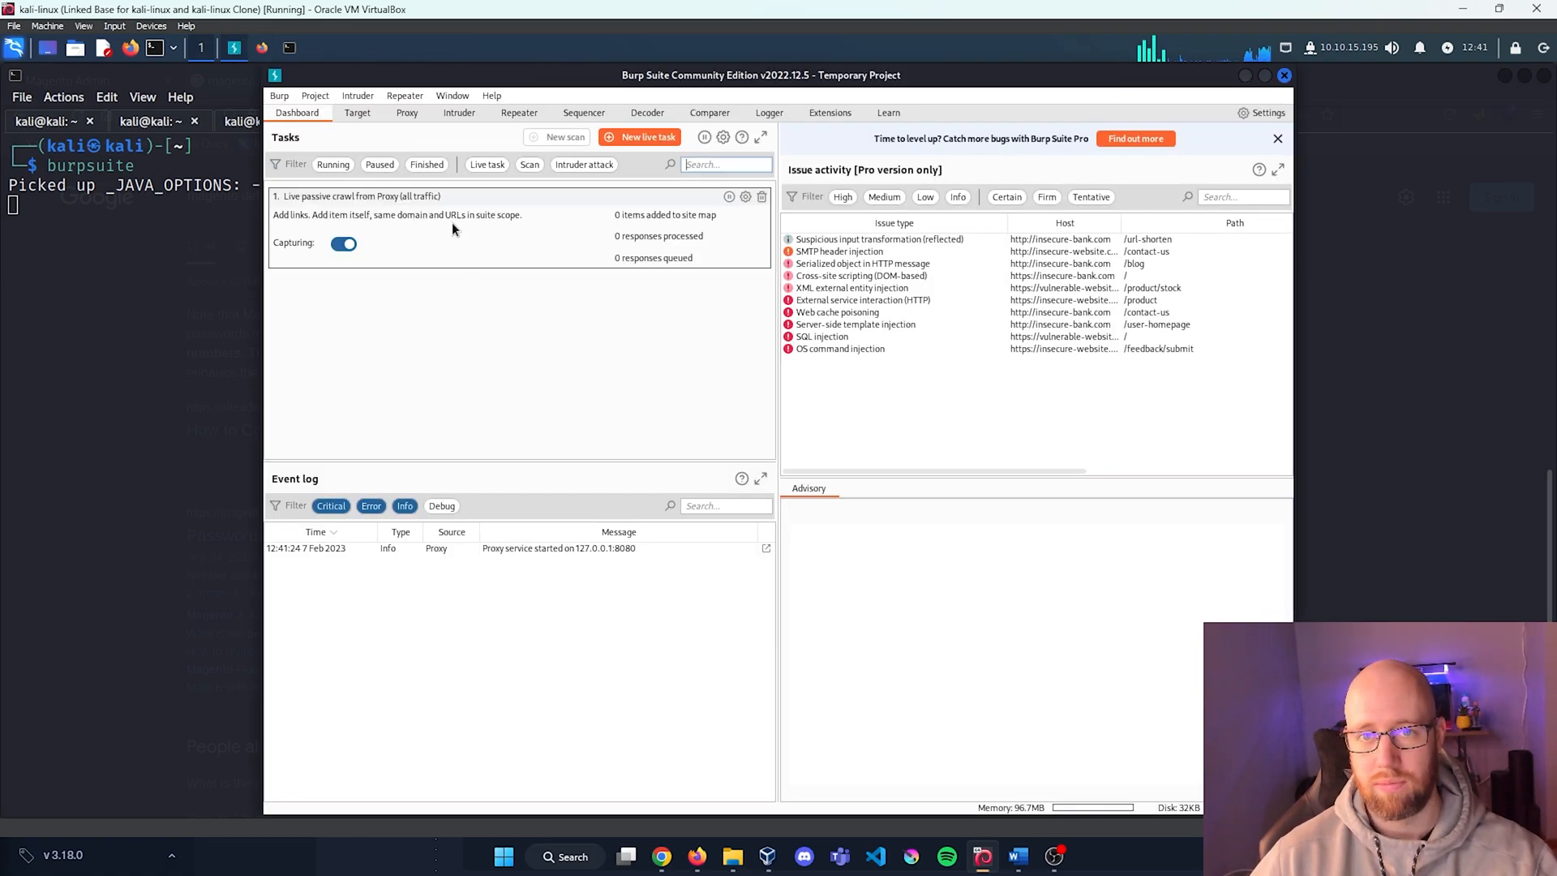
pyautogui.click(406, 112)
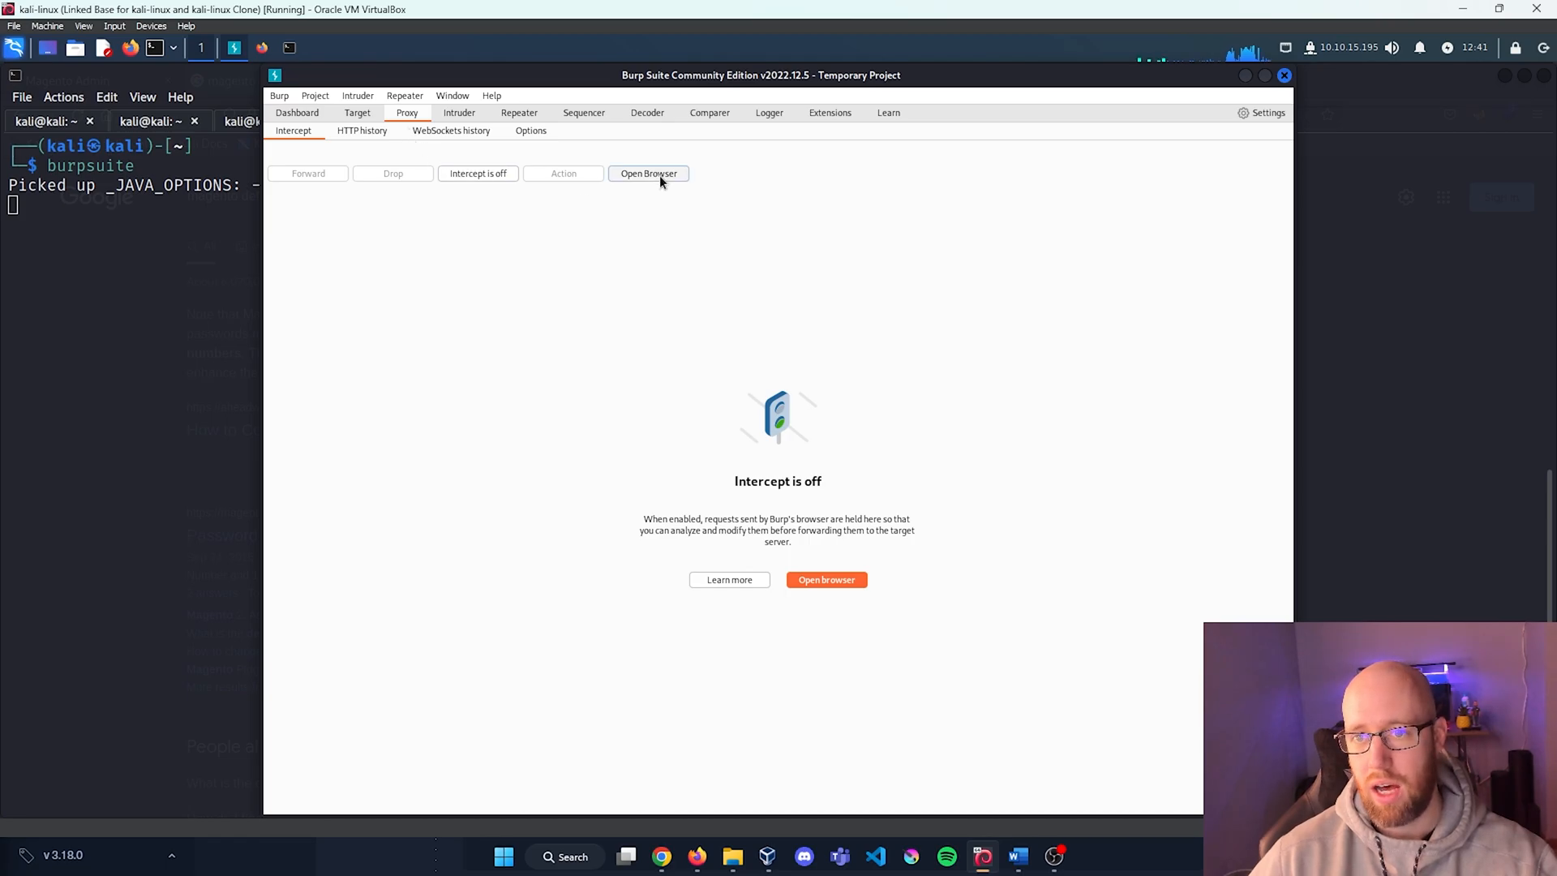
pyautogui.click(647, 174)
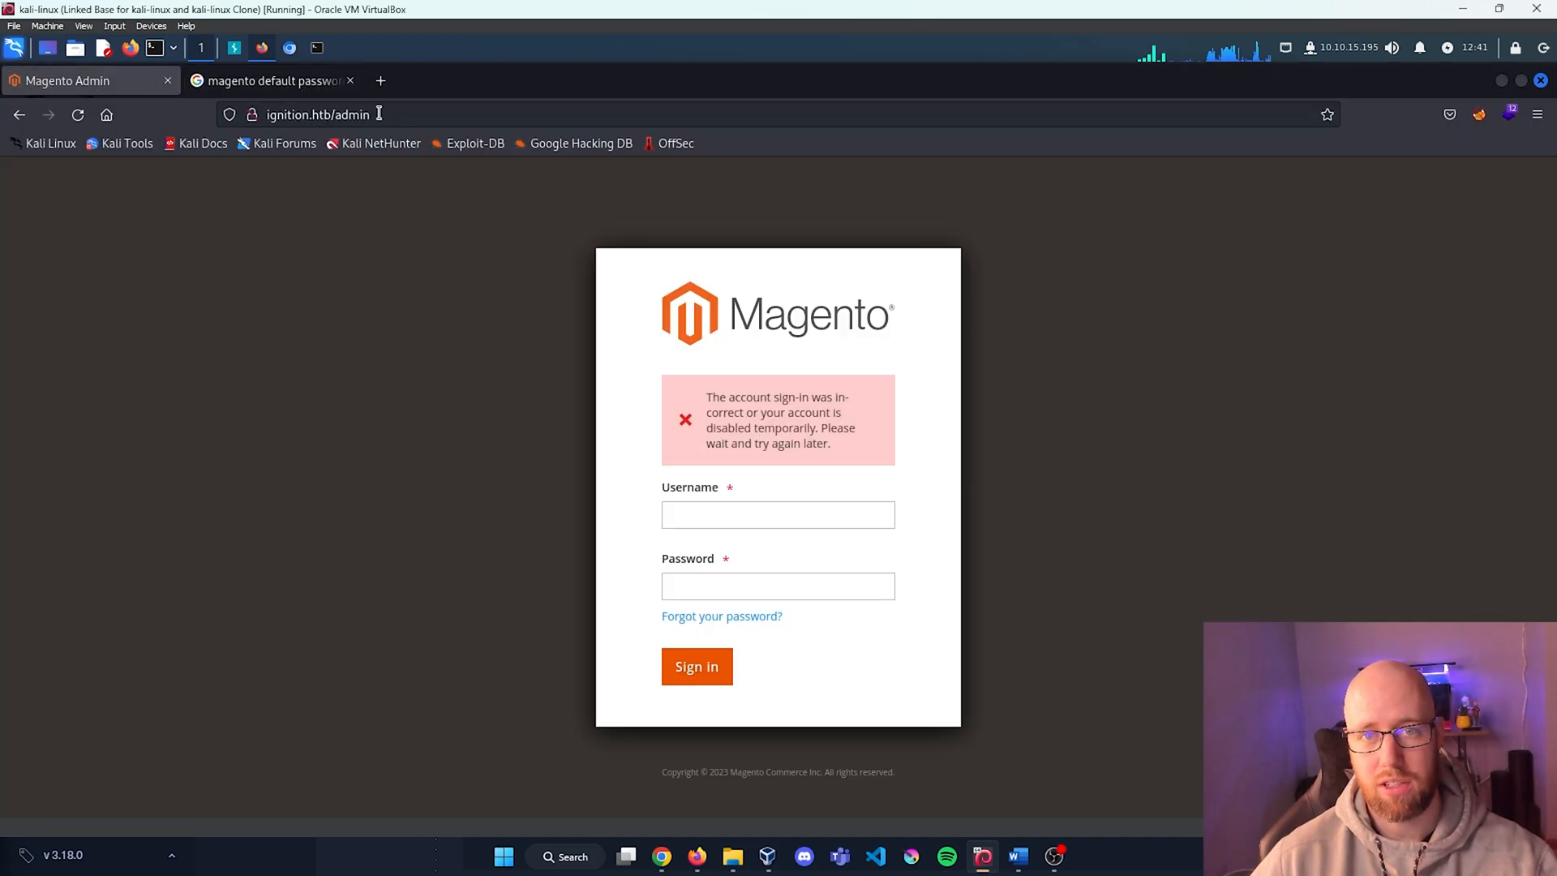
# Browse to ignition.htb/admin in the Burp browser and submit a sign-in as admin.
pyautogui.click(318, 114)
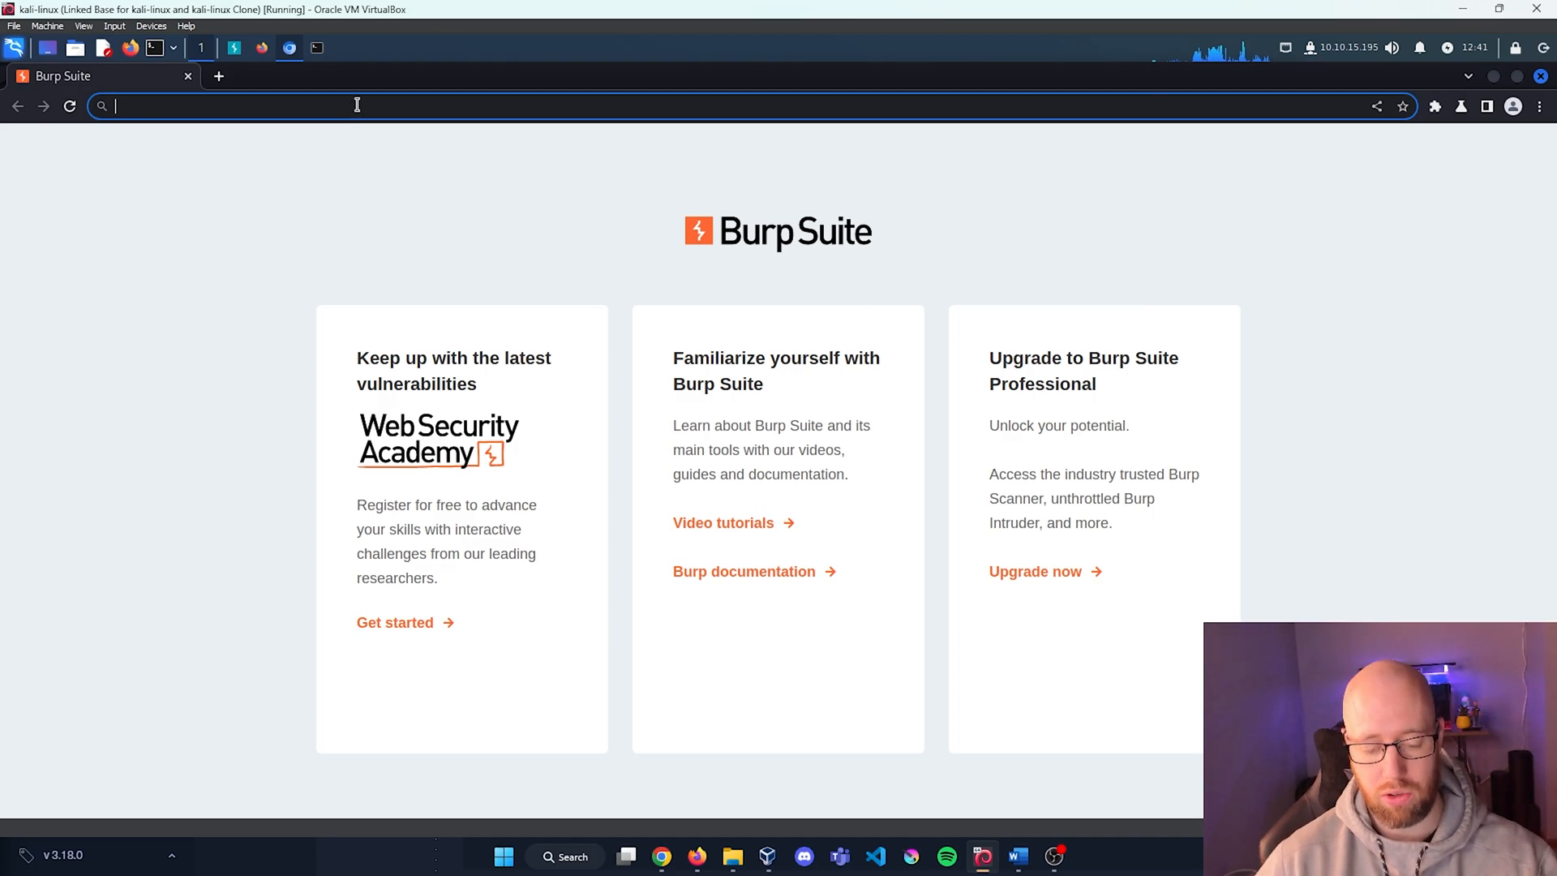
pyautogui.write('ignition.htb/admin')
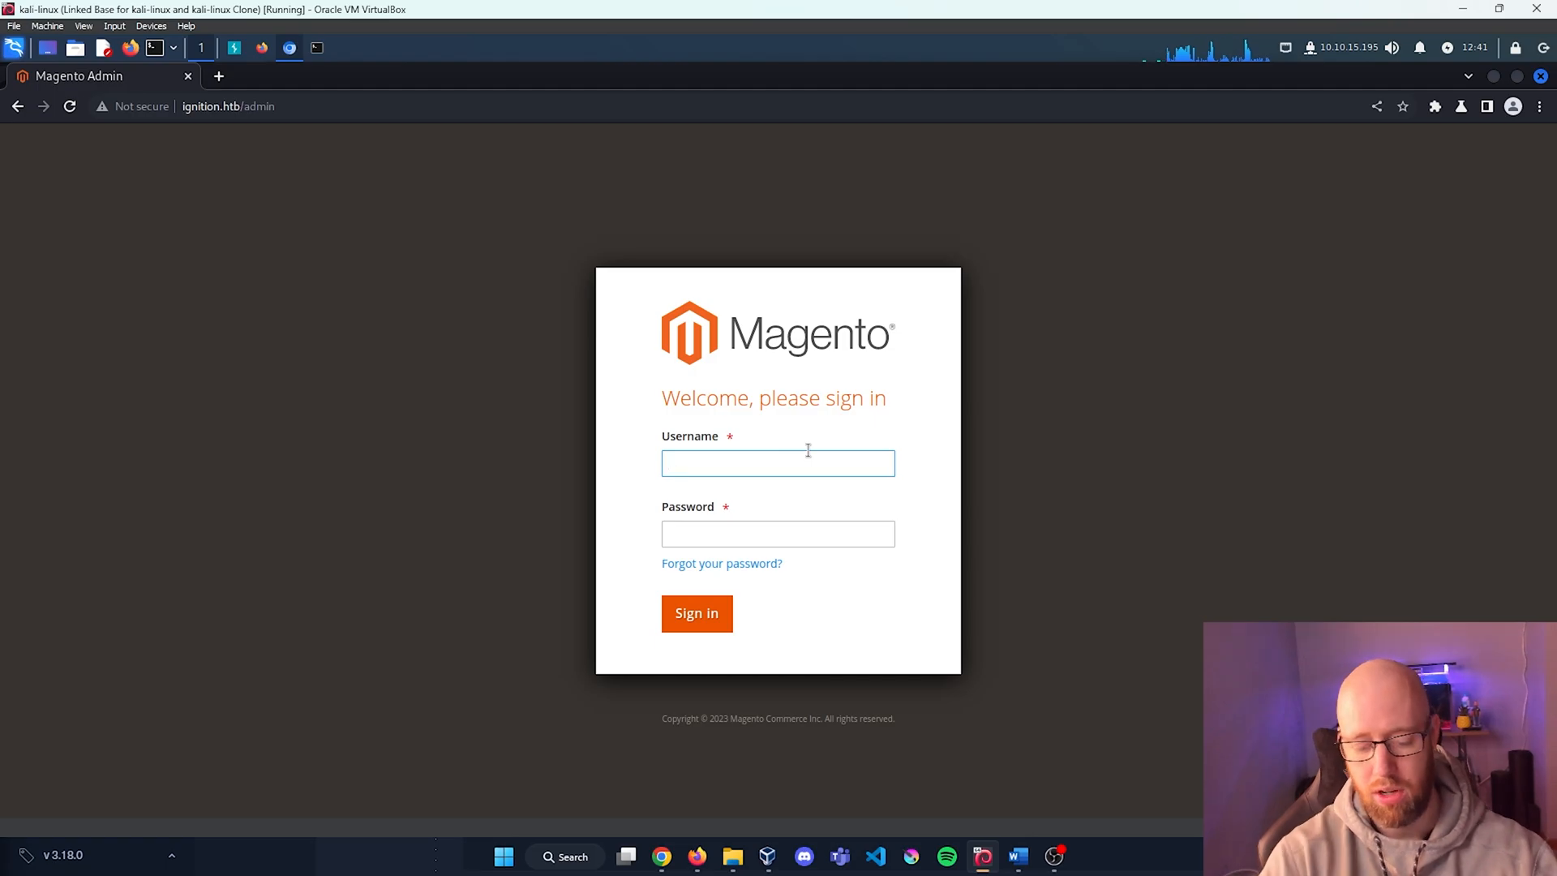
pyautogui.write('admin')
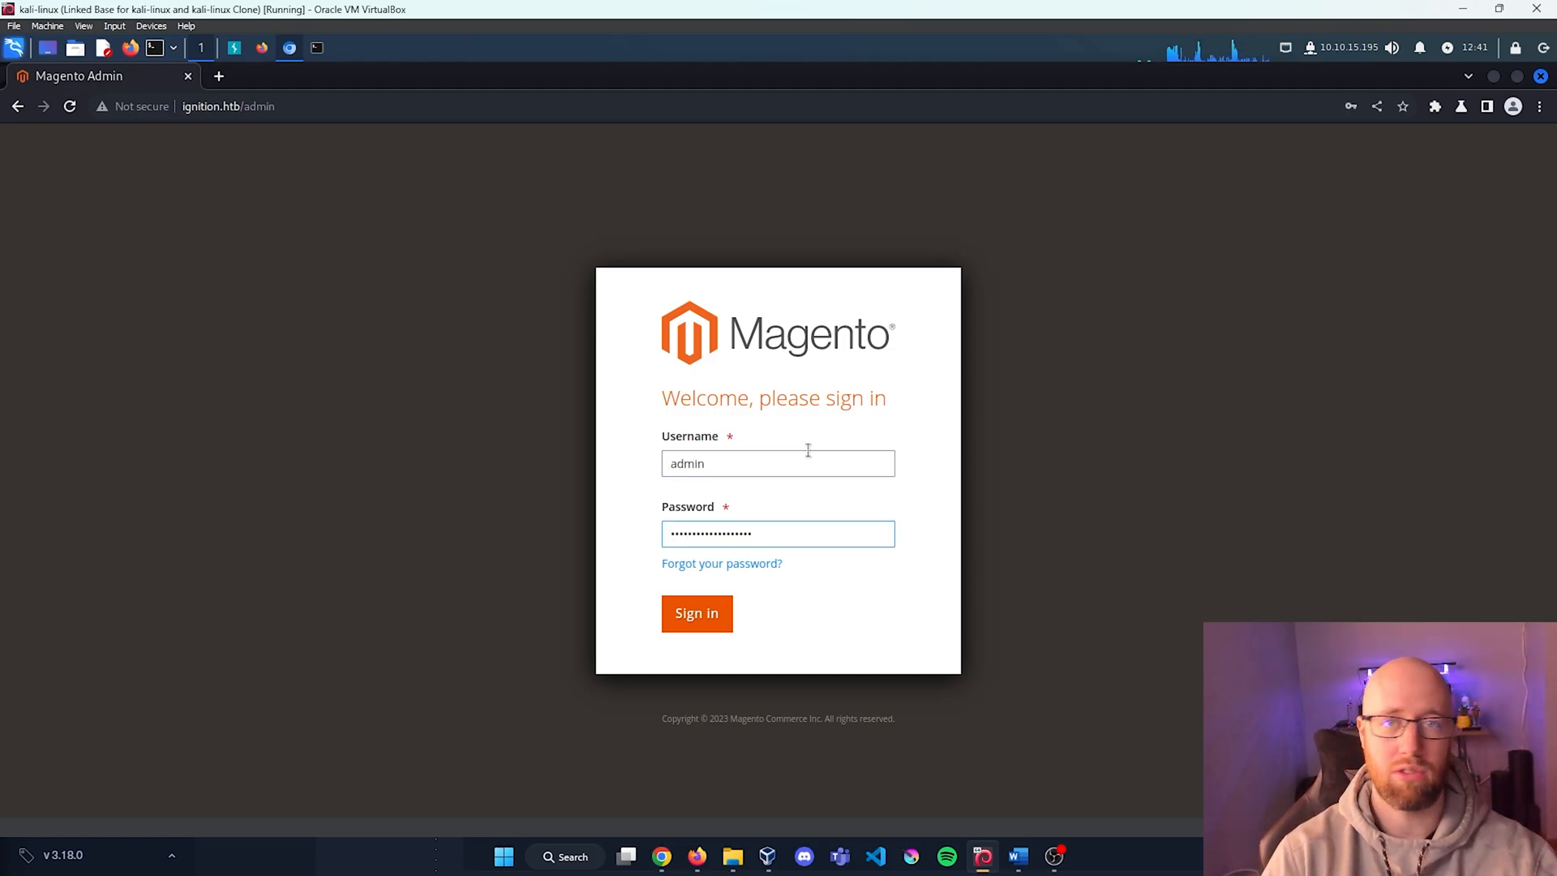
pyautogui.click(696, 613)
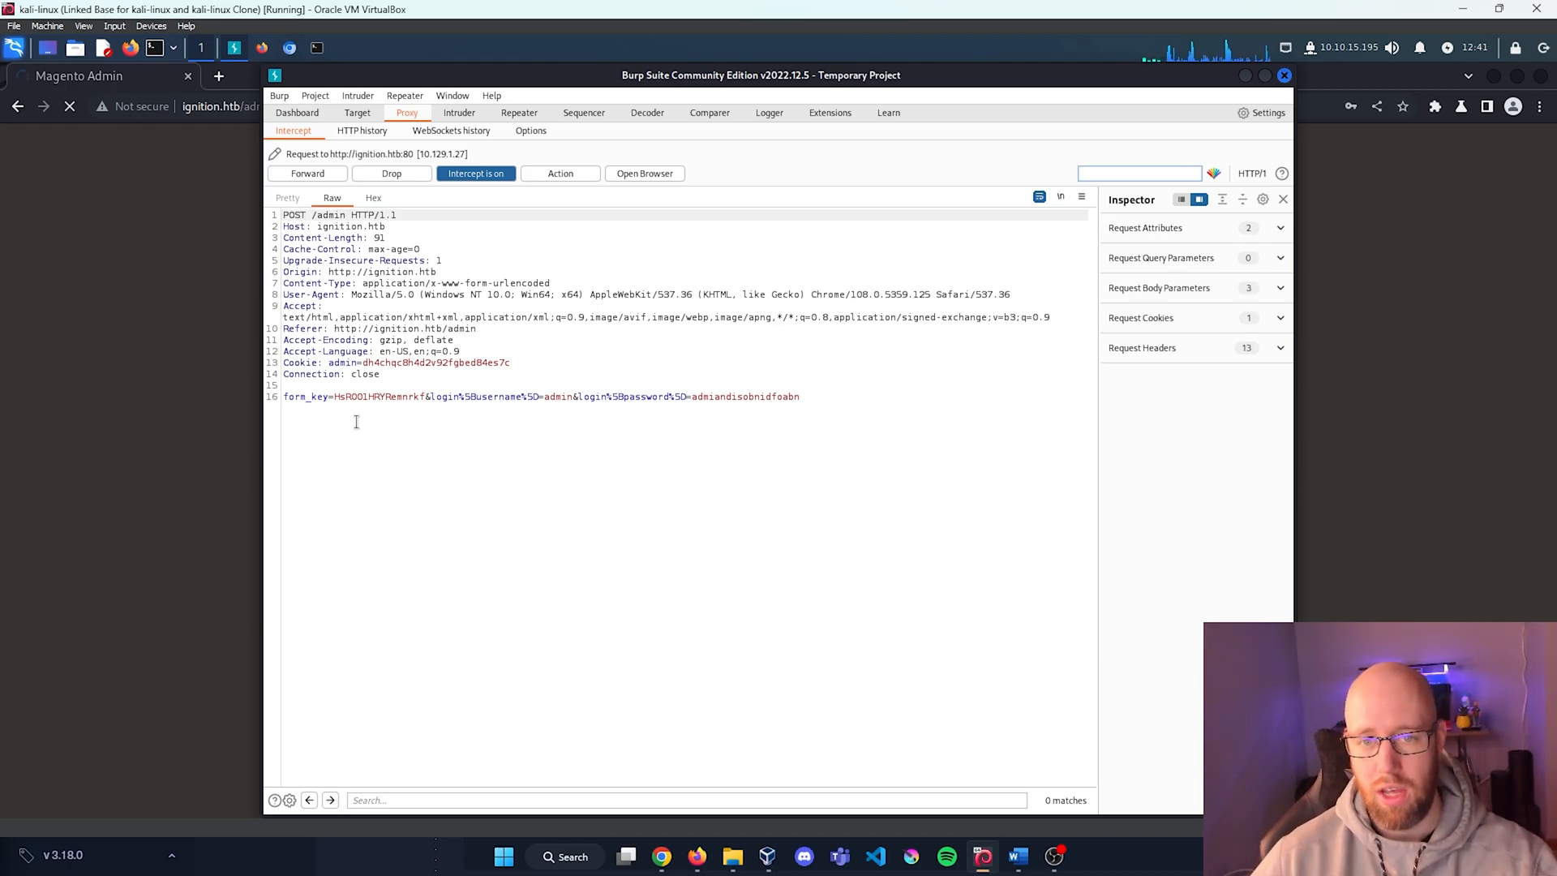
pyautogui.moveTo(530, 412)
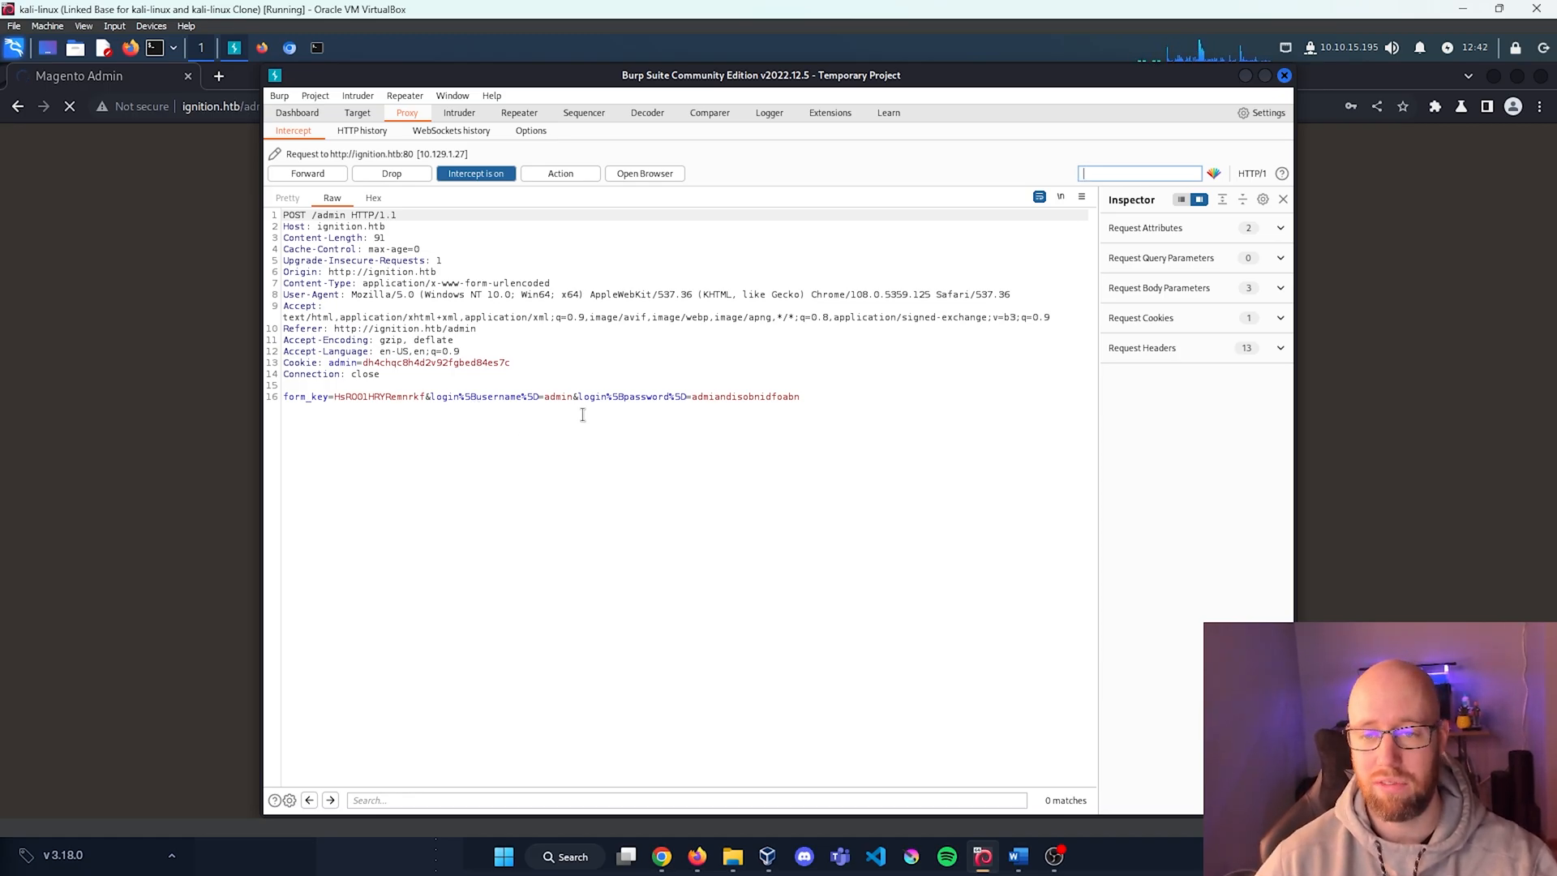
pyautogui.moveTo(643, 413)
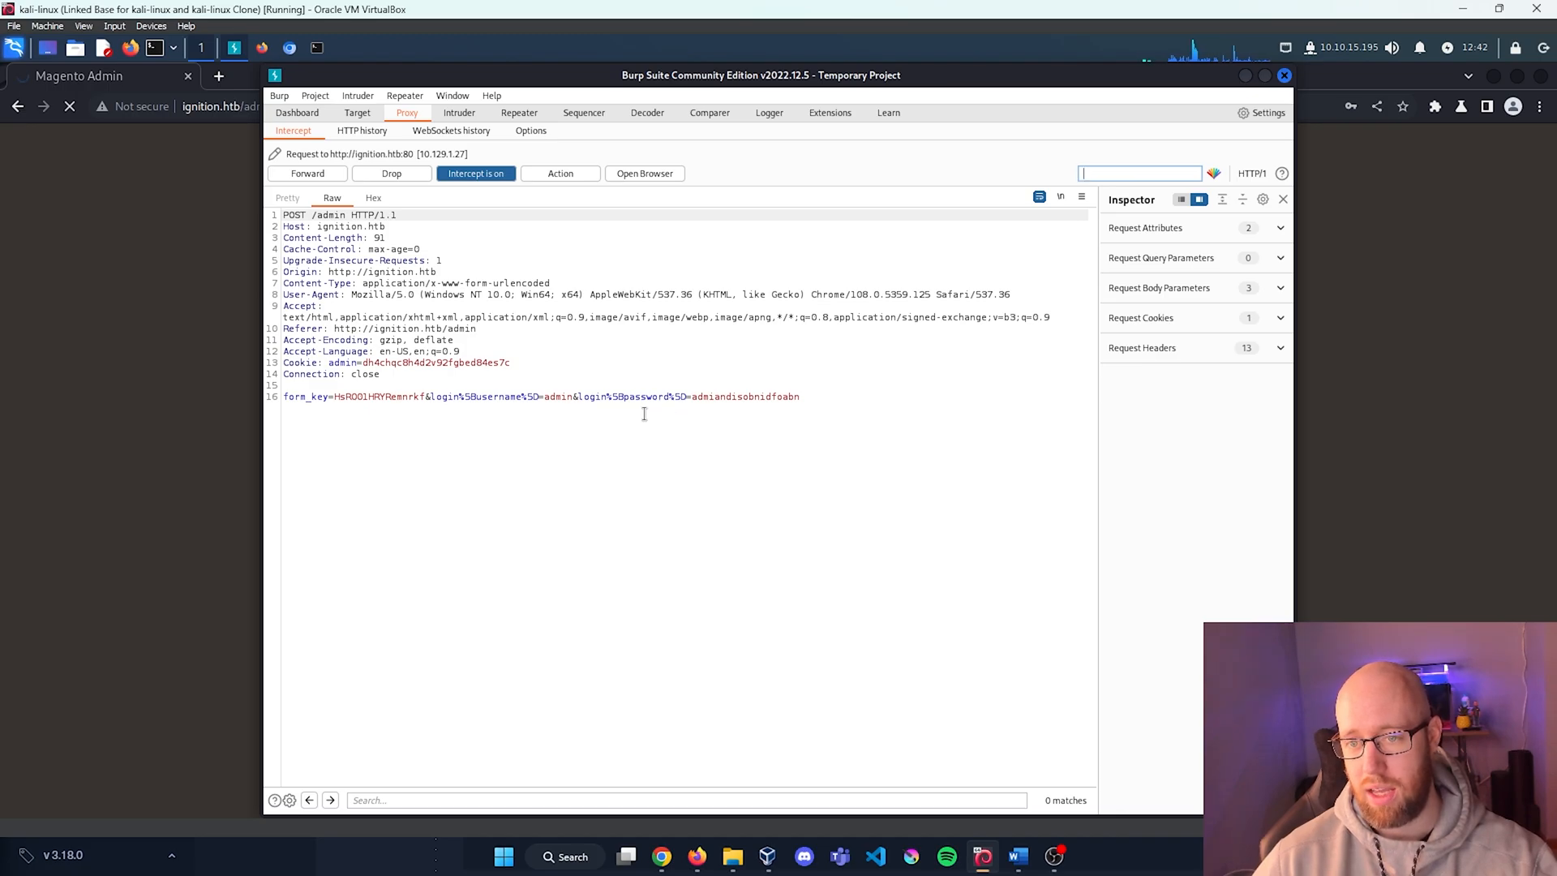
pyautogui.moveTo(561, 340)
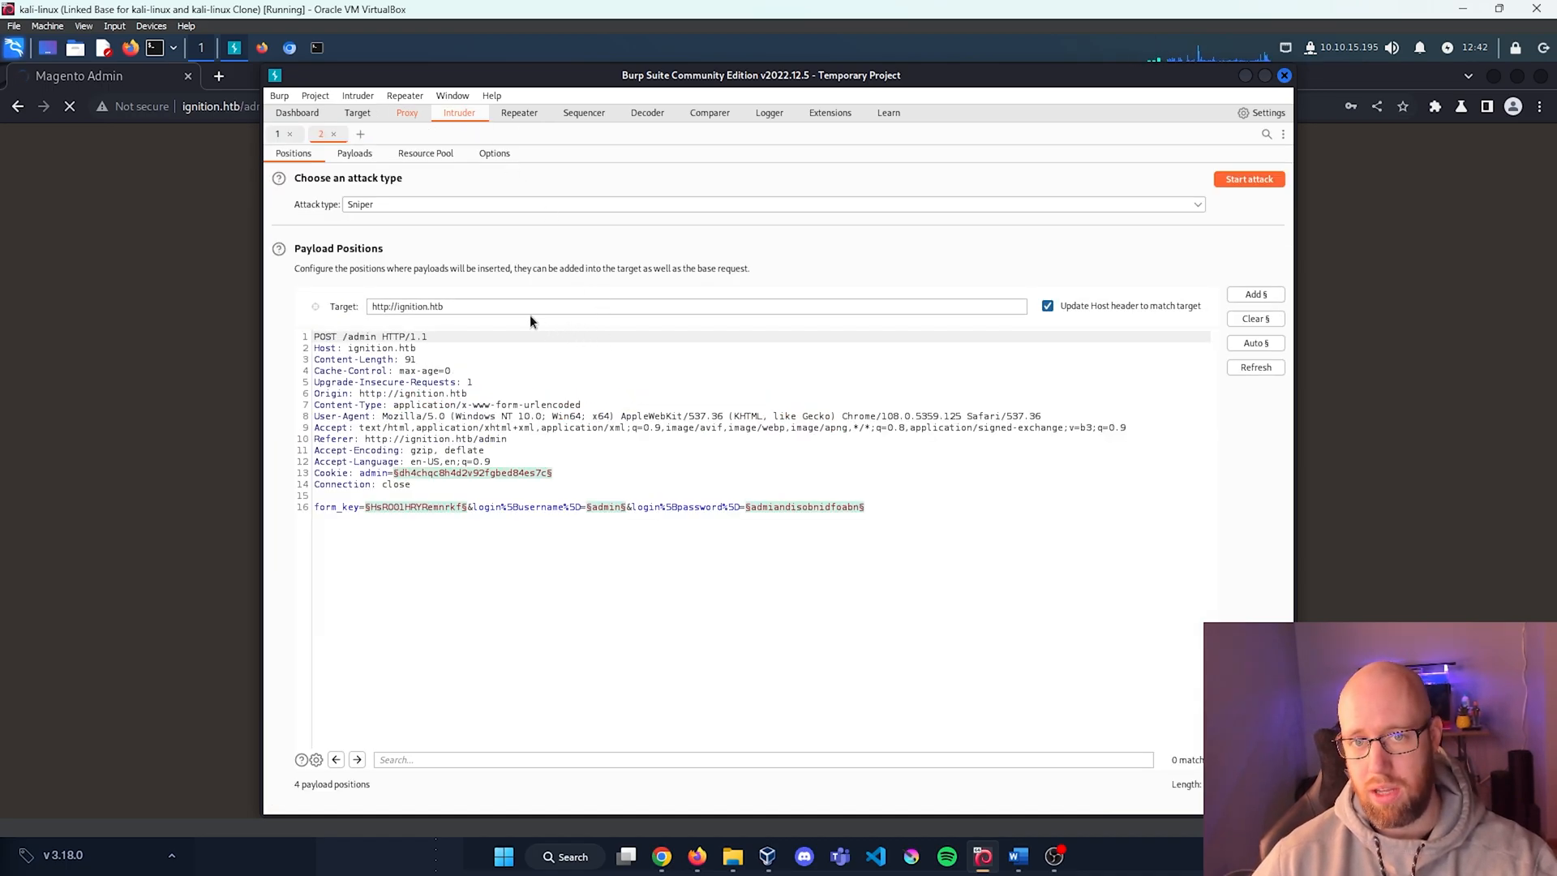
pyautogui.moveTo(388, 287)
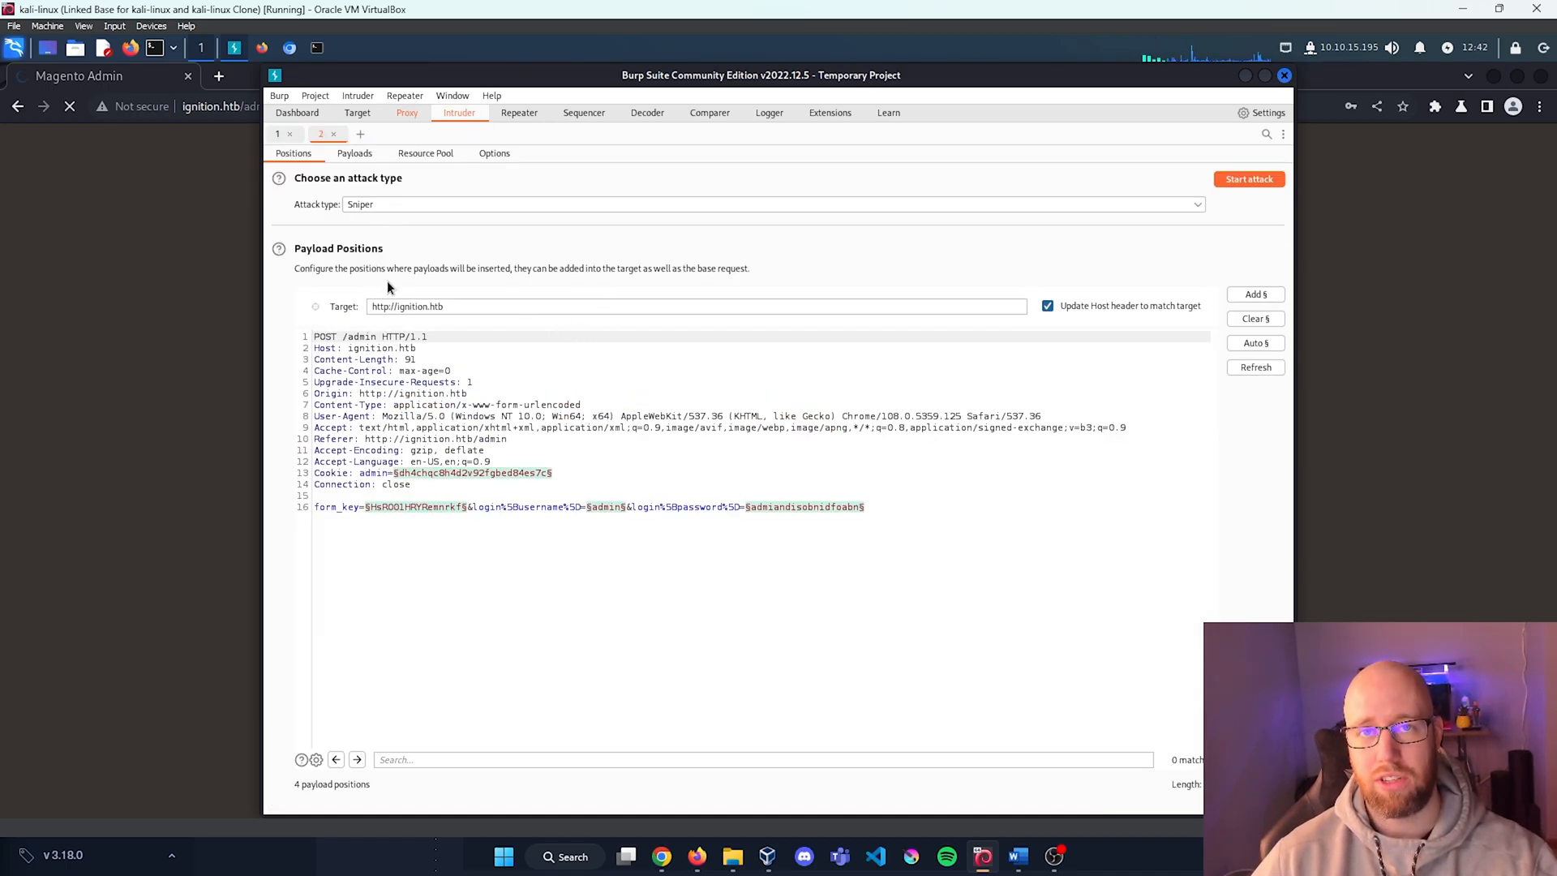
pyautogui.moveTo(559, 559)
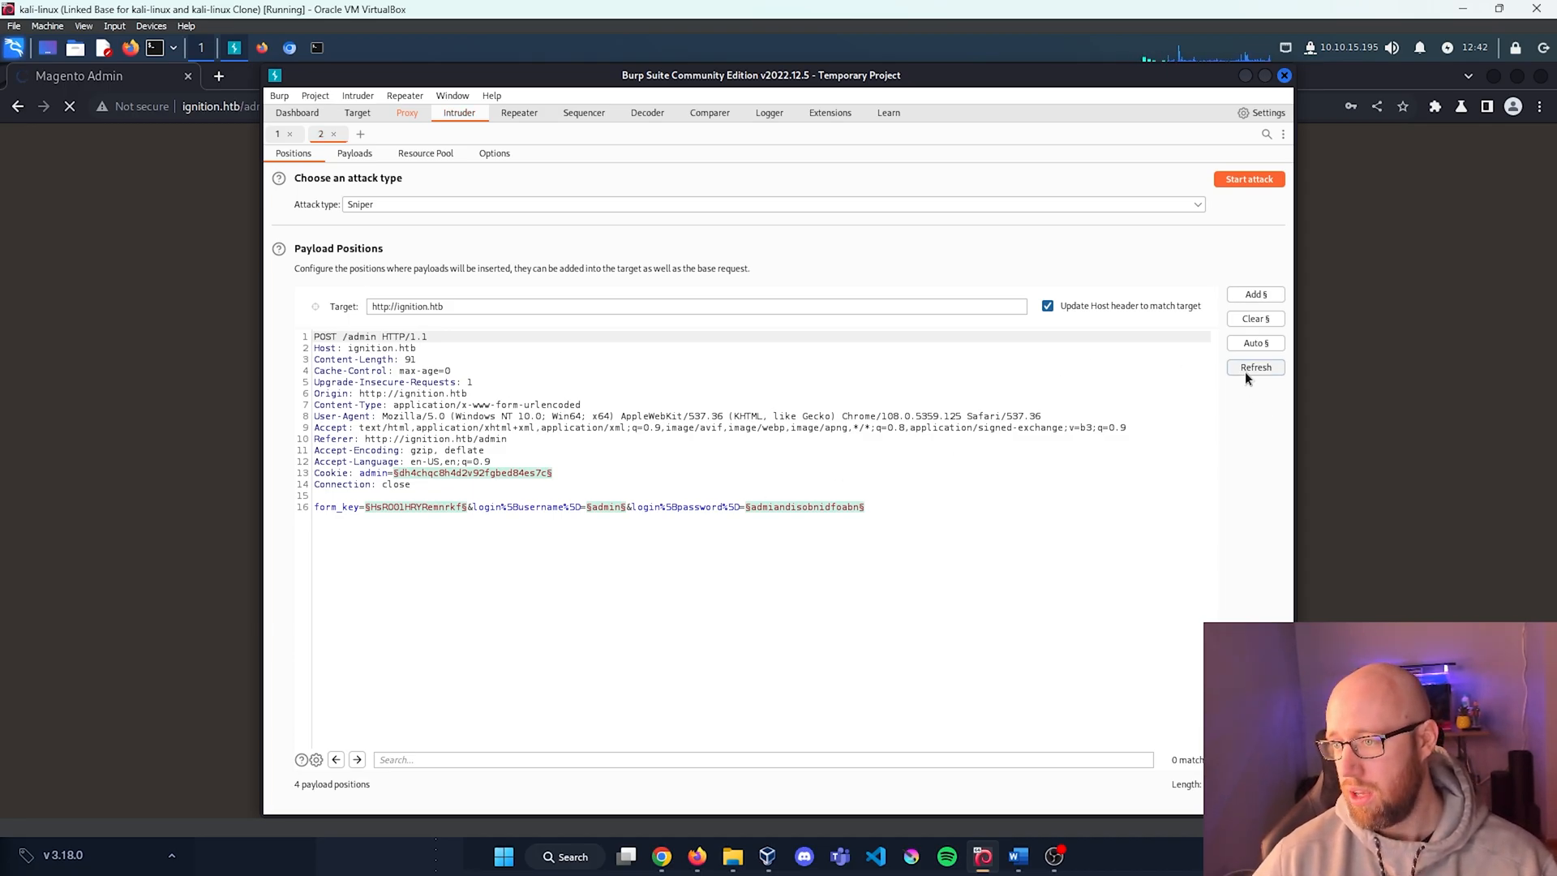
# Clear auto positions, mark only the password value as the Intruder payload position, and go to Payloads.
pyautogui.click(1255, 317)
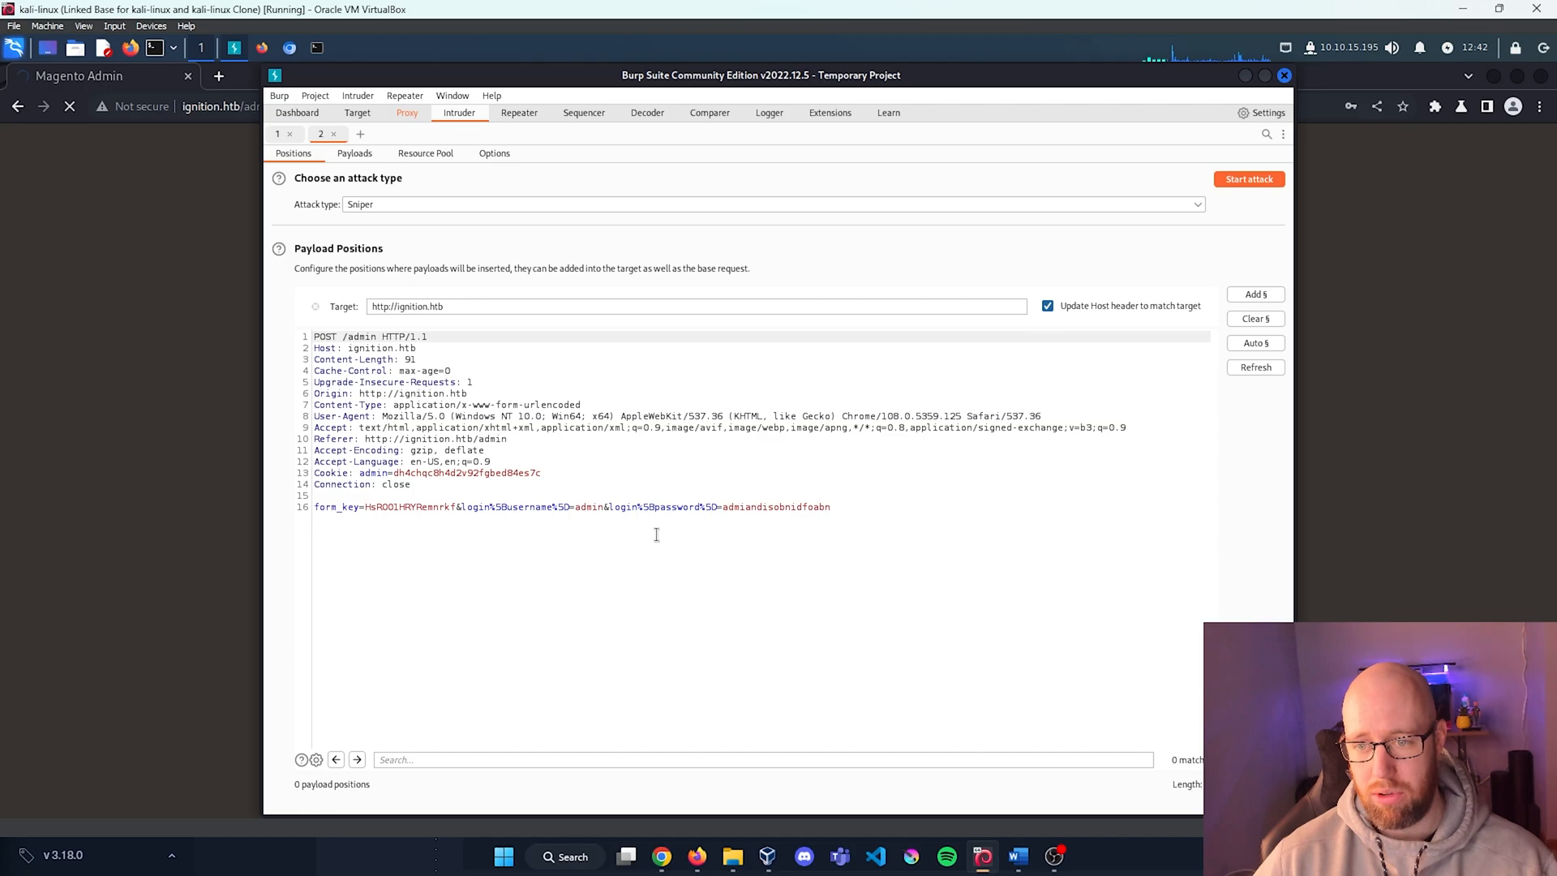
pyautogui.doubleClick(747, 506)
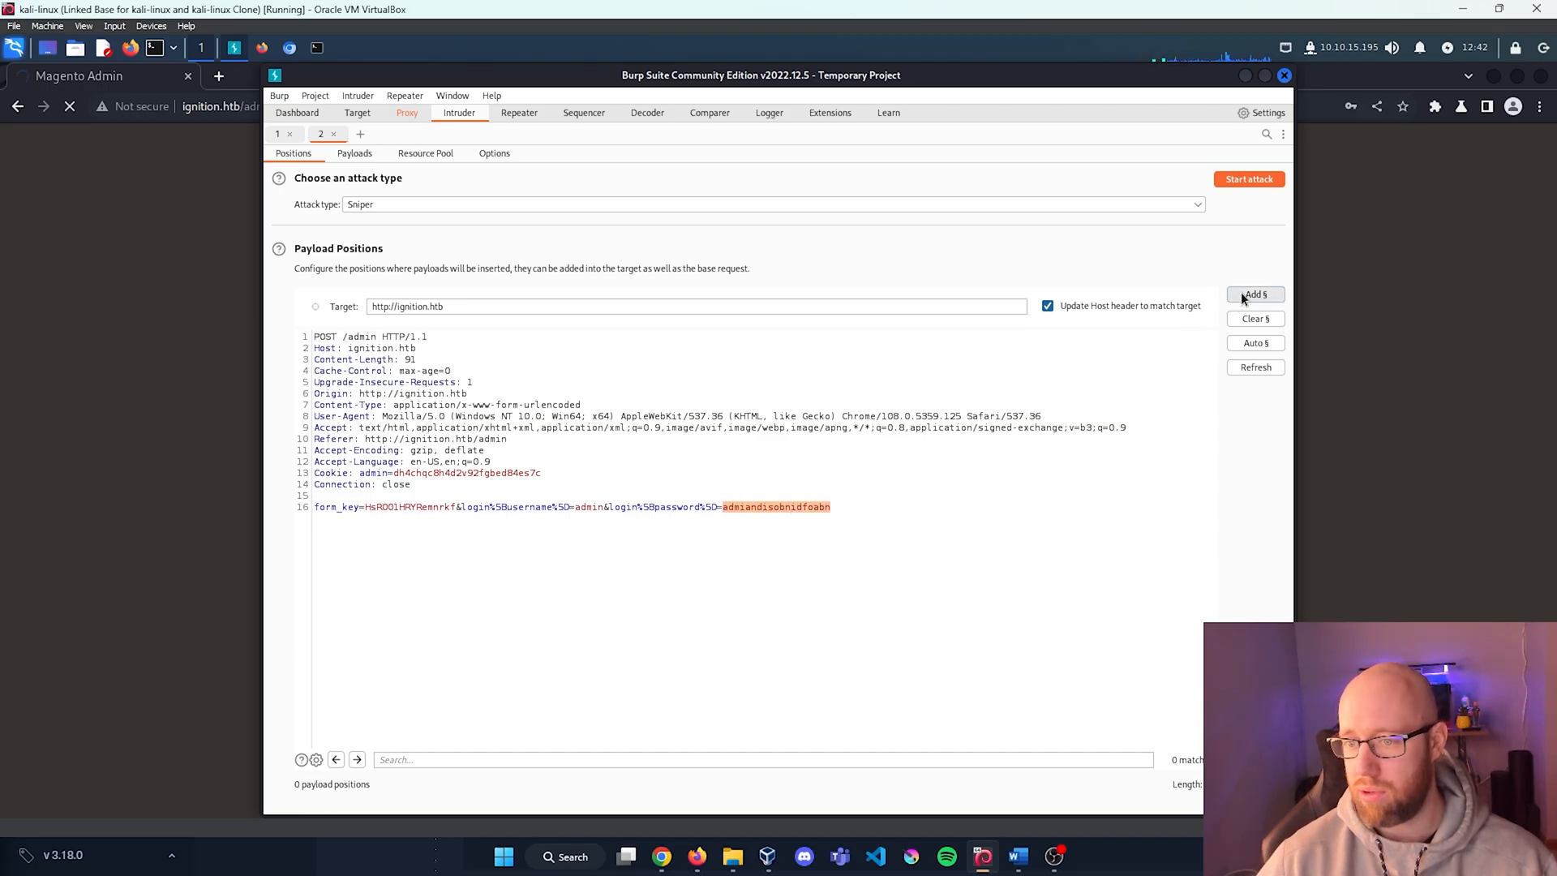
pyautogui.click(1256, 294)
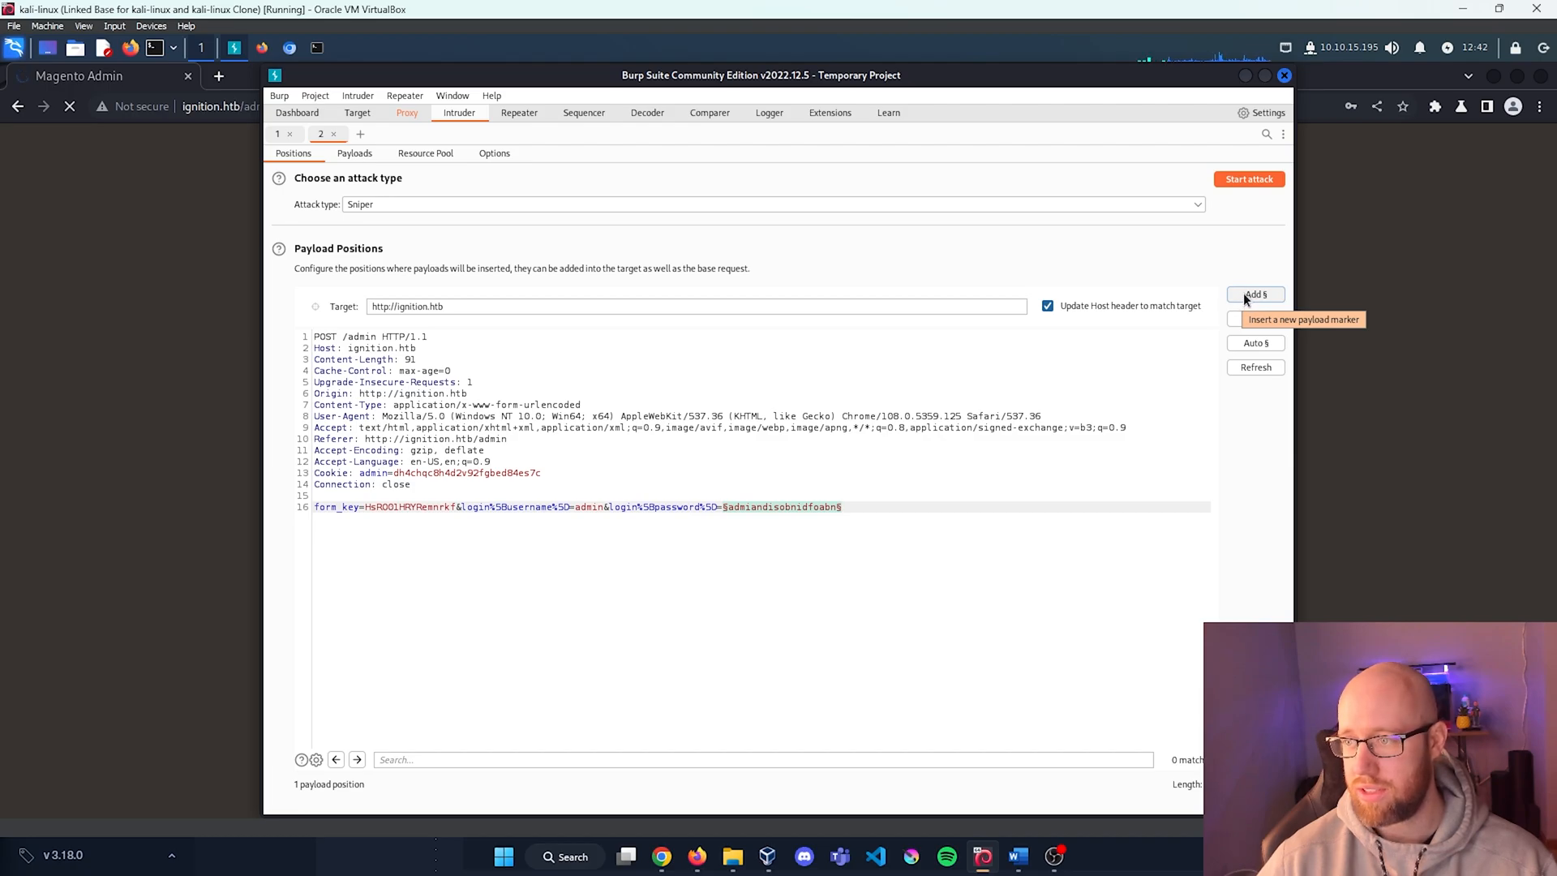
pyautogui.click(1256, 296)
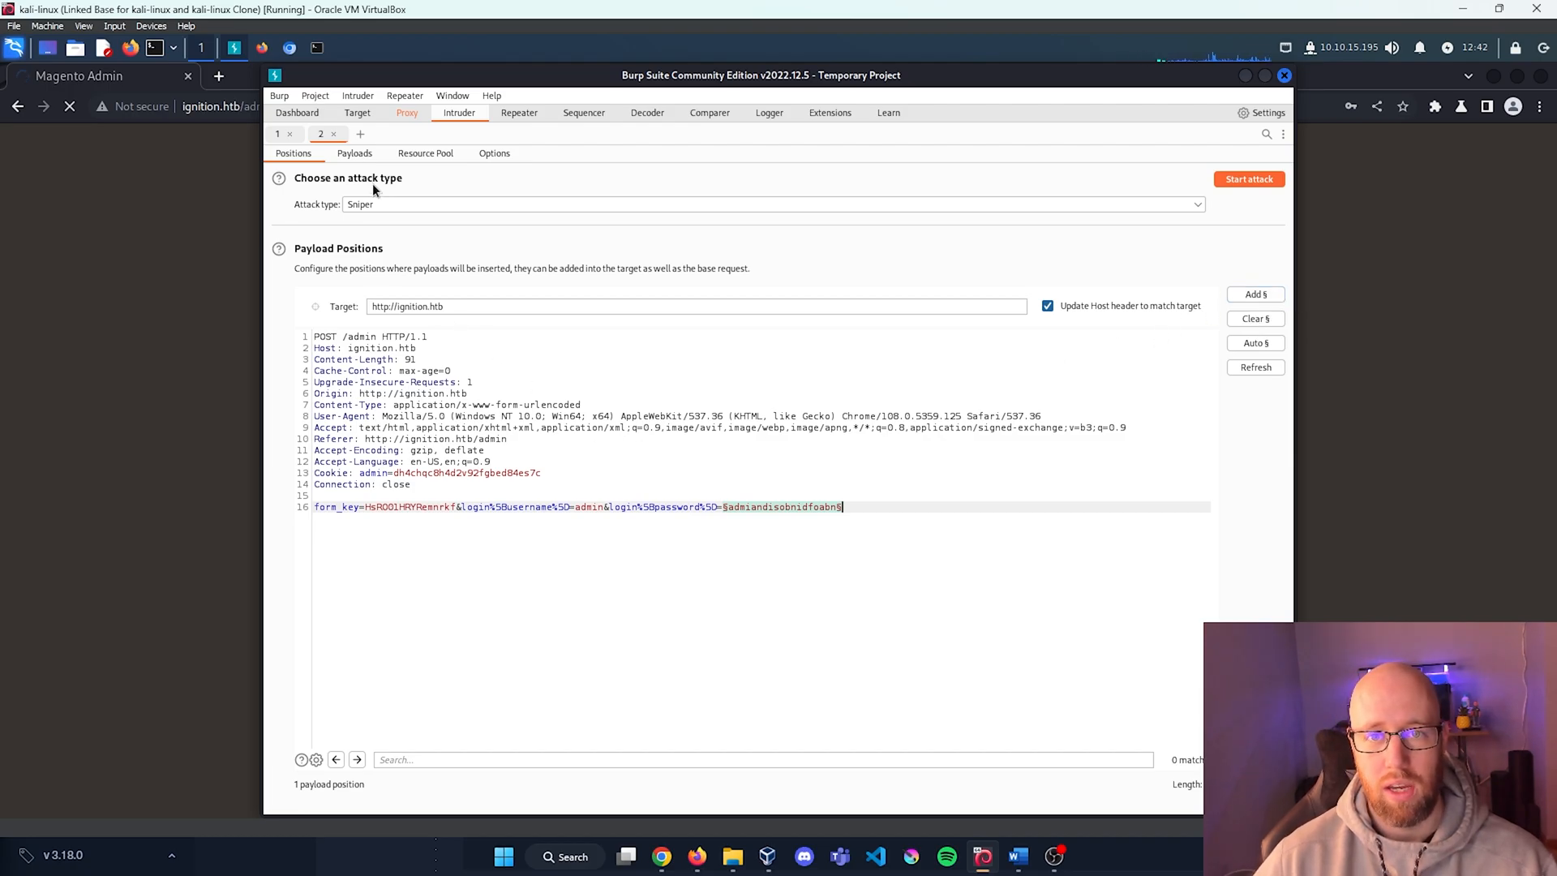
pyautogui.click(354, 154)
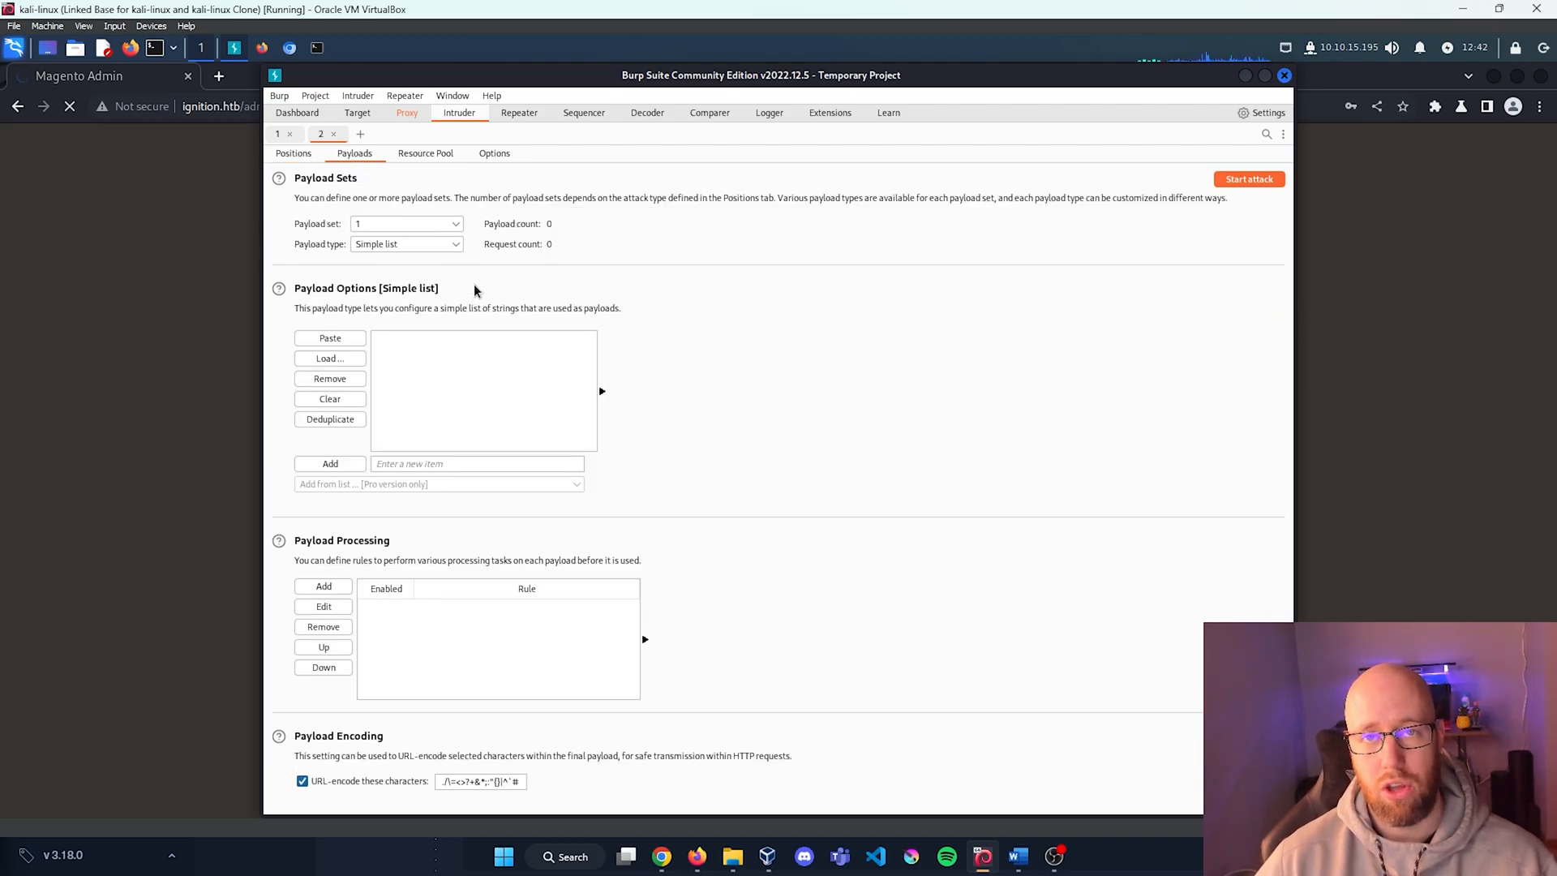
# Load a 43-entry Common-Credentials password list as payloads and start the attack.
pyautogui.click(330, 358)
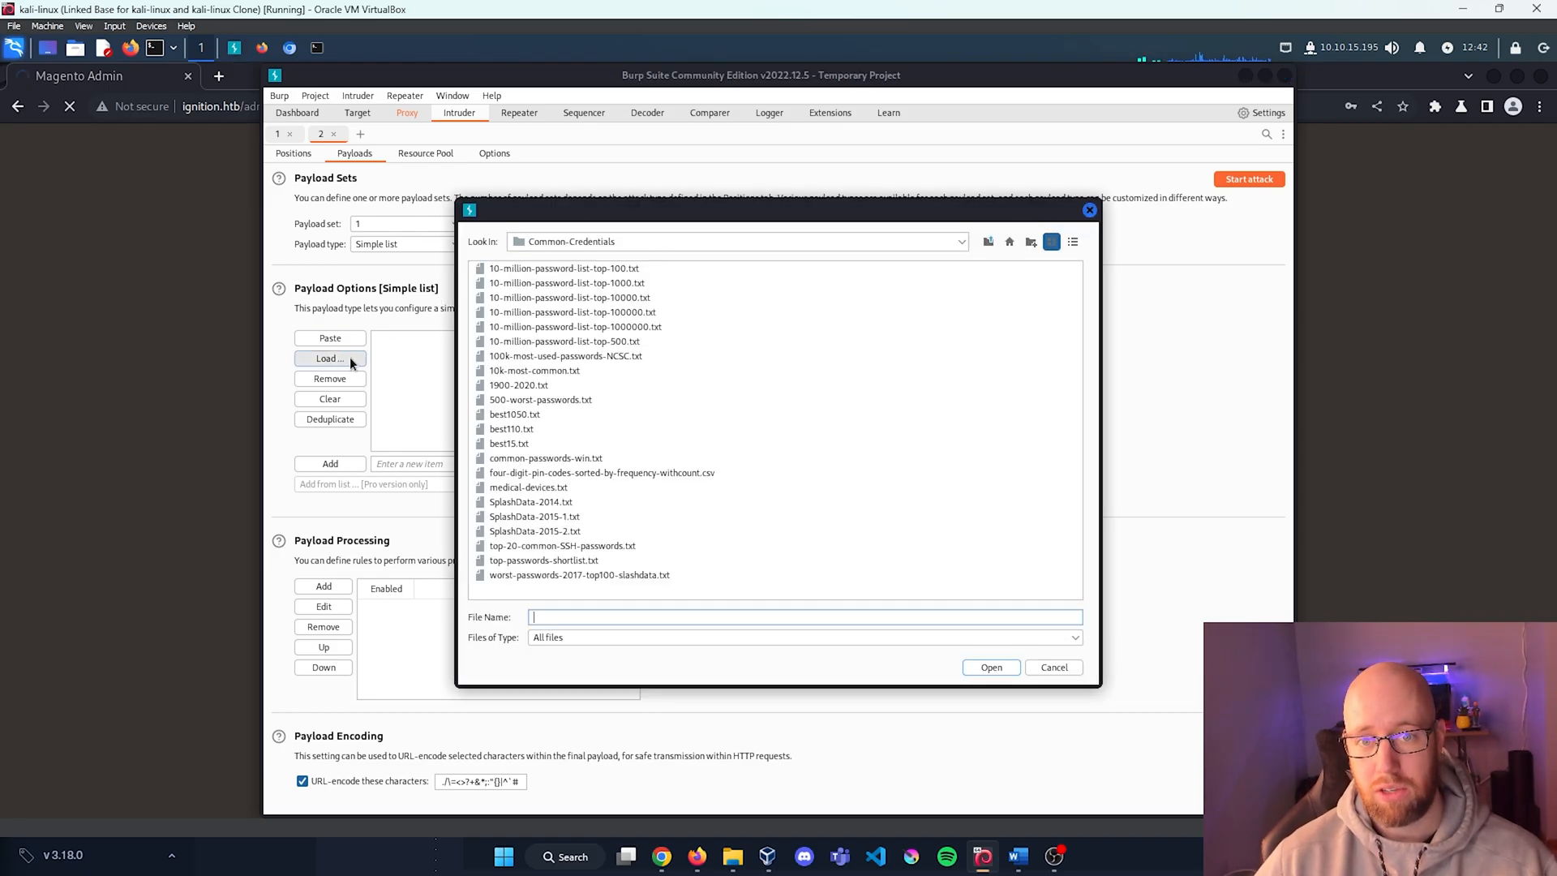
pyautogui.click(1030, 241)
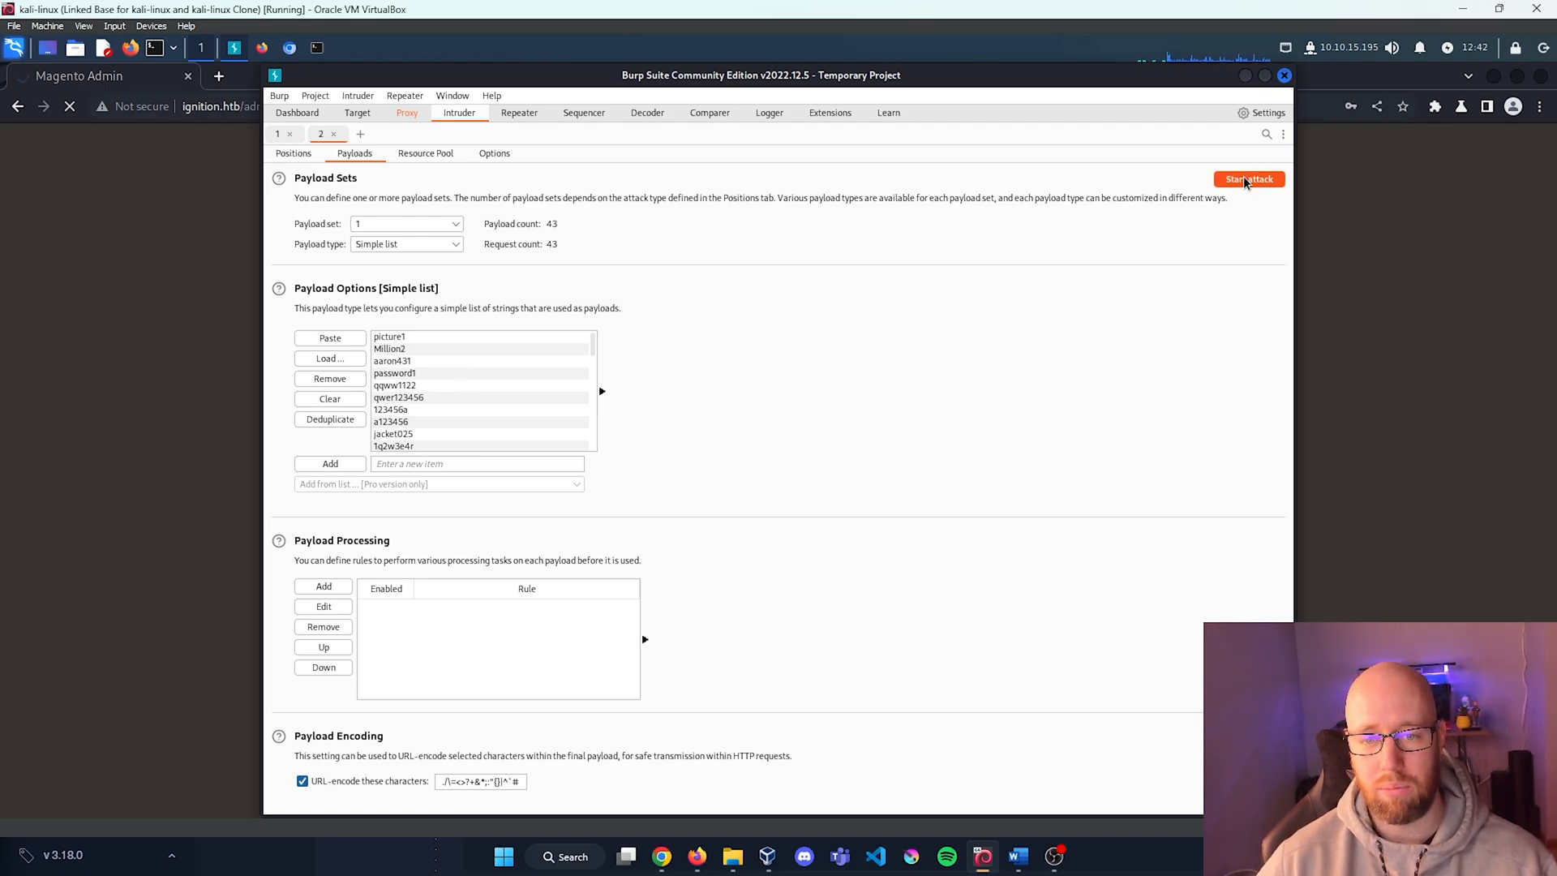
pyautogui.click(1249, 179)
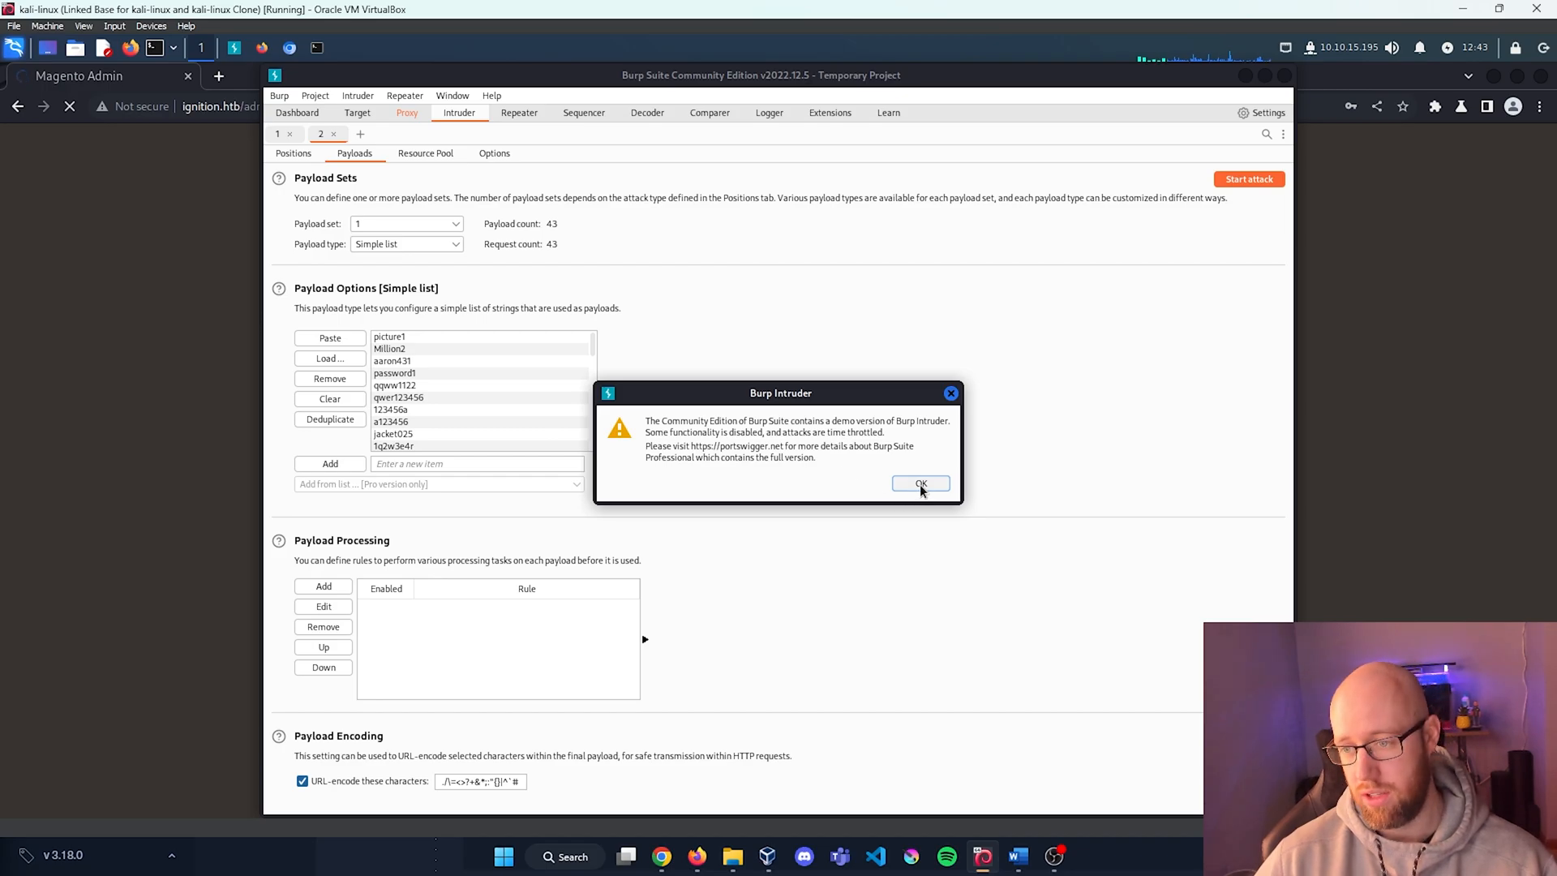
pyautogui.click(917, 484)
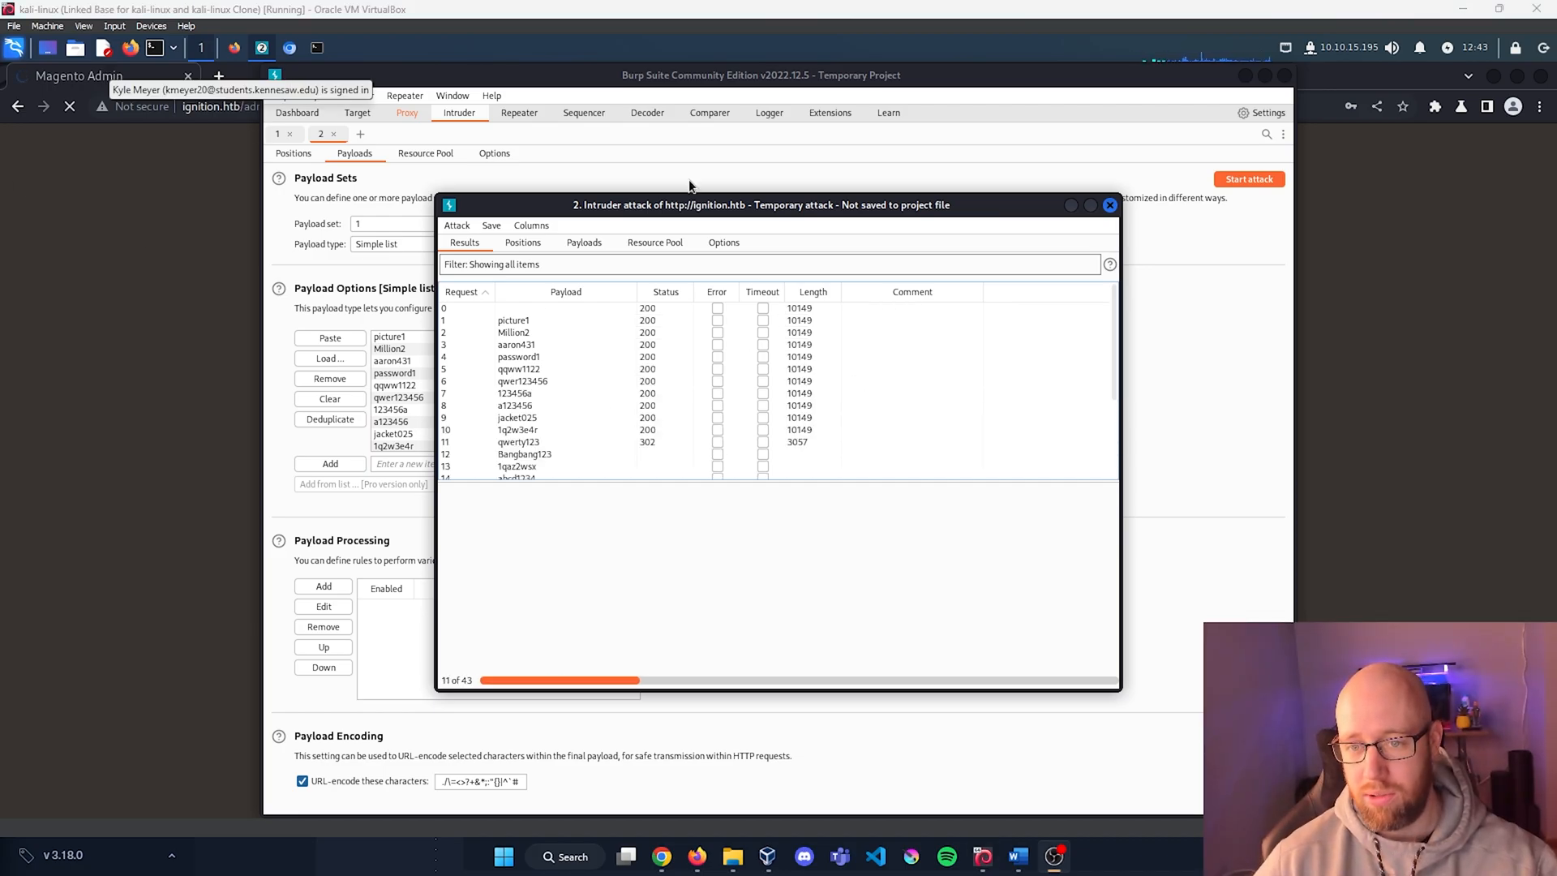
pyautogui.click(518, 442)
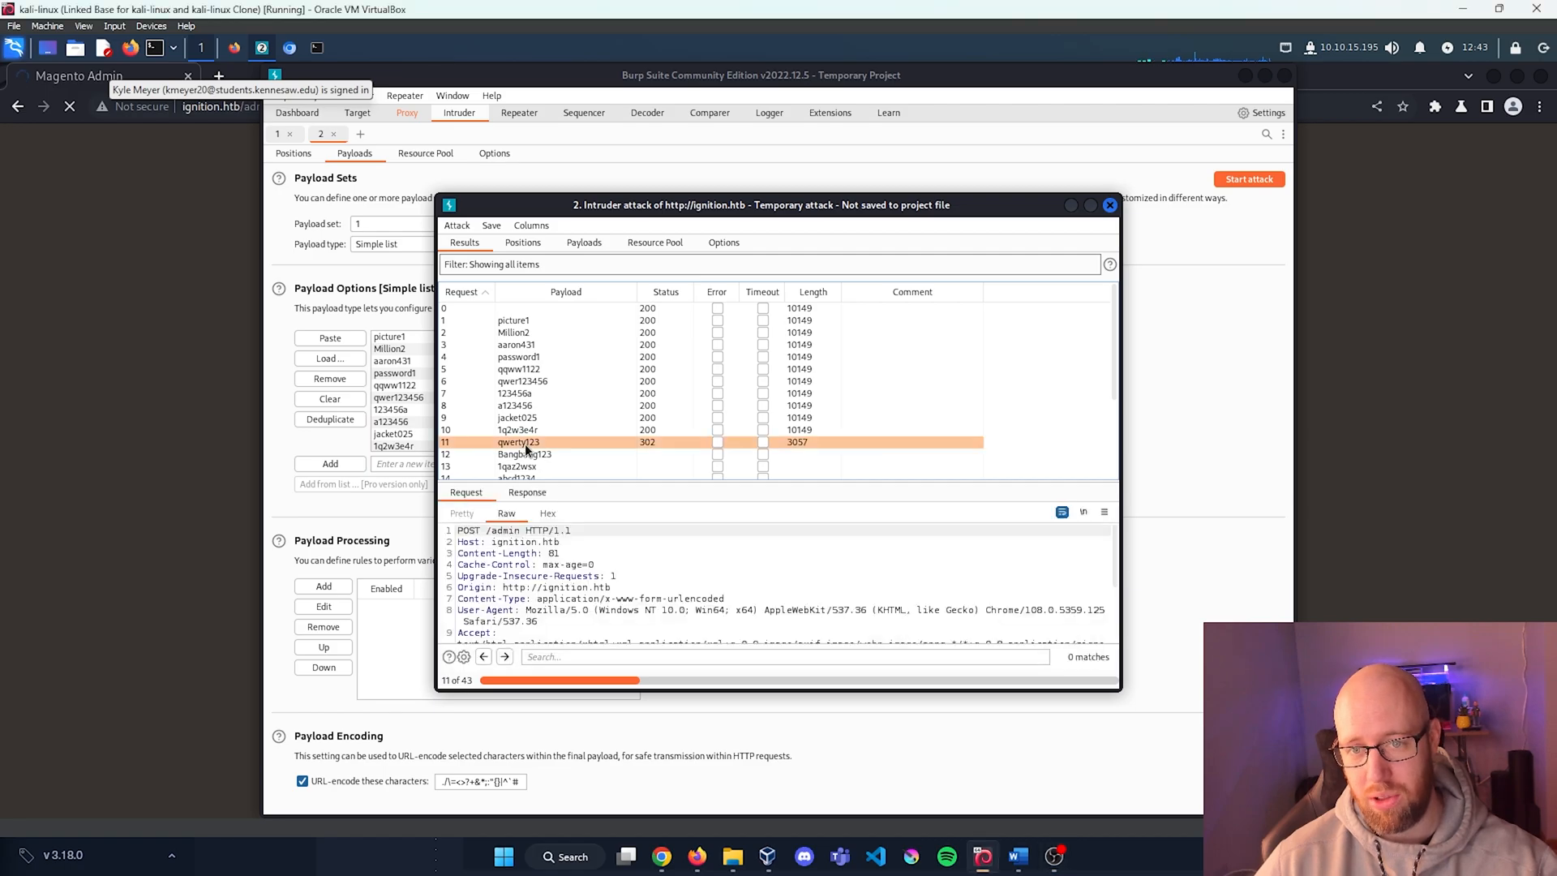
pyautogui.moveTo(520, 454)
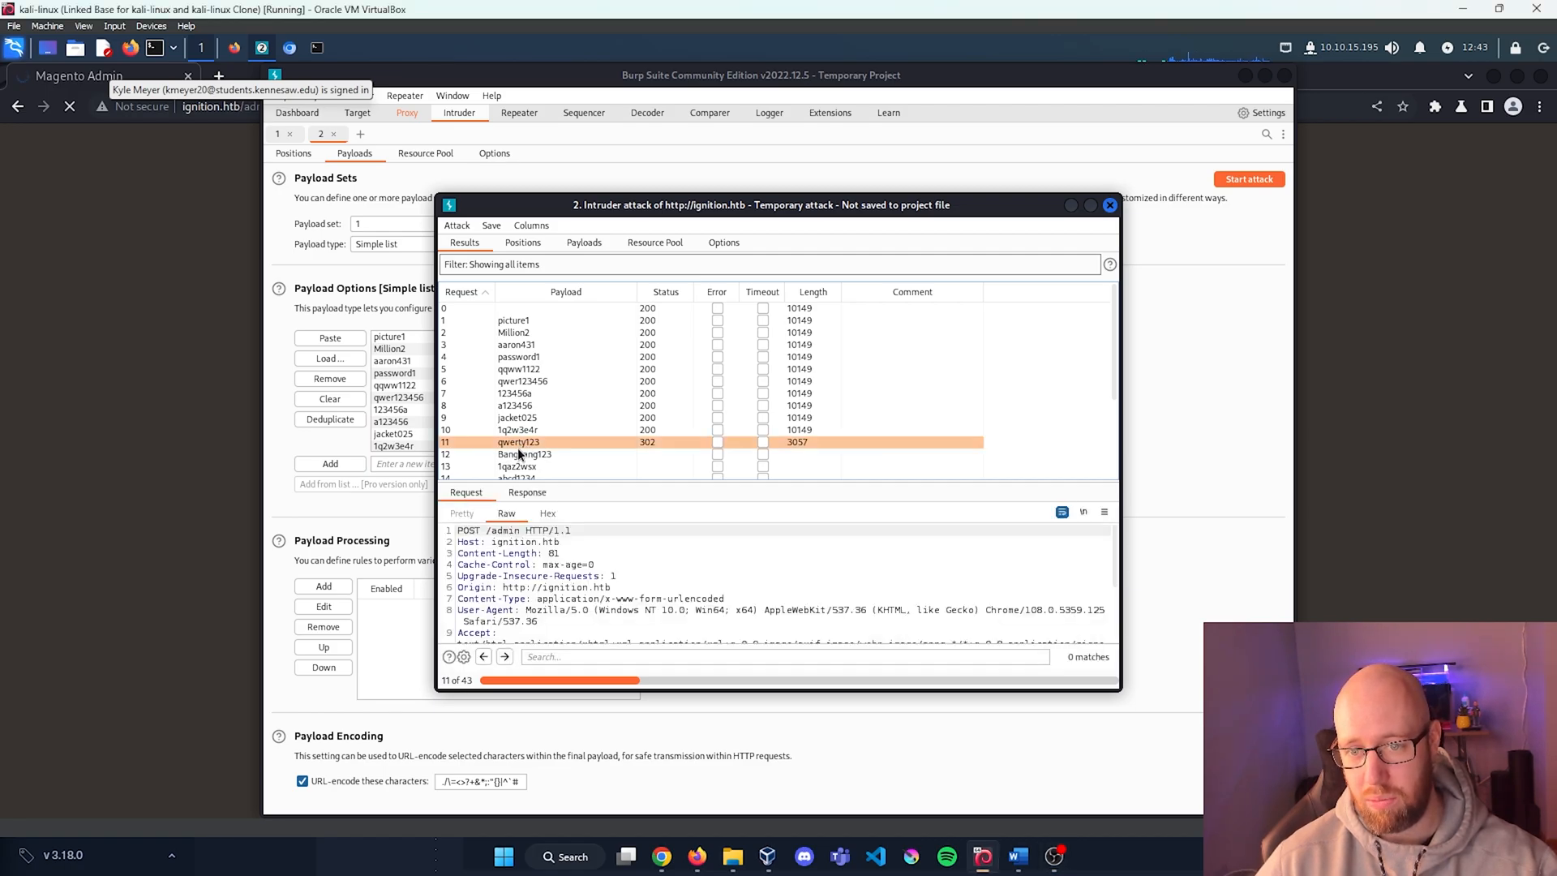
pyautogui.moveTo(656, 410)
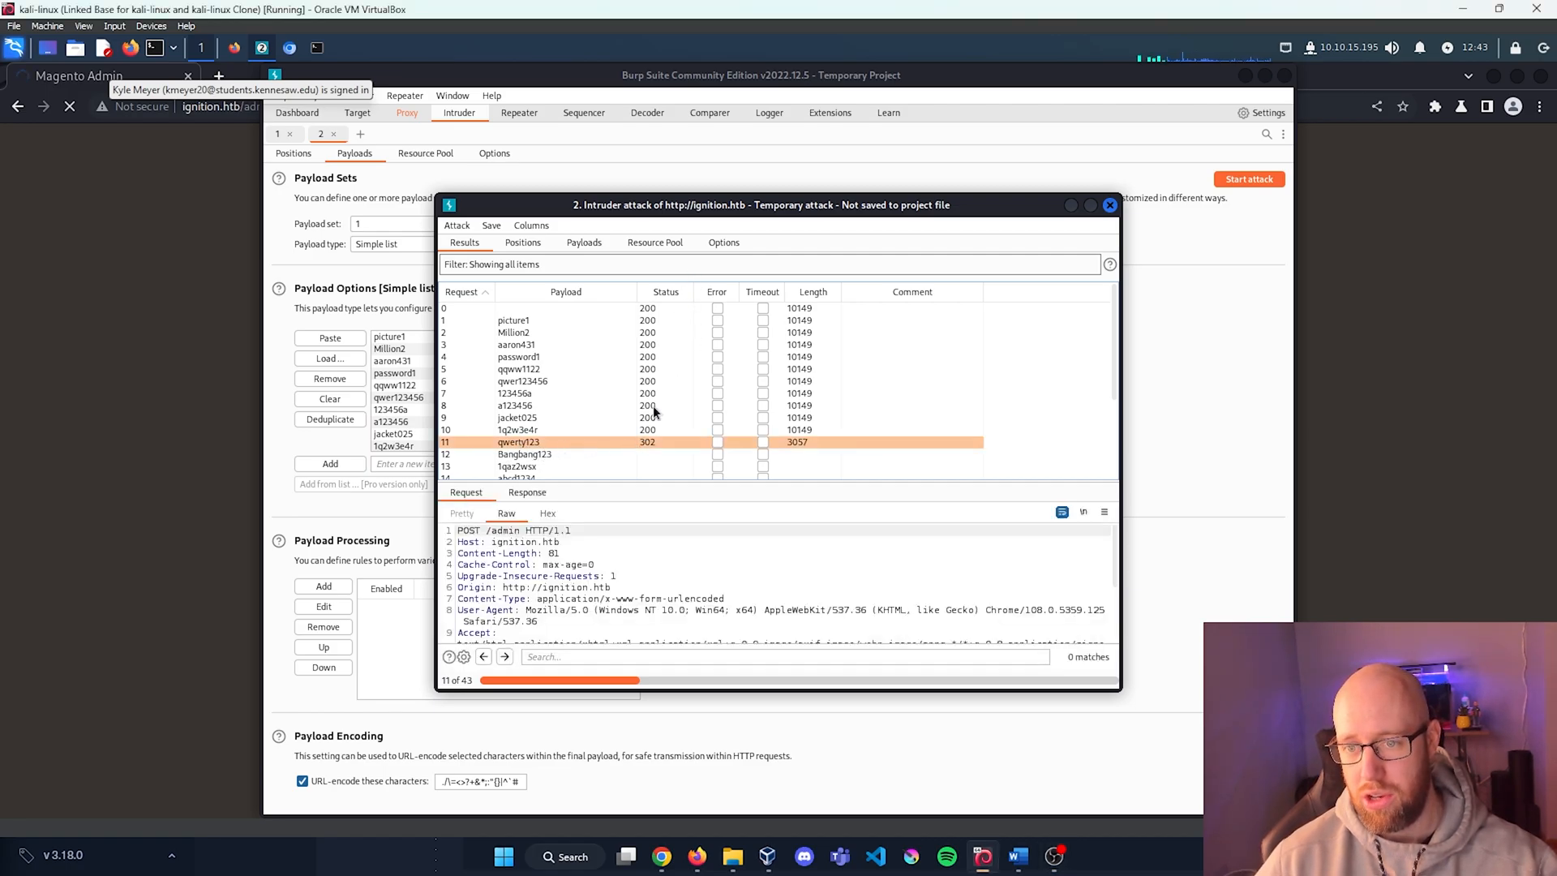
pyautogui.moveTo(655, 453)
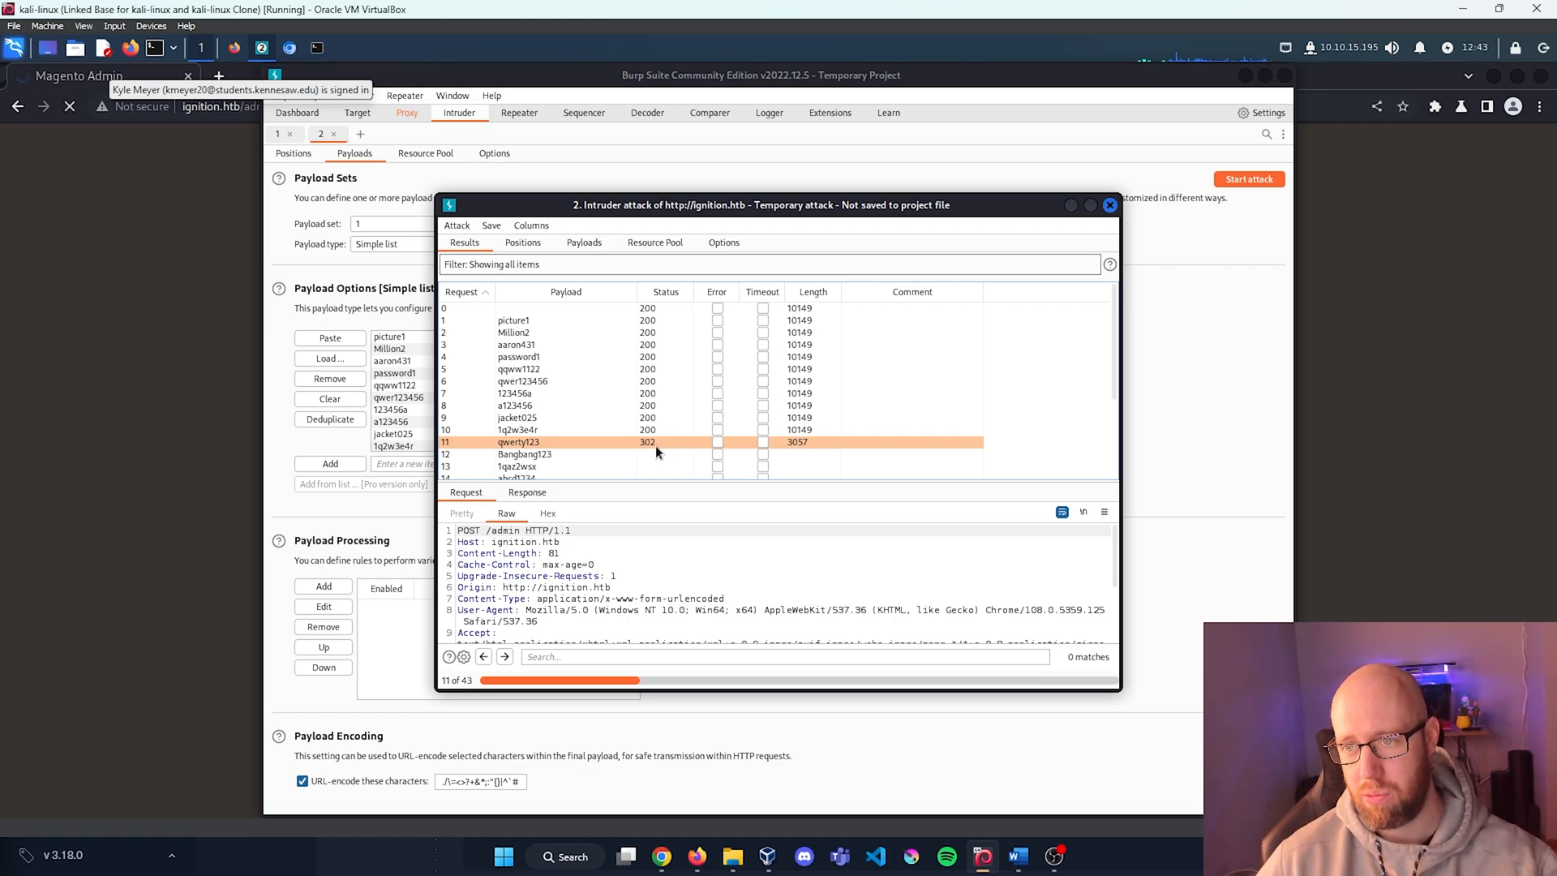
pyautogui.moveTo(800, 437)
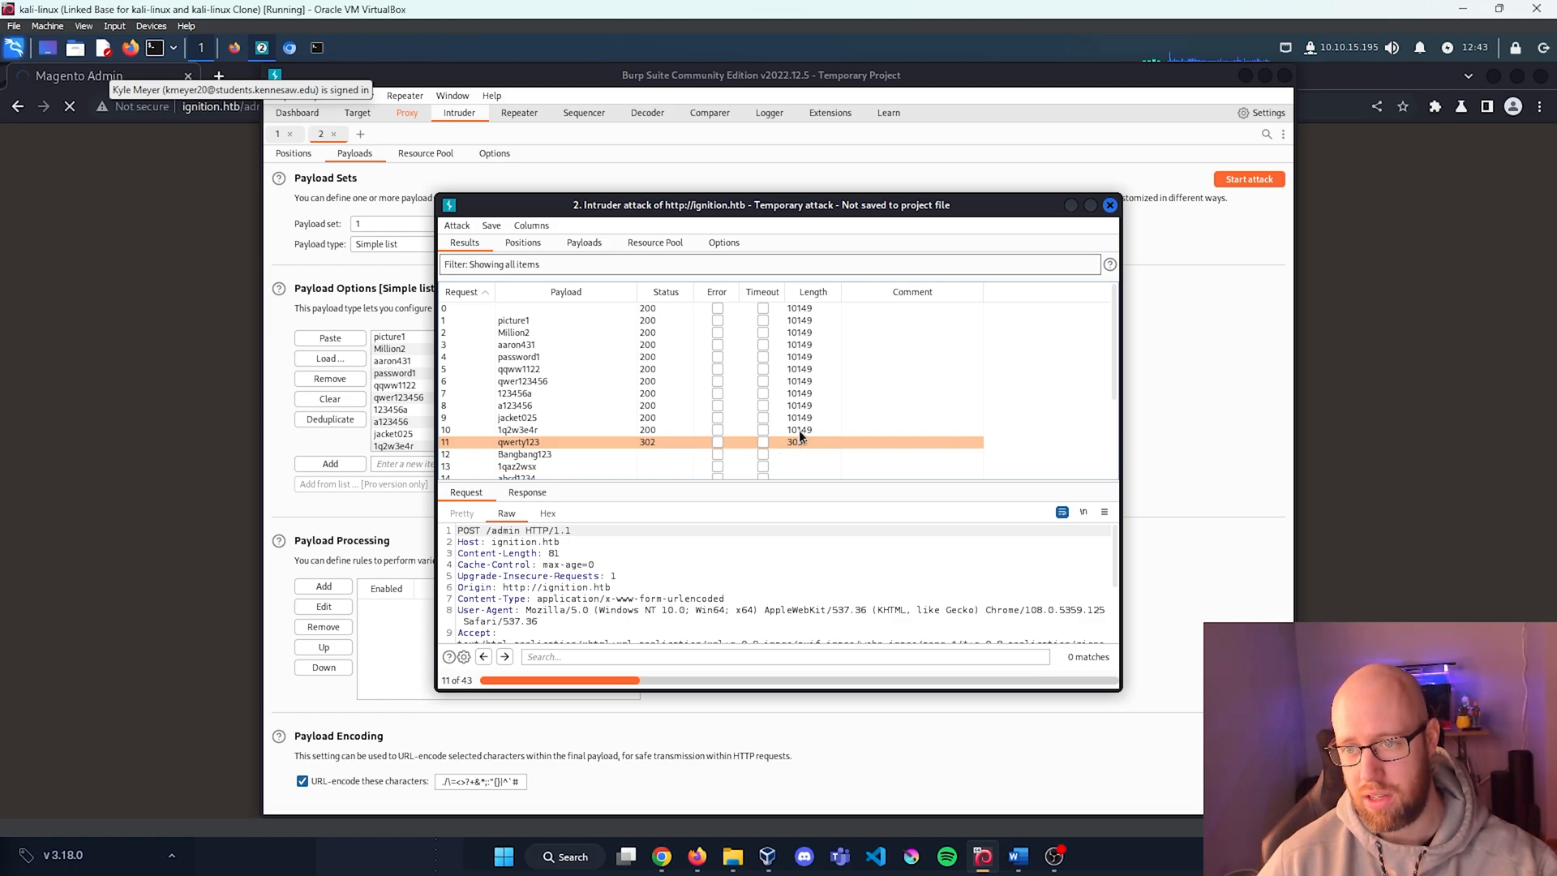
pyautogui.click(517, 429)
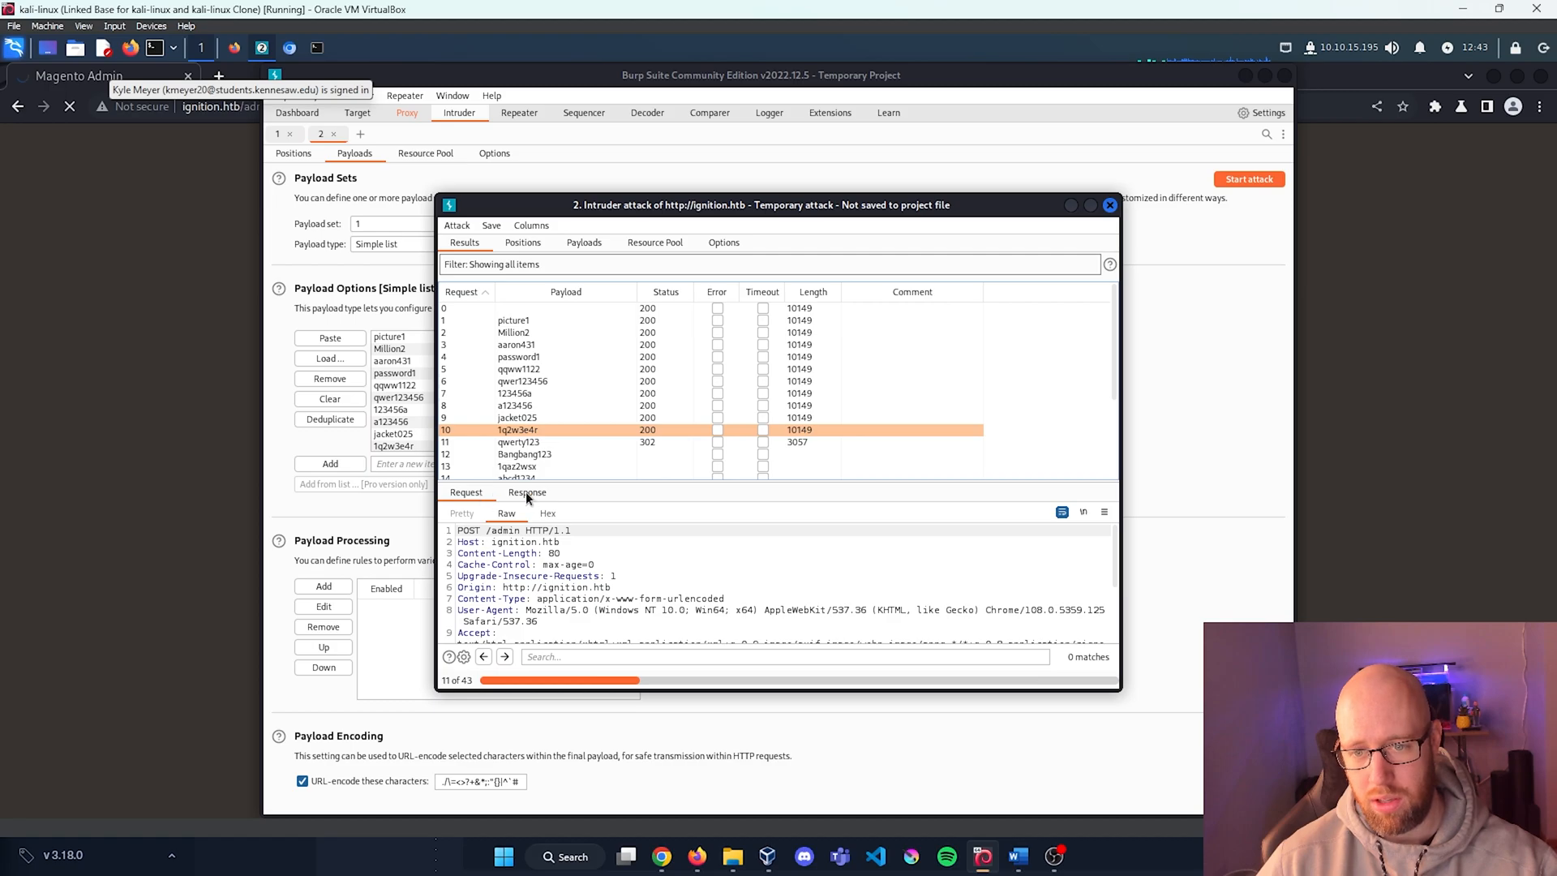
pyautogui.click(526, 492)
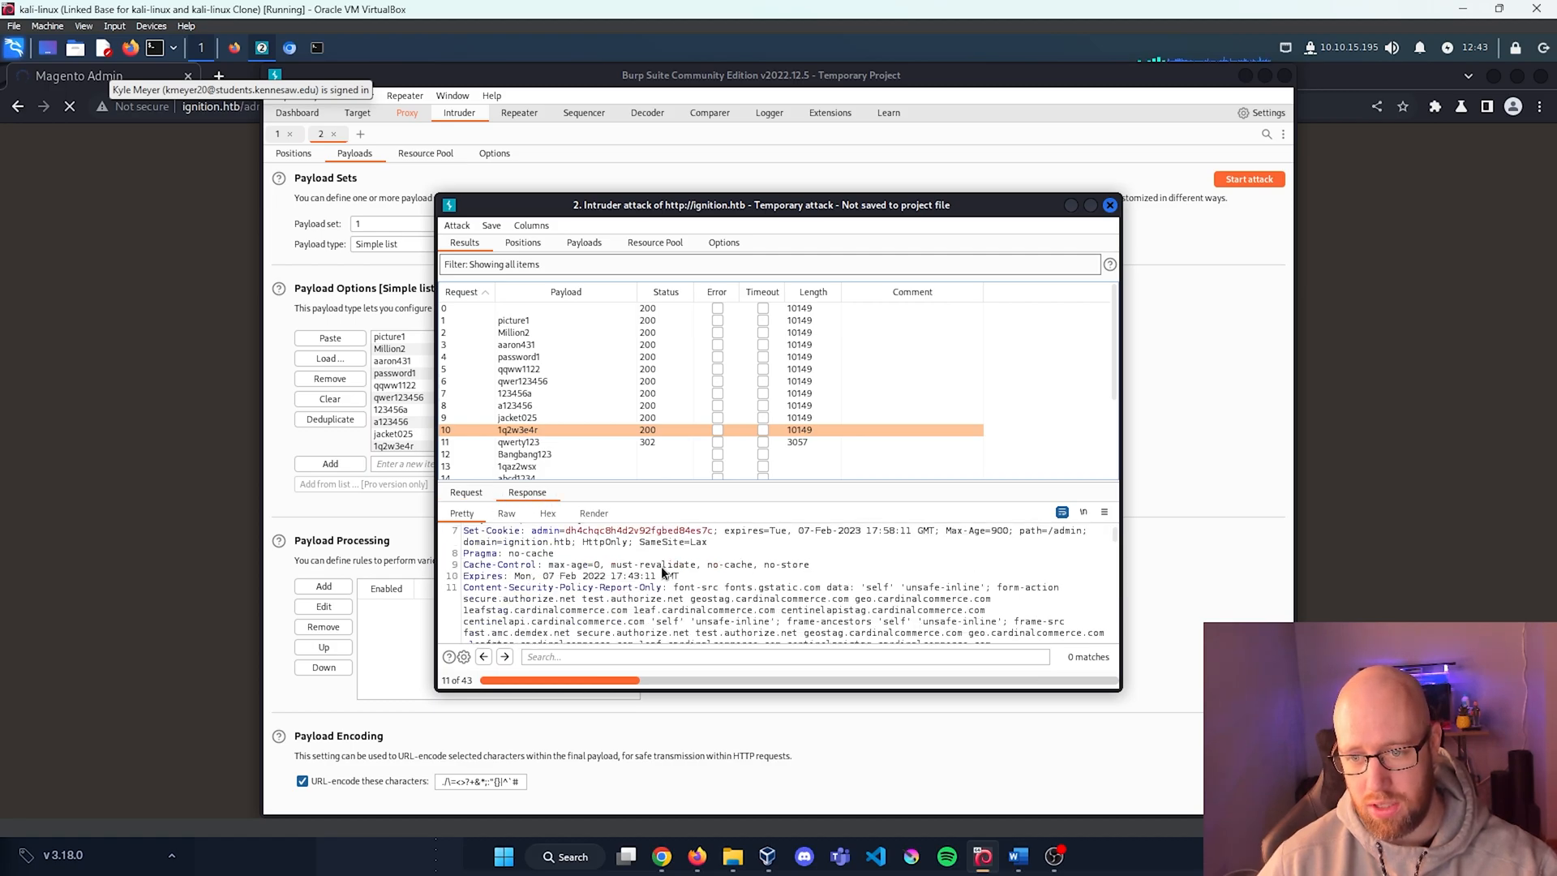
pyautogui.scroll(-3)
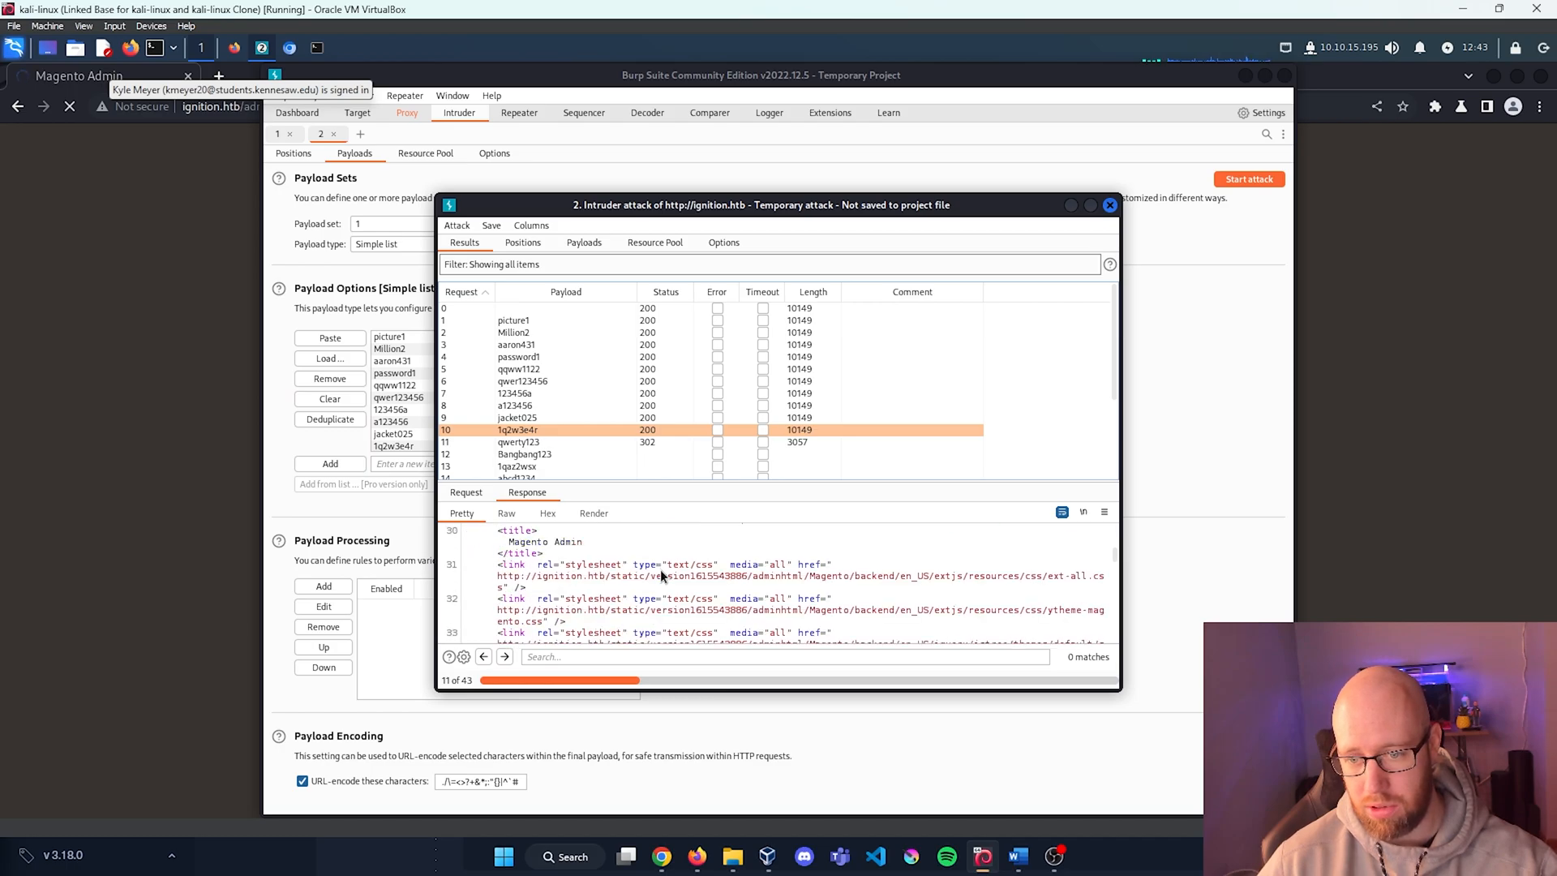
pyautogui.scroll(-3)
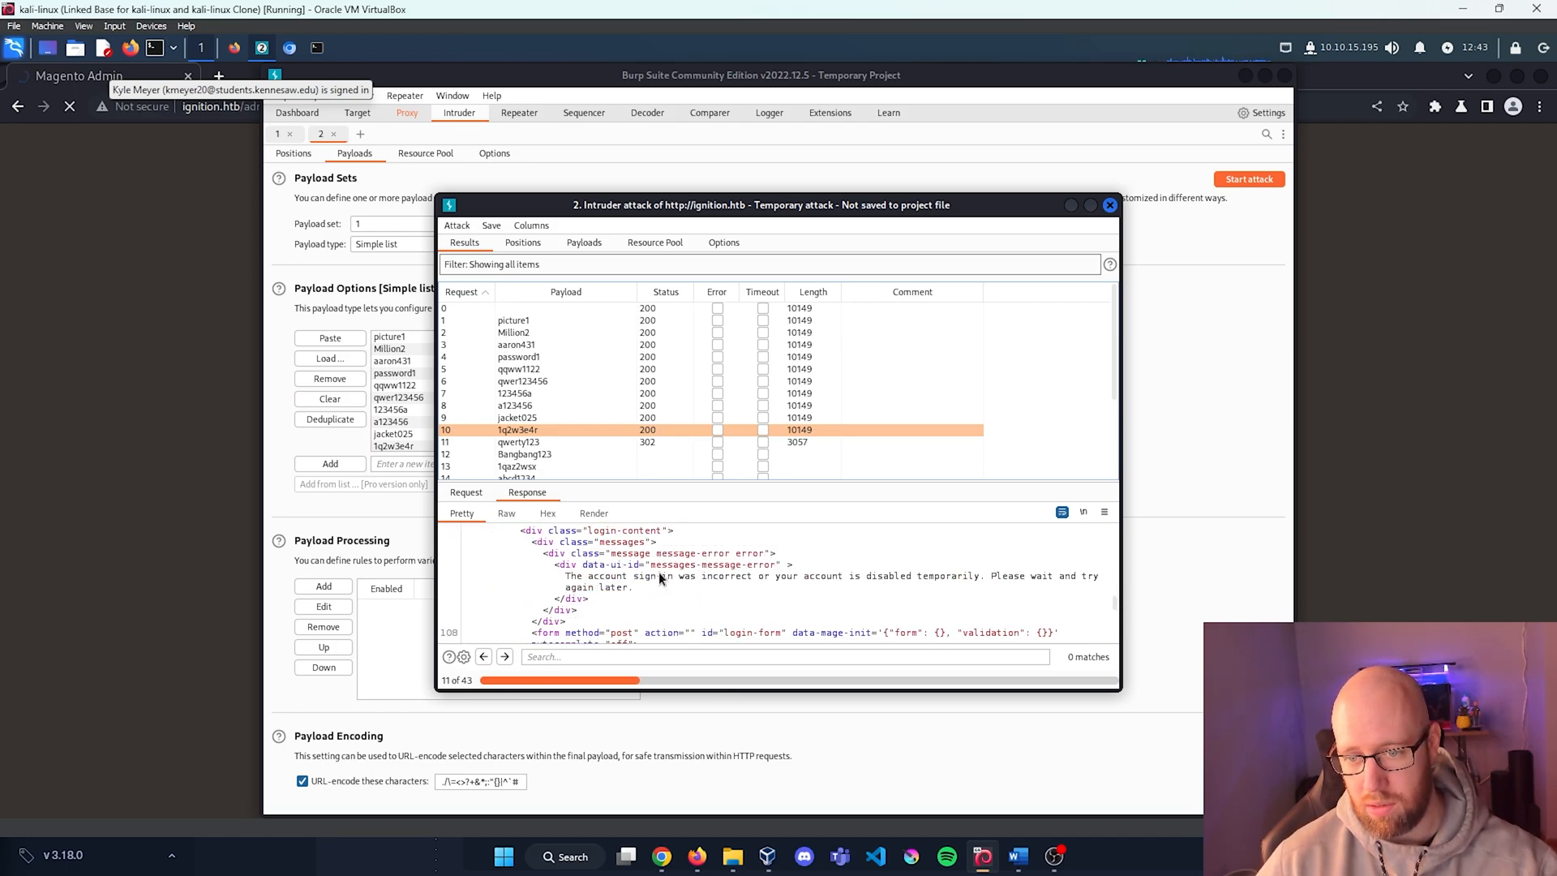
pyautogui.scroll(-3)
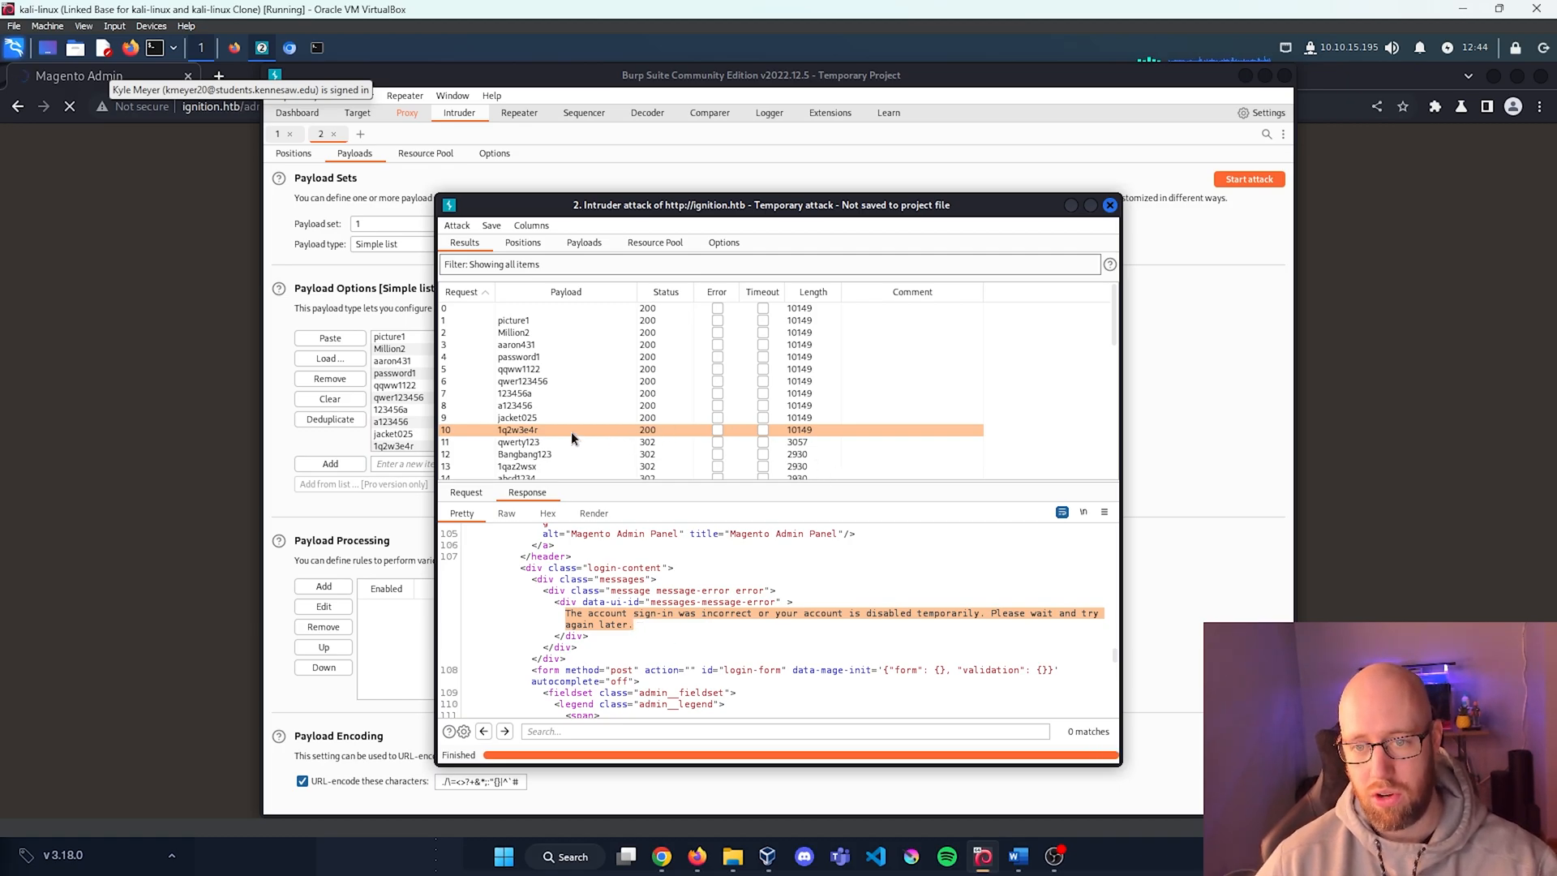
pyautogui.click(519, 442)
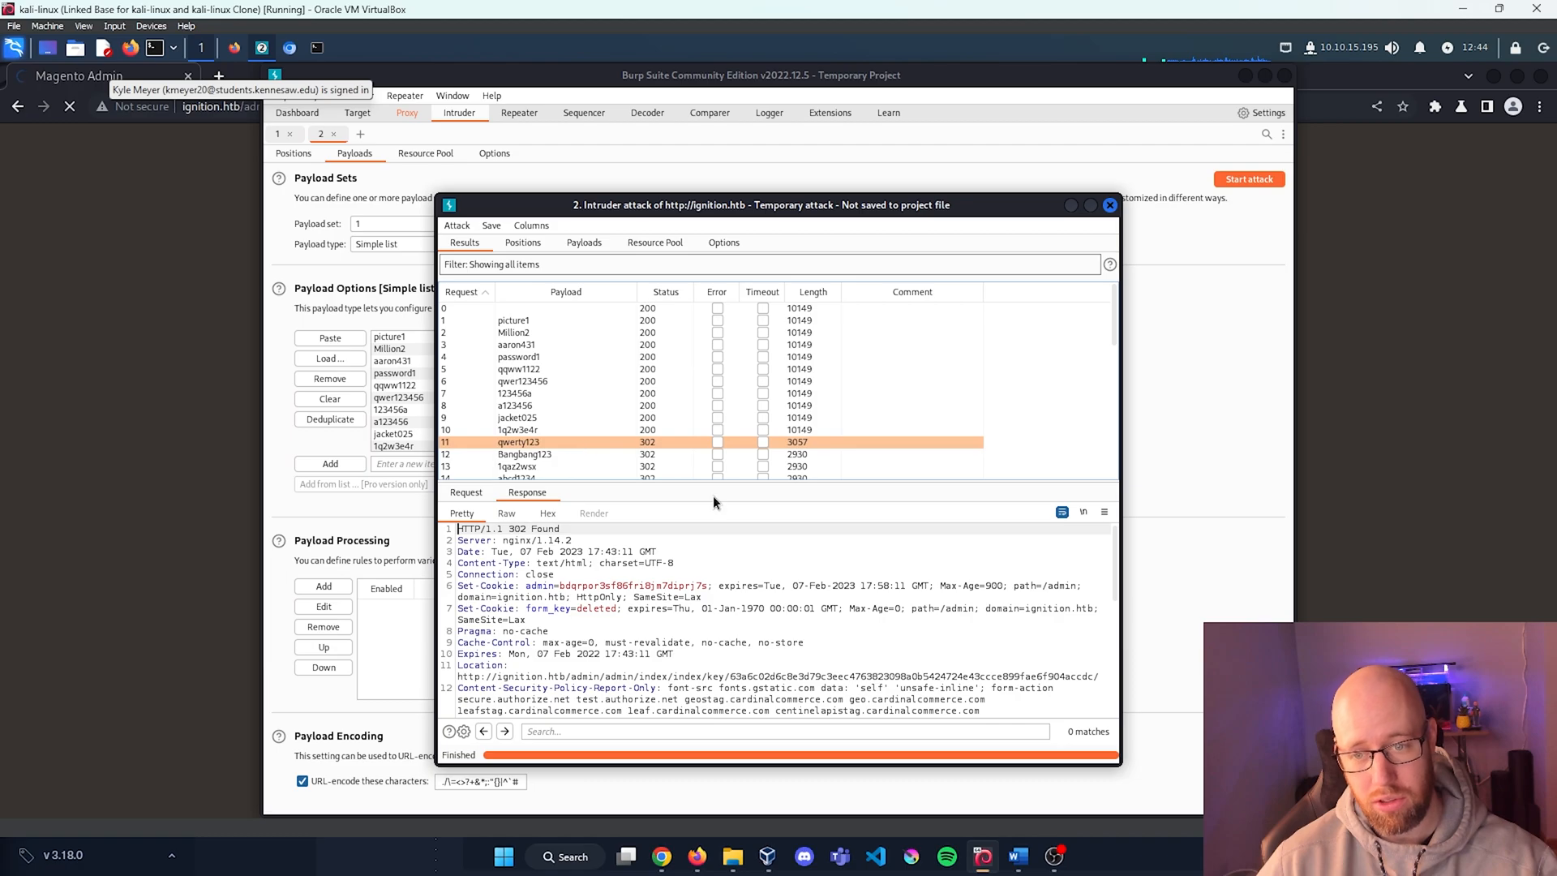
pyautogui.scroll(-3)
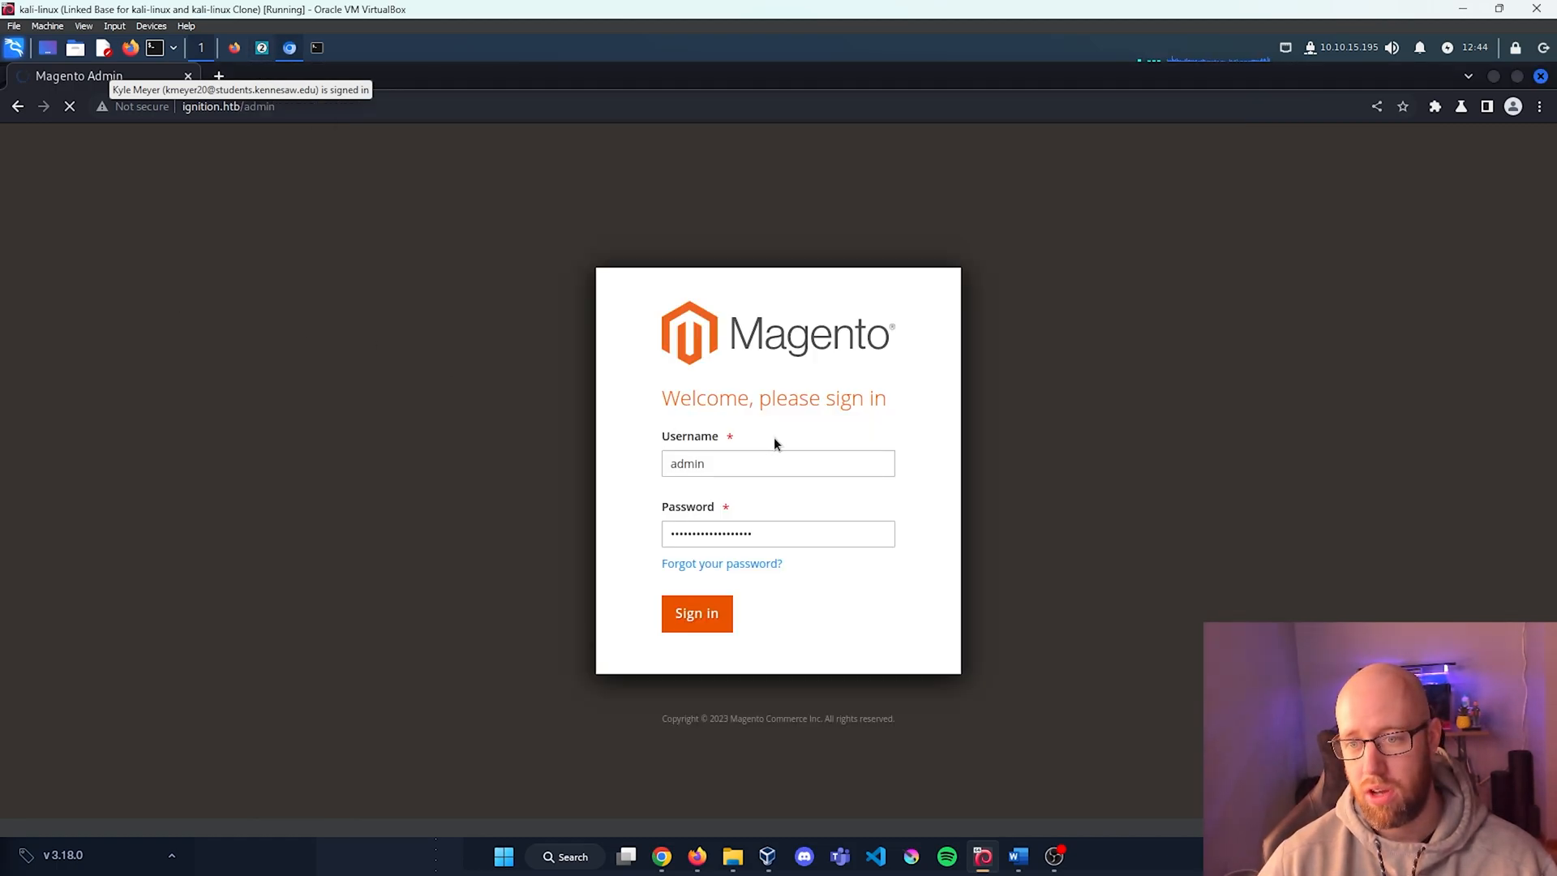
pyautogui.moveTo(472, 420)
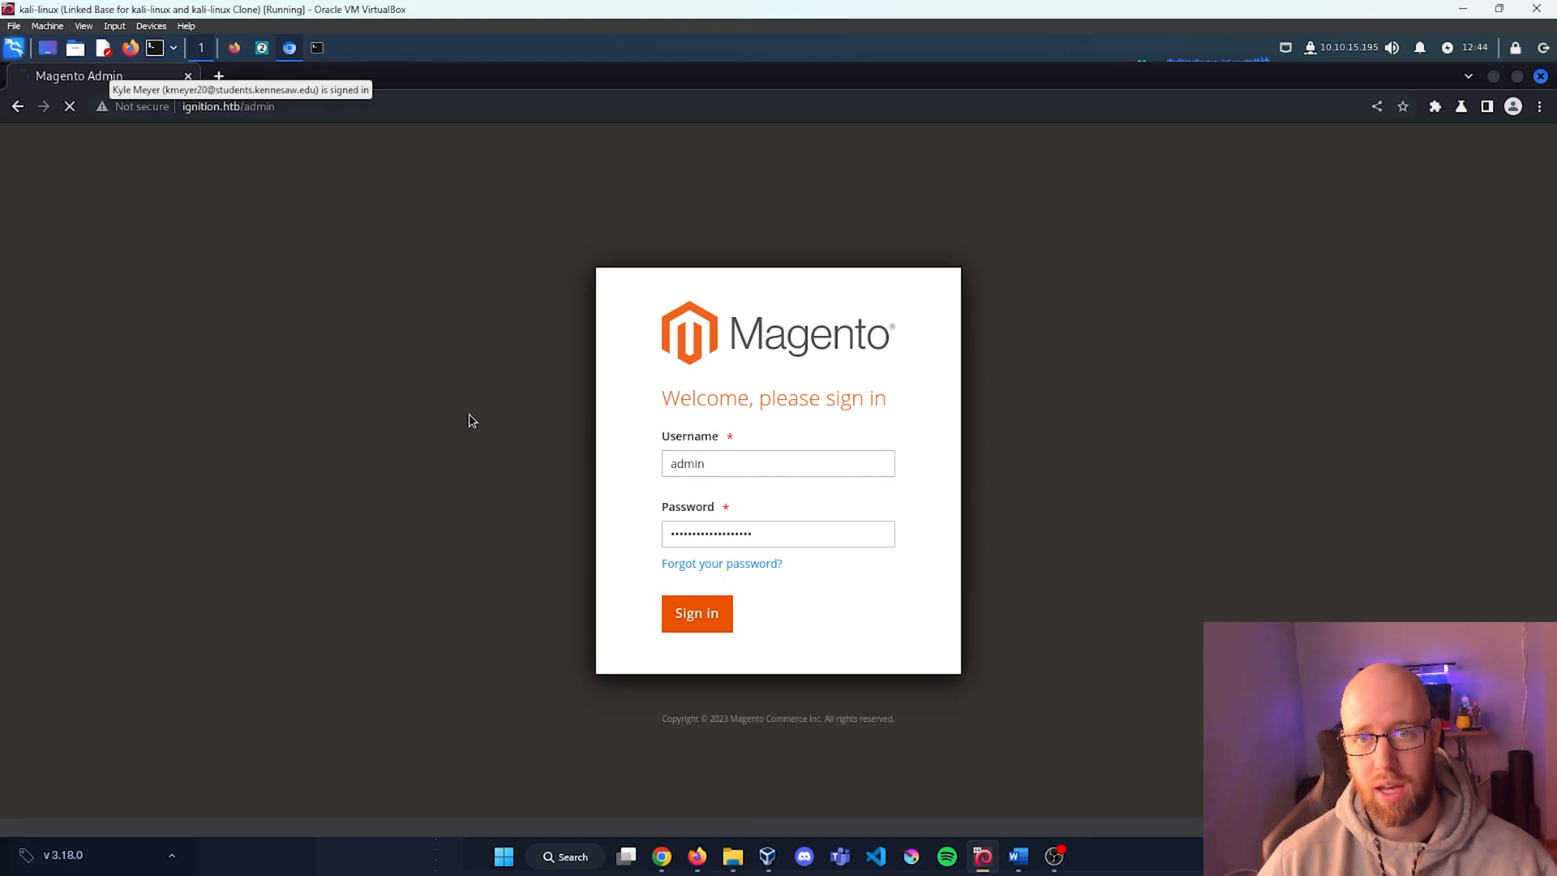
# Reload the Magento admin login page in Firefox.
pyautogui.click(696, 613)
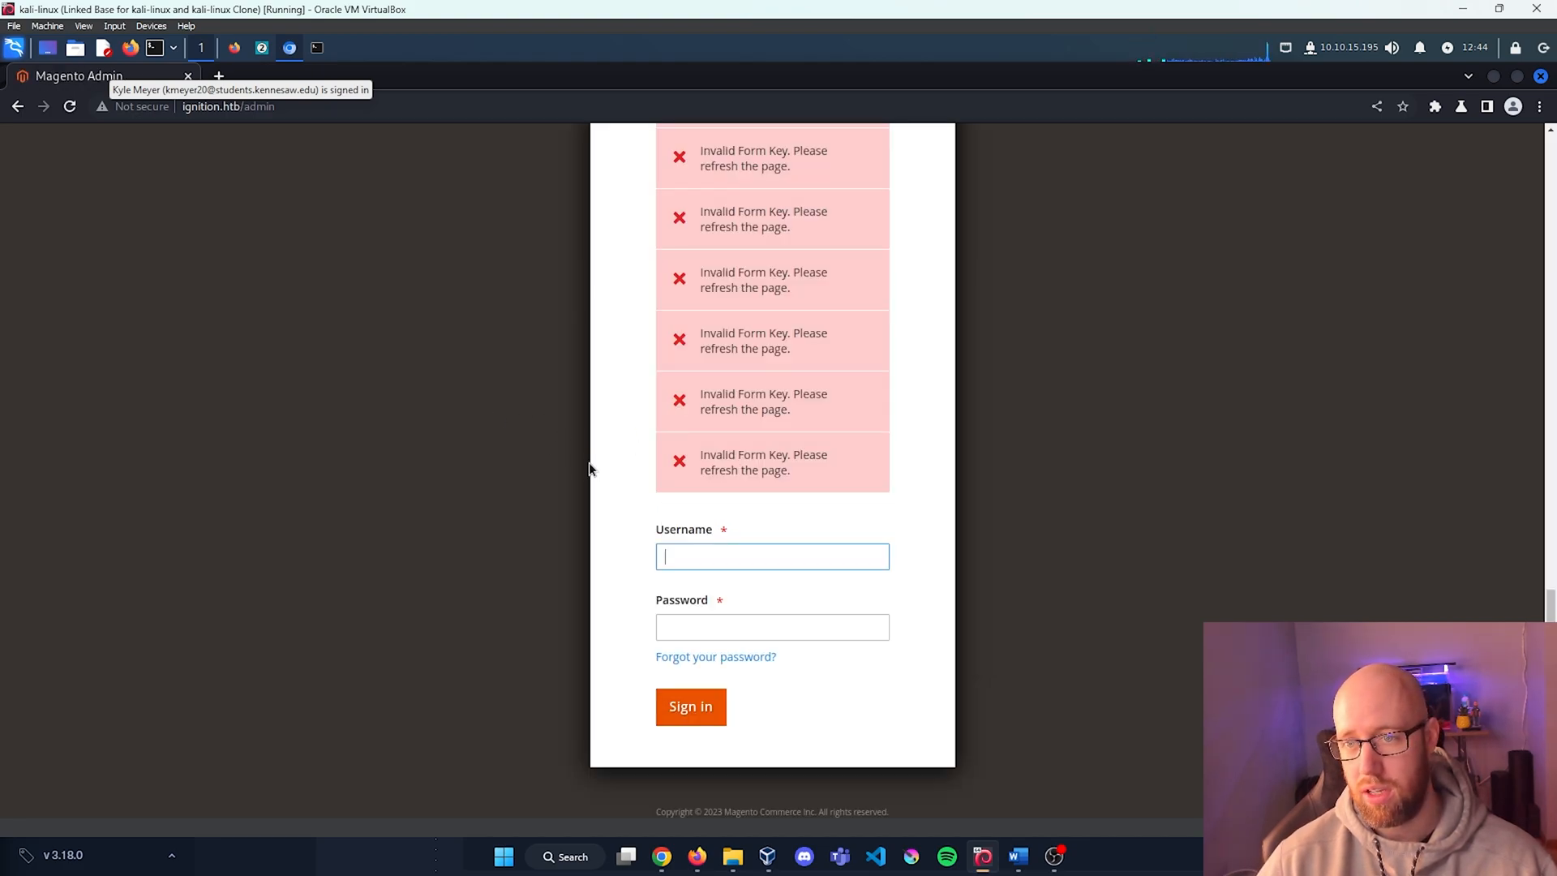
pyautogui.scroll(-3)
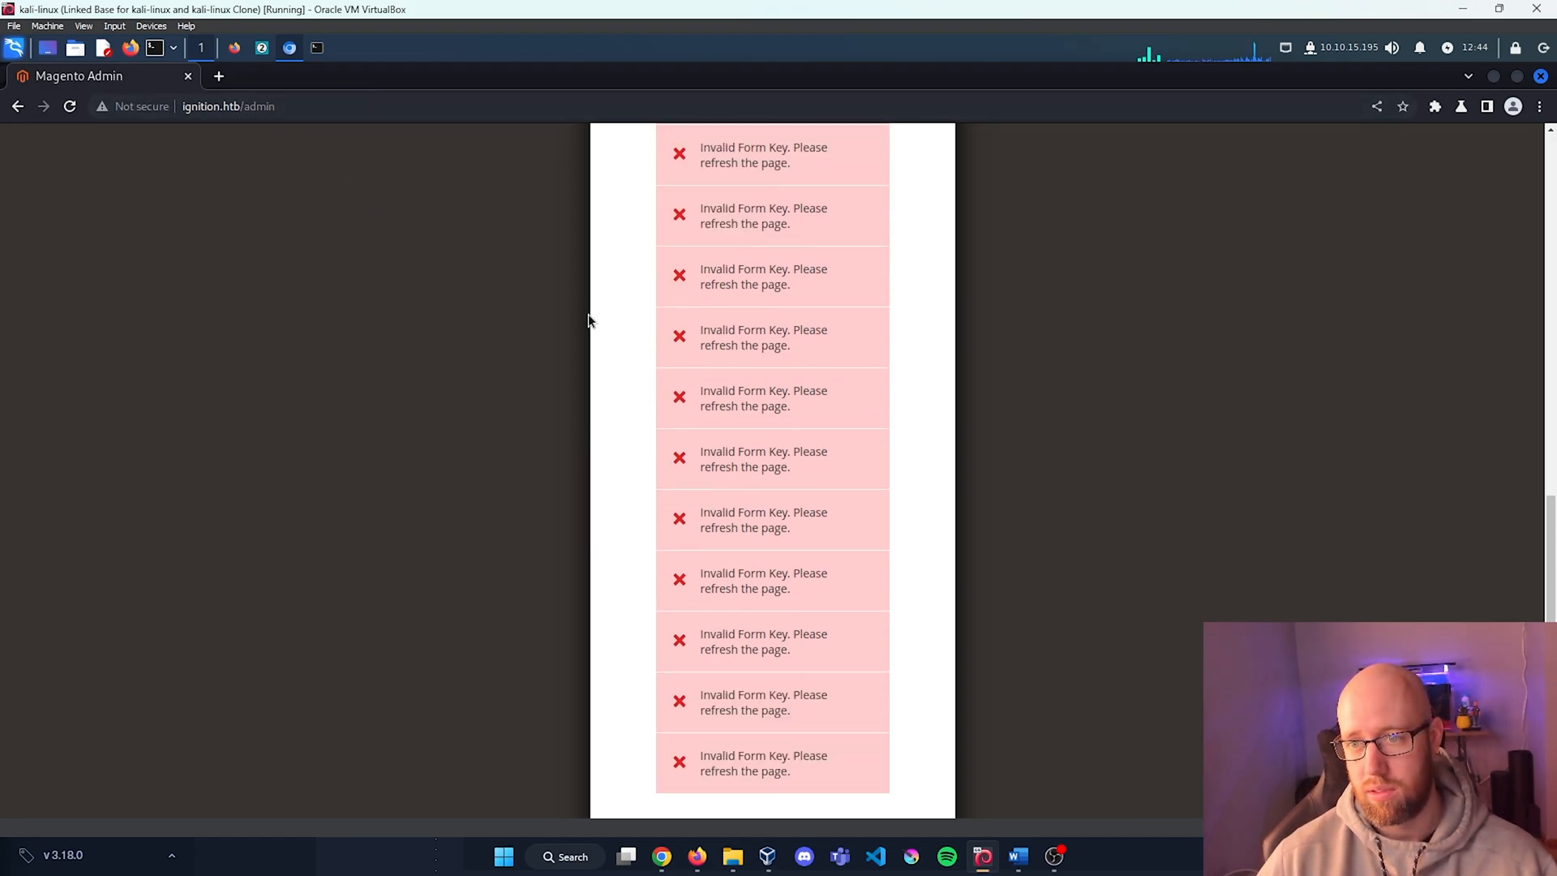
pyautogui.scroll(3)
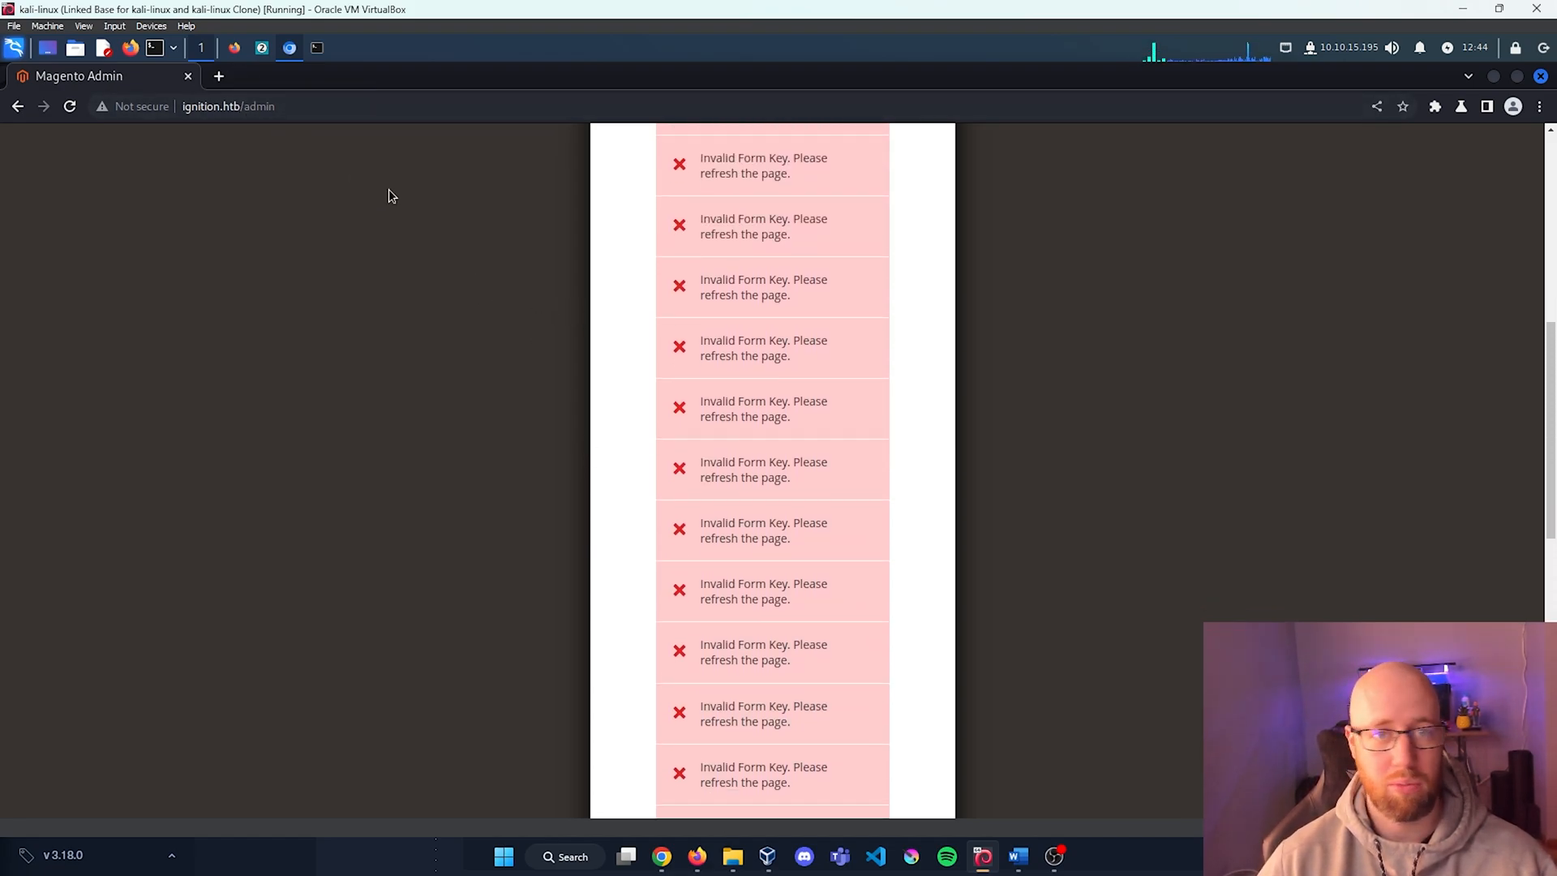
pyautogui.click(78, 114)
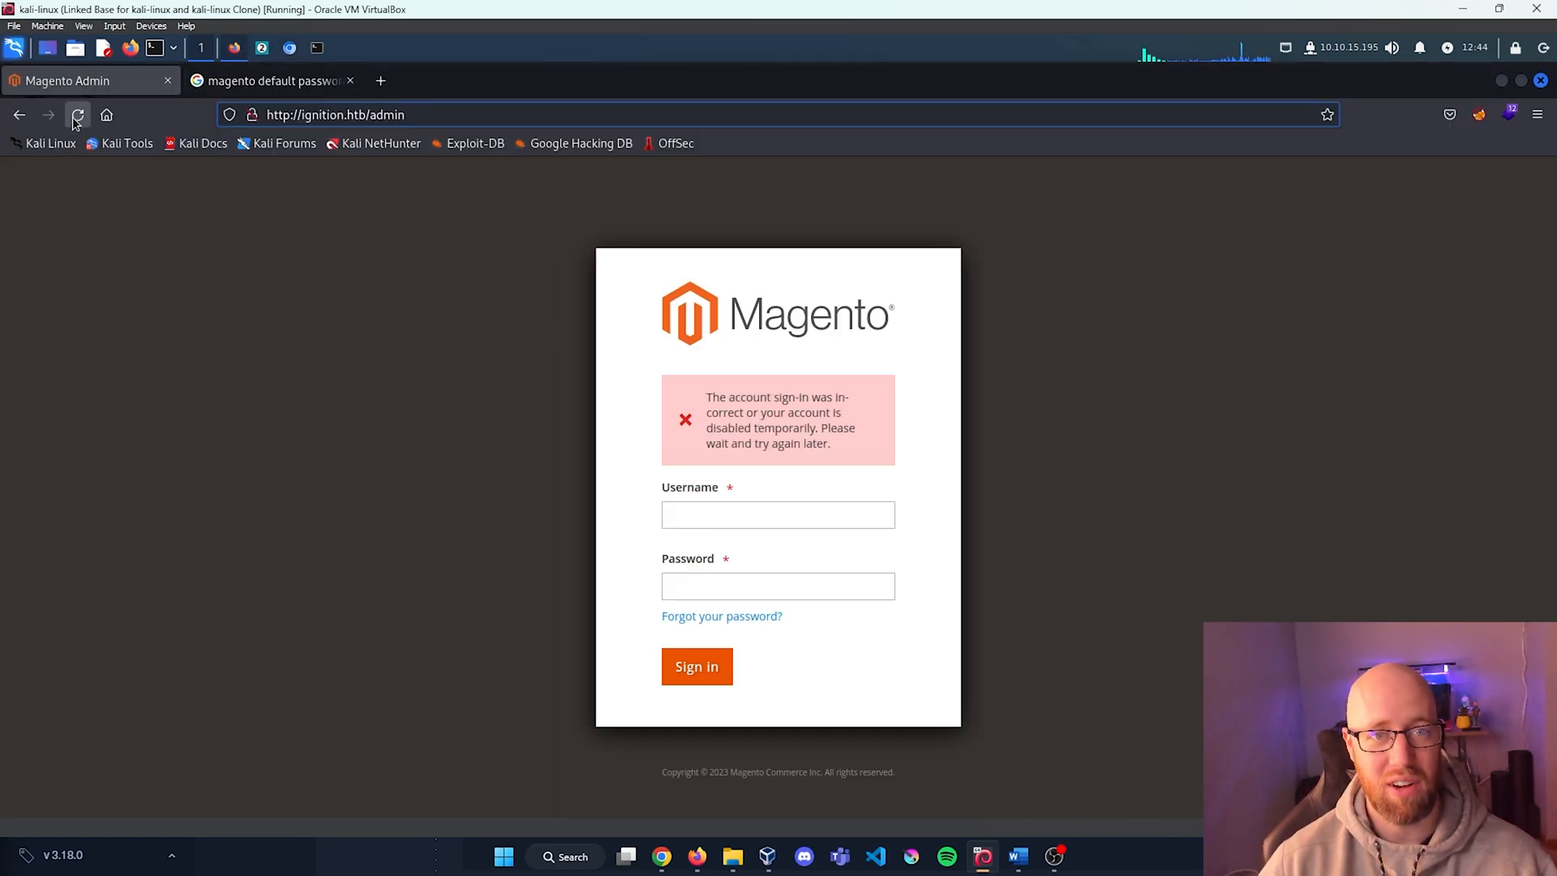
pyautogui.click(78, 114)
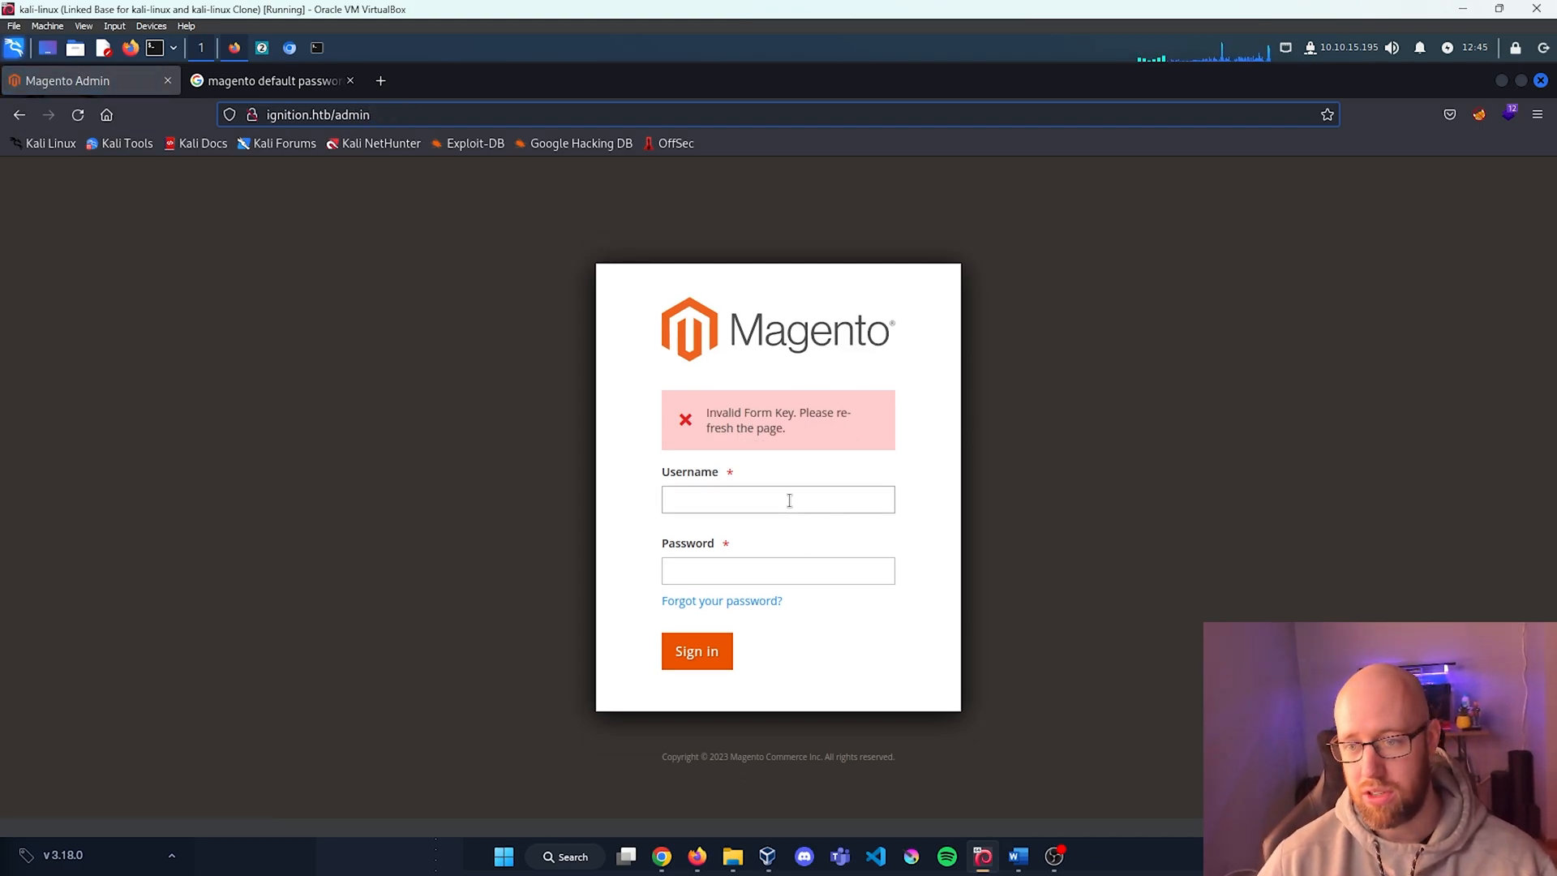
pyautogui.click(777, 499)
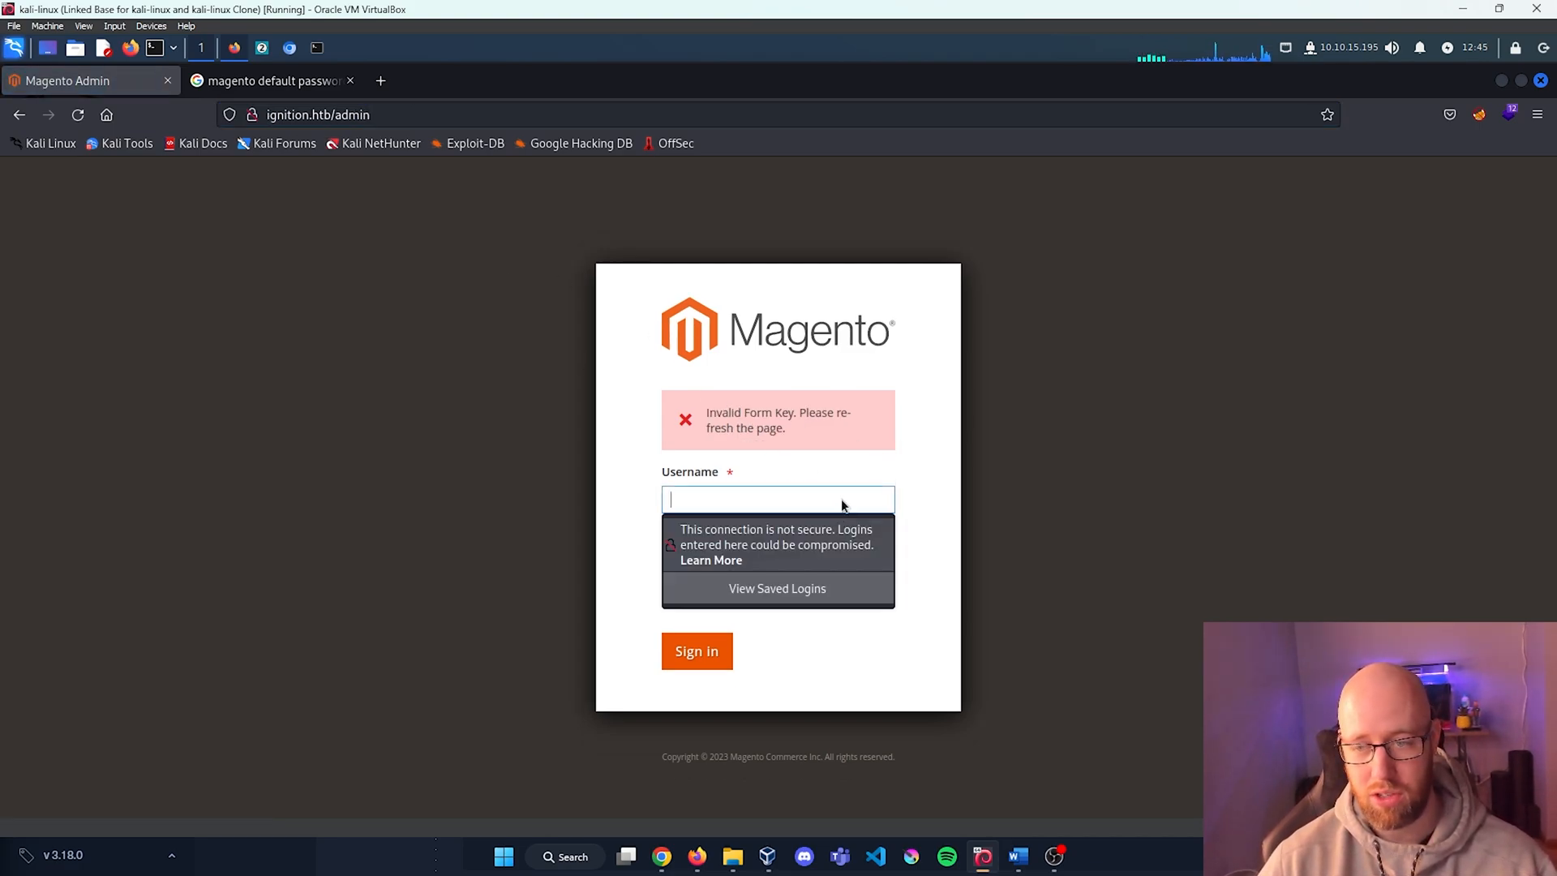
pyautogui.write('admin')
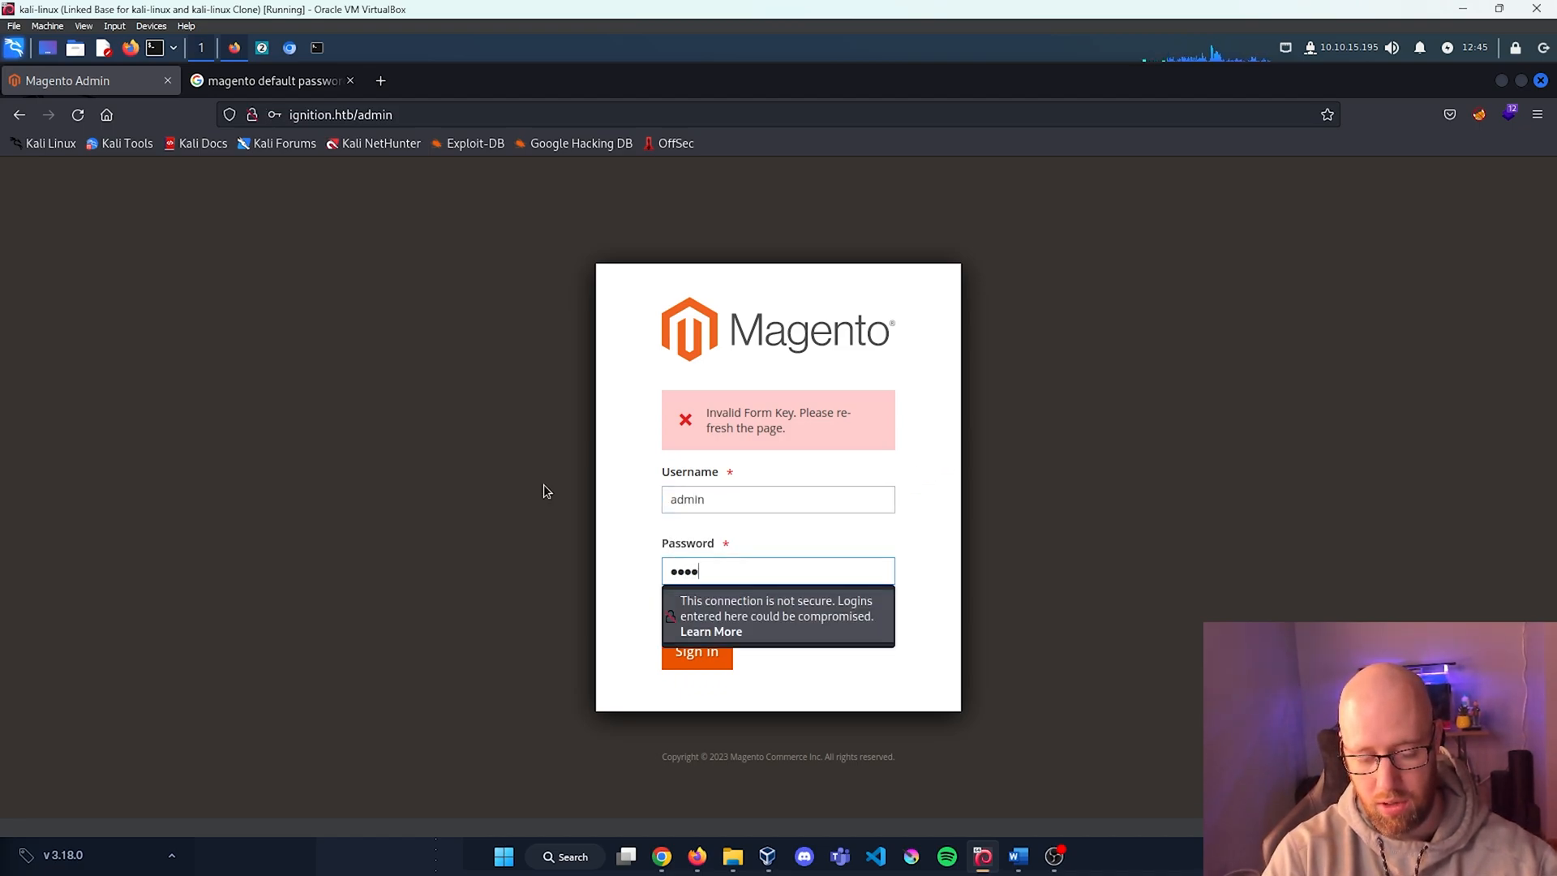
pyautogui.click(696, 651)
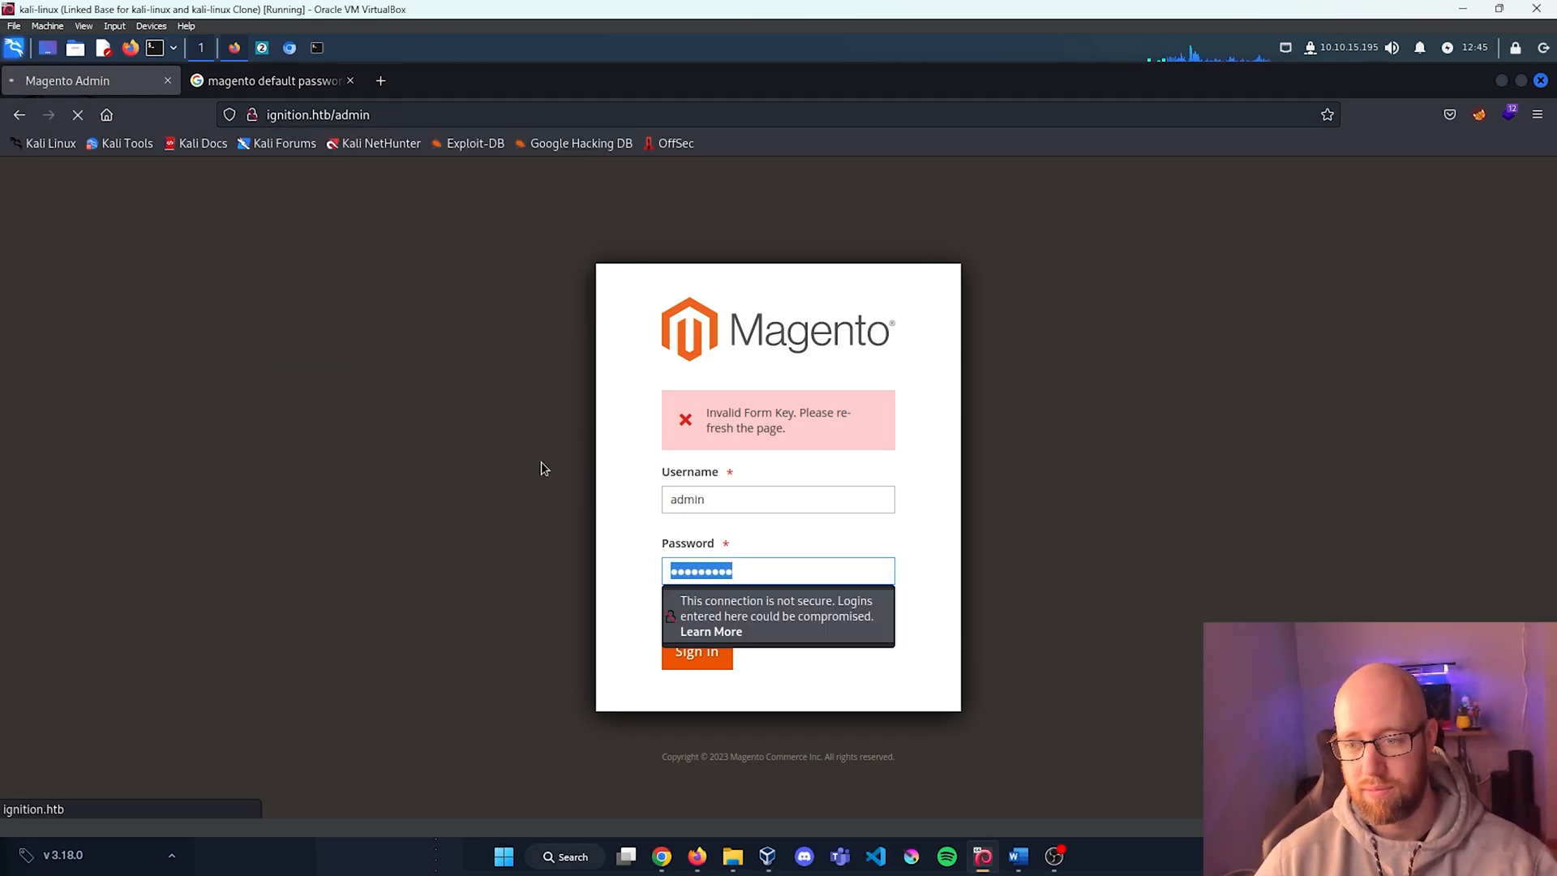
pyautogui.moveTo(321, 345)
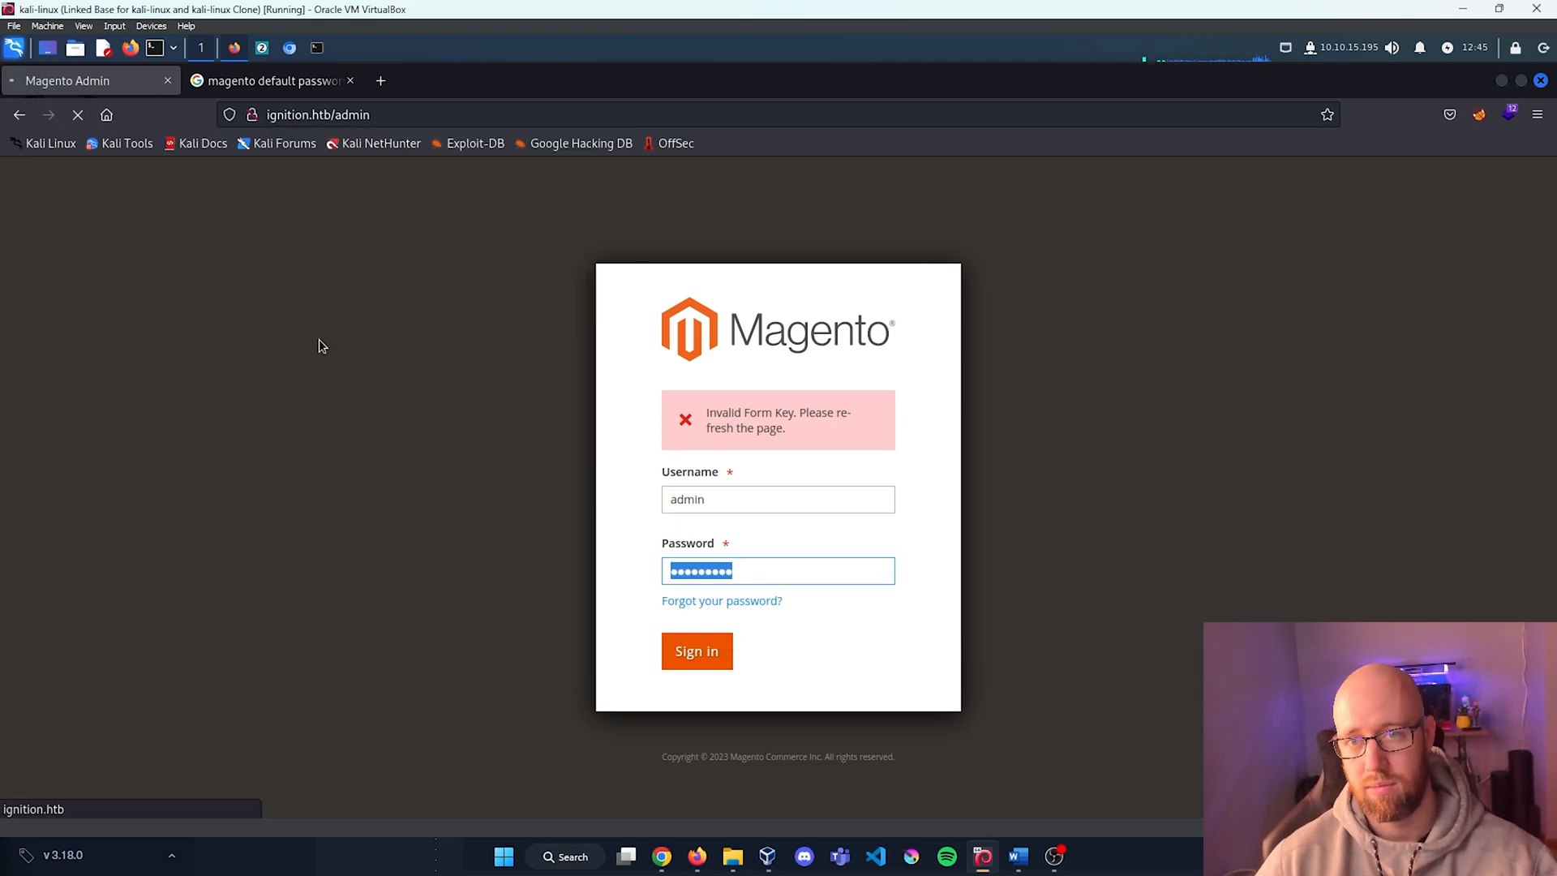
pyautogui.click(696, 651)
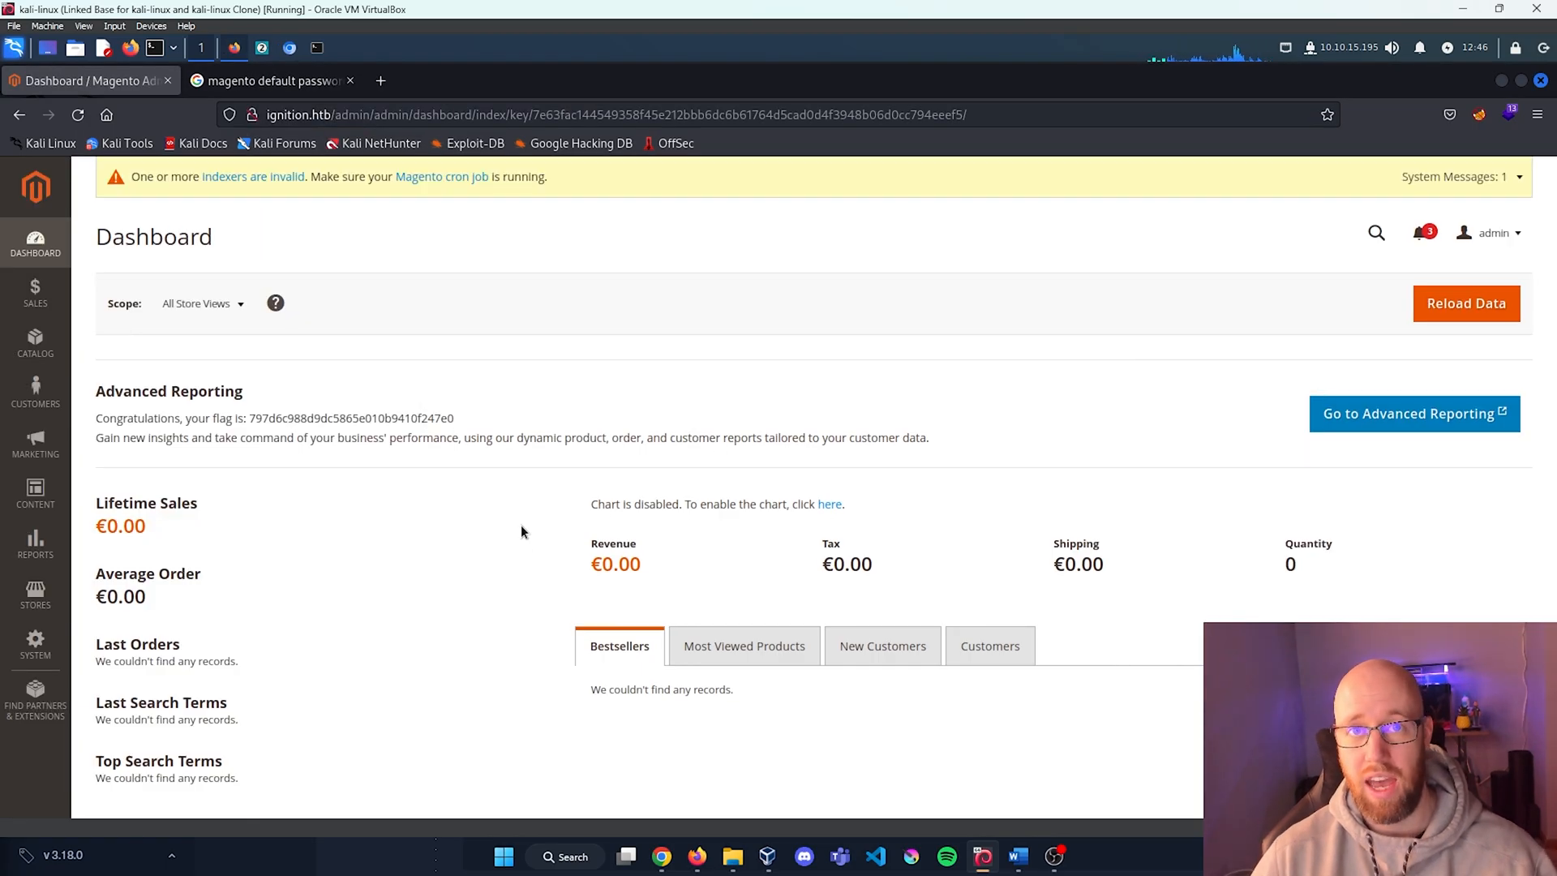
pyautogui.moveTo(97, 435)
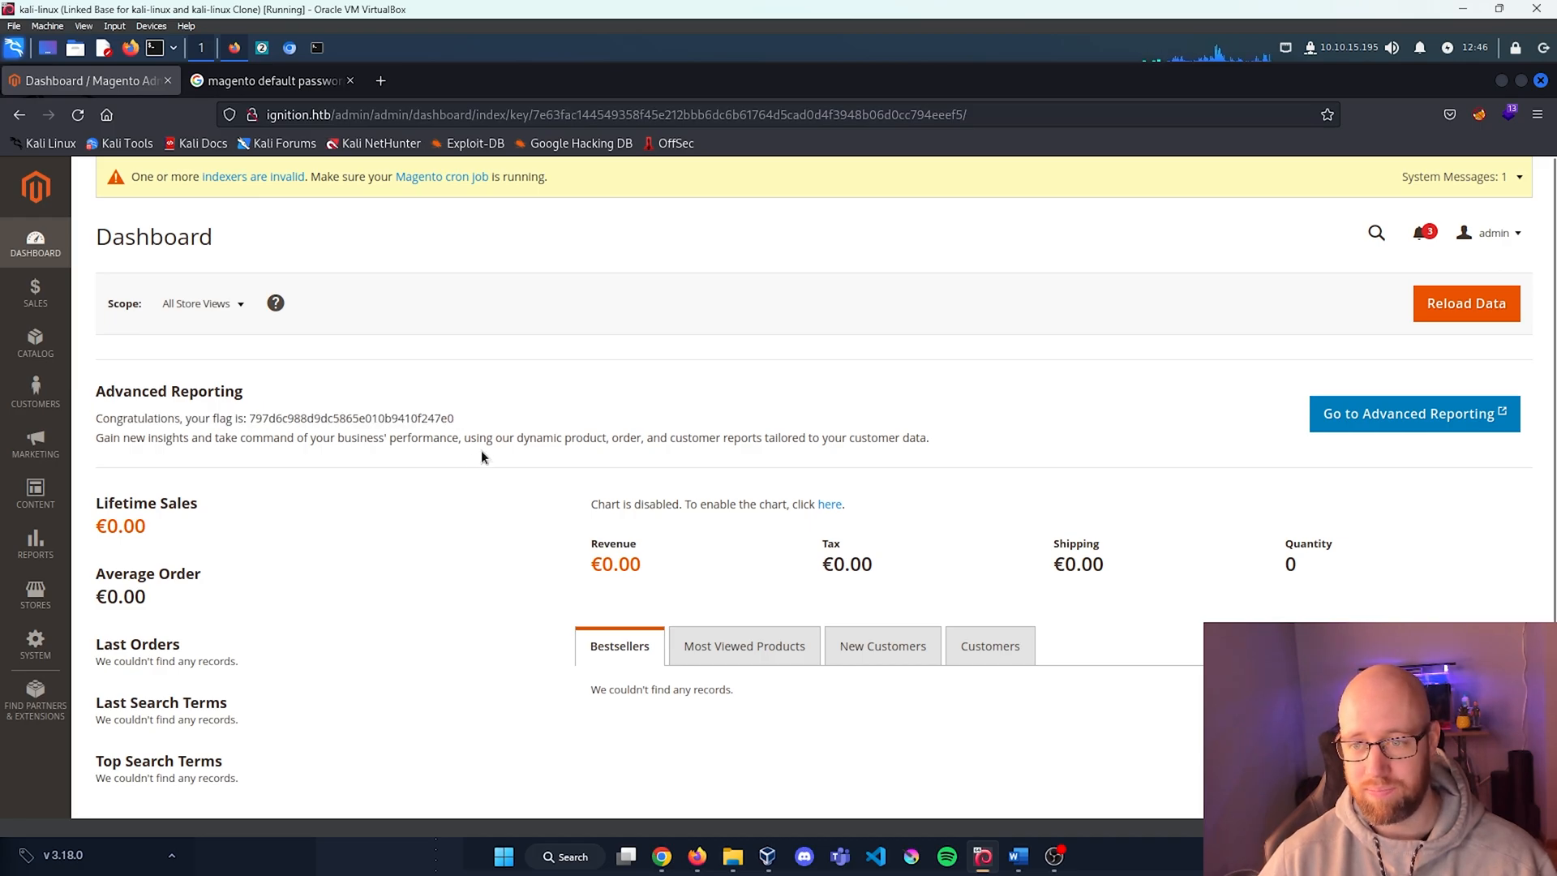
pyautogui.moveTo(505, 489)
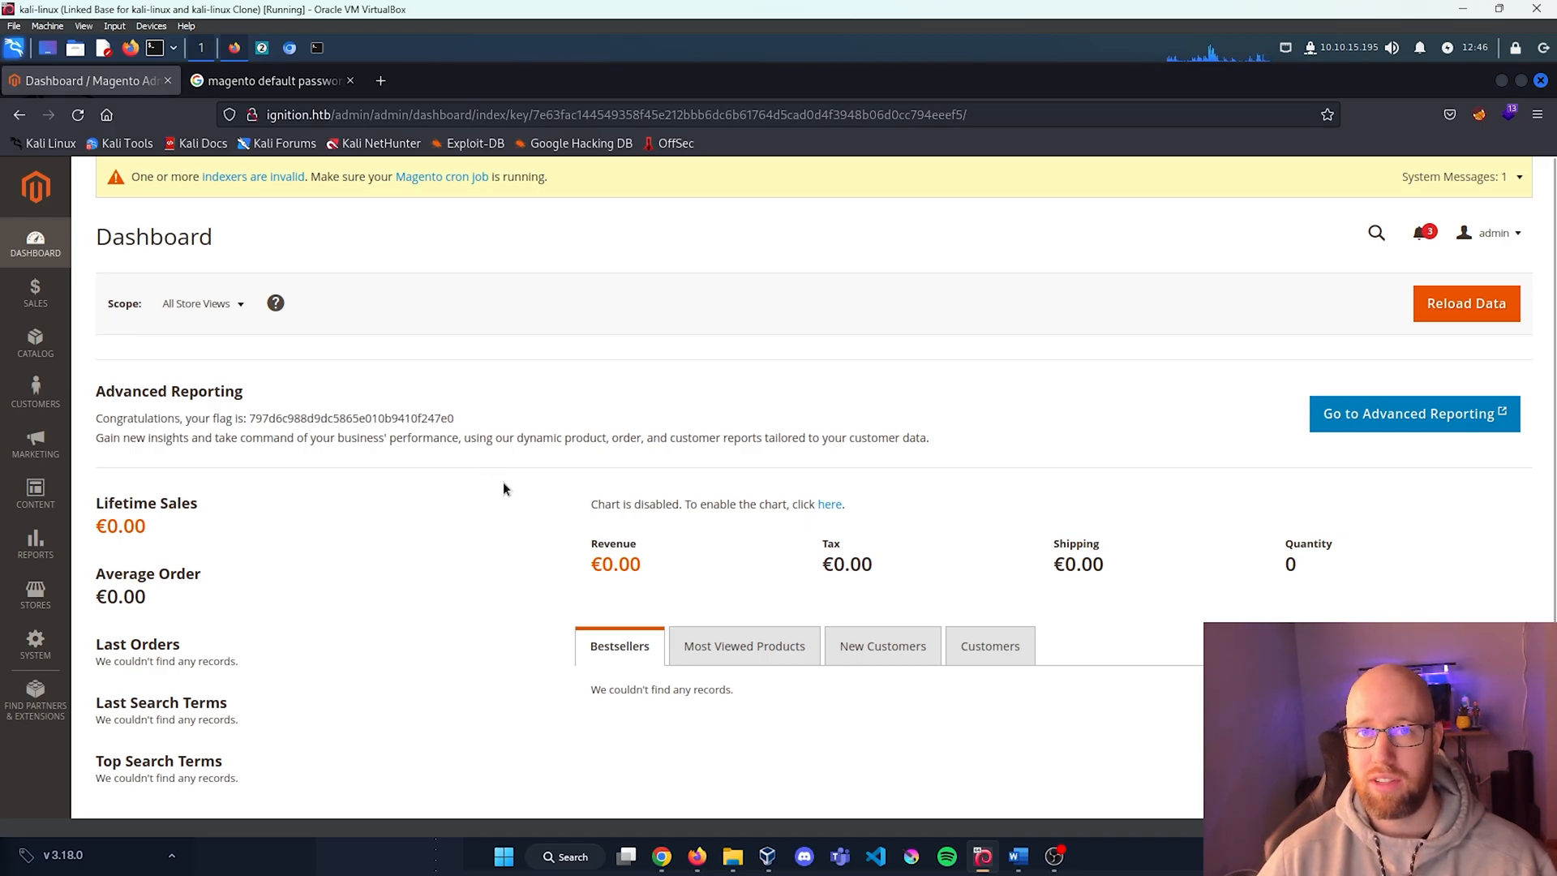
pyautogui.moveTo(596, 566)
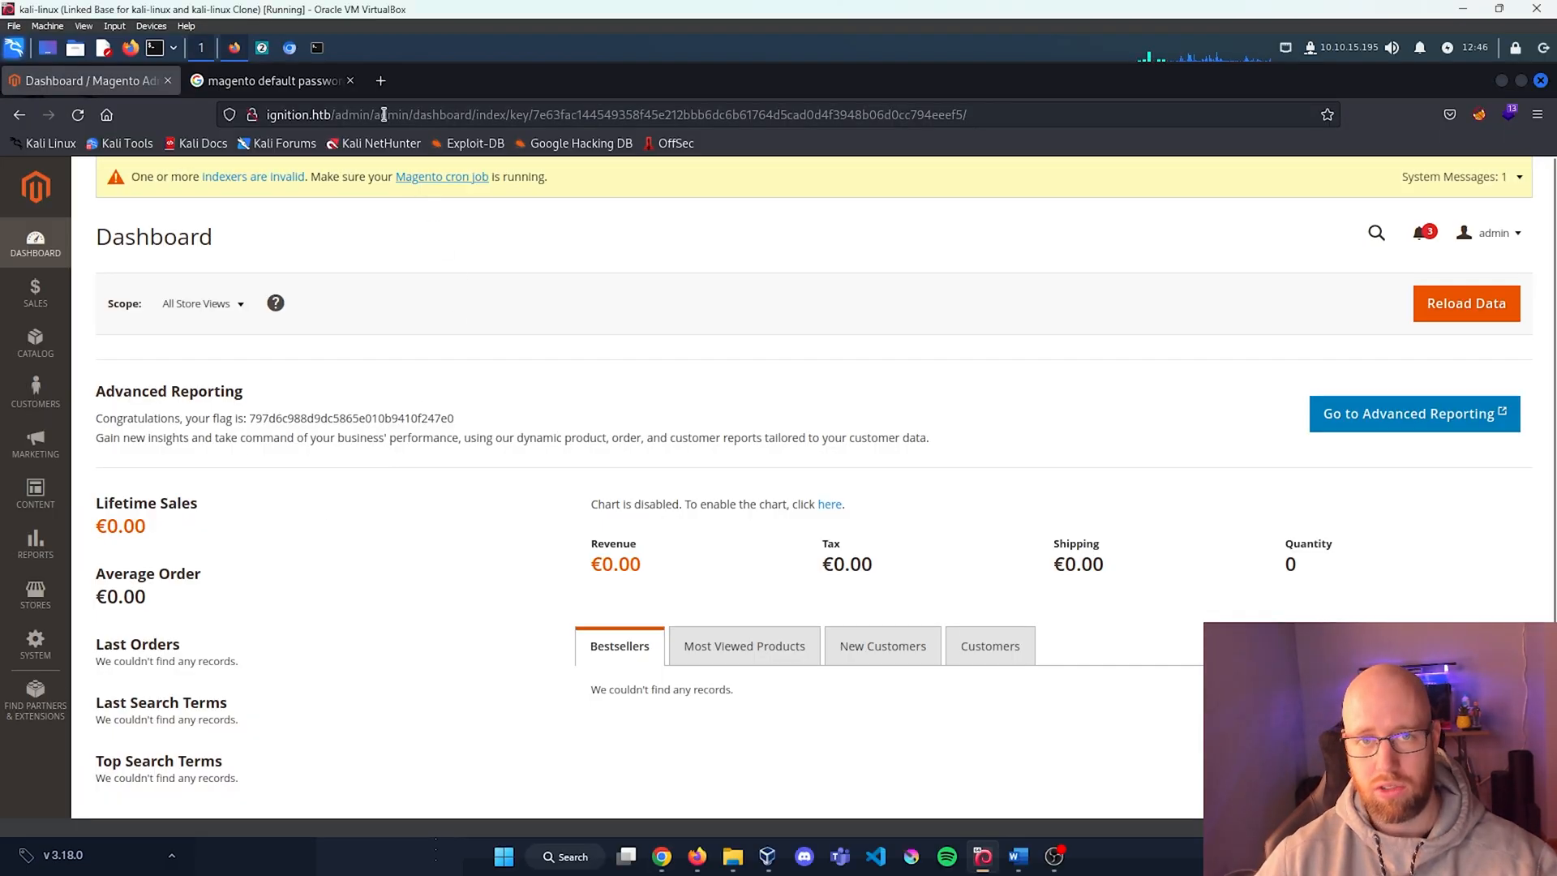
# Switch from the Magento dashboard back to the Kali terminal with the gobuster scan.
pyautogui.click(624, 857)
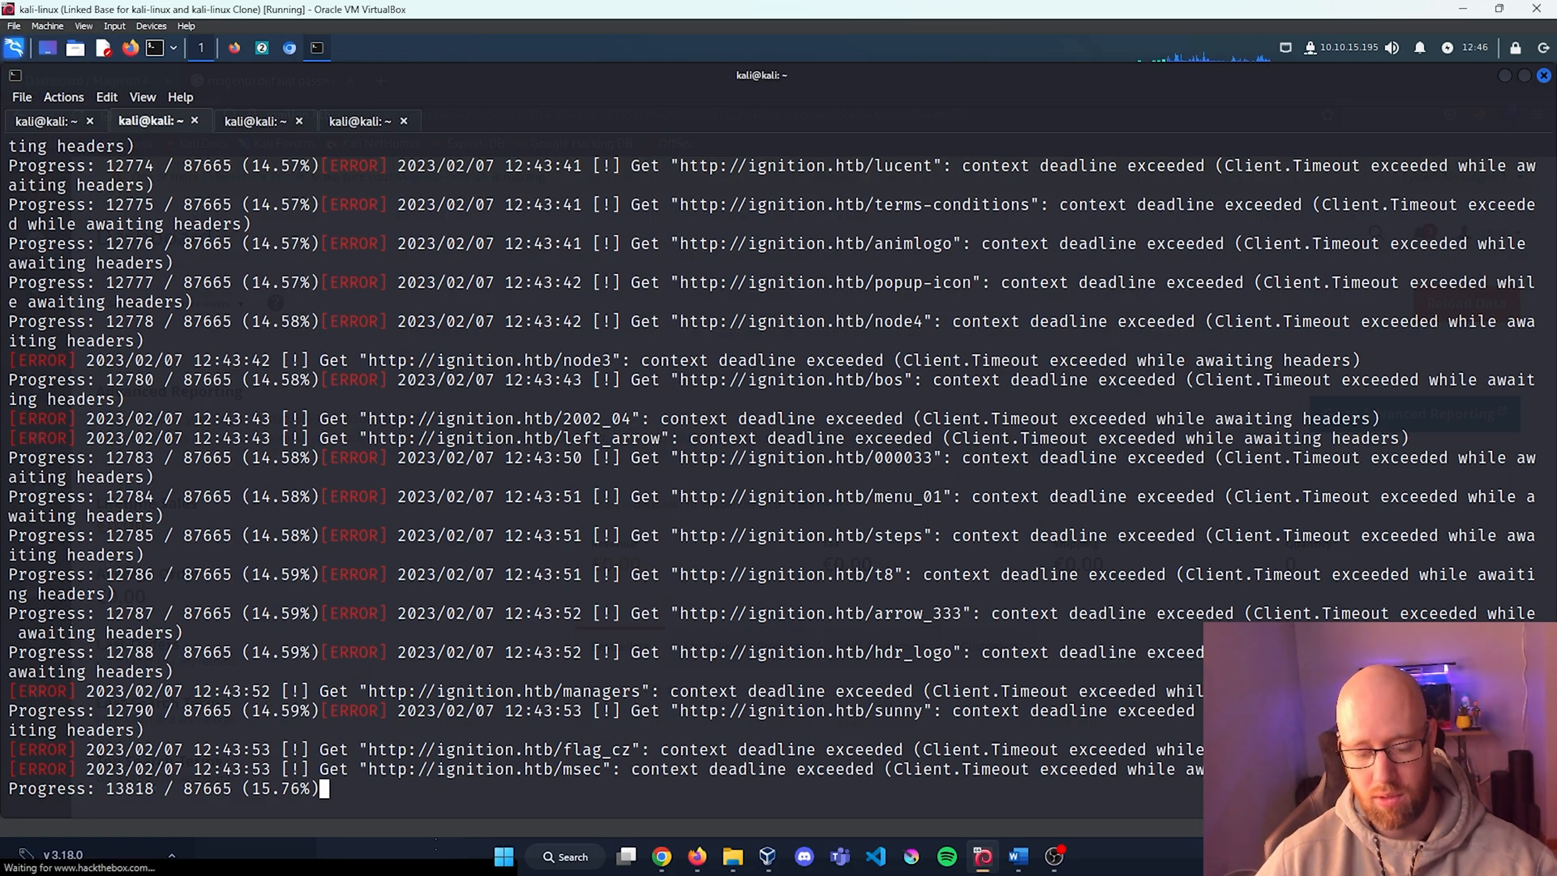
# Scroll to the nmap results and select the nginx 1.14.2 version string for copying.
pyautogui.scroll(3)
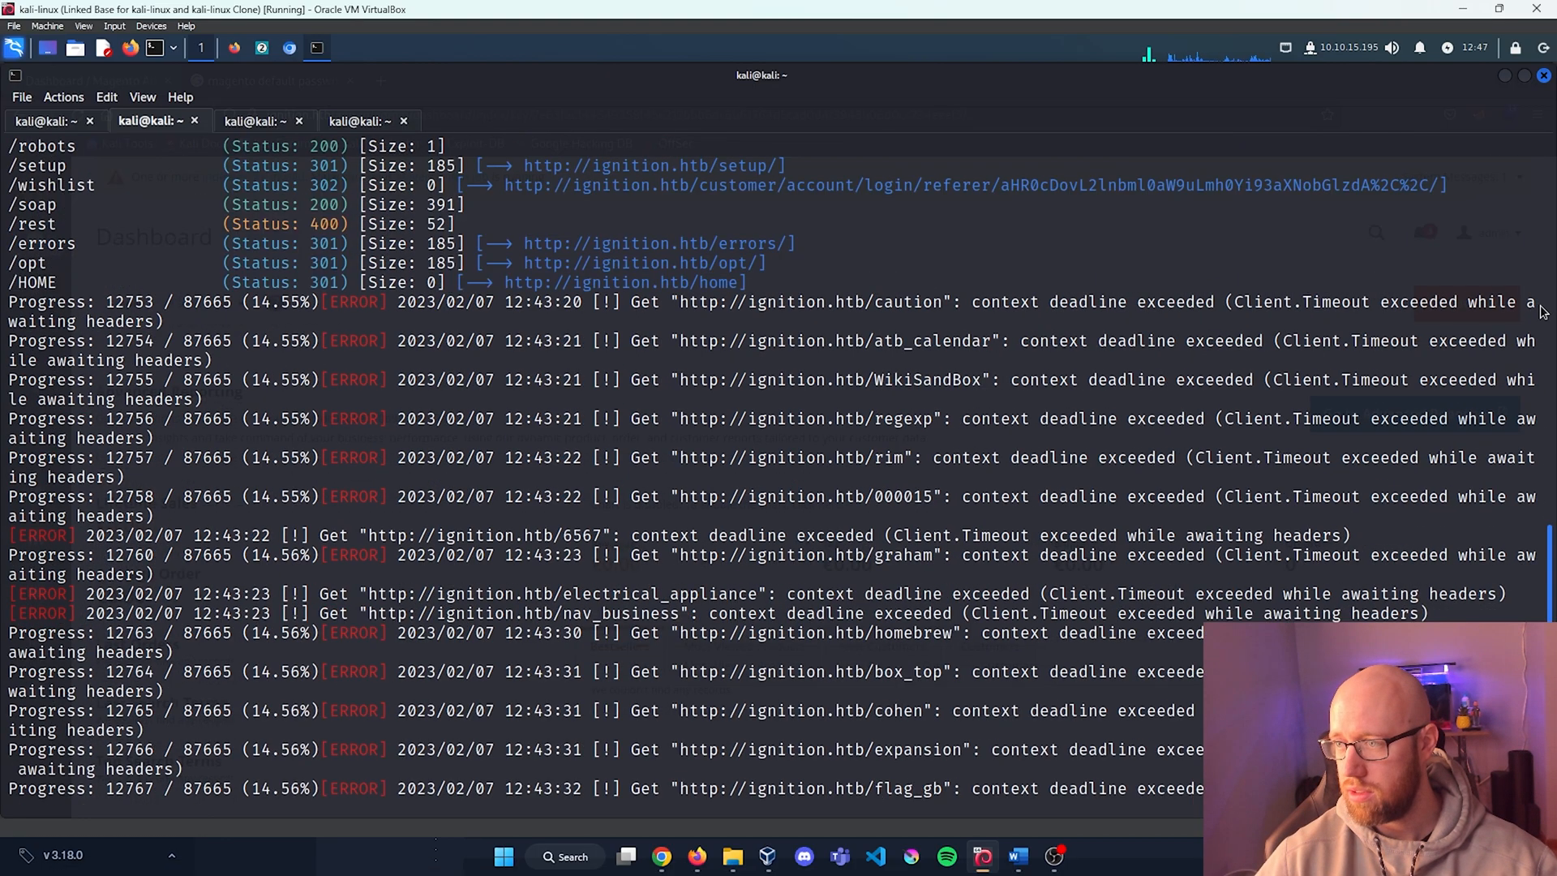
pyautogui.click(45, 120)
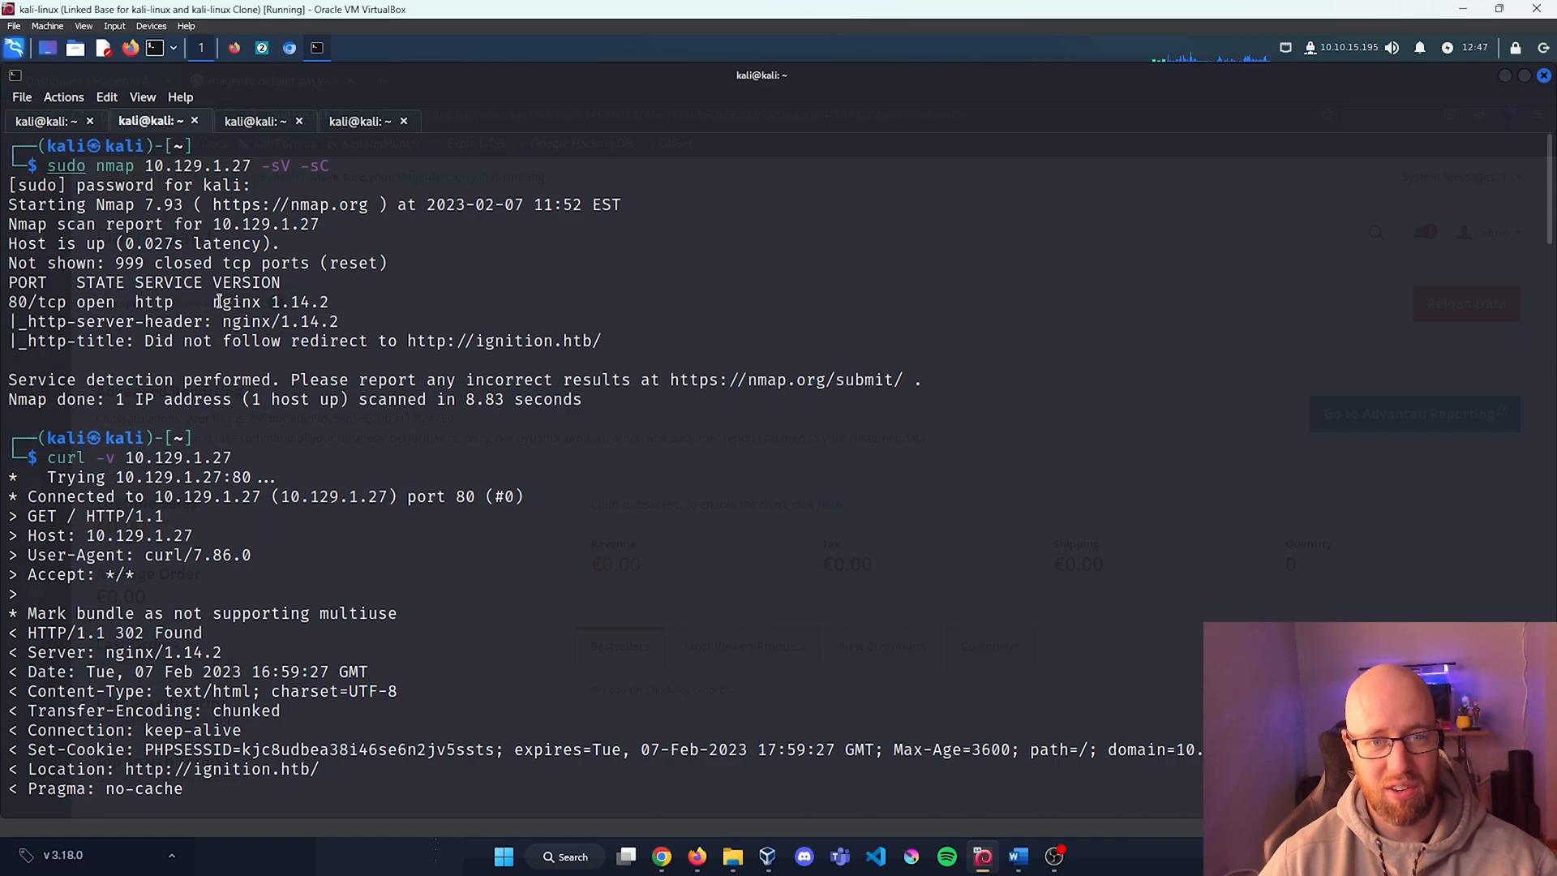
pyautogui.doubleClick(269, 301)
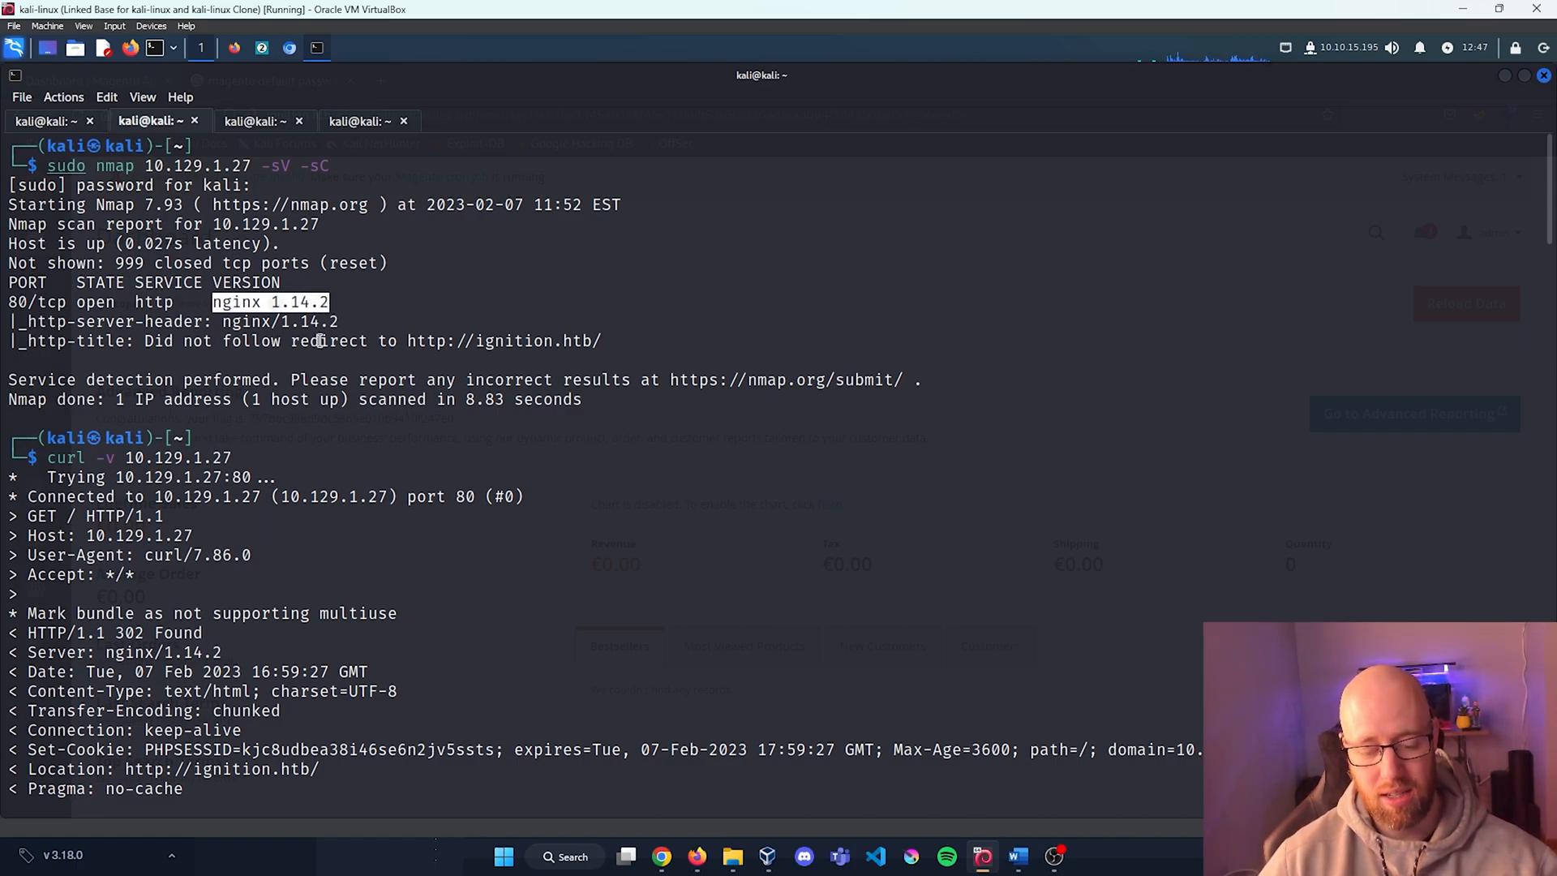
pyautogui.moveTo(230, 74)
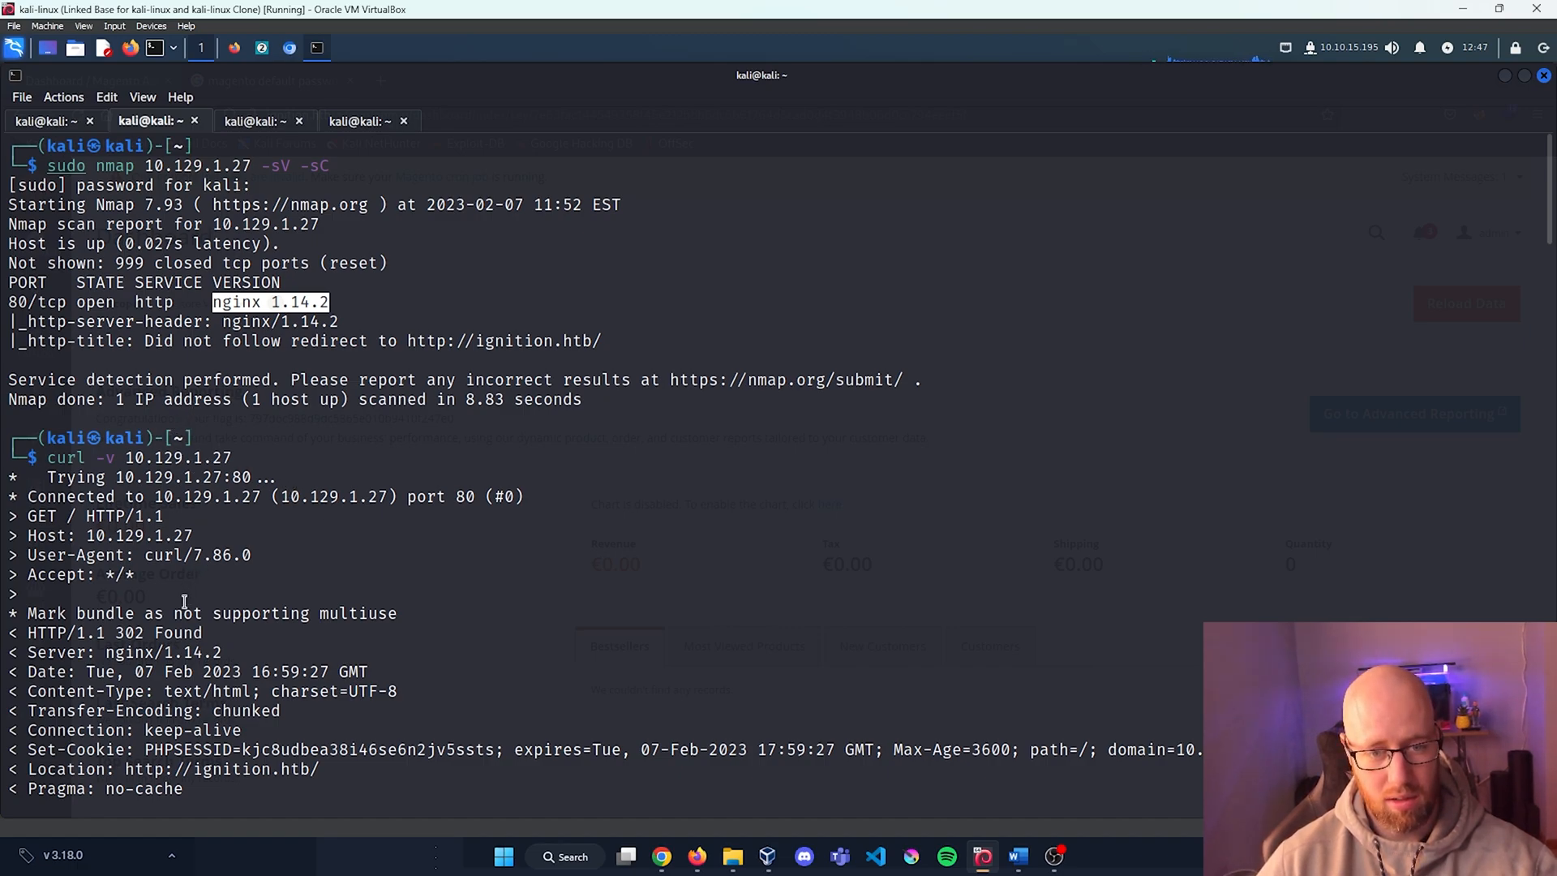
pyautogui.doubleClick(127, 633)
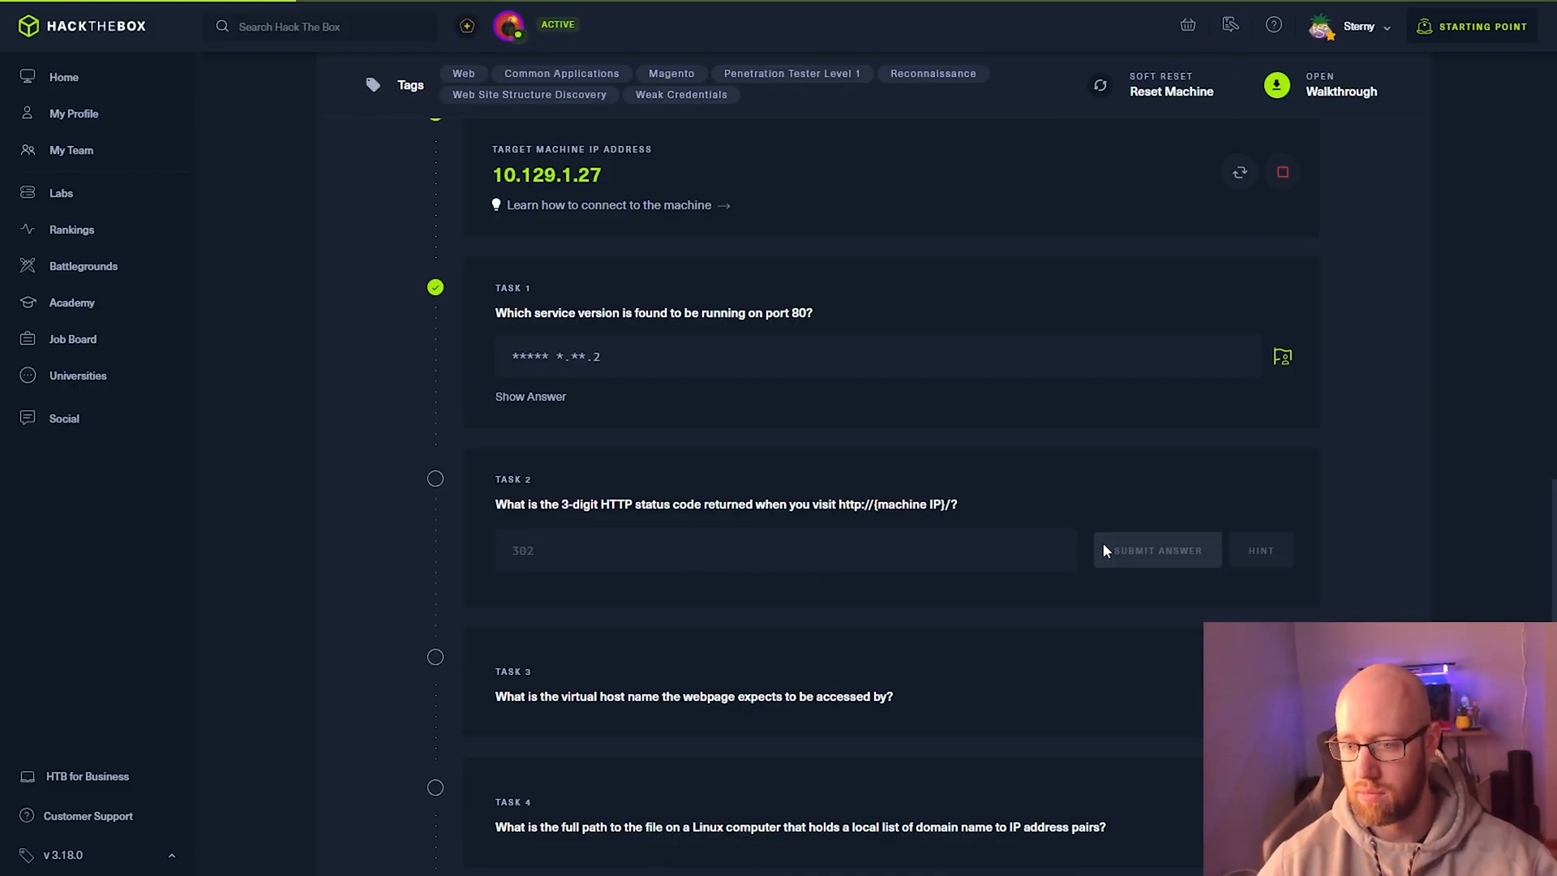
# Submit ignition.htb as the virtual host and /etc/hosts as the Task 4 answer.
pyautogui.scroll(-3)
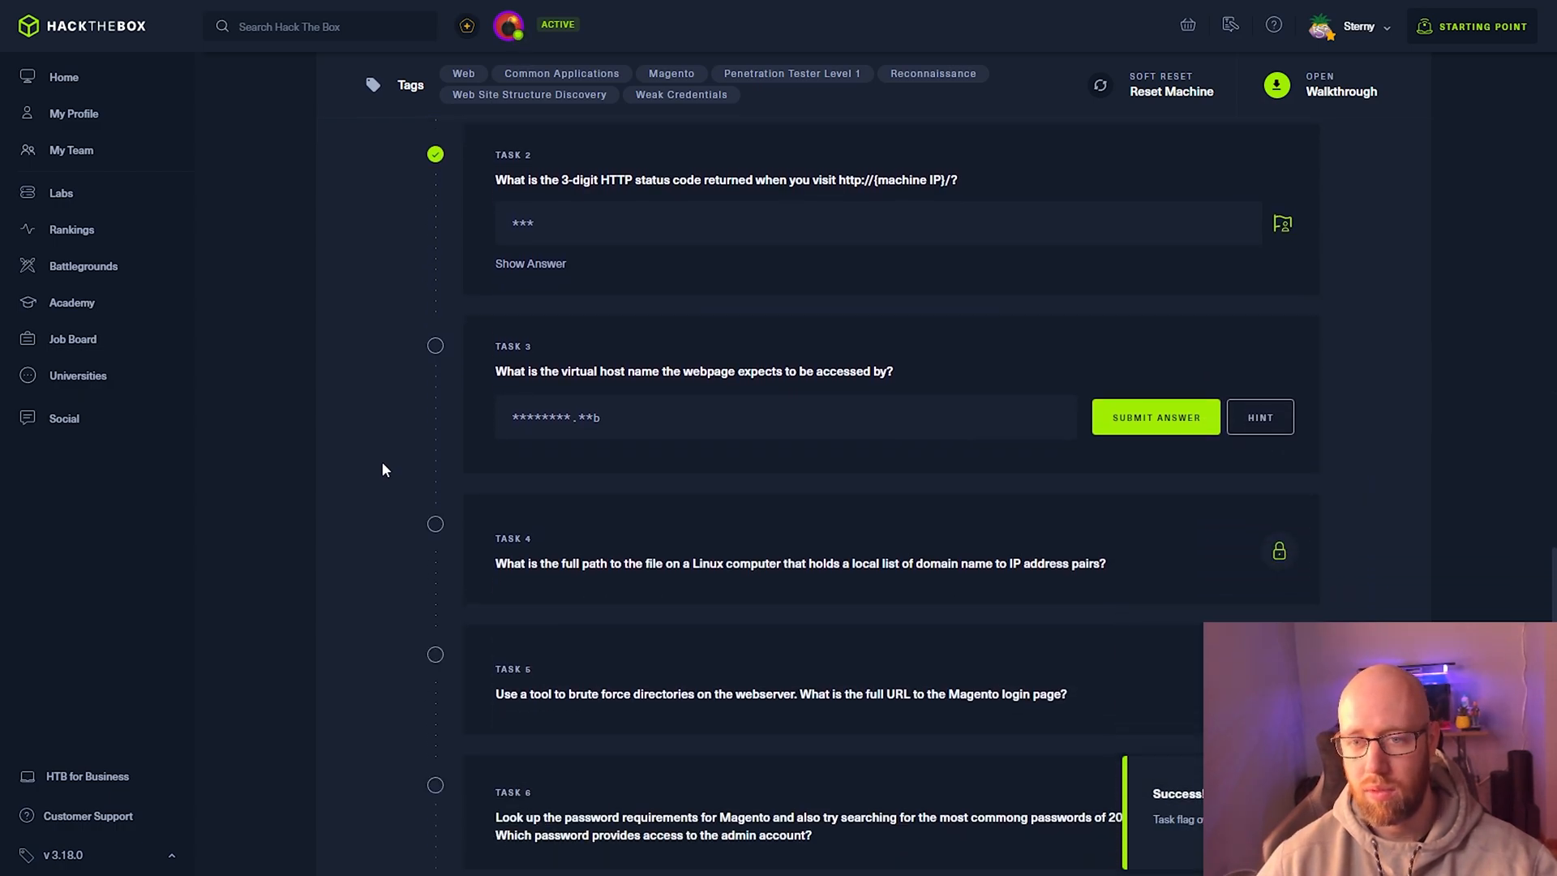
pyautogui.moveTo(377, 457)
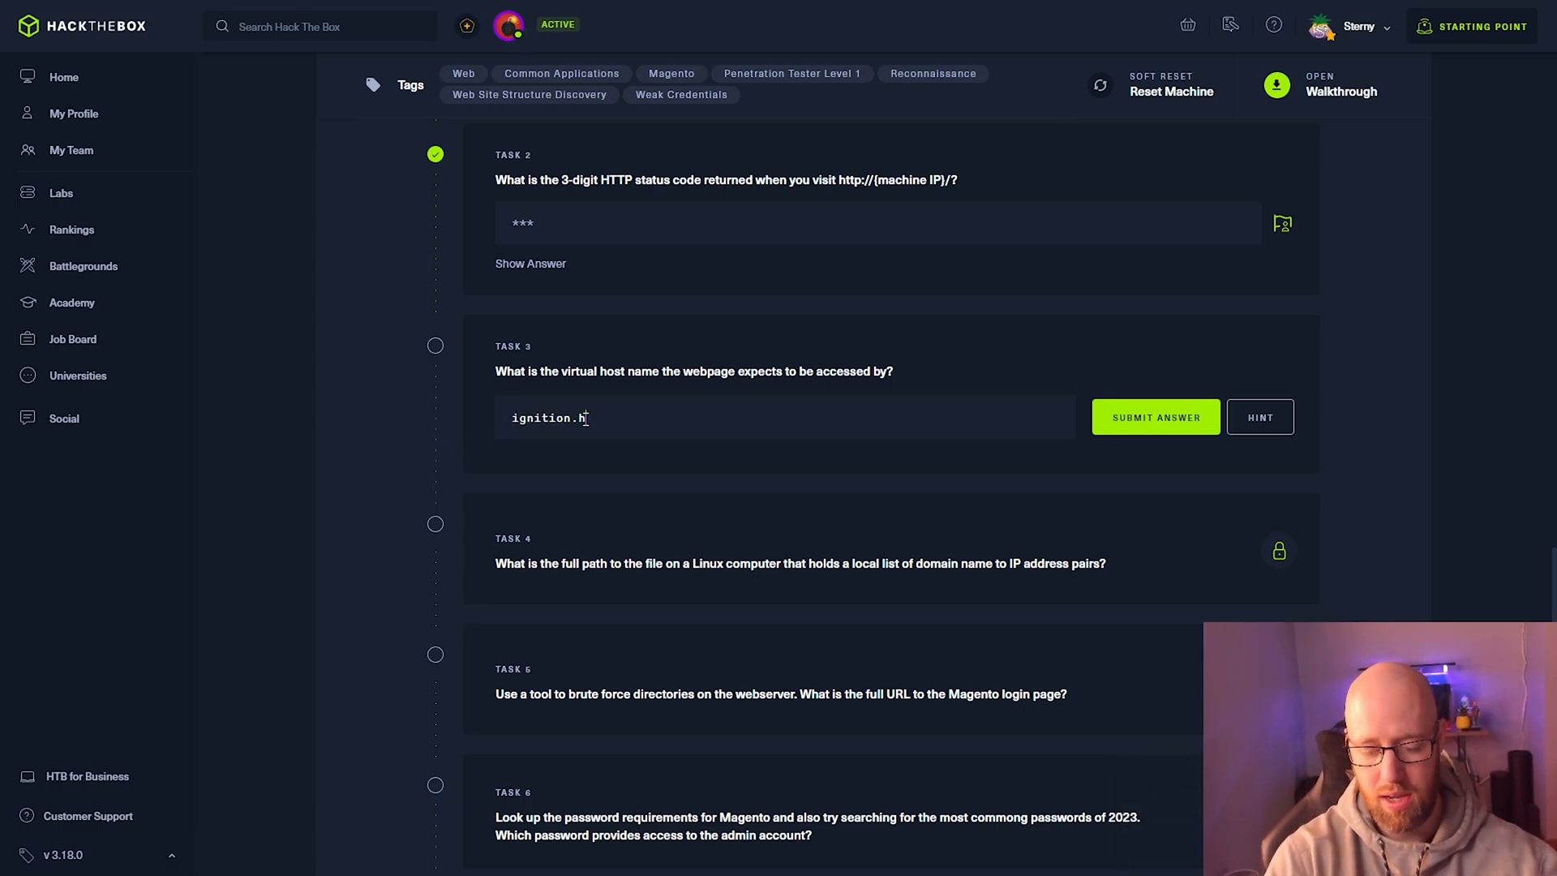
pyautogui.click(1155, 416)
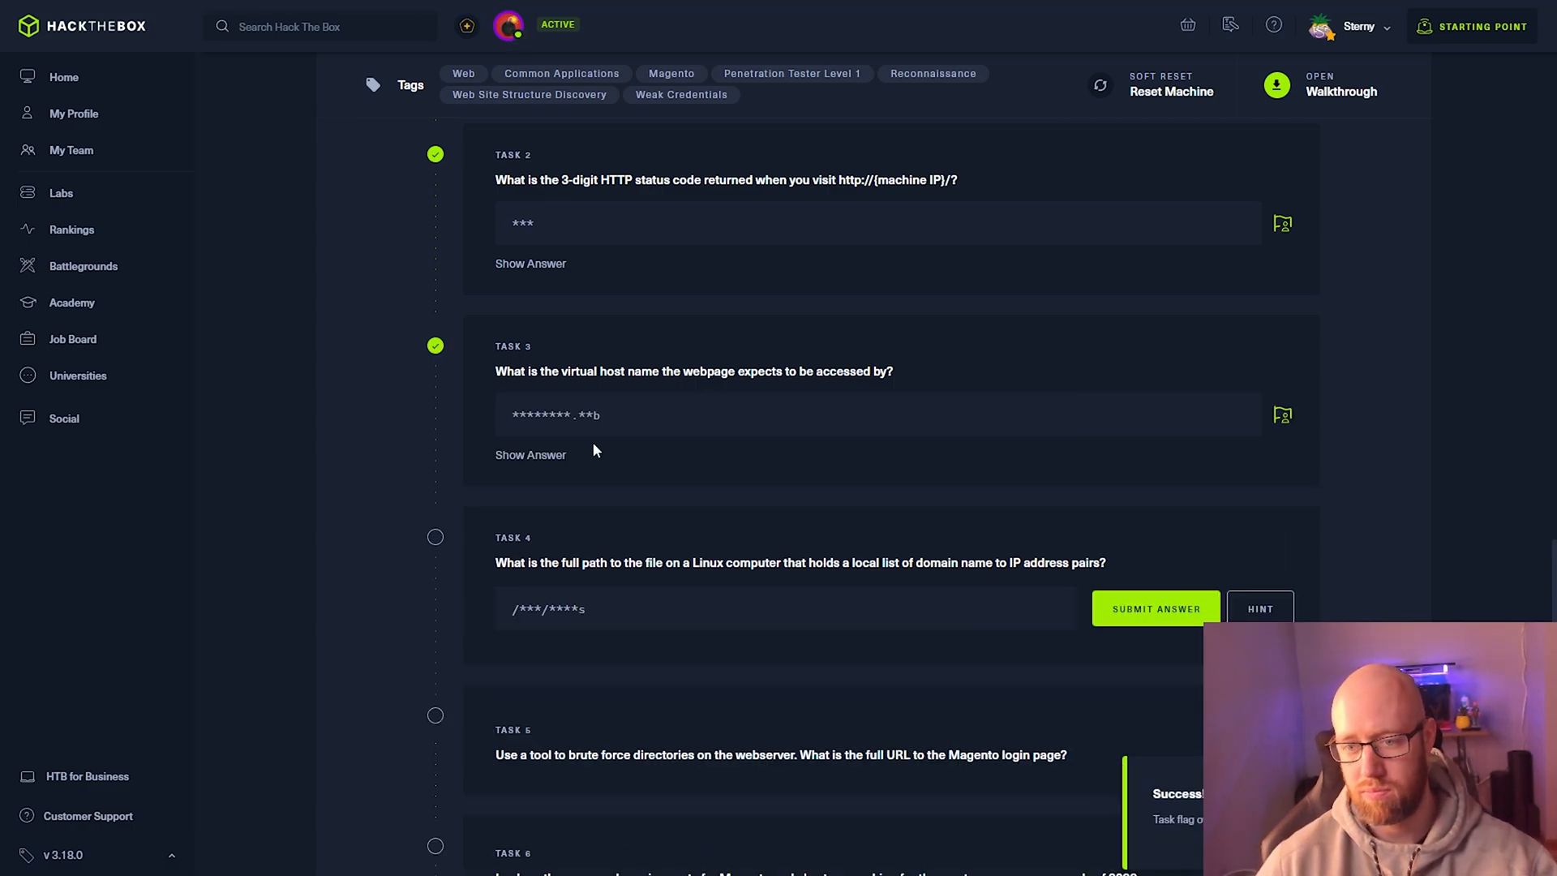
pyautogui.scroll(-3)
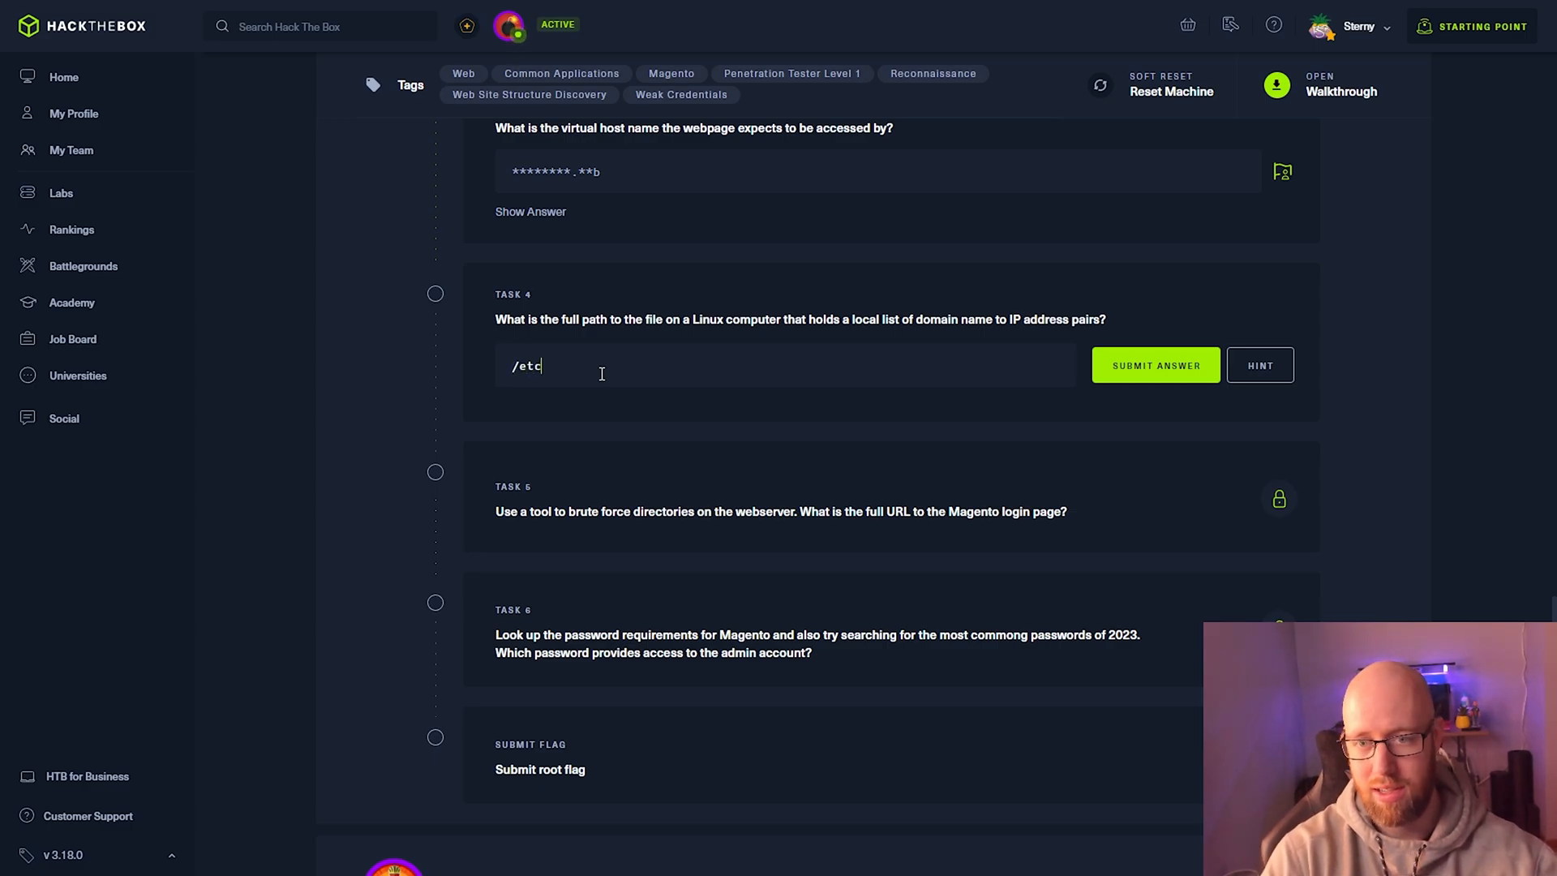
pyautogui.write('/hosts')
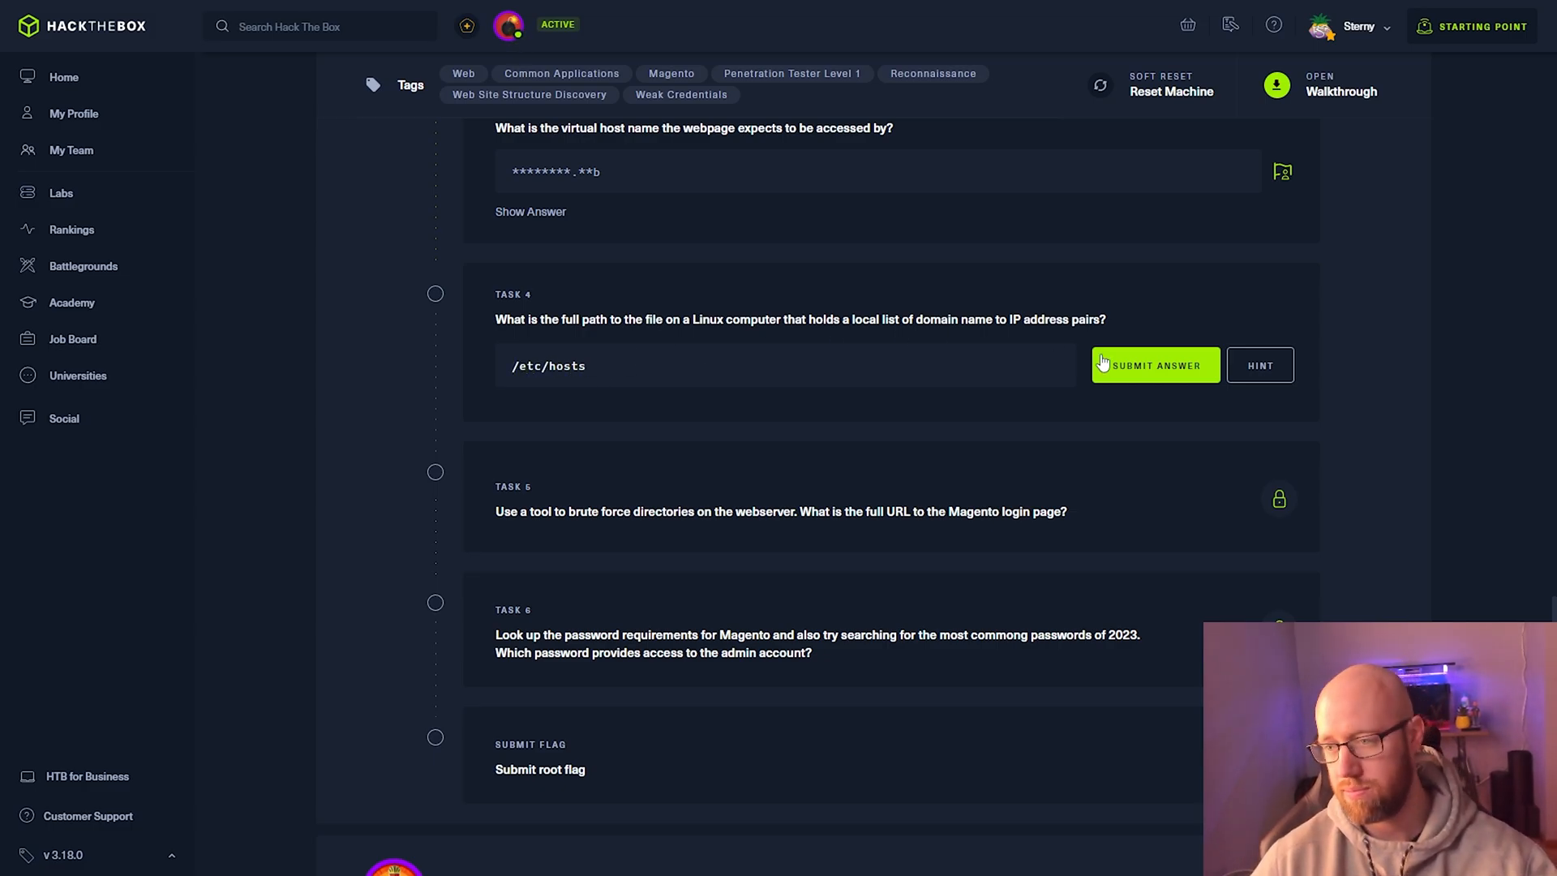
pyautogui.click(1155, 364)
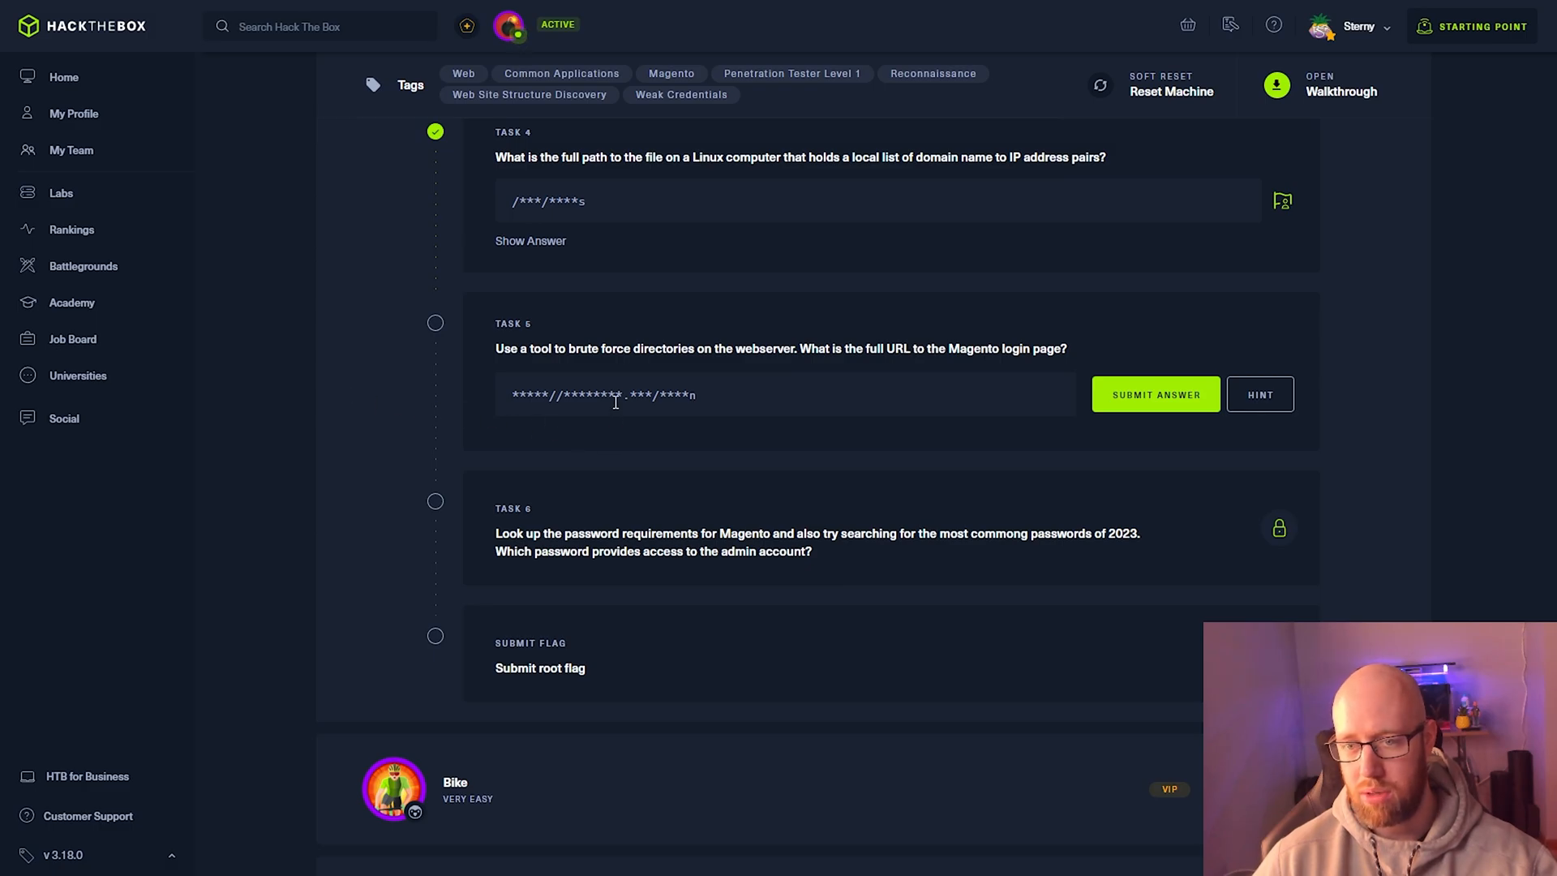
pyautogui.write('http')
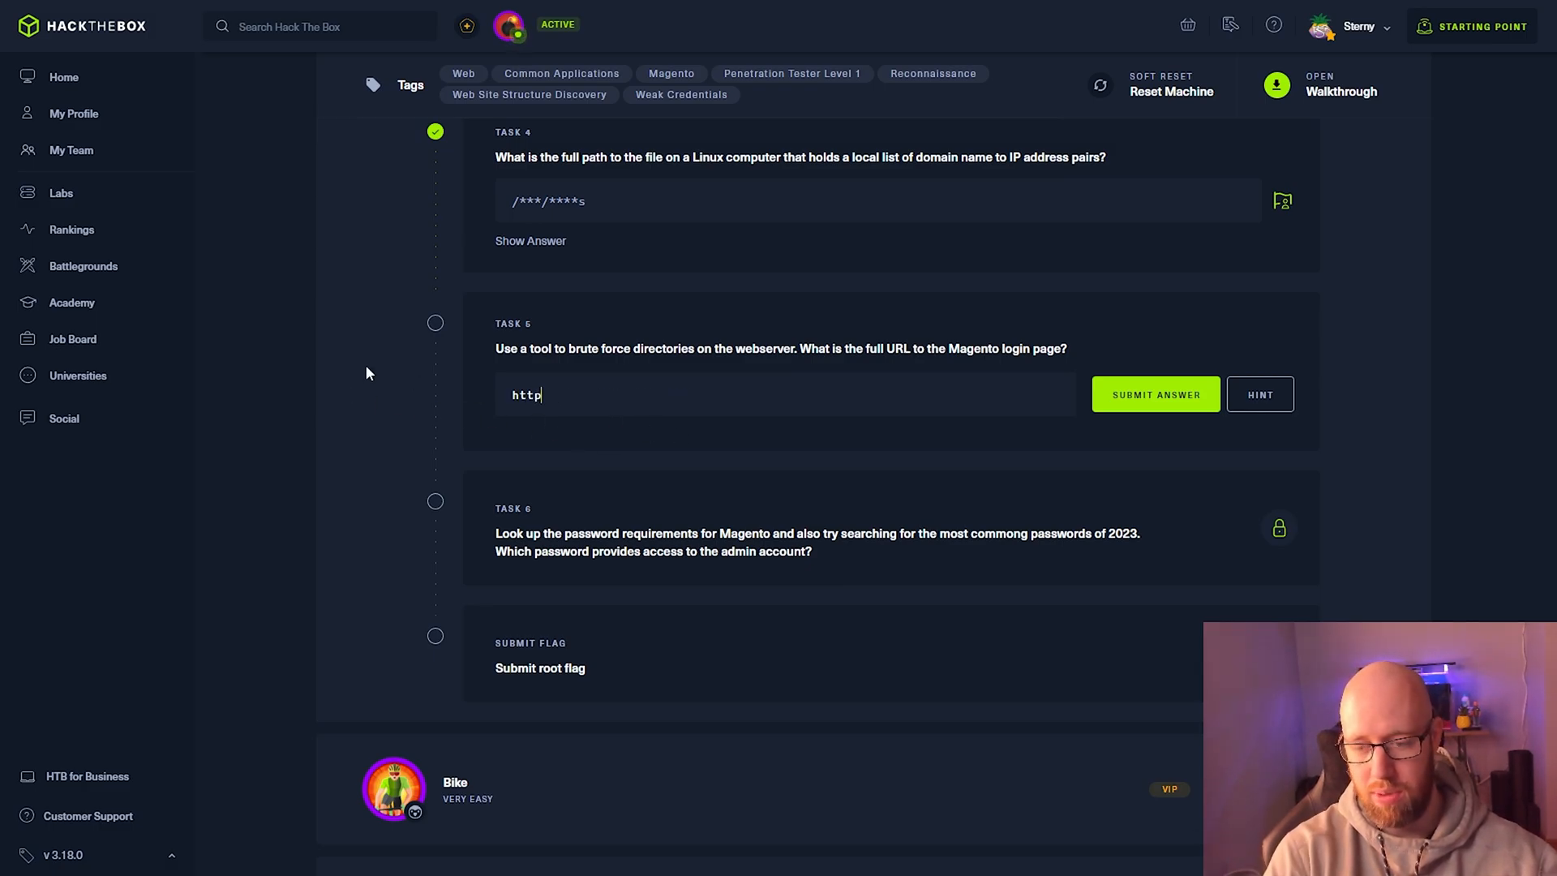
pyautogui.write('://')
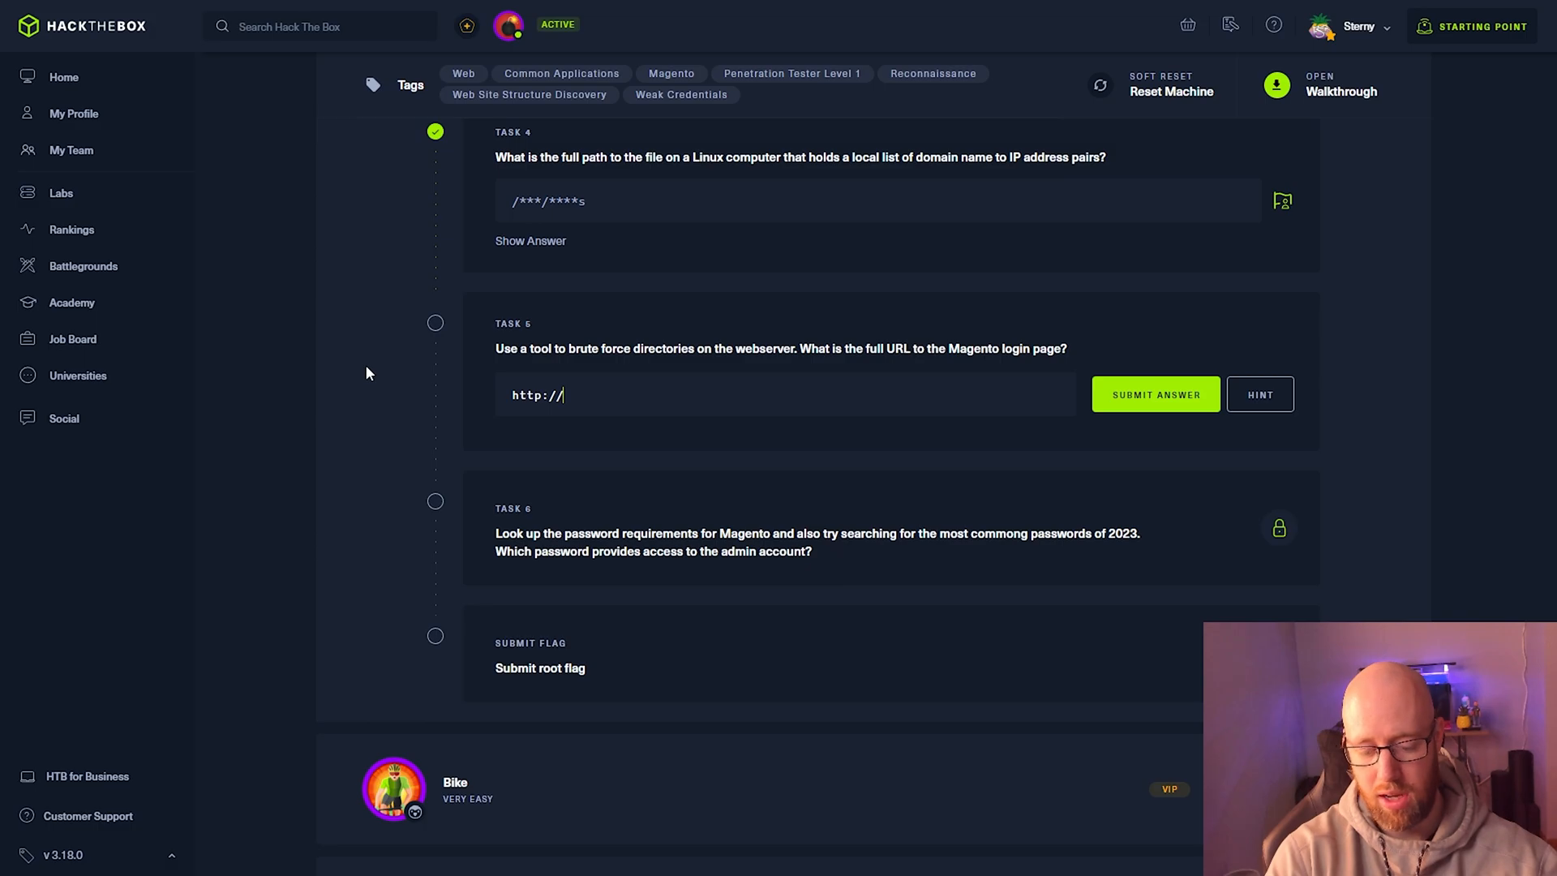
pyautogui.write('ignition')
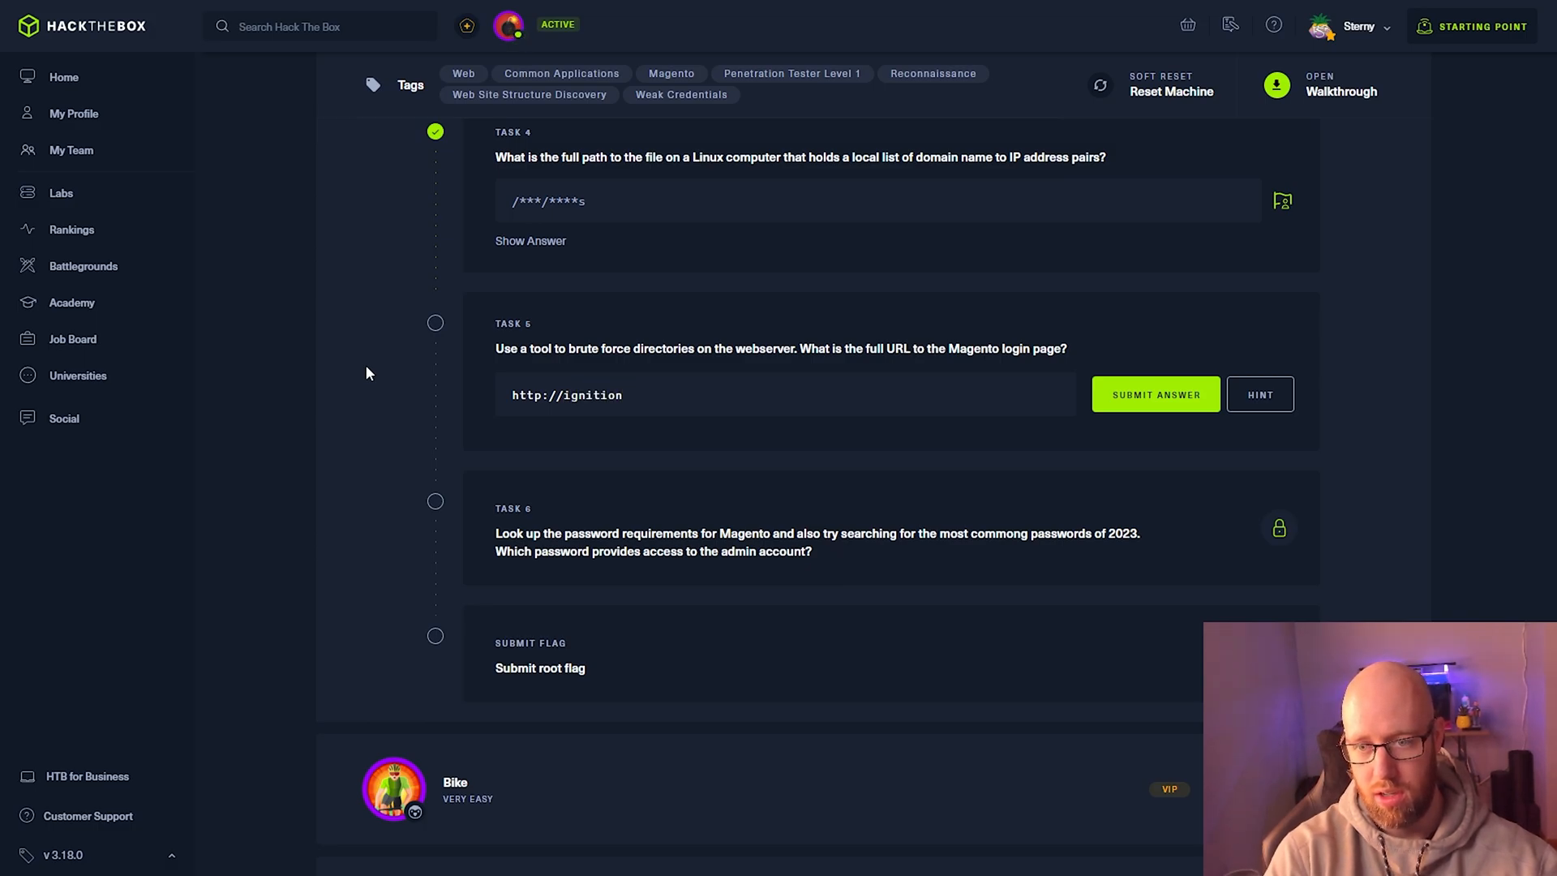
pyautogui.write('.htb')
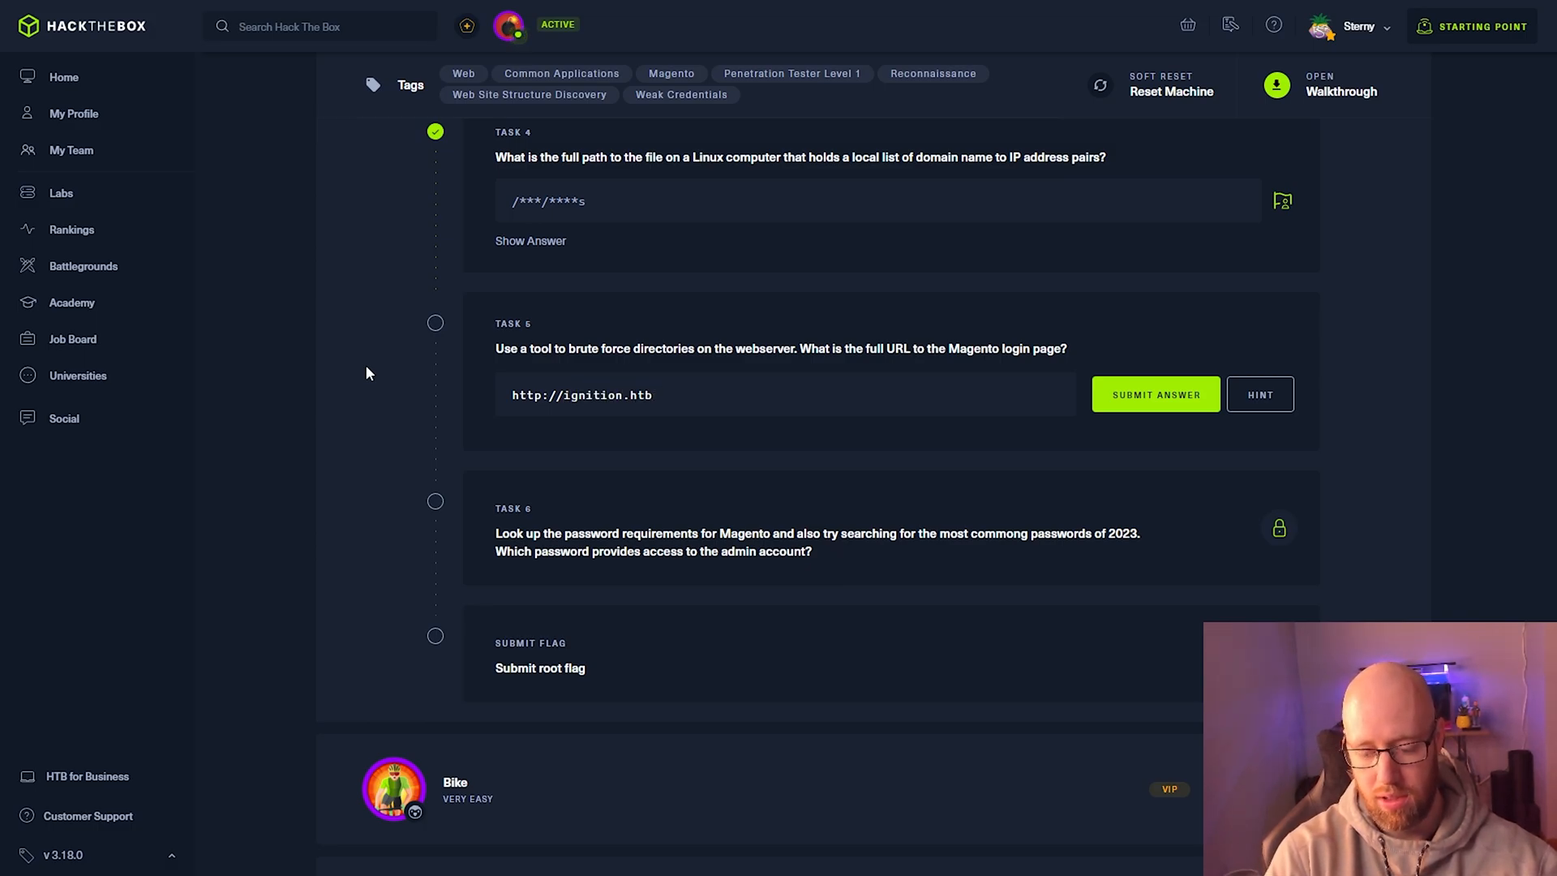
pyautogui.write('/admin')
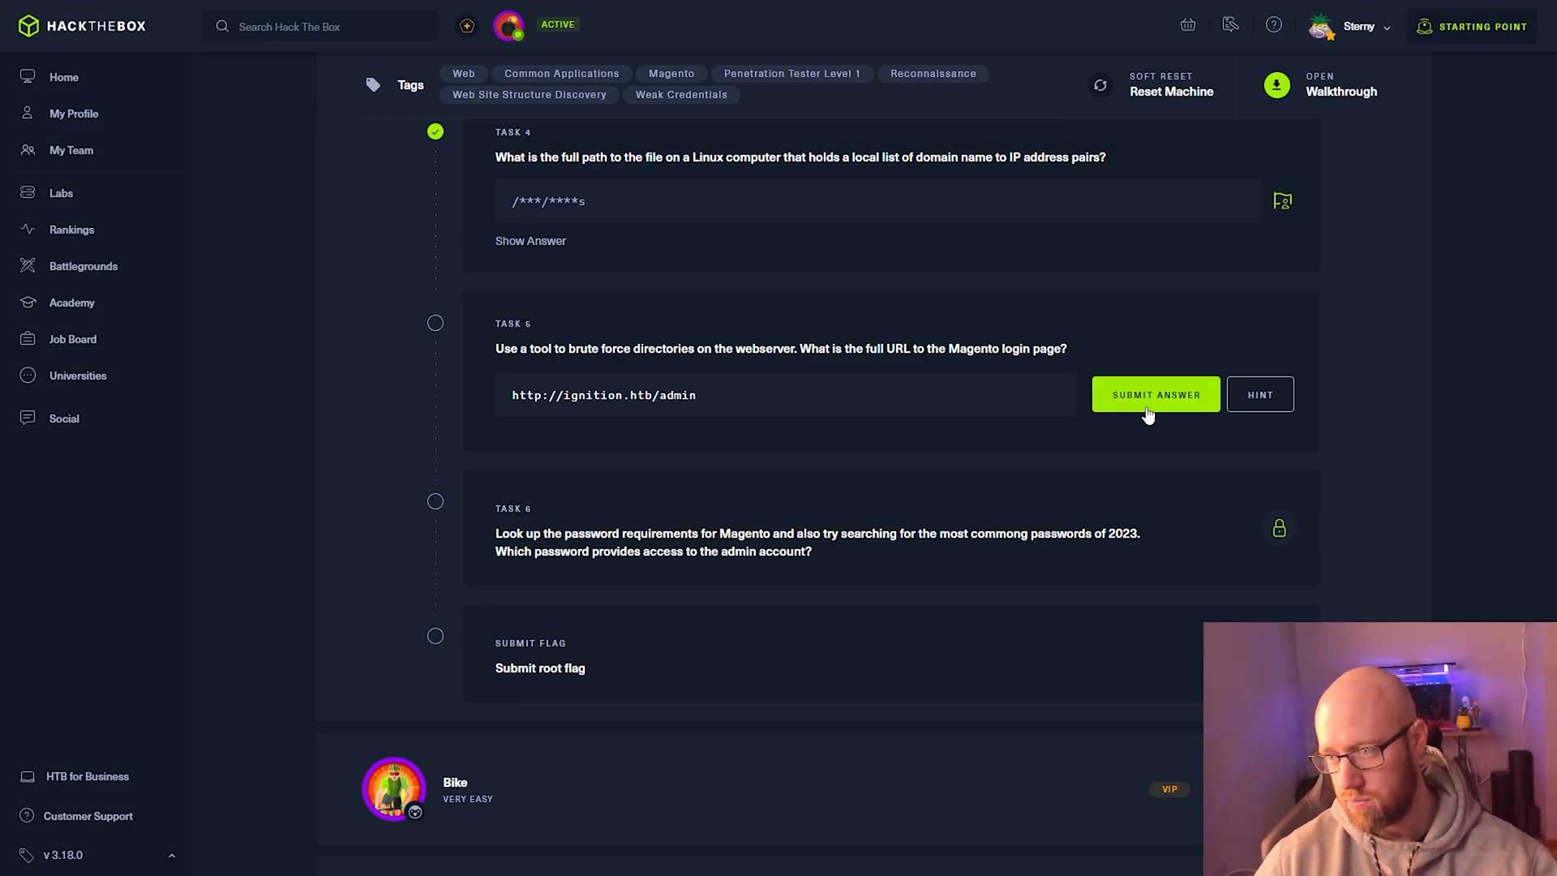
pyautogui.click(1155, 394)
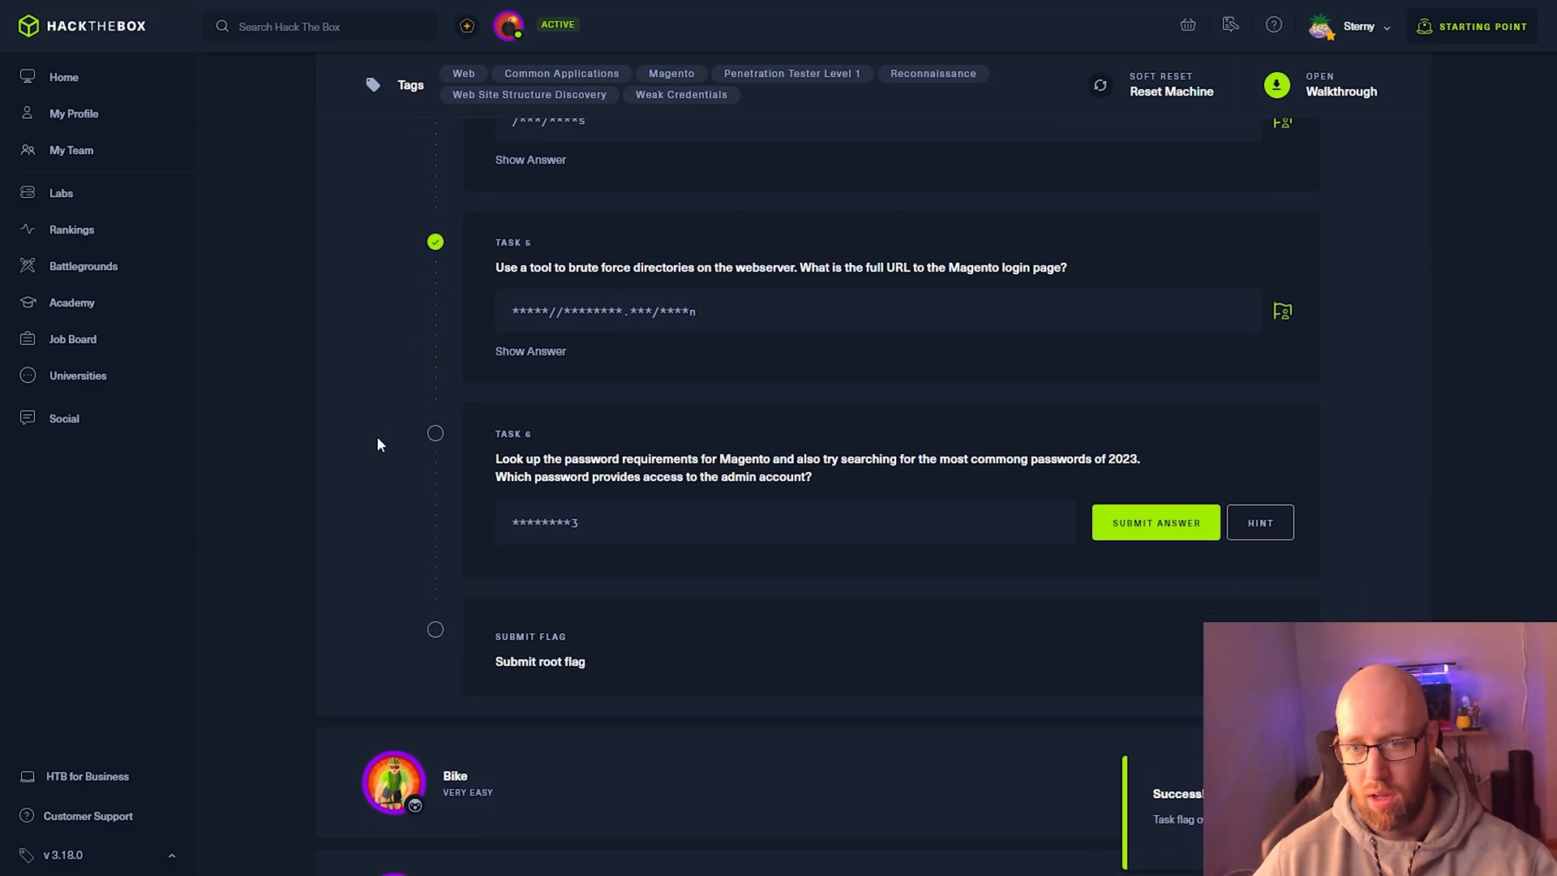
pyautogui.moveTo(364, 443)
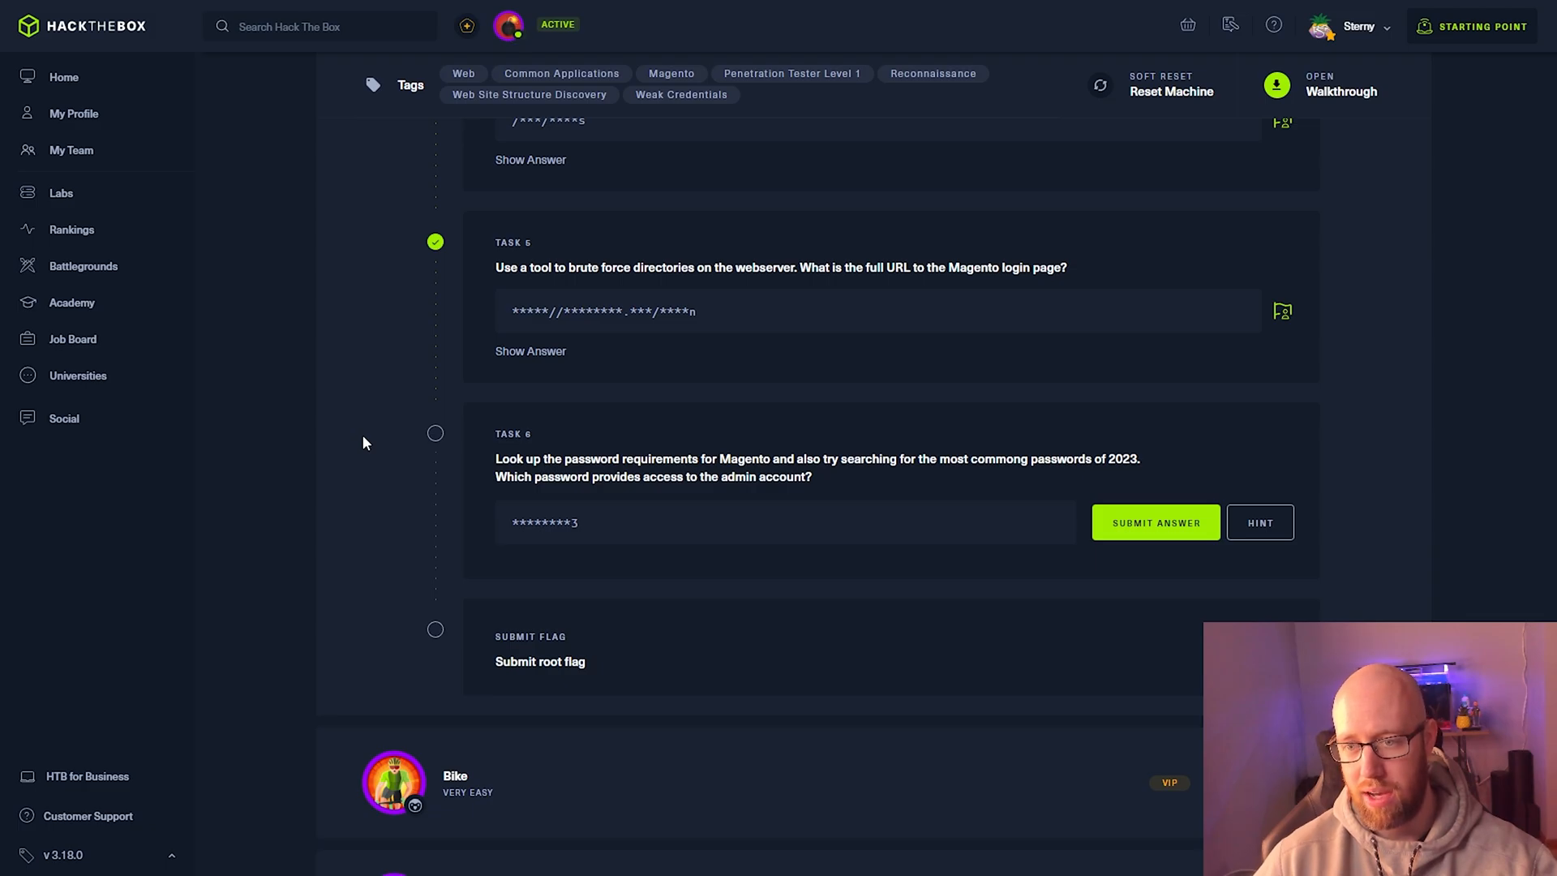
pyautogui.moveTo(380, 468)
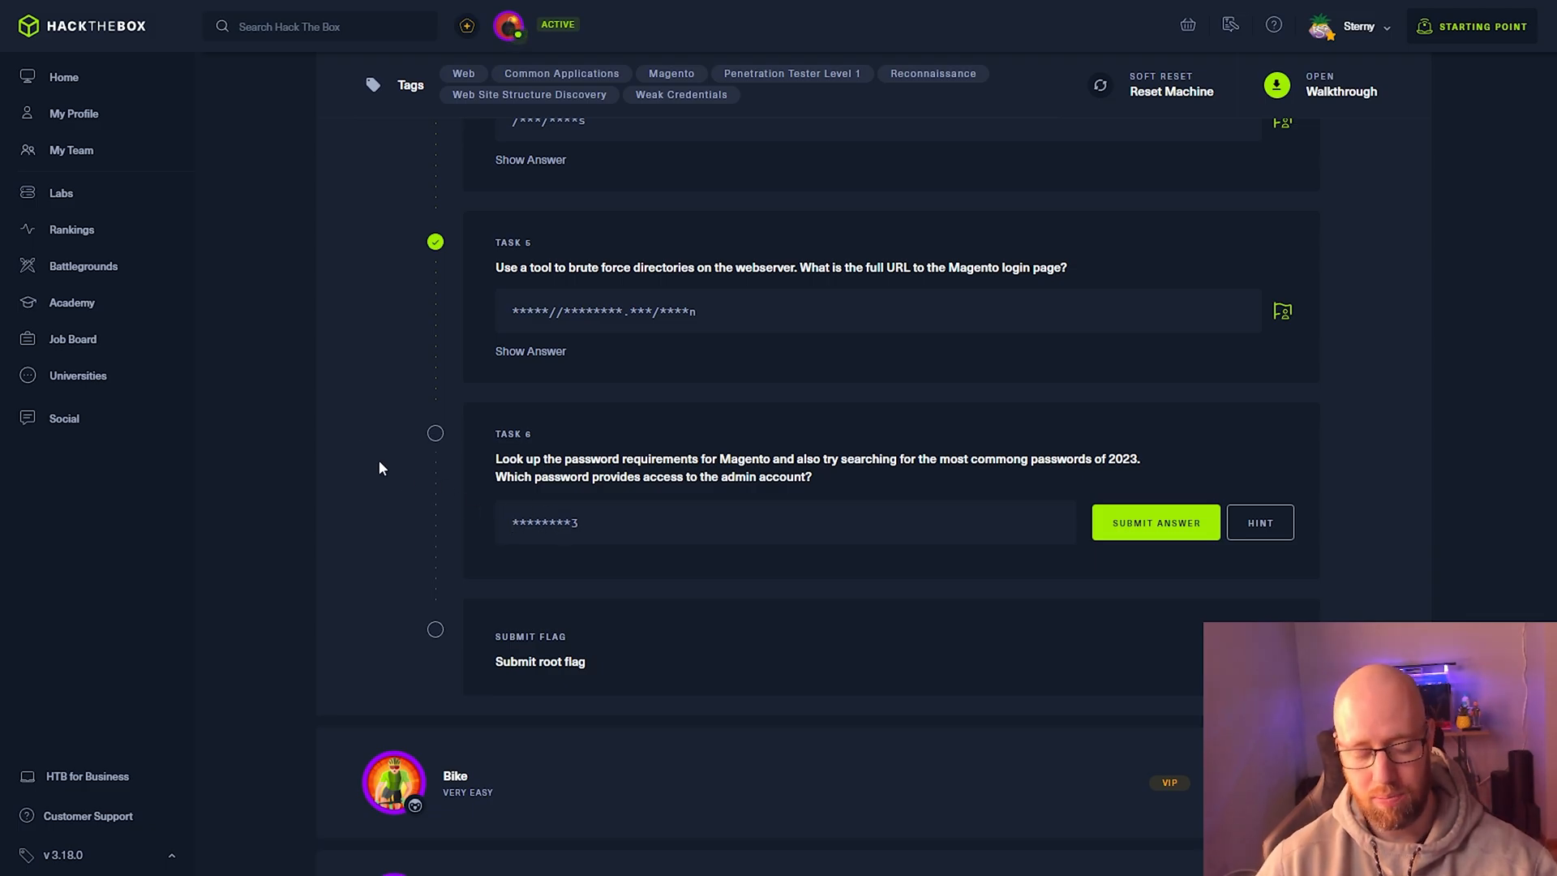
pyautogui.write('qwert')
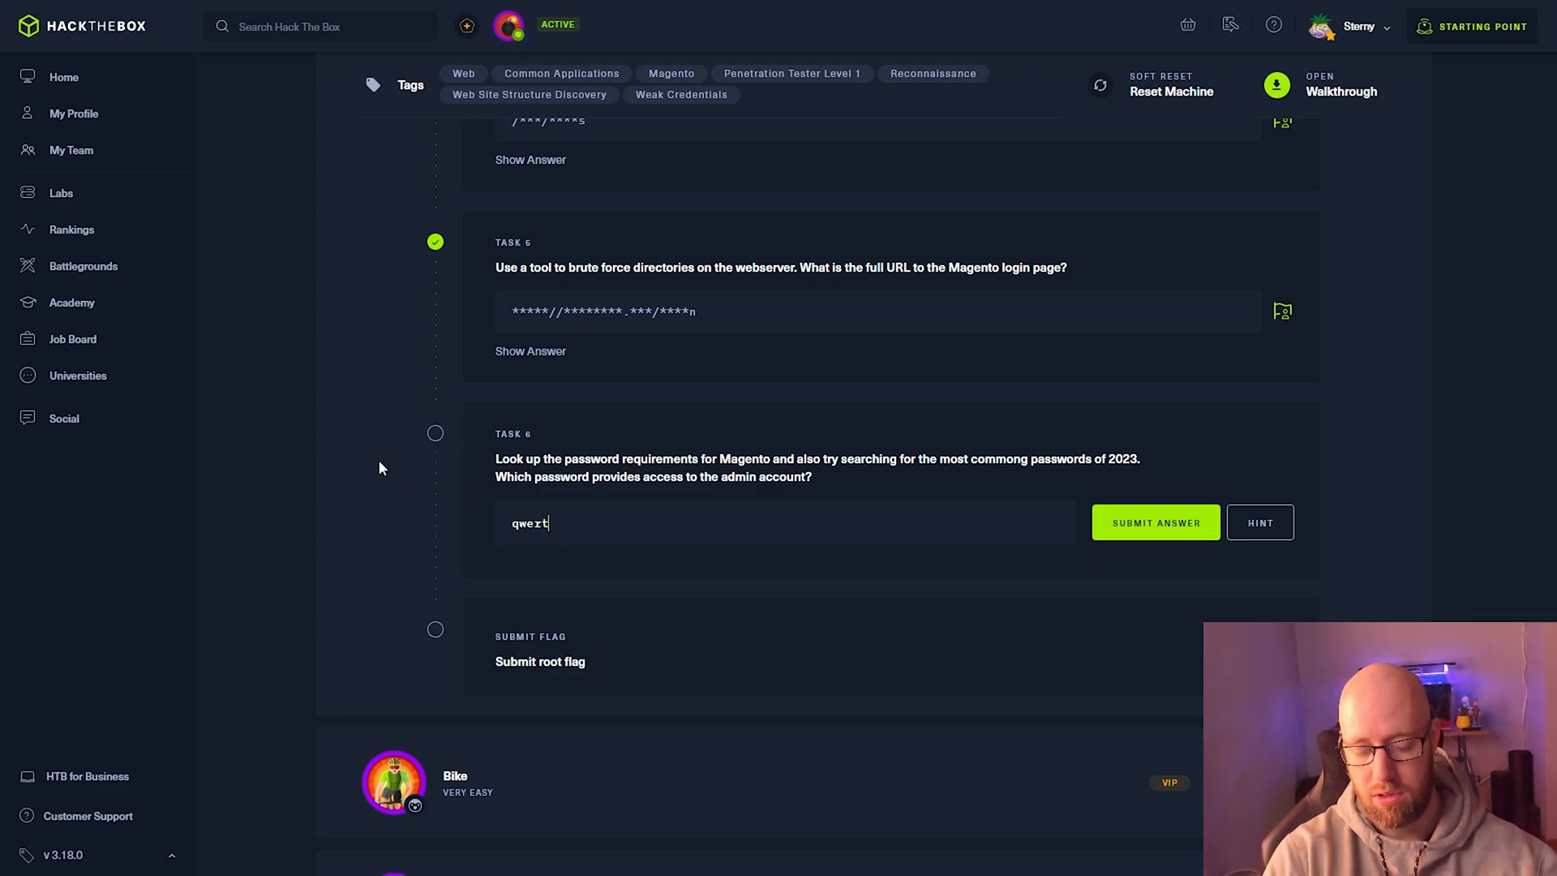
pyautogui.write('y123')
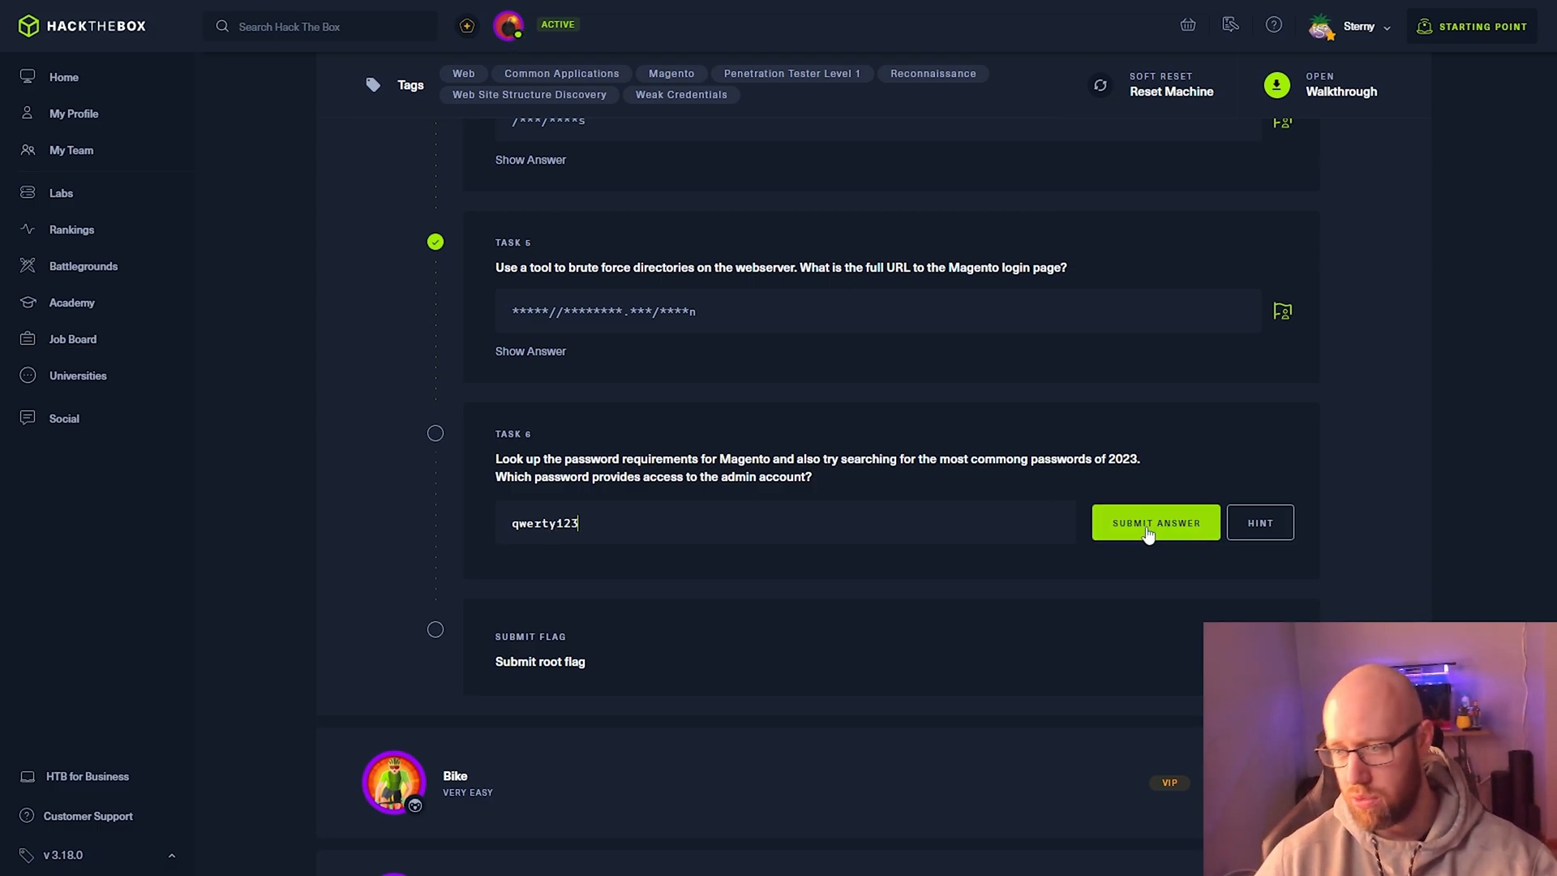
pyautogui.click(1155, 522)
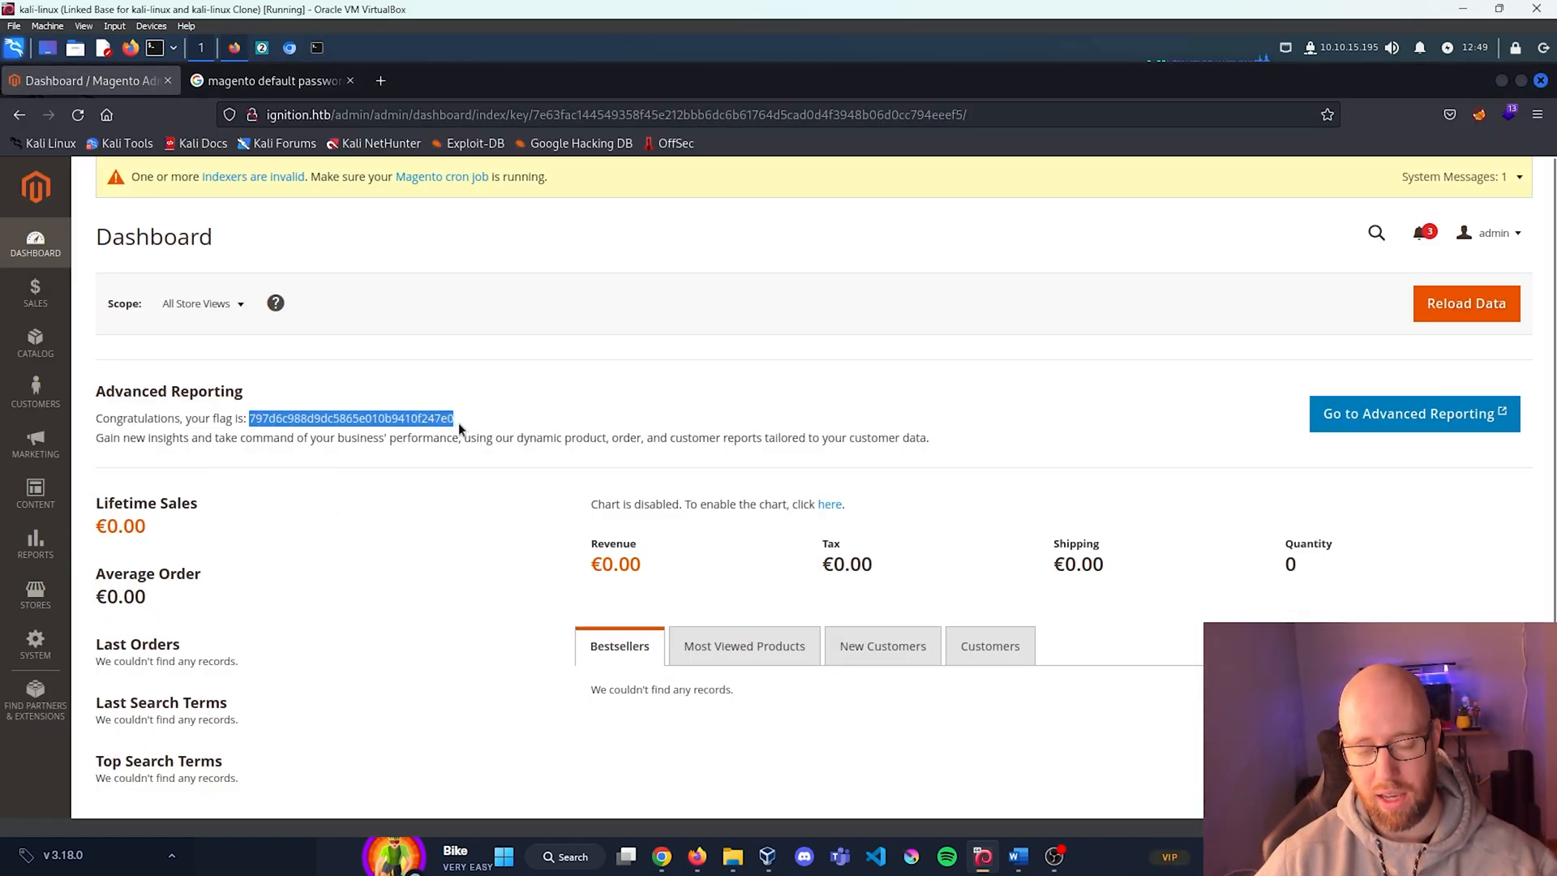
# Attempt to copy the flag, then dismiss the developer tools opened by mistake.
pyautogui.press('F12')
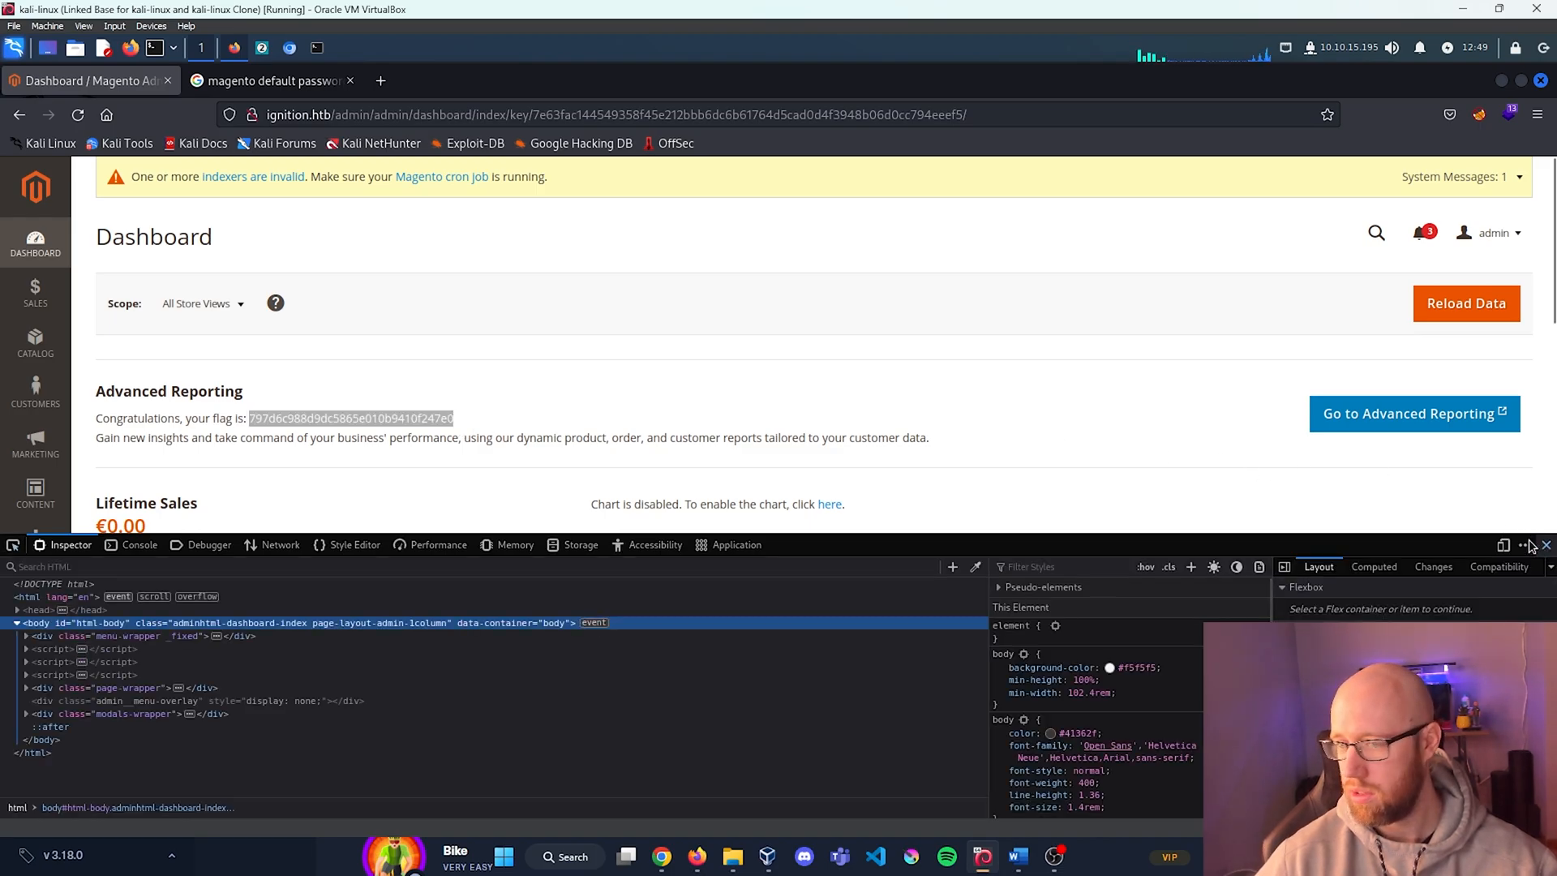
pyautogui.click(1545, 544)
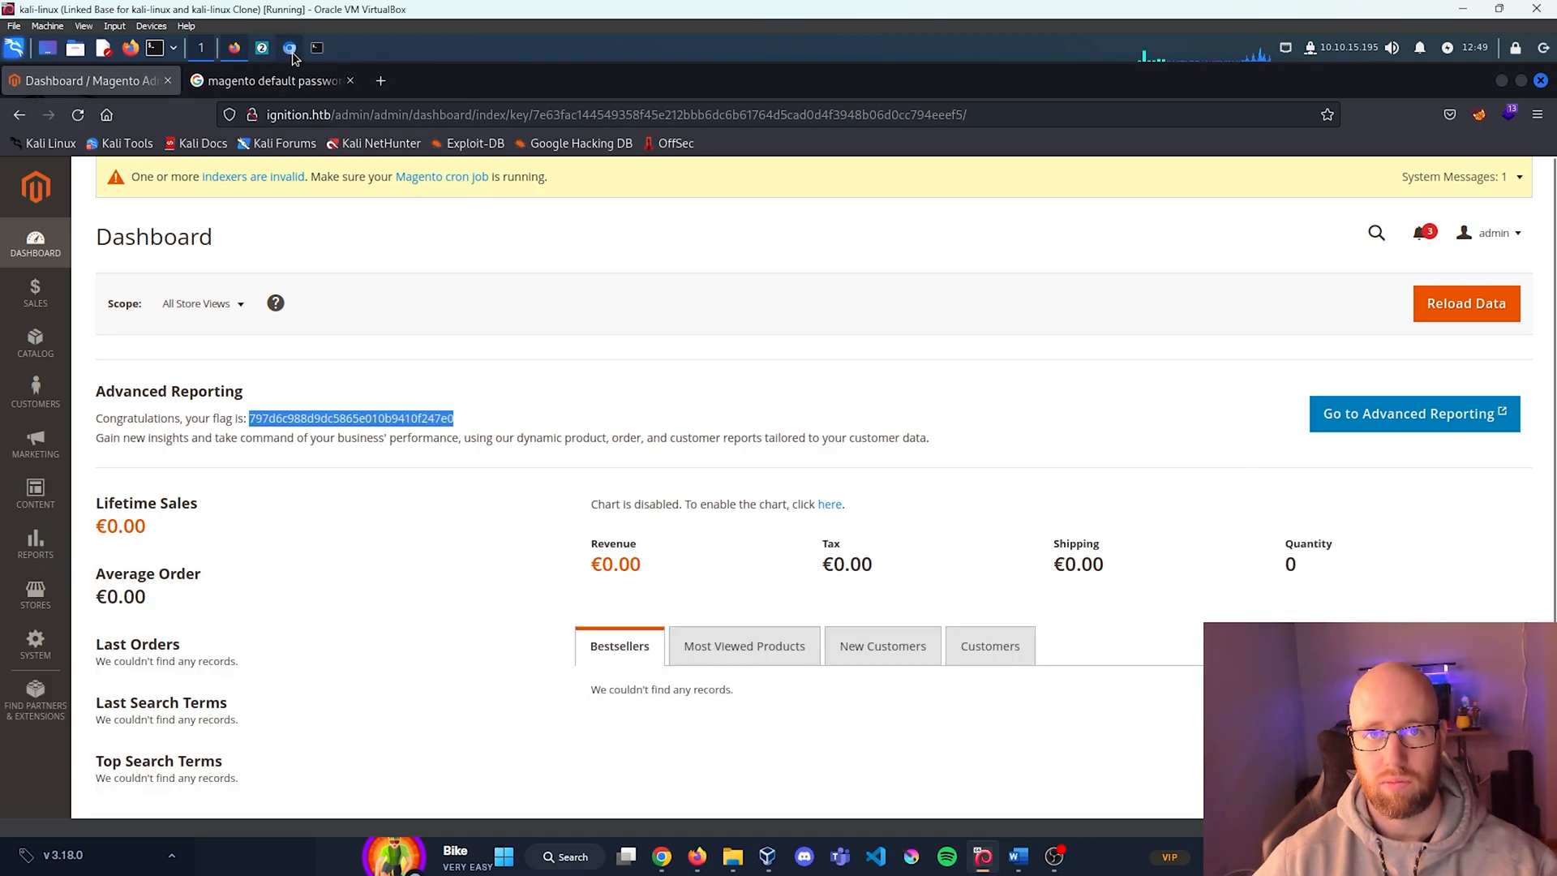